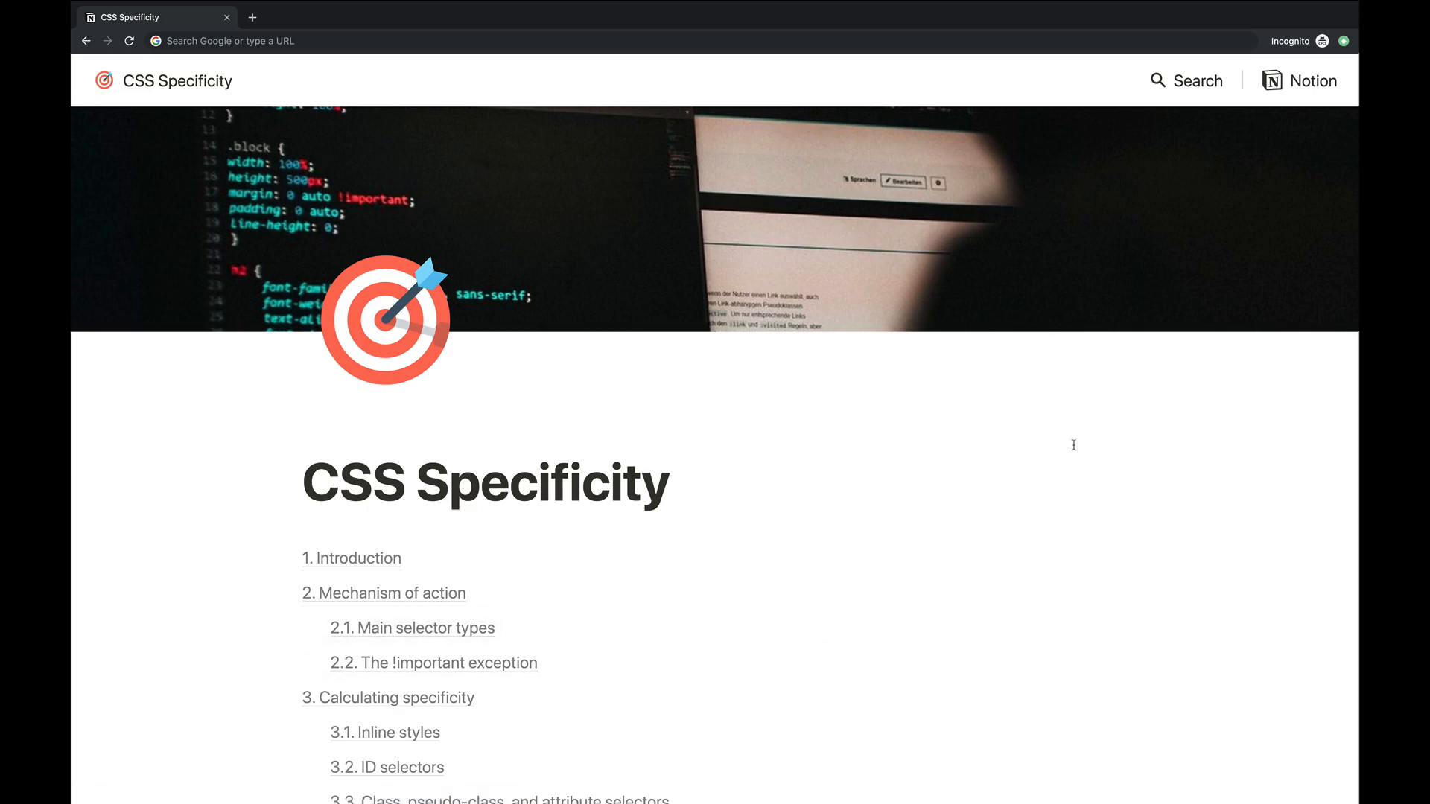
{"action": "mouse_move", "coordinate": [990, 494]}
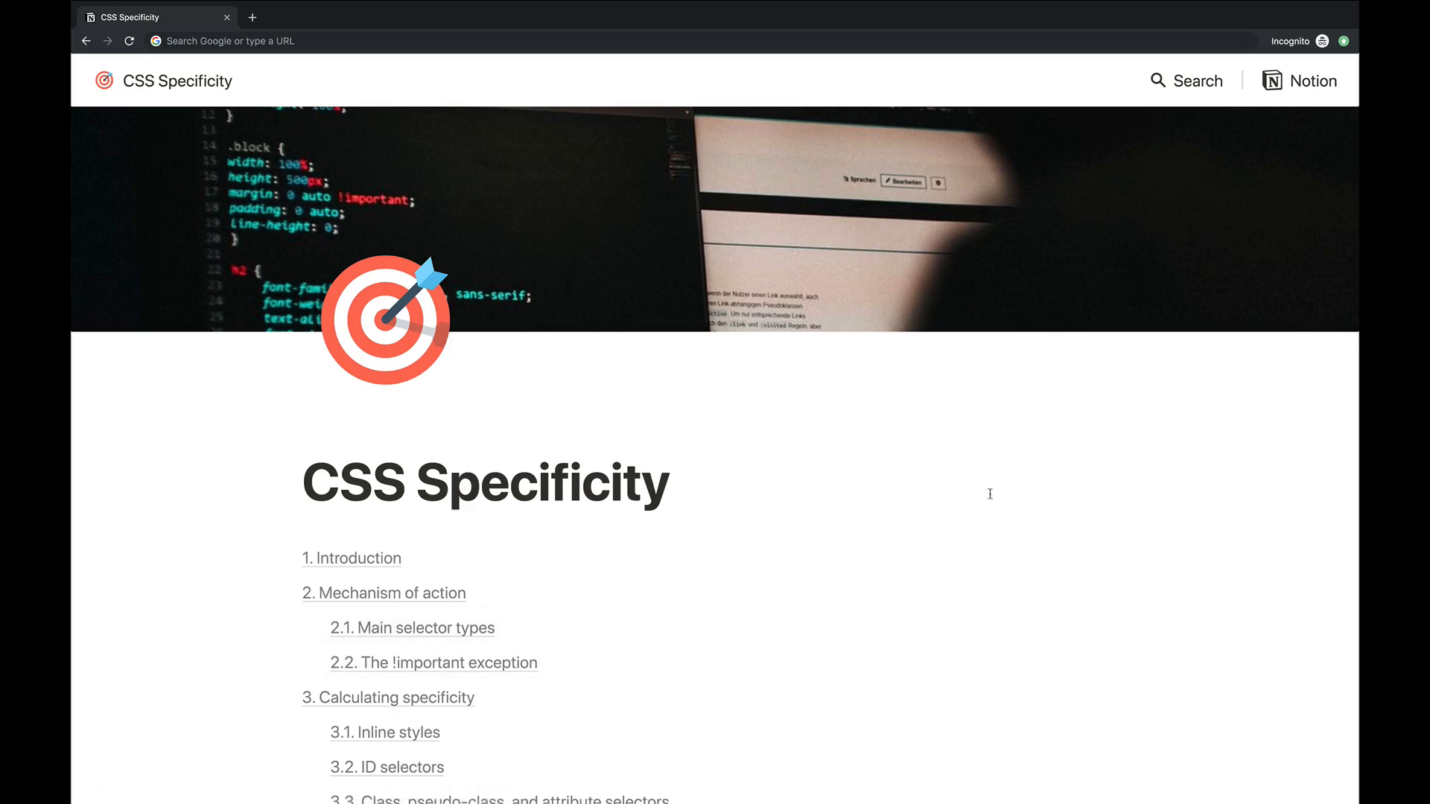
{"action": "mouse_move", "coordinate": [878, 528]}
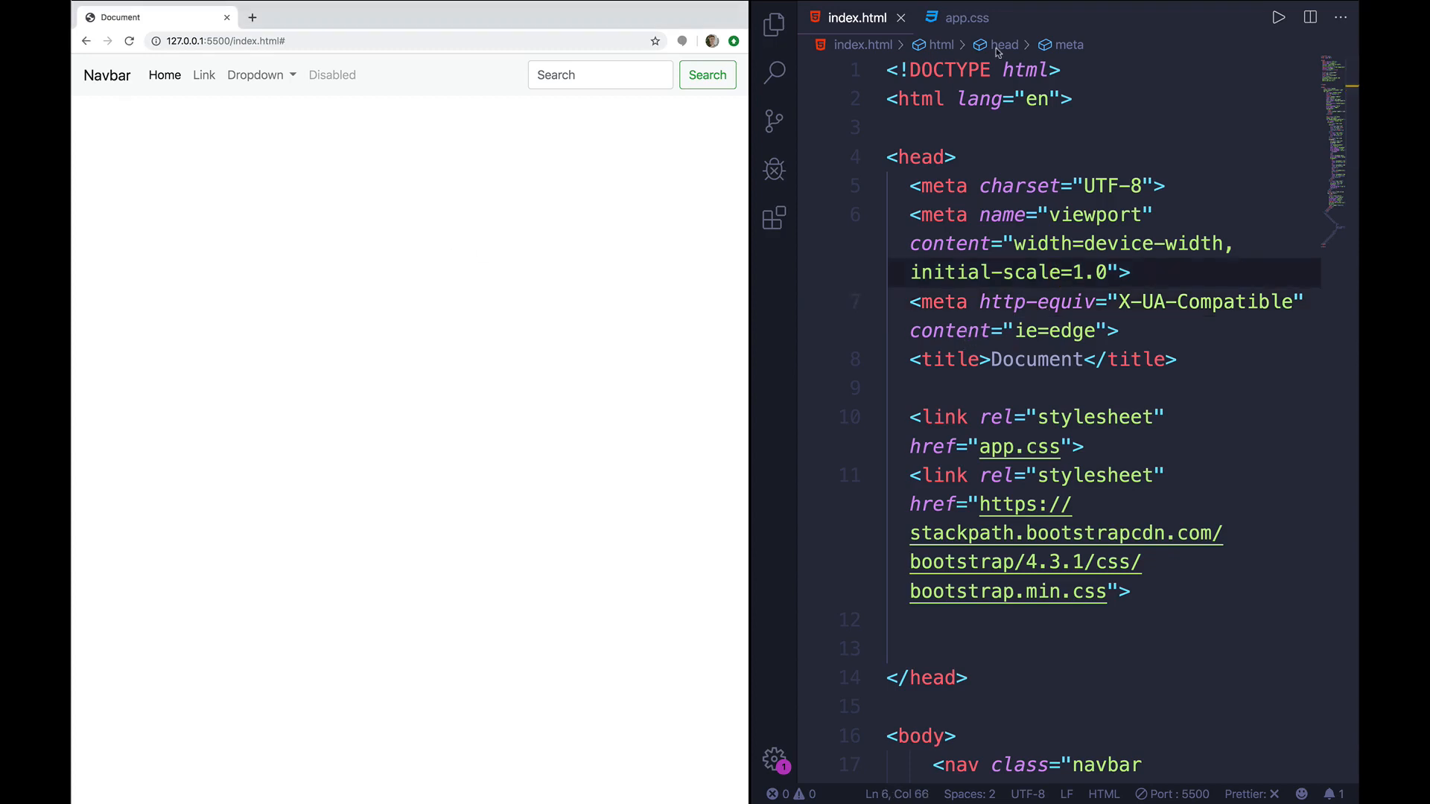
- Add a .navbar-brand { color: purple; } rule to app.css, then open Chrome DevTools
{"action": "left_click", "coordinate": [965, 17]}
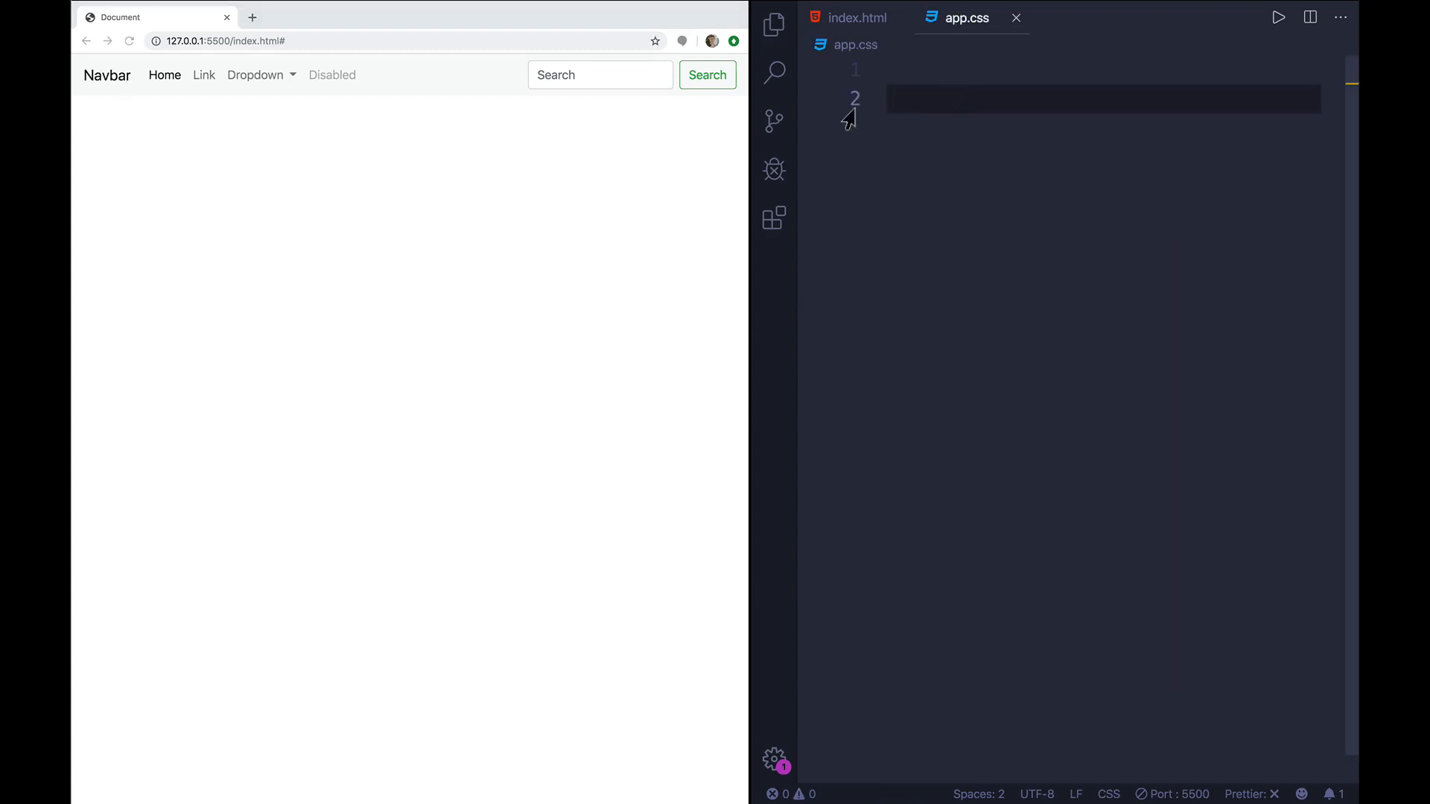
{"action": "mouse_move", "coordinate": [926, 141]}
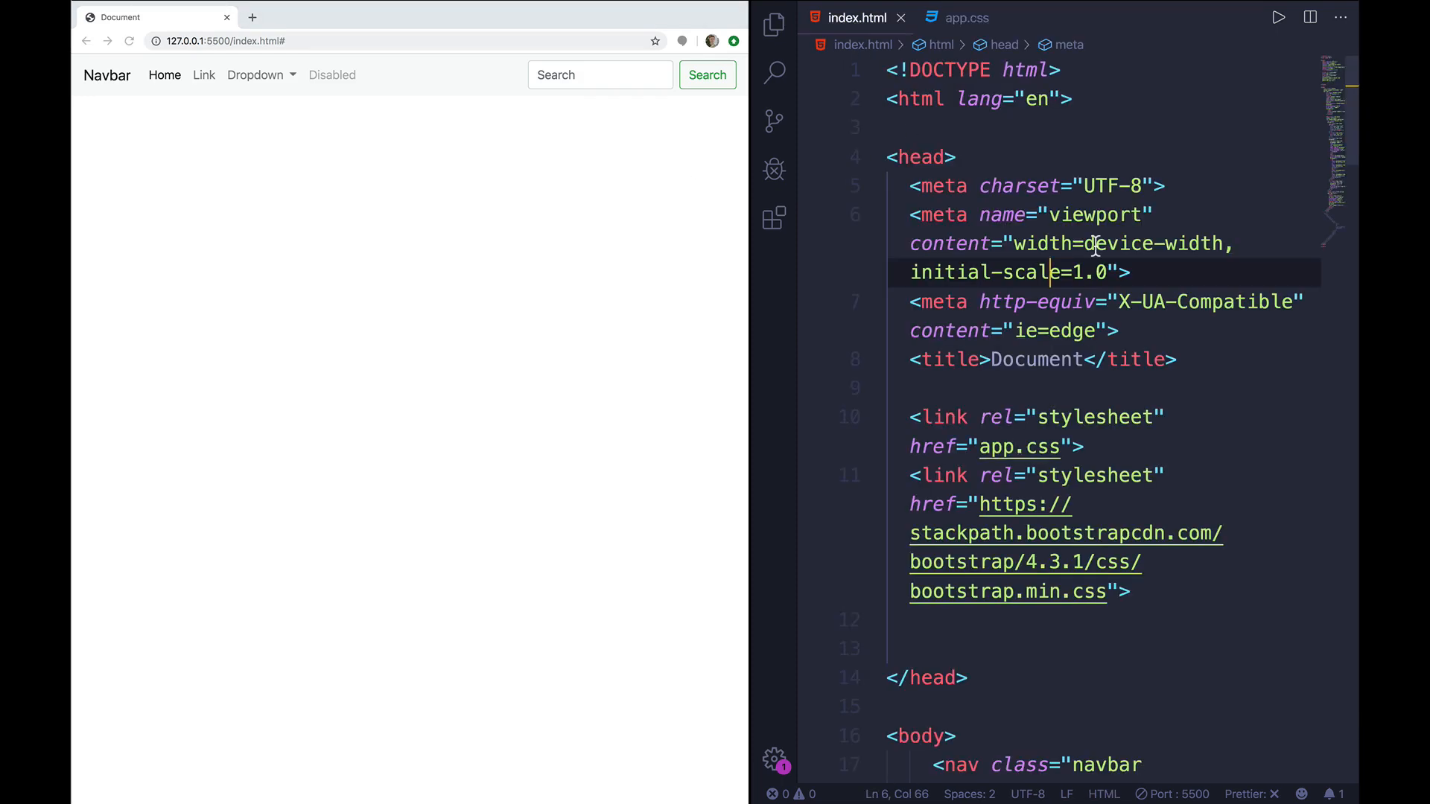
{"action": "scroll", "scroll_direction": "down", "scroll_amount": 3}
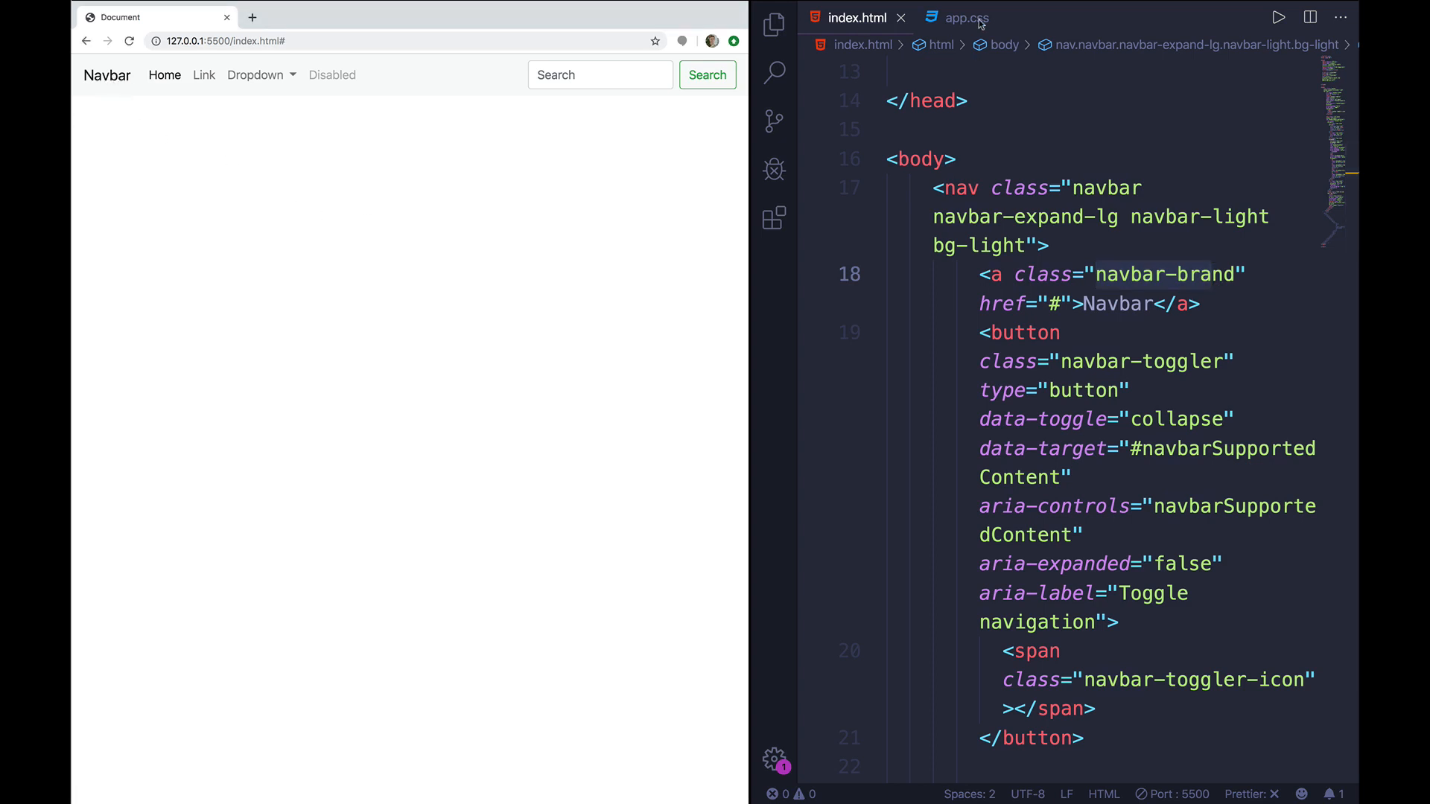
{"action": "left_click", "coordinate": [966, 17]}
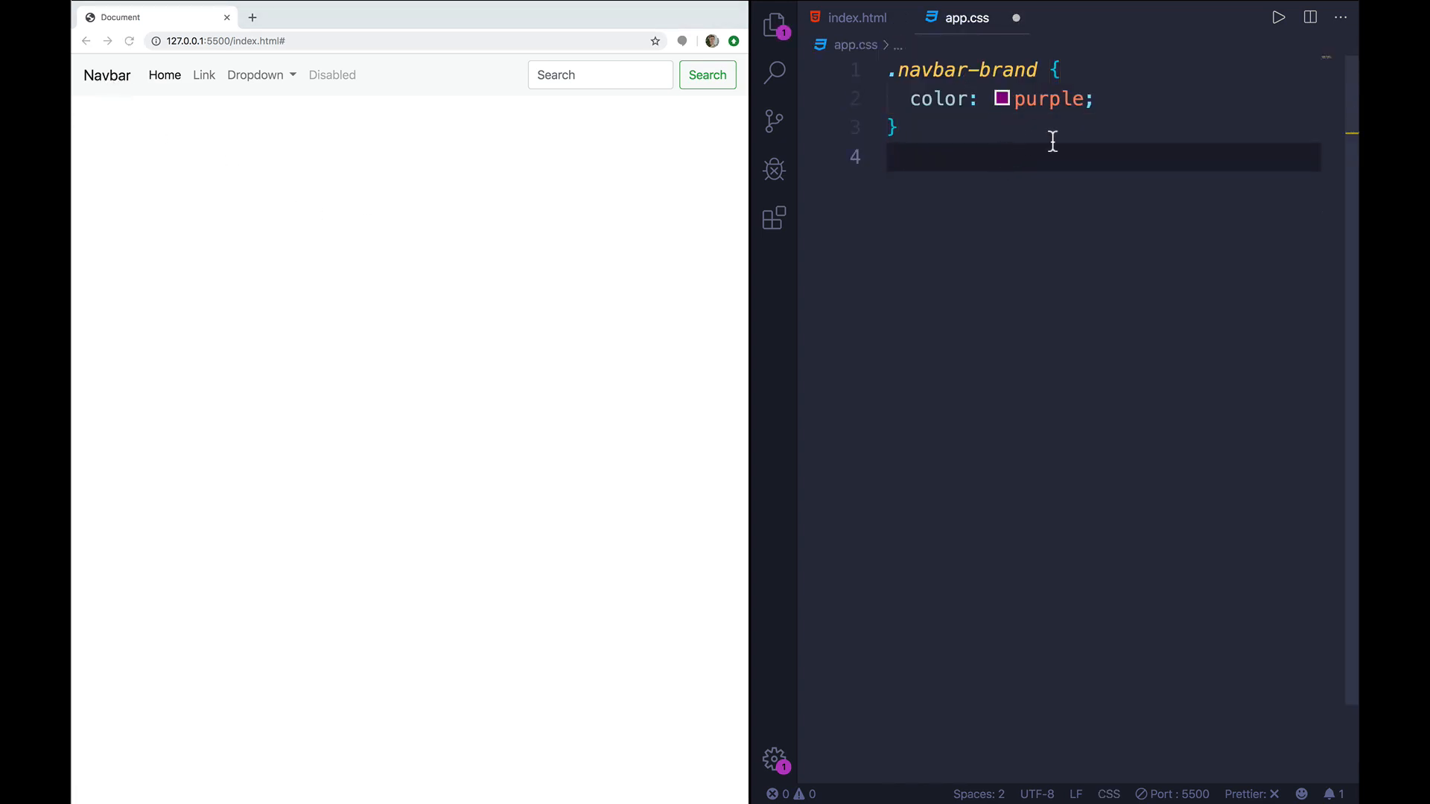
{"action": "left_click", "coordinate": [857, 17]}
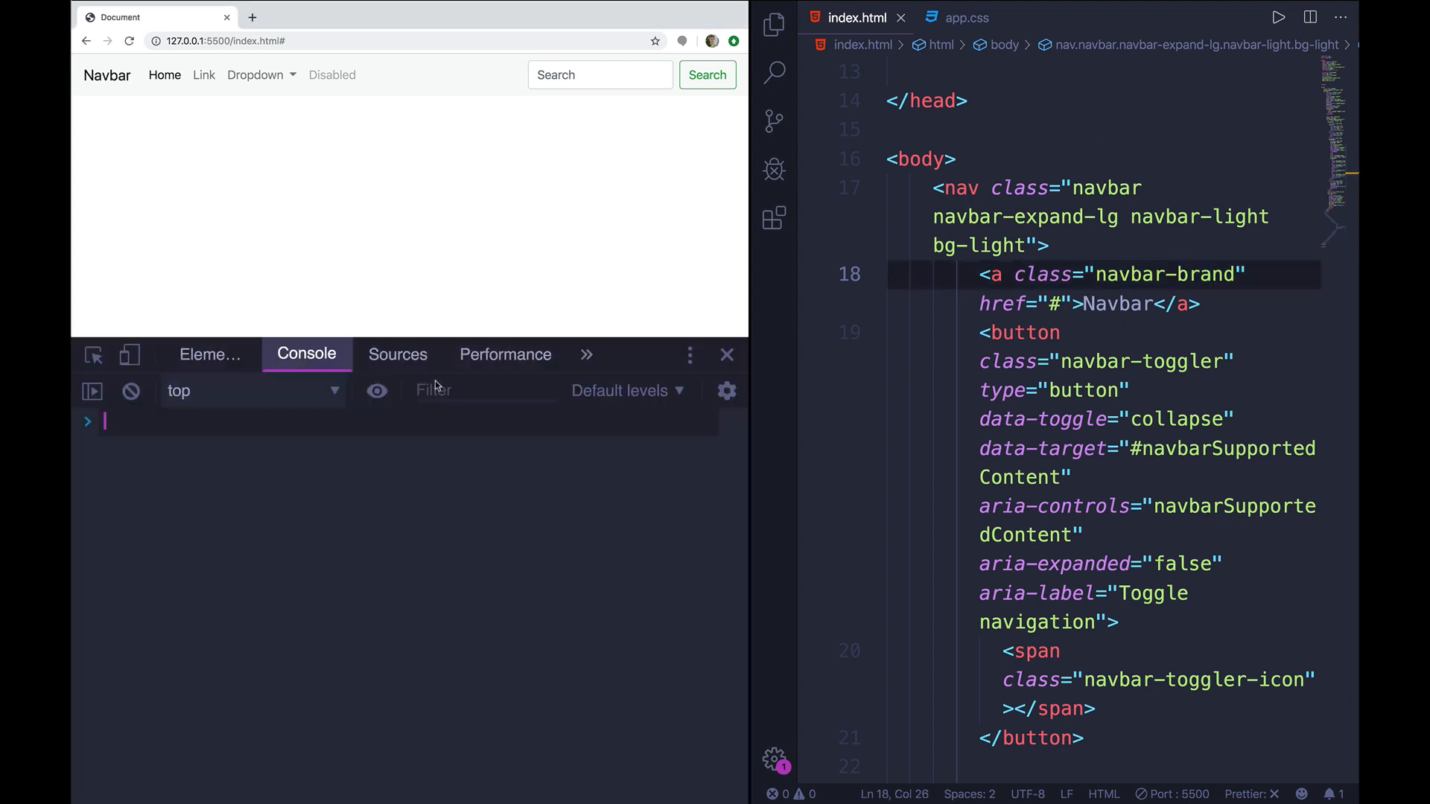
- Inspect the brand's styles and prefix the app.css selector with .navbar-light, then save
{"action": "left_click", "coordinate": [208, 354]}
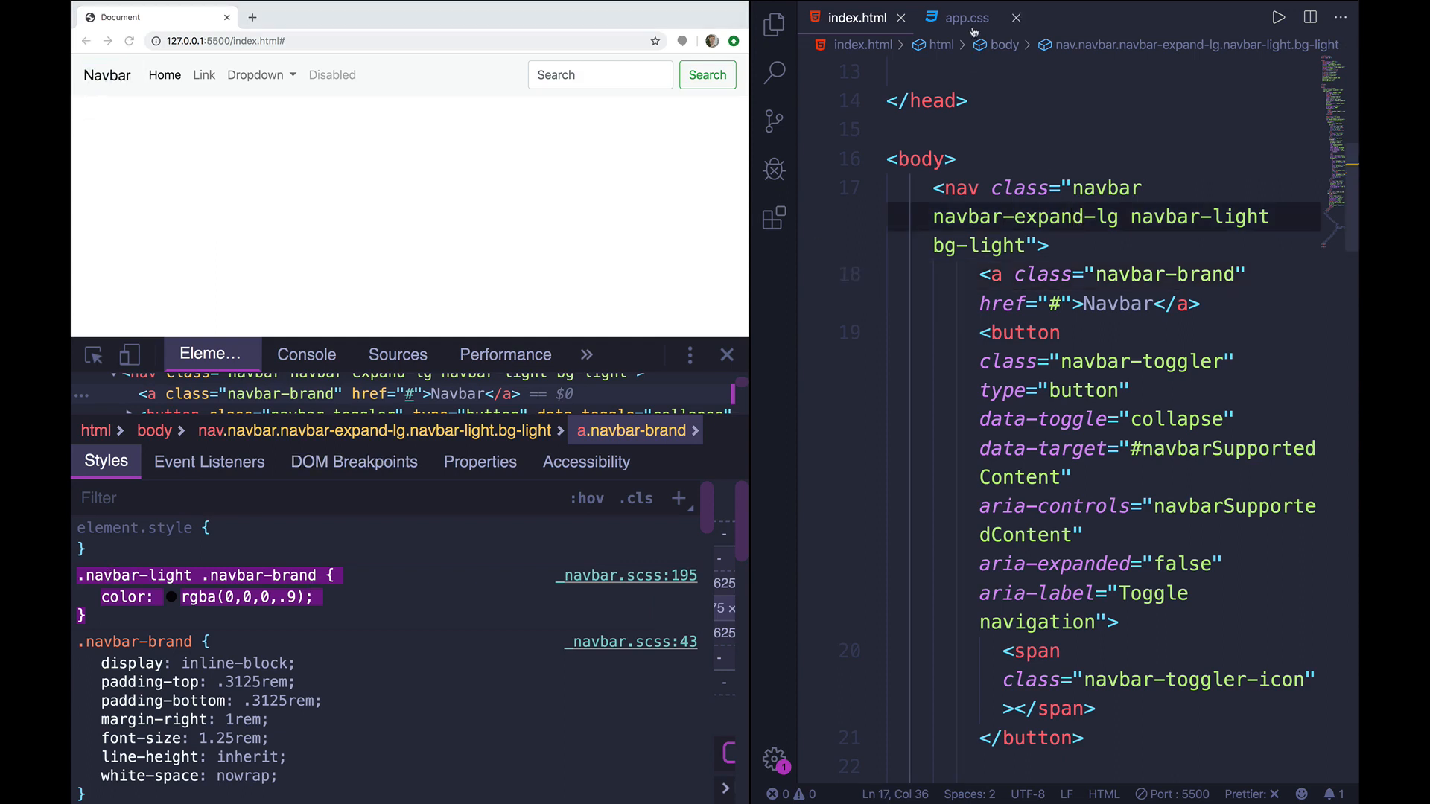
{"action": "left_click", "coordinate": [964, 17]}
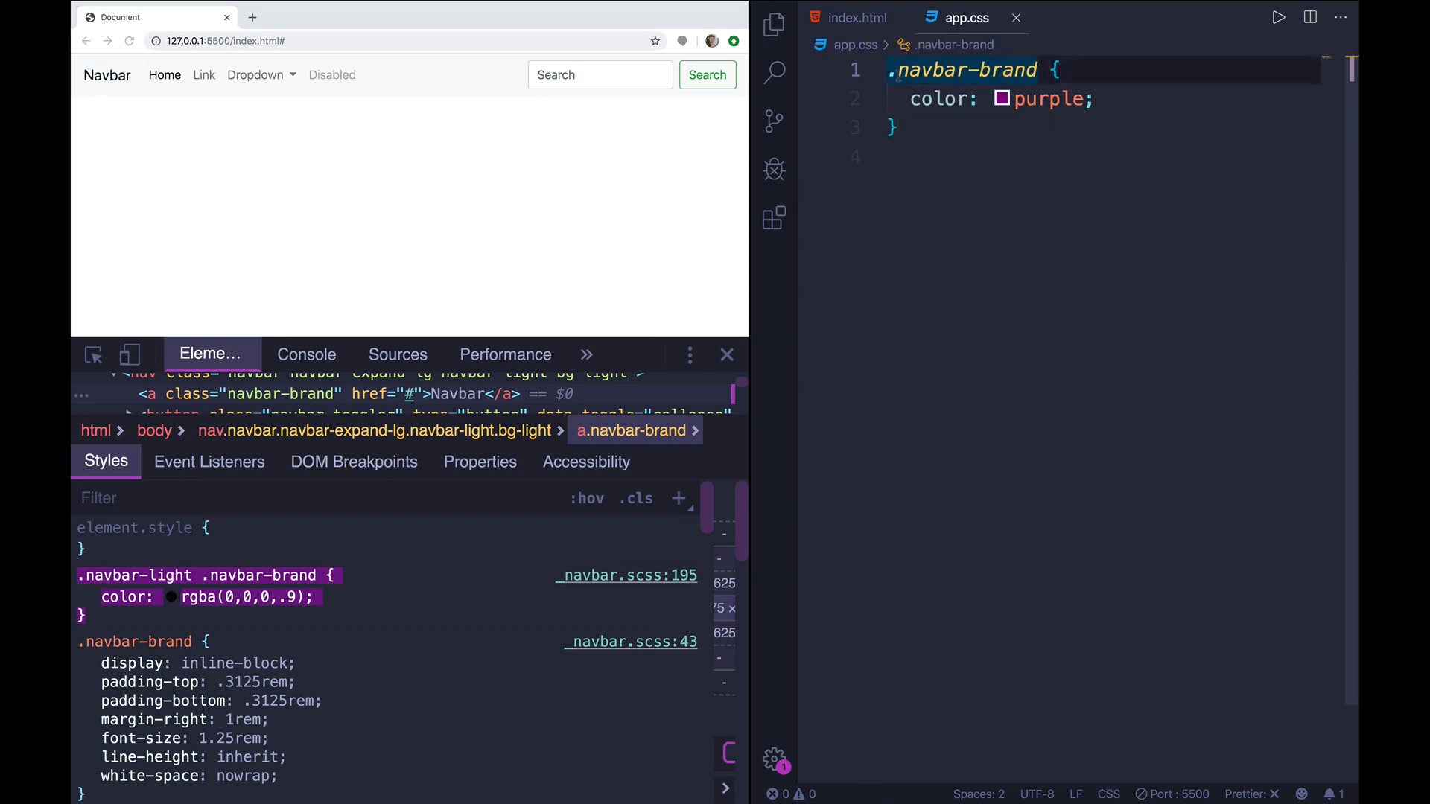
{"action": "type", "text": "navbar-light"}
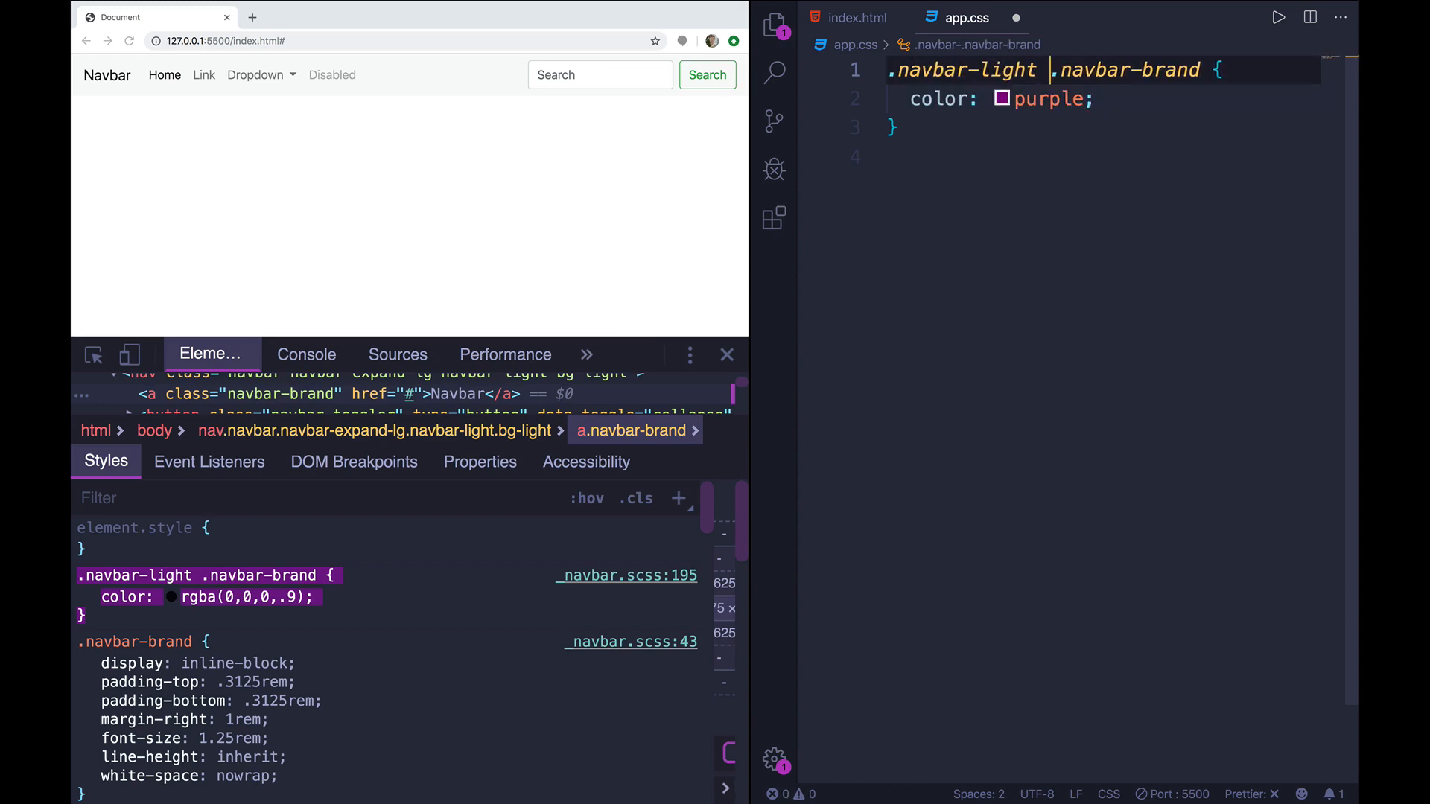
{"action": "key", "text": "ctrl+s"}
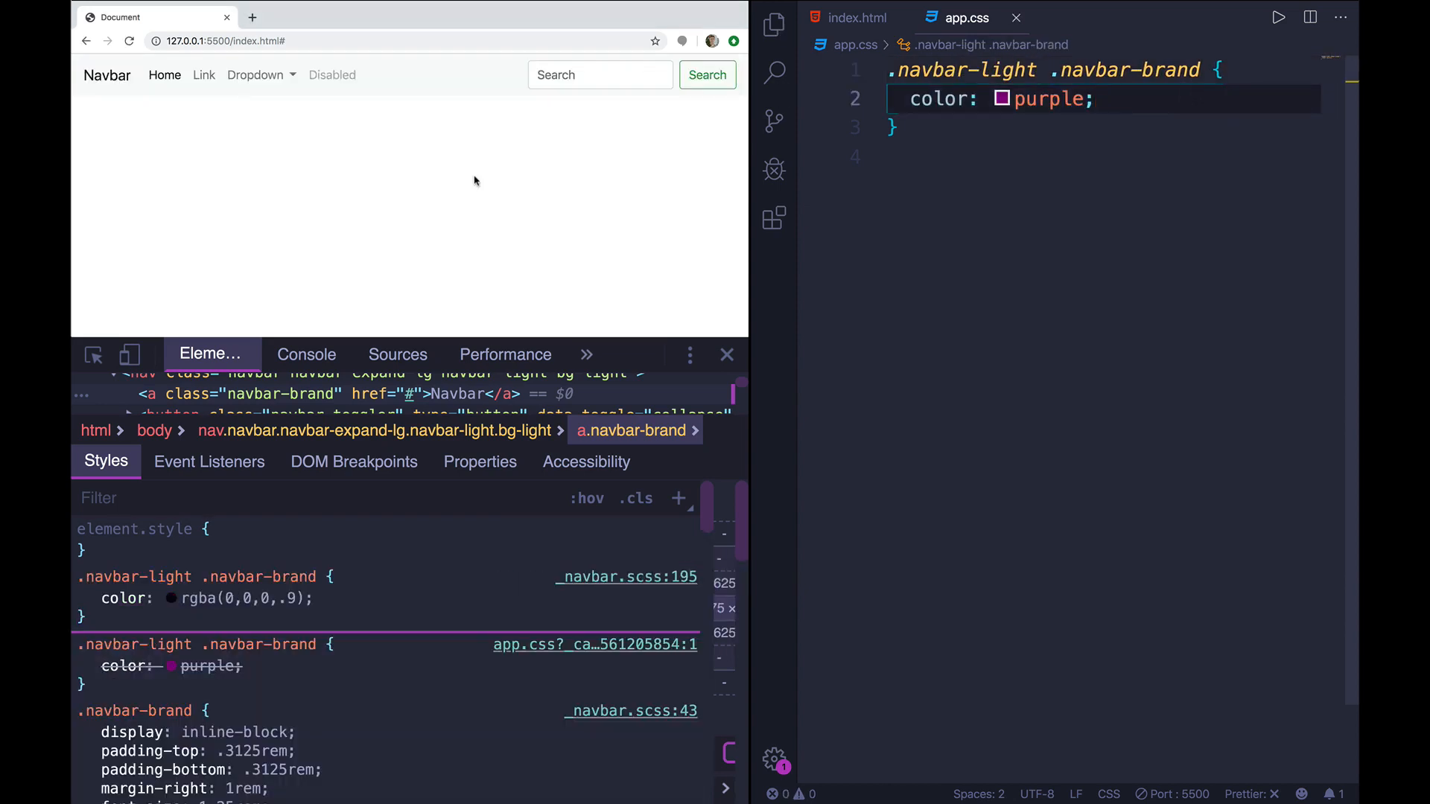
- Compare link order in index.html and inspect the brand's a element to refine the selector
{"action": "left_click", "coordinate": [854, 17]}
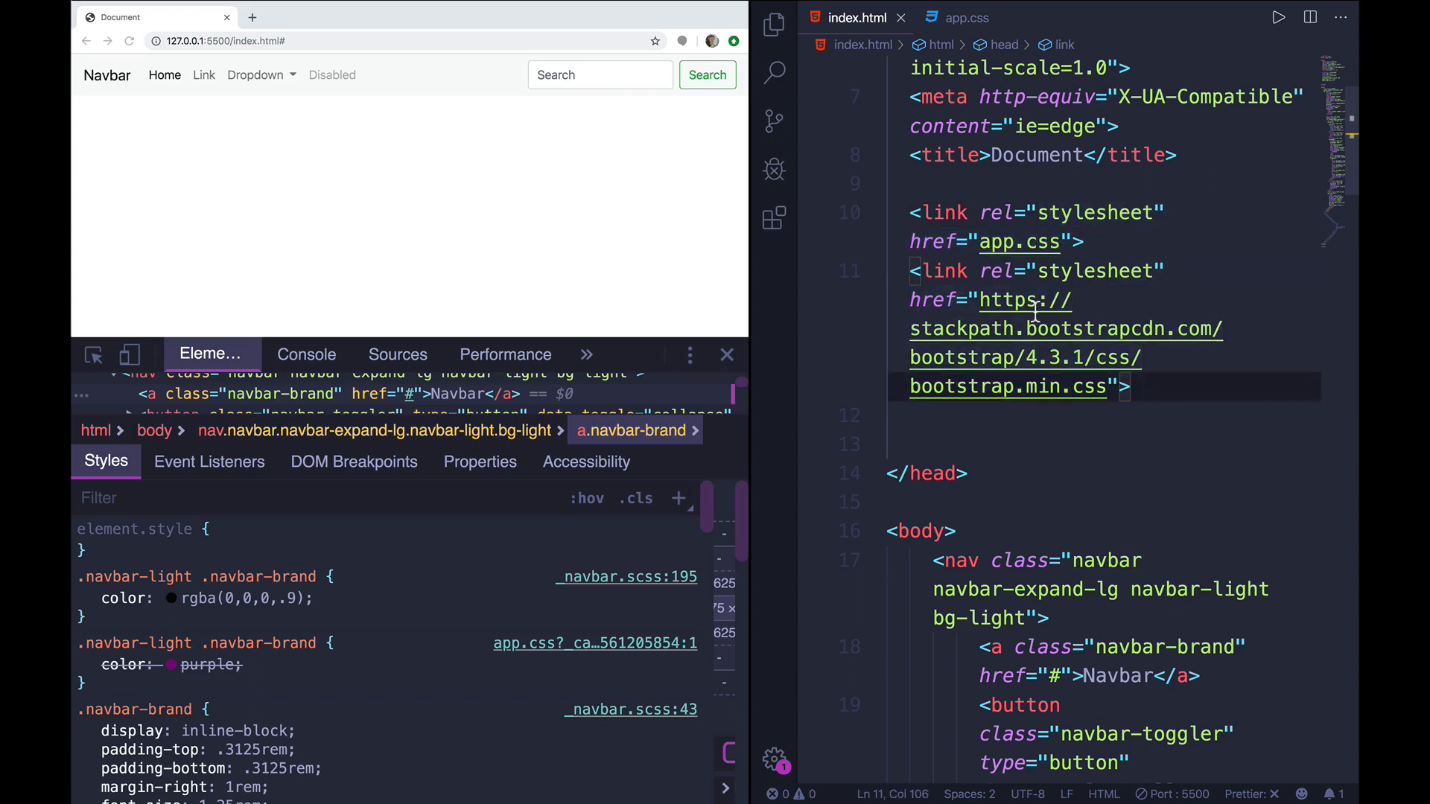
{"action": "left_click", "coordinate": [966, 17]}
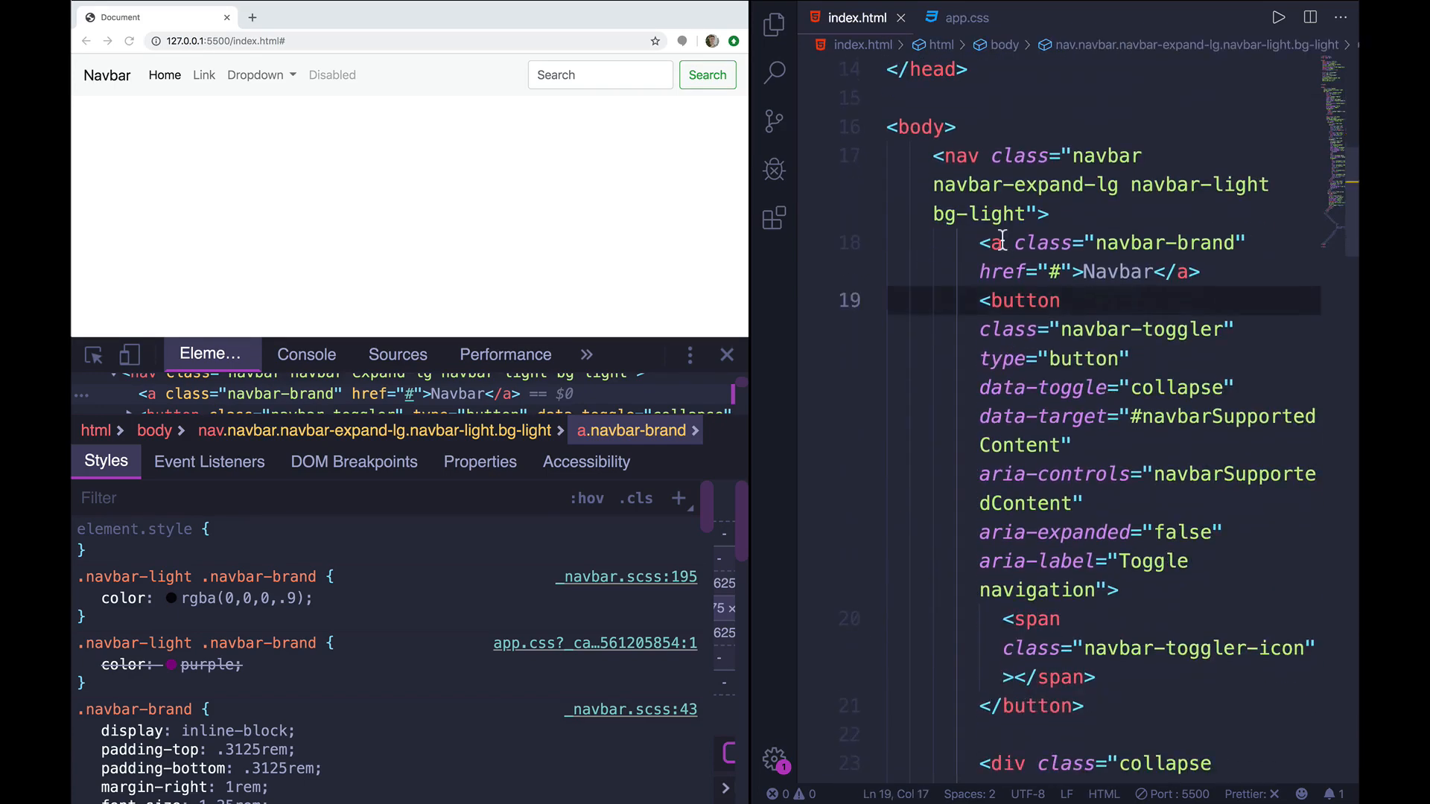
{"action": "left_click", "coordinate": [980, 242]}
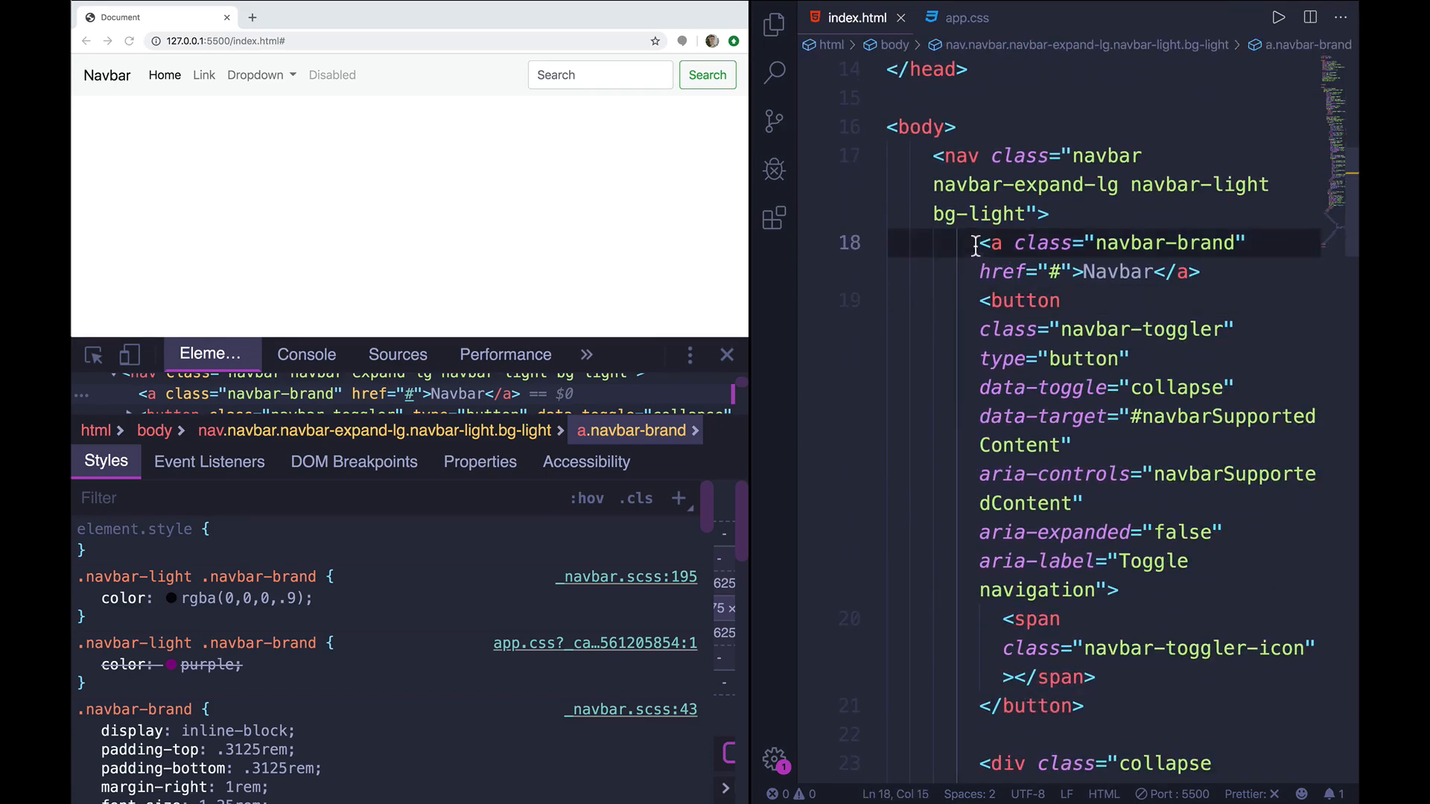
{"action": "left_click", "coordinate": [964, 18]}
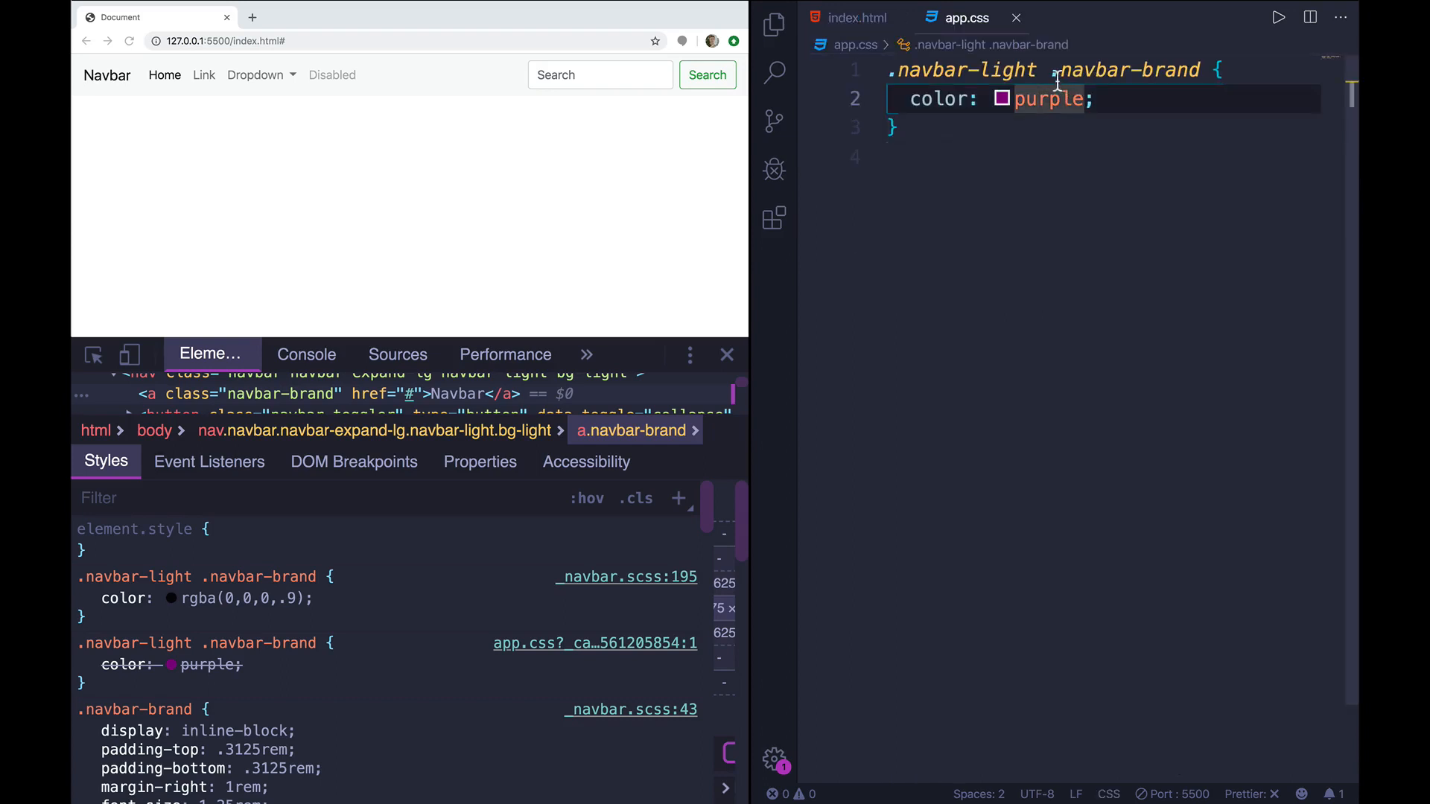
{"action": "type", "text": "a"}
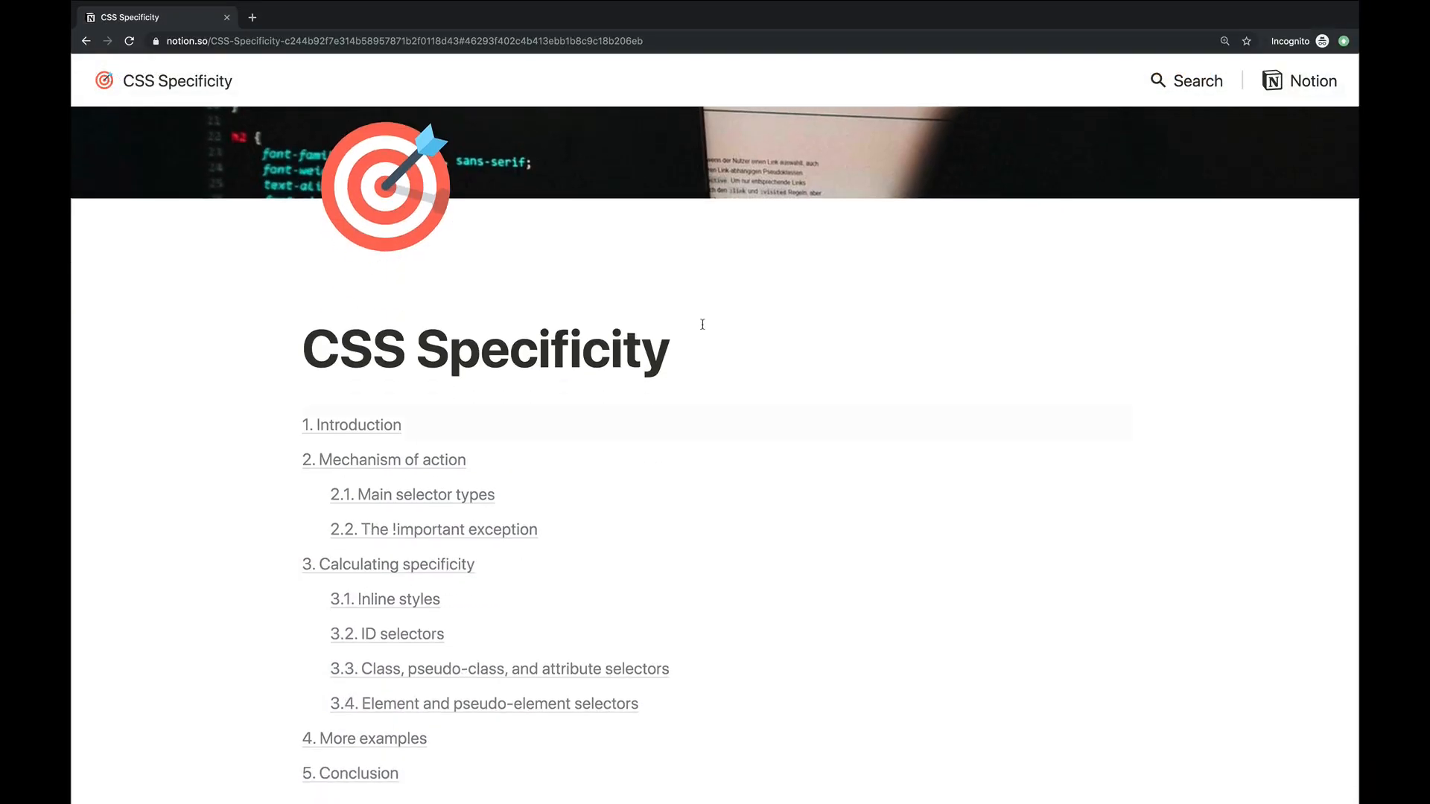
{"action": "scroll", "scroll_direction": "down", "scroll_amount": 3}
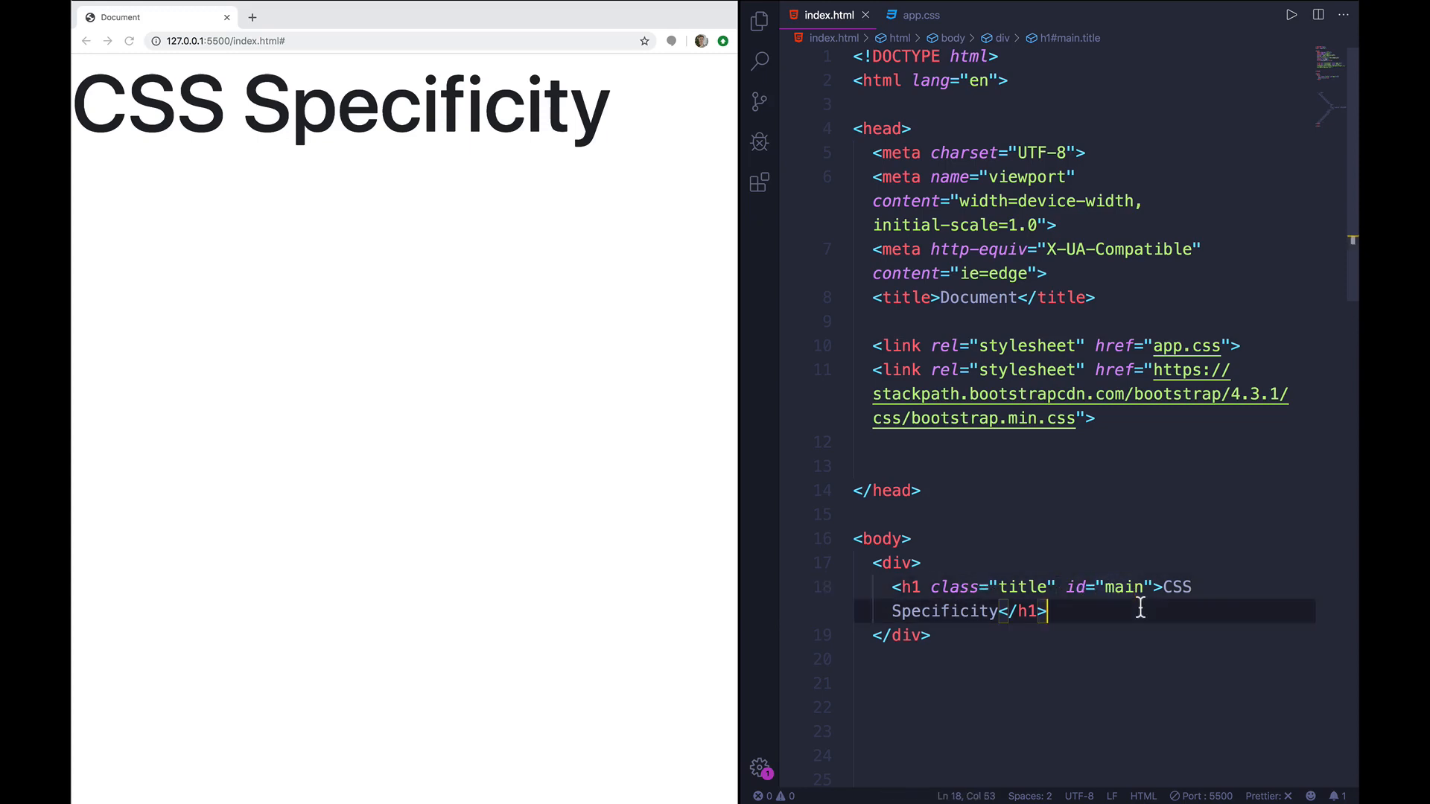
- Write app.css rules coloring h1 red, div h1 green, .title yellow and #main purple
{"action": "left_click", "coordinate": [919, 14]}
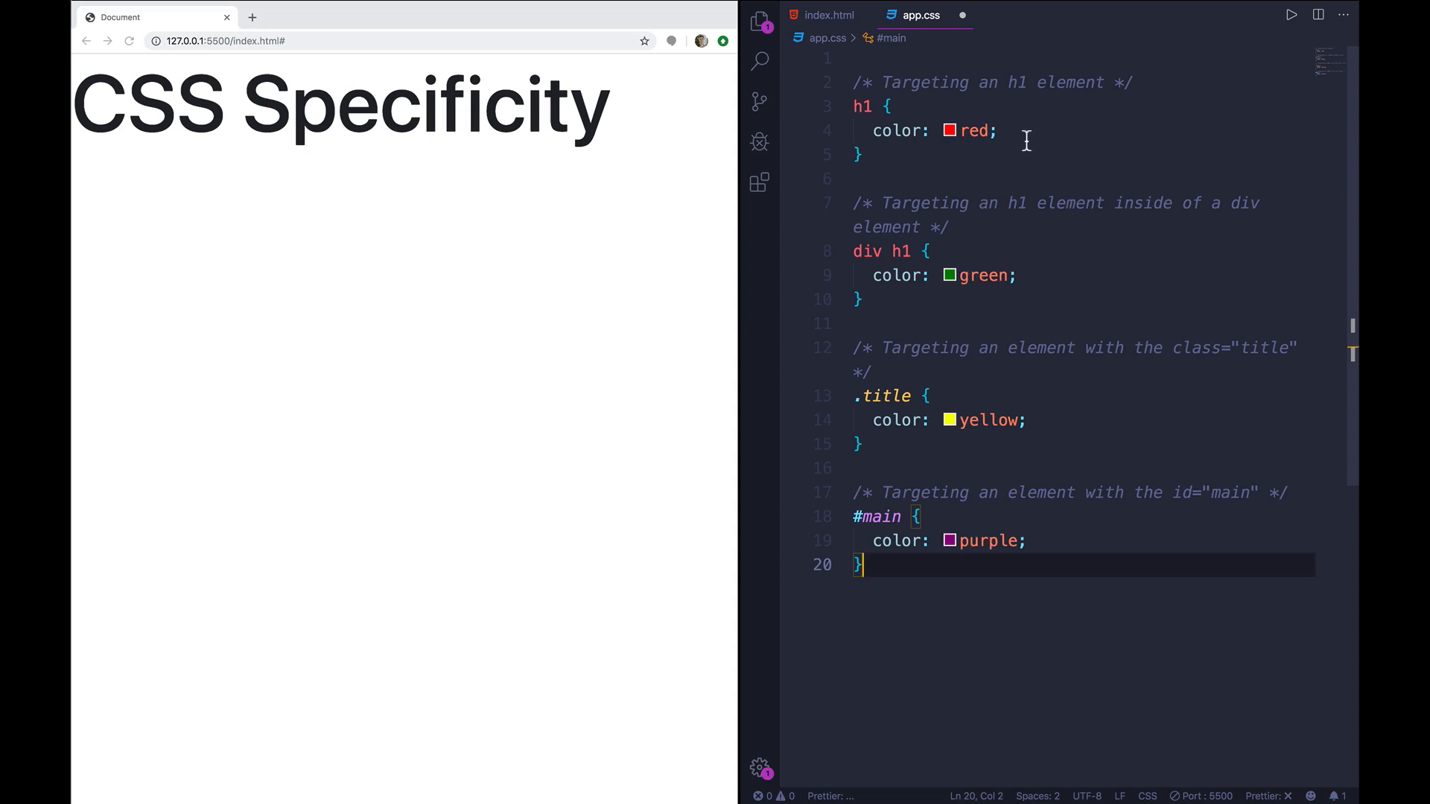
{"action": "left_click", "coordinate": [985, 276]}
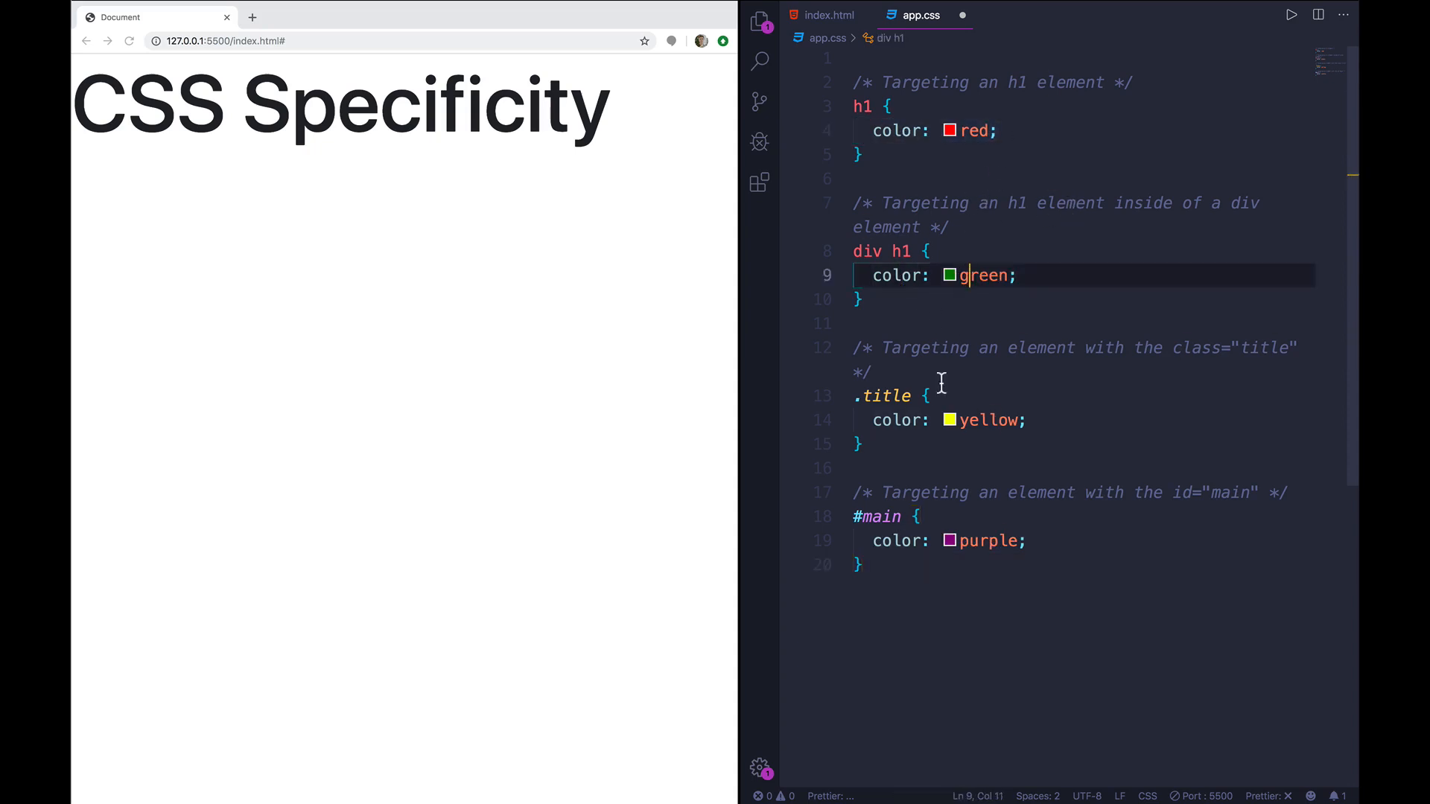
{"action": "double_click", "coordinate": [861, 107]}
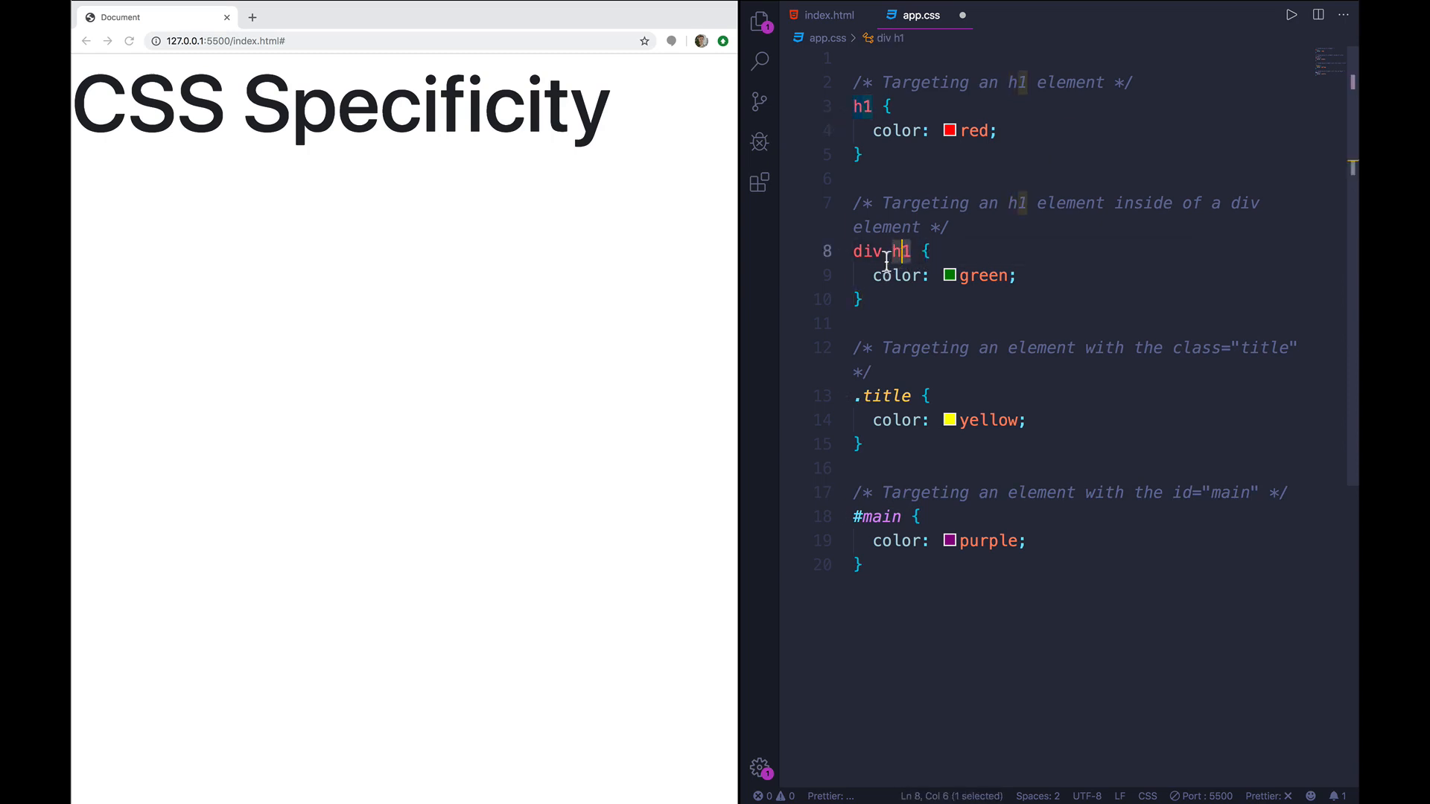
{"action": "double_click", "coordinate": [865, 251]}
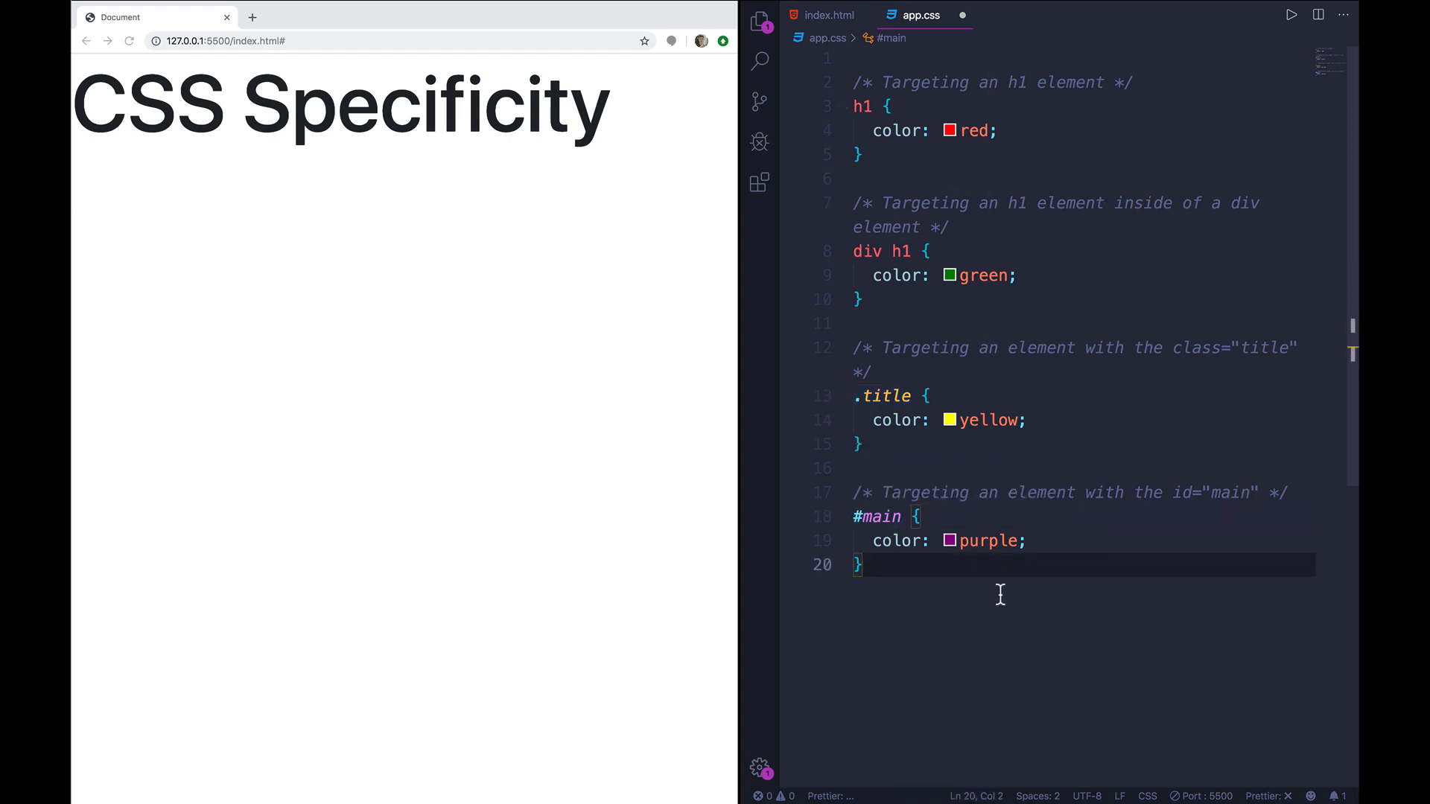
{"action": "mouse_move", "coordinate": [898, 596]}
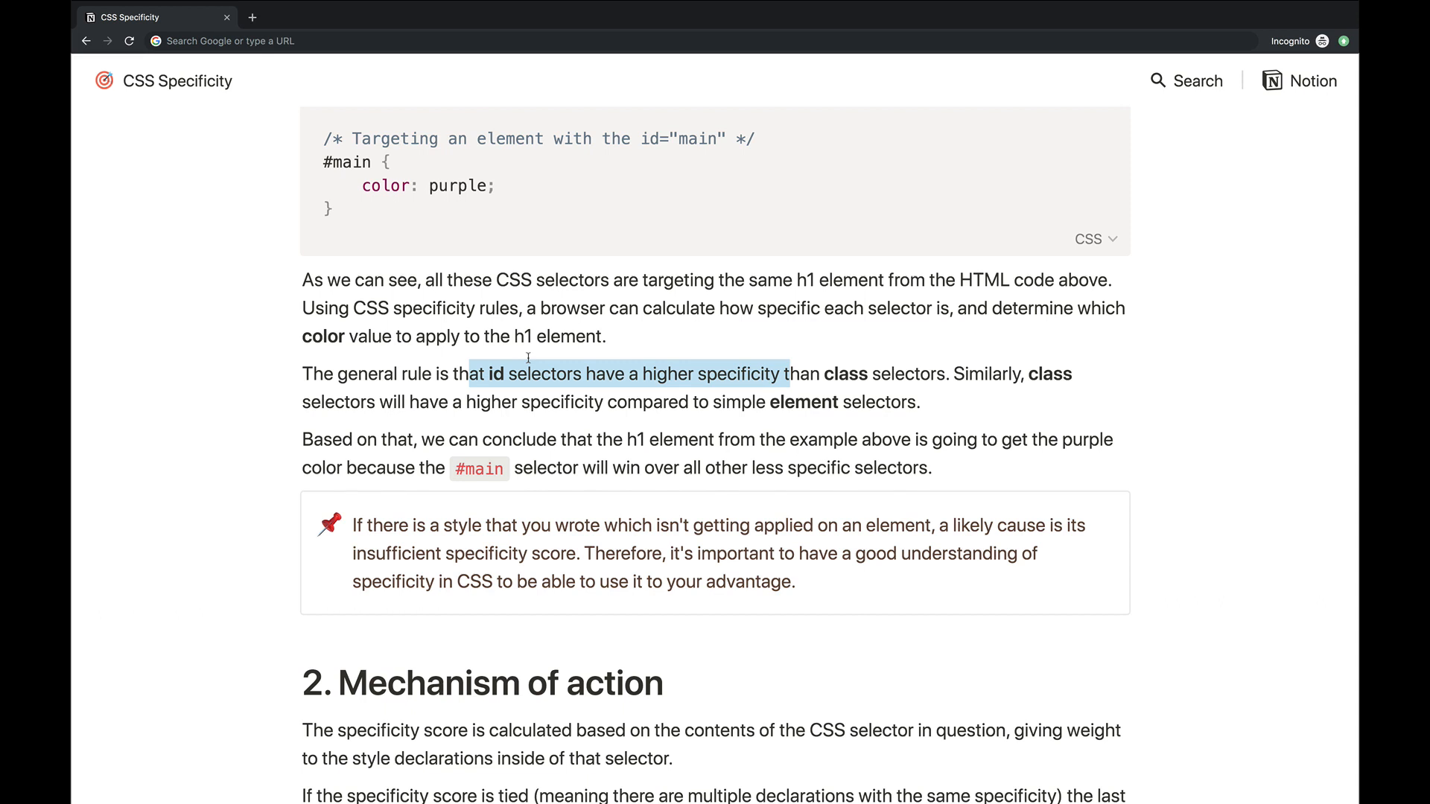
{"action": "mouse_move", "coordinate": [825, 354]}
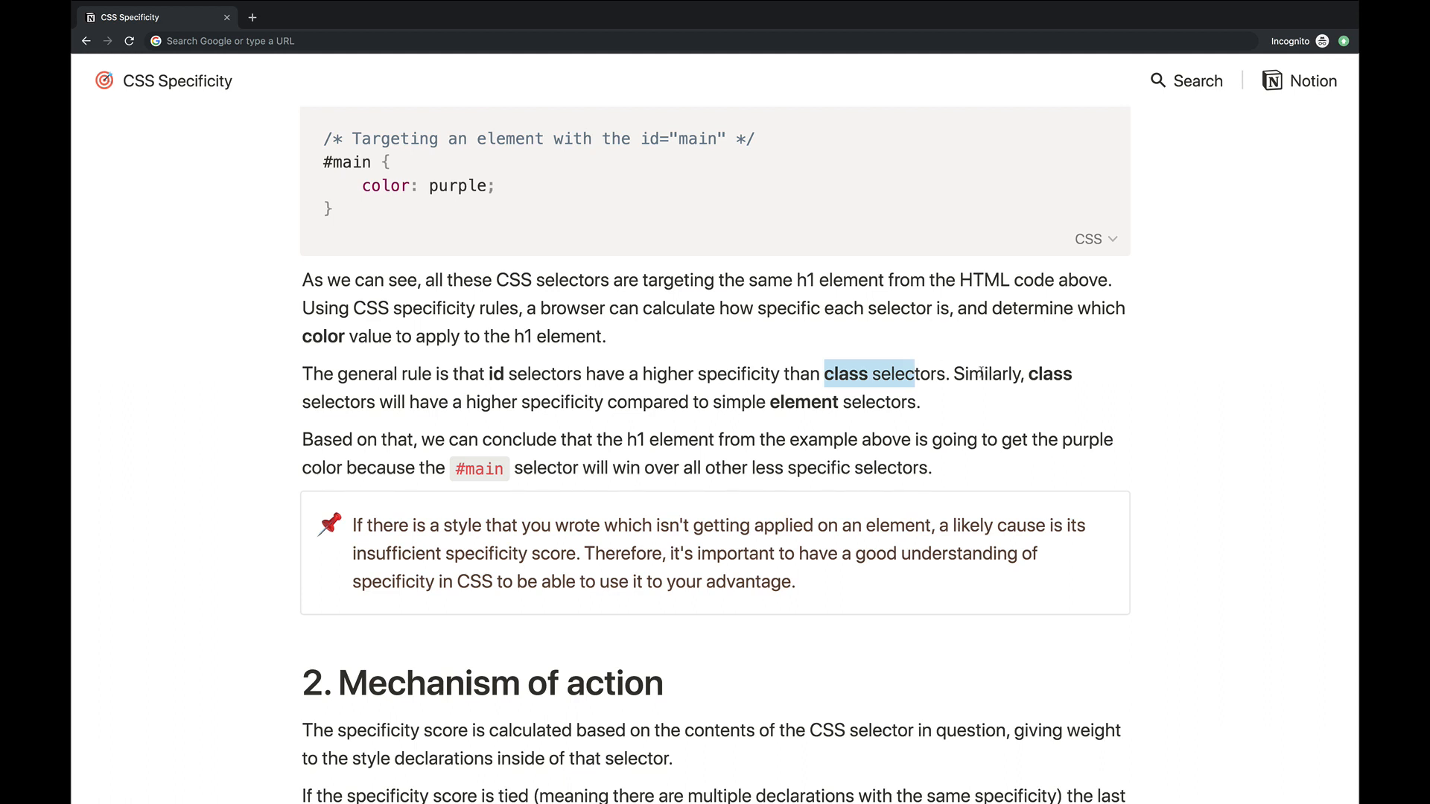
- Scroll the Notion article to the general rule that id selectors outrank classes
{"action": "scroll", "scroll_direction": "down", "scroll_amount": 3}
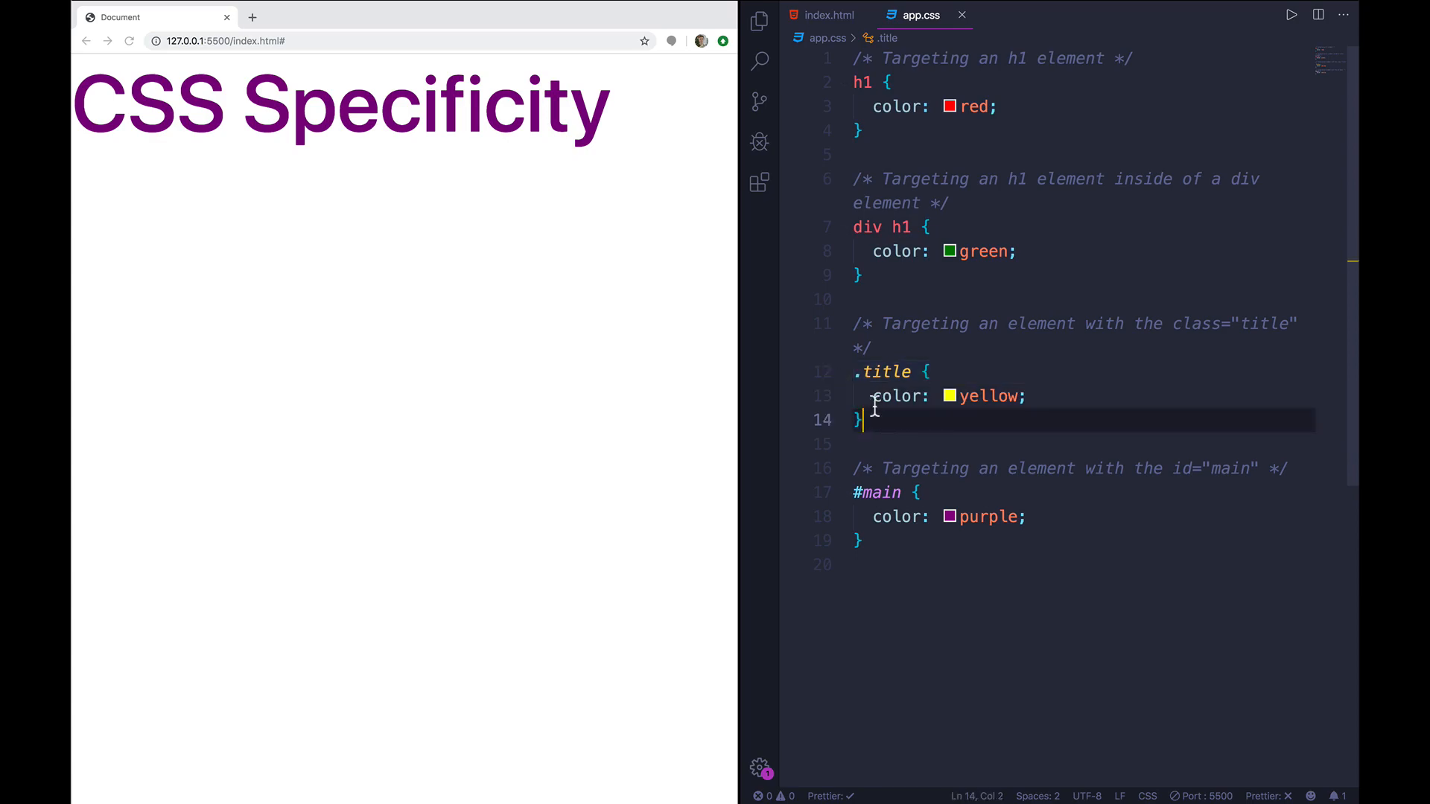
- Scroll to section 2.1 Main selector types and highlight the [type="text"] example
{"action": "left_click", "coordinate": [860, 541]}
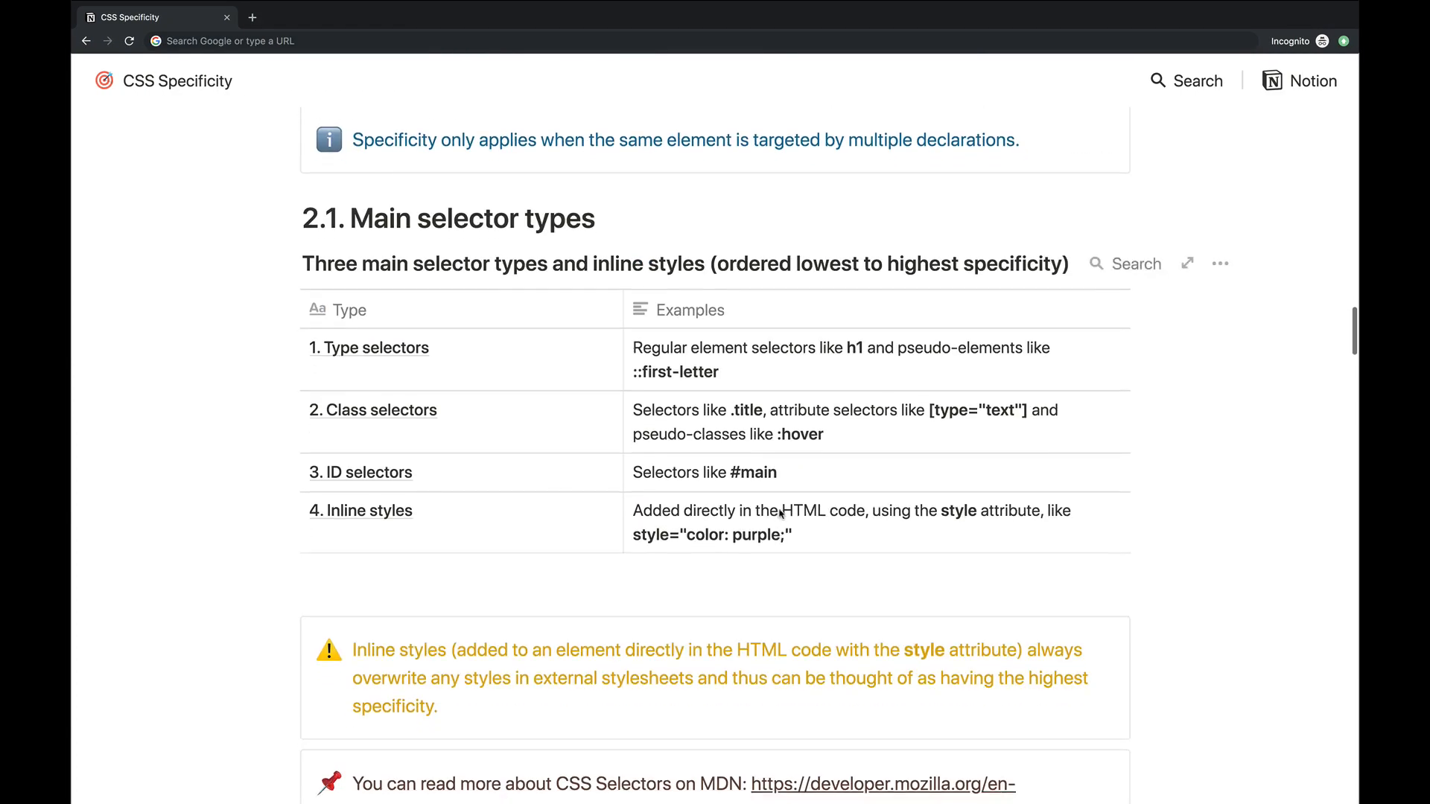
{"action": "scroll", "scroll_direction": "down", "scroll_amount": 3}
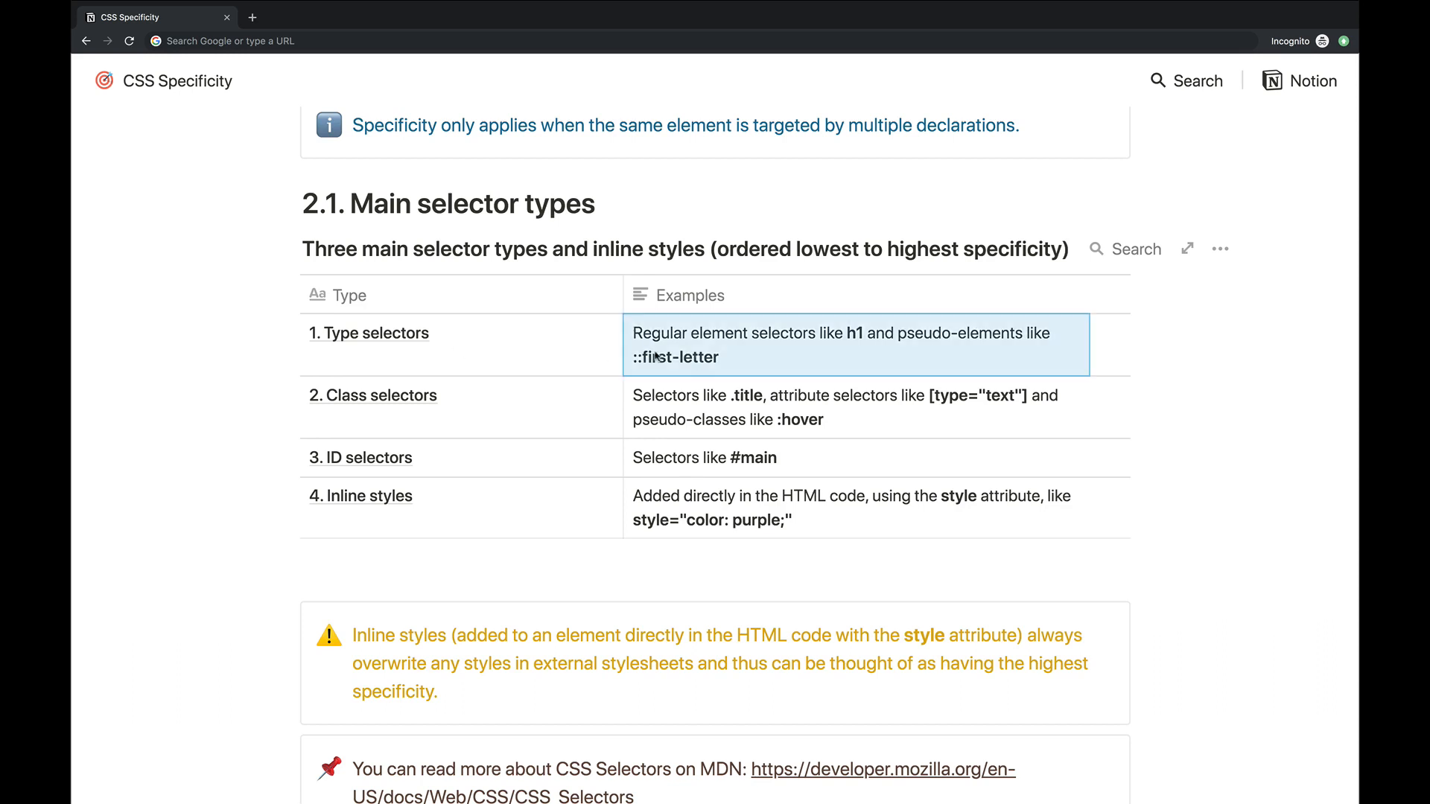
{"action": "mouse_move", "coordinate": [484, 404]}
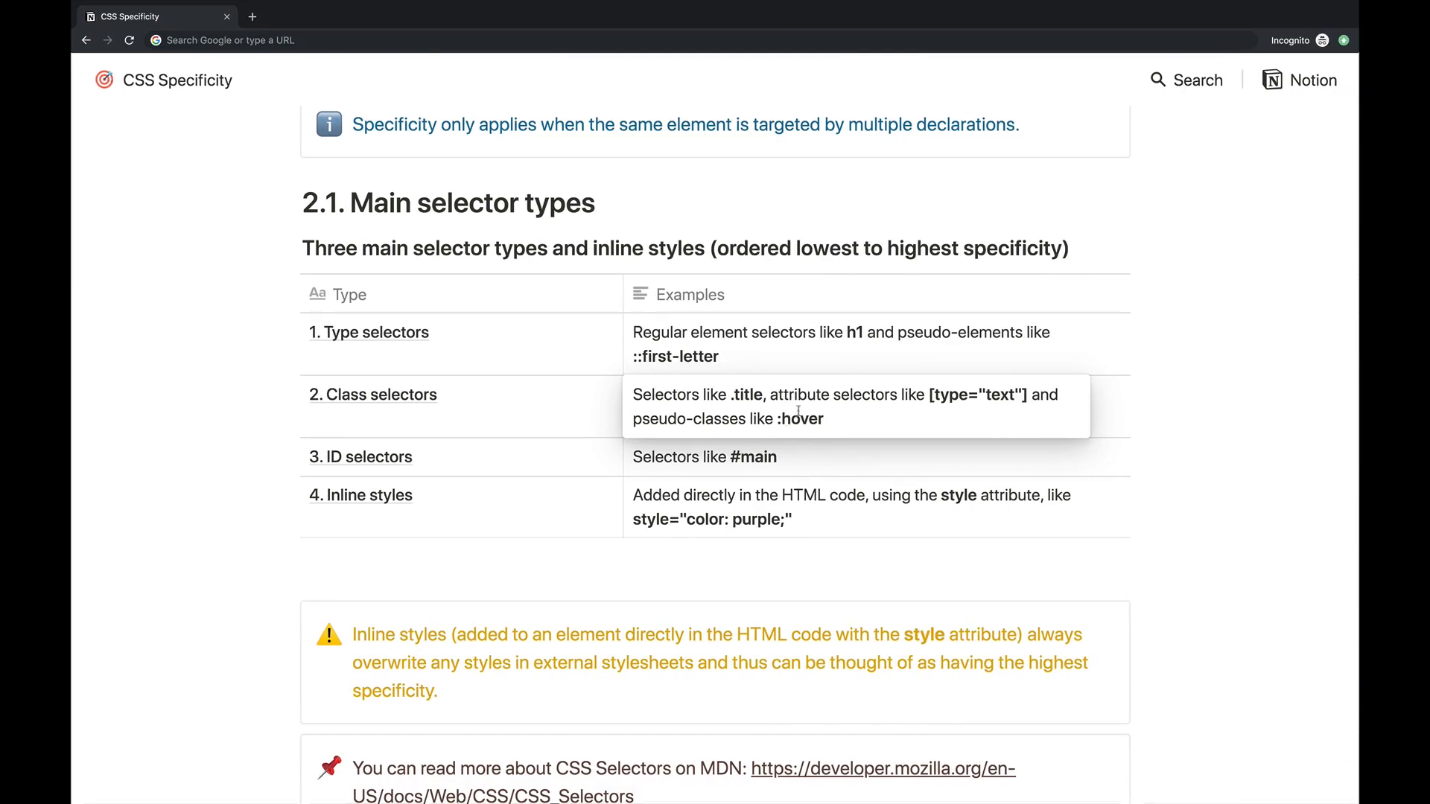
{"action": "left_click_drag", "start_coordinate": [771, 394], "coordinate": [1003, 394]}
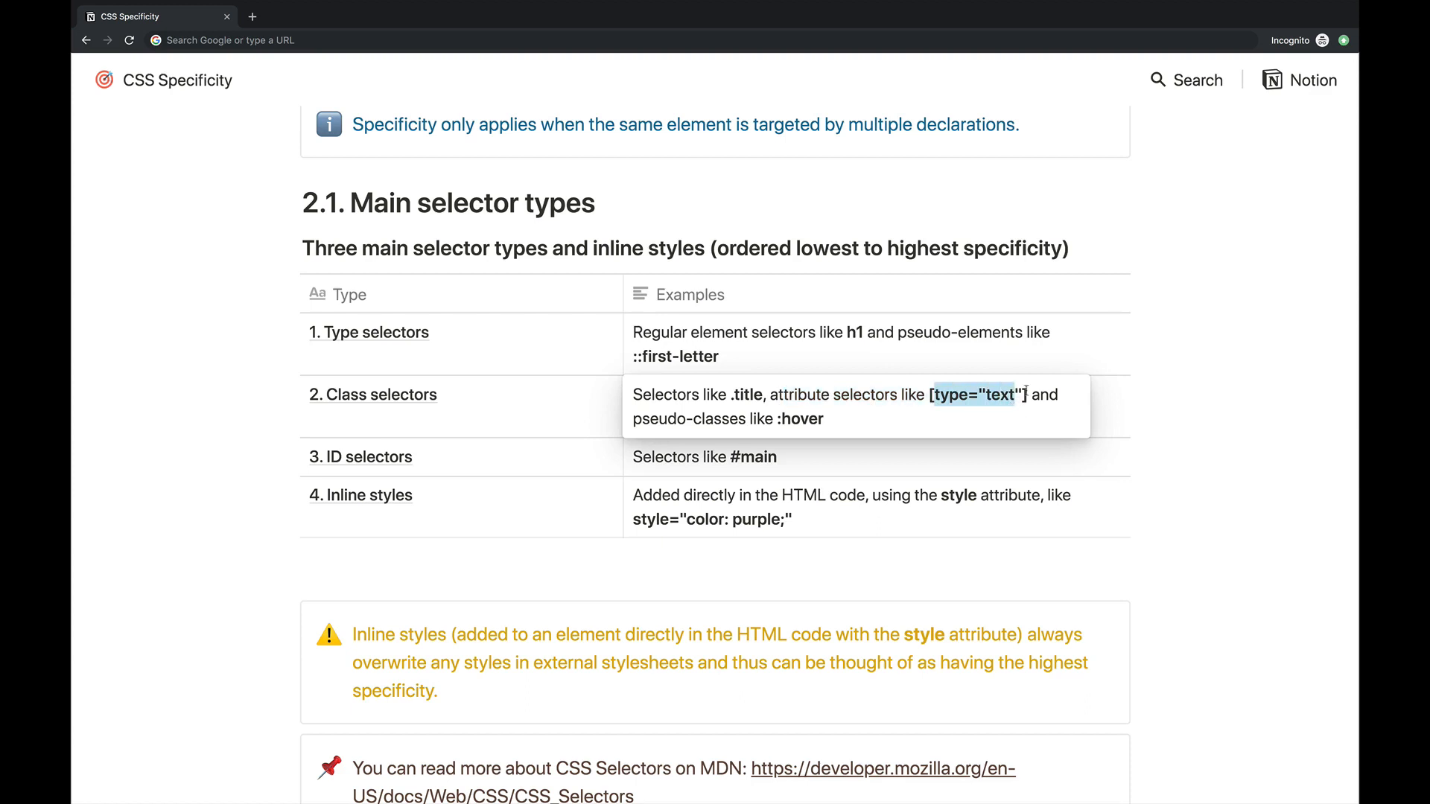
{"action": "mouse_move", "coordinate": [934, 425]}
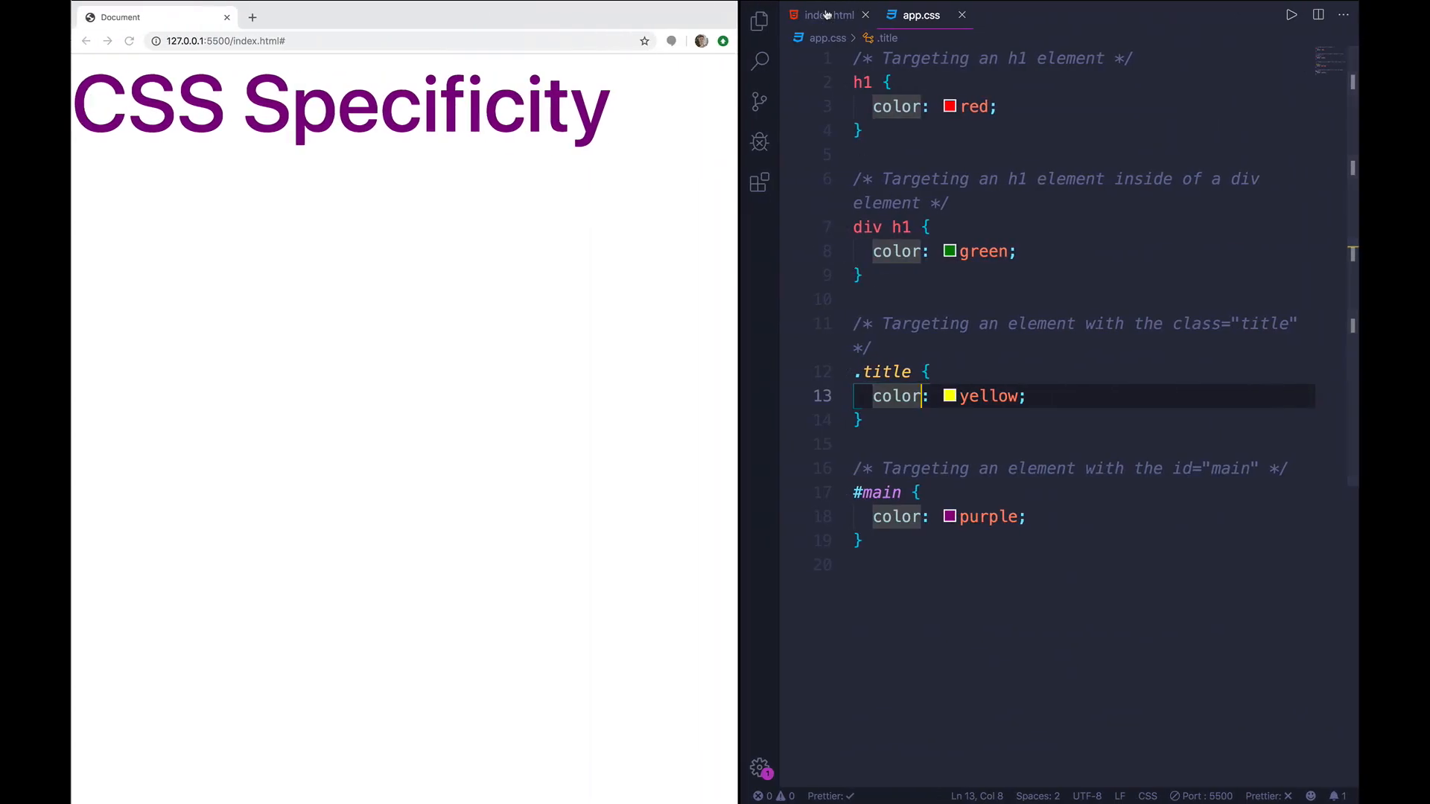
- Add a style attribute with color: teal to the h1 tag in index.html
{"action": "left_click", "coordinate": [828, 15]}
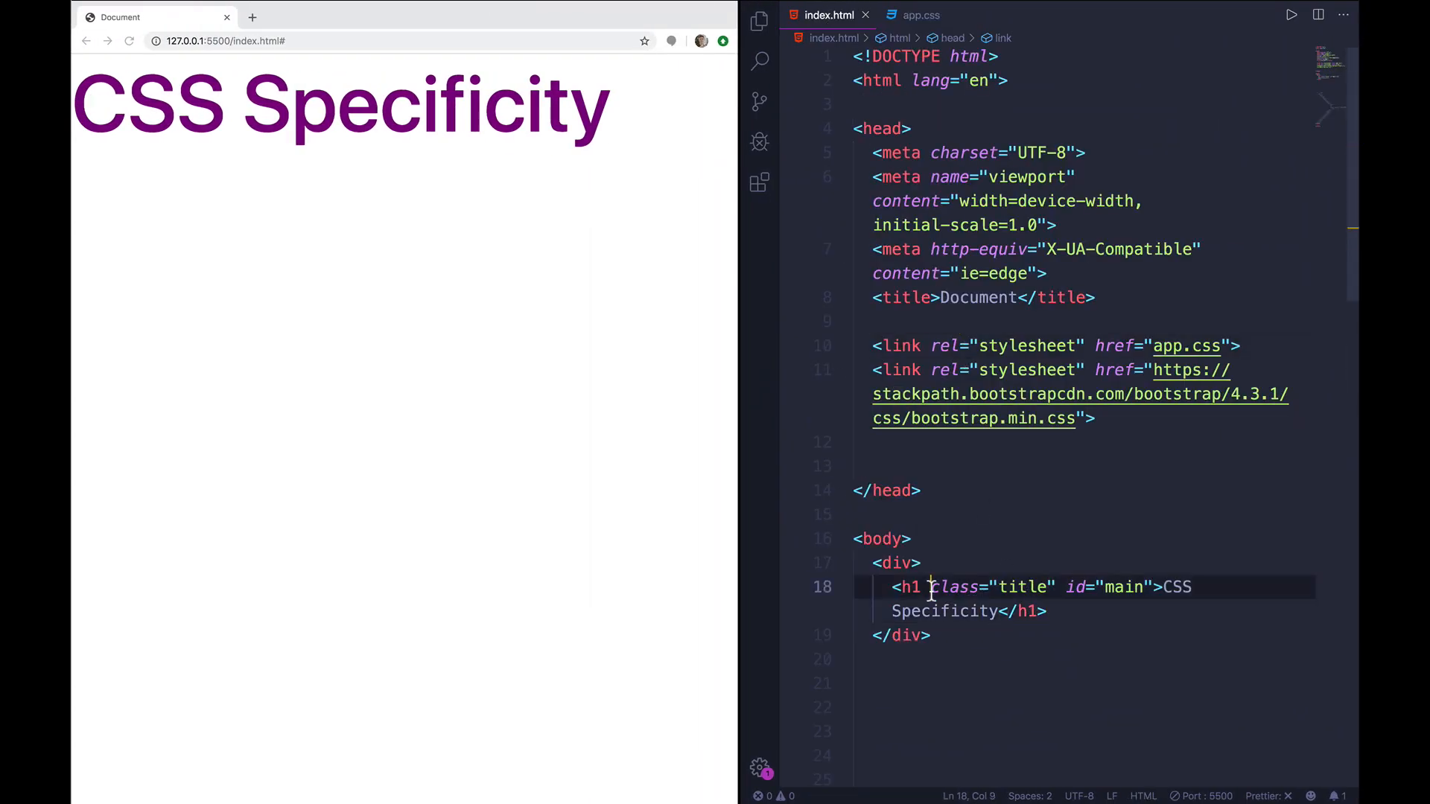
{"action": "type", "text": "style=\"\""}
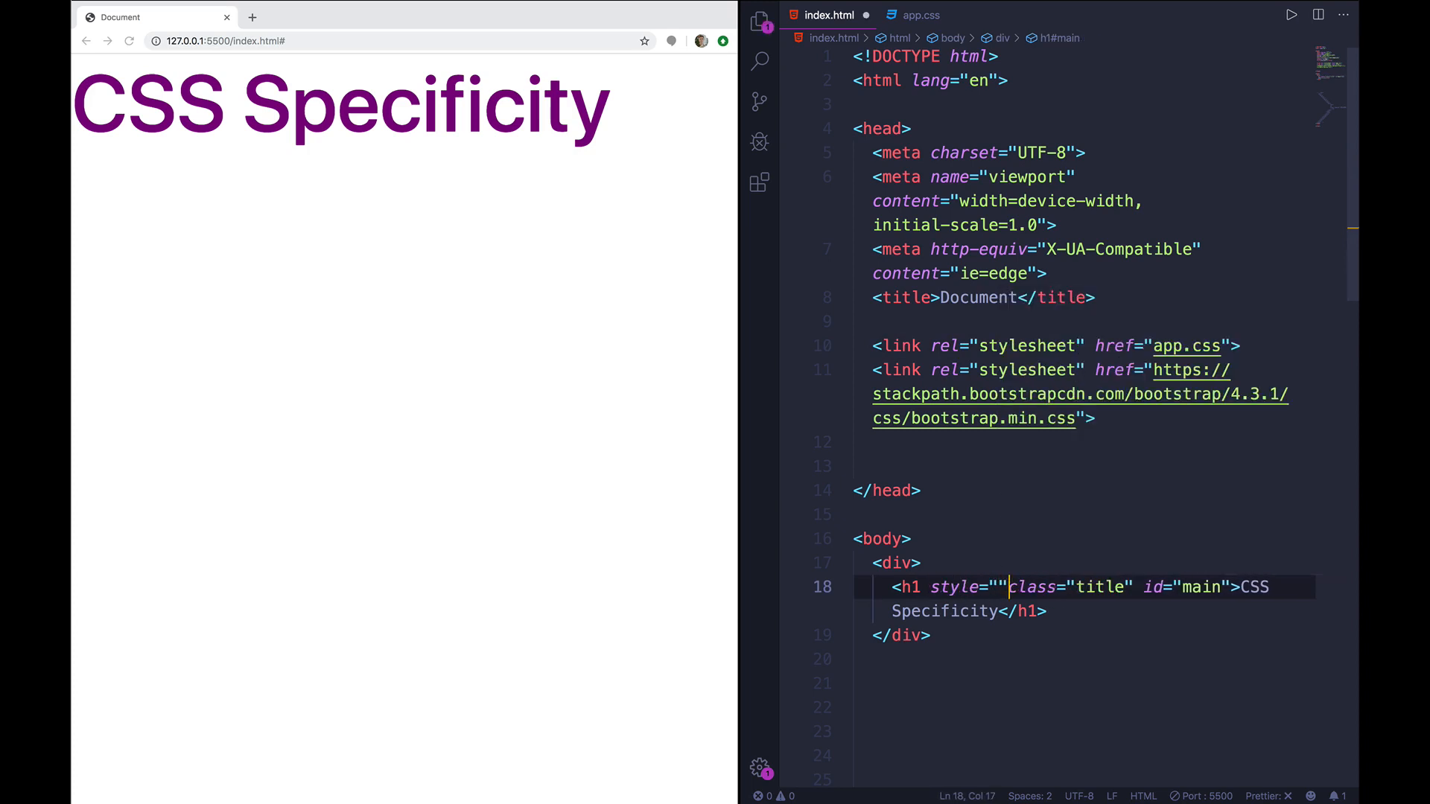
{"action": "type", "text": "color:"}
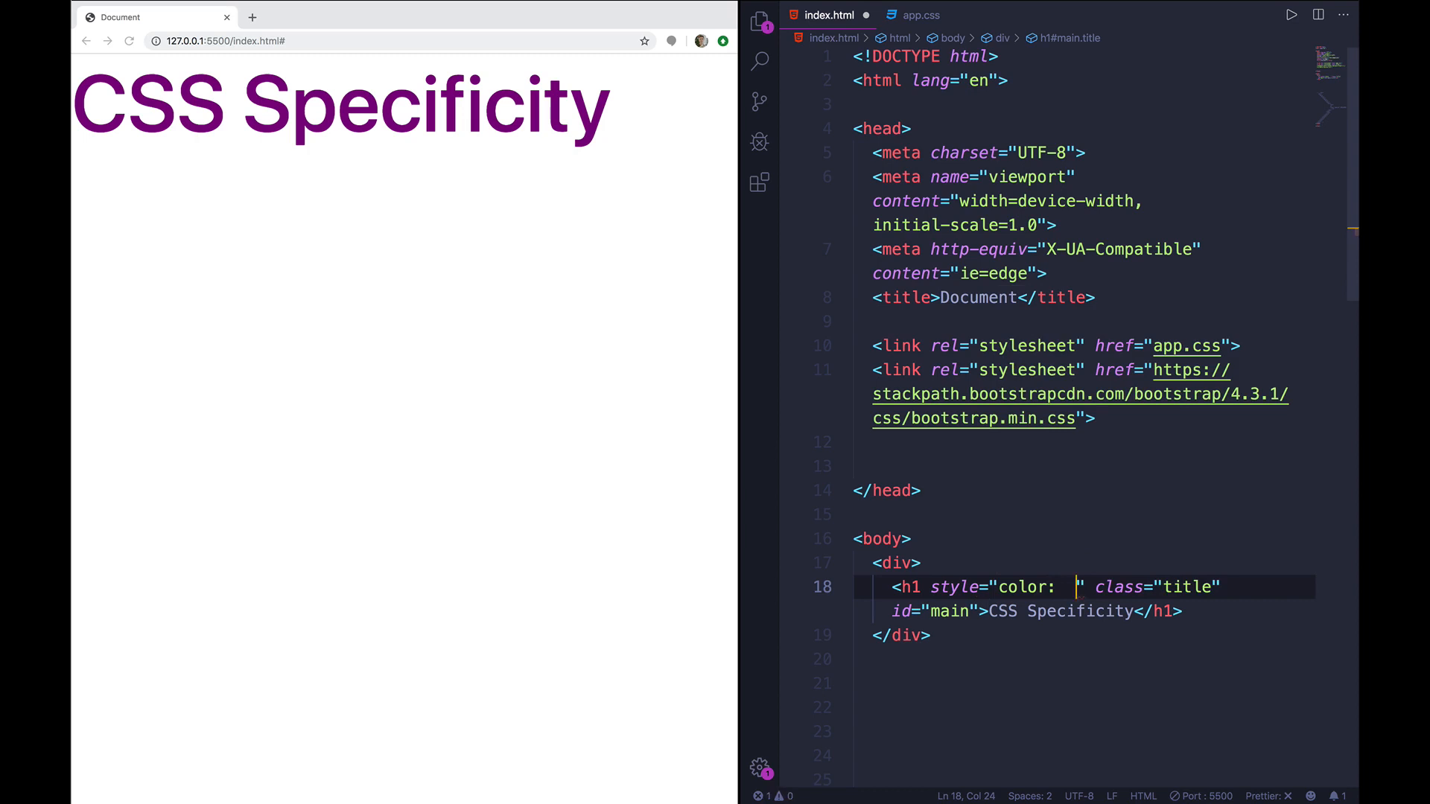
{"action": "type", "text": "teal;"}
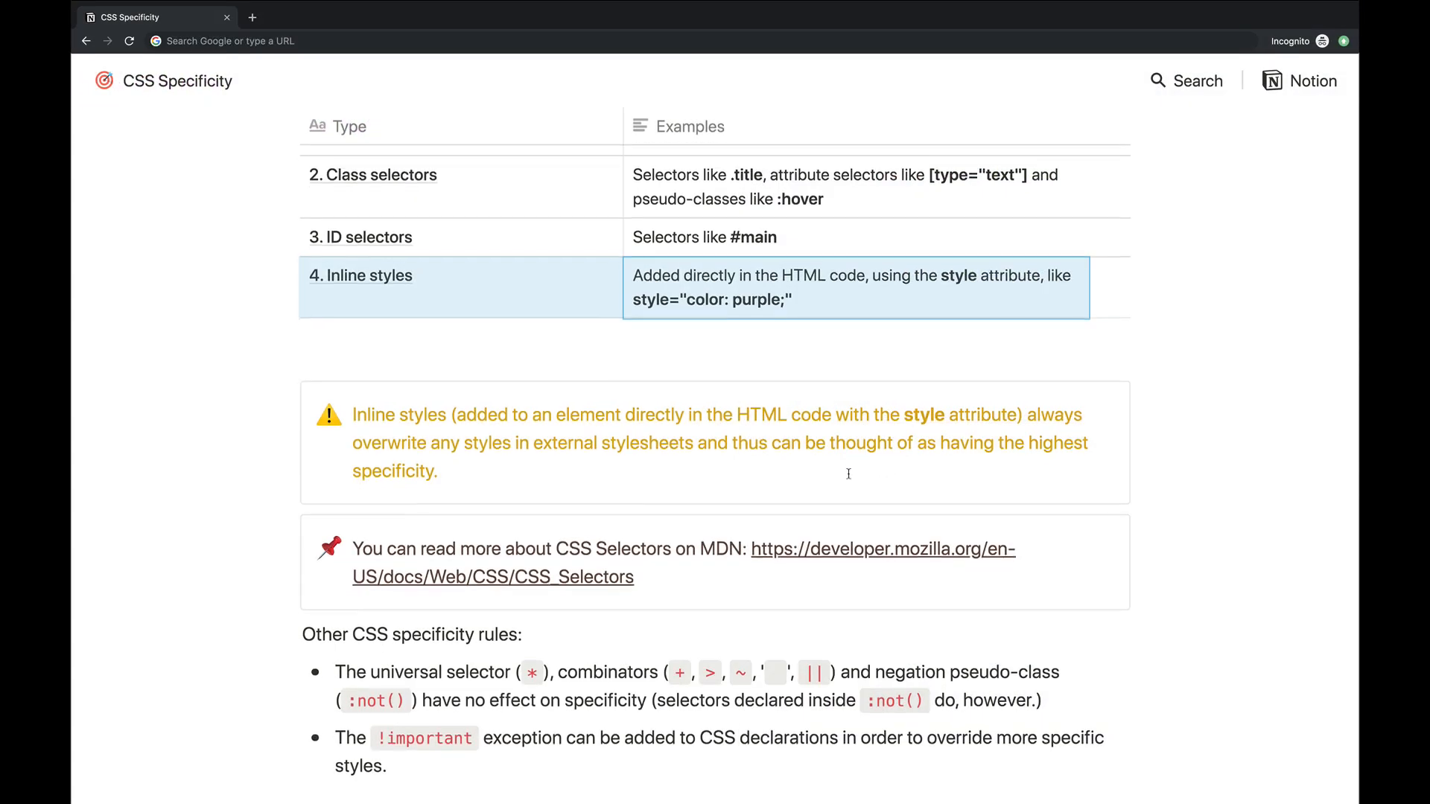
{"action": "scroll", "scroll_direction": "down", "scroll_amount": 3}
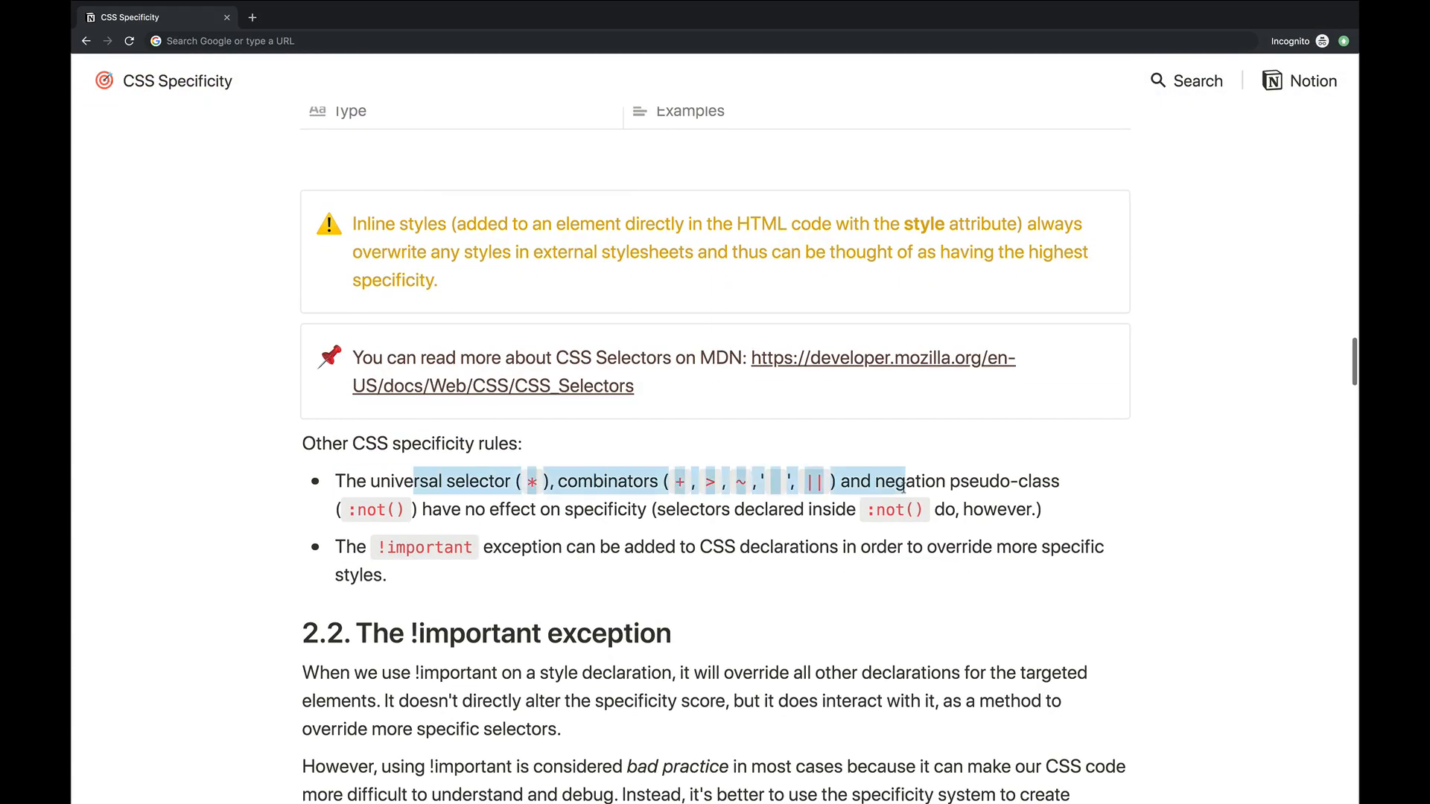
{"action": "left_click", "coordinate": [1118, 525]}
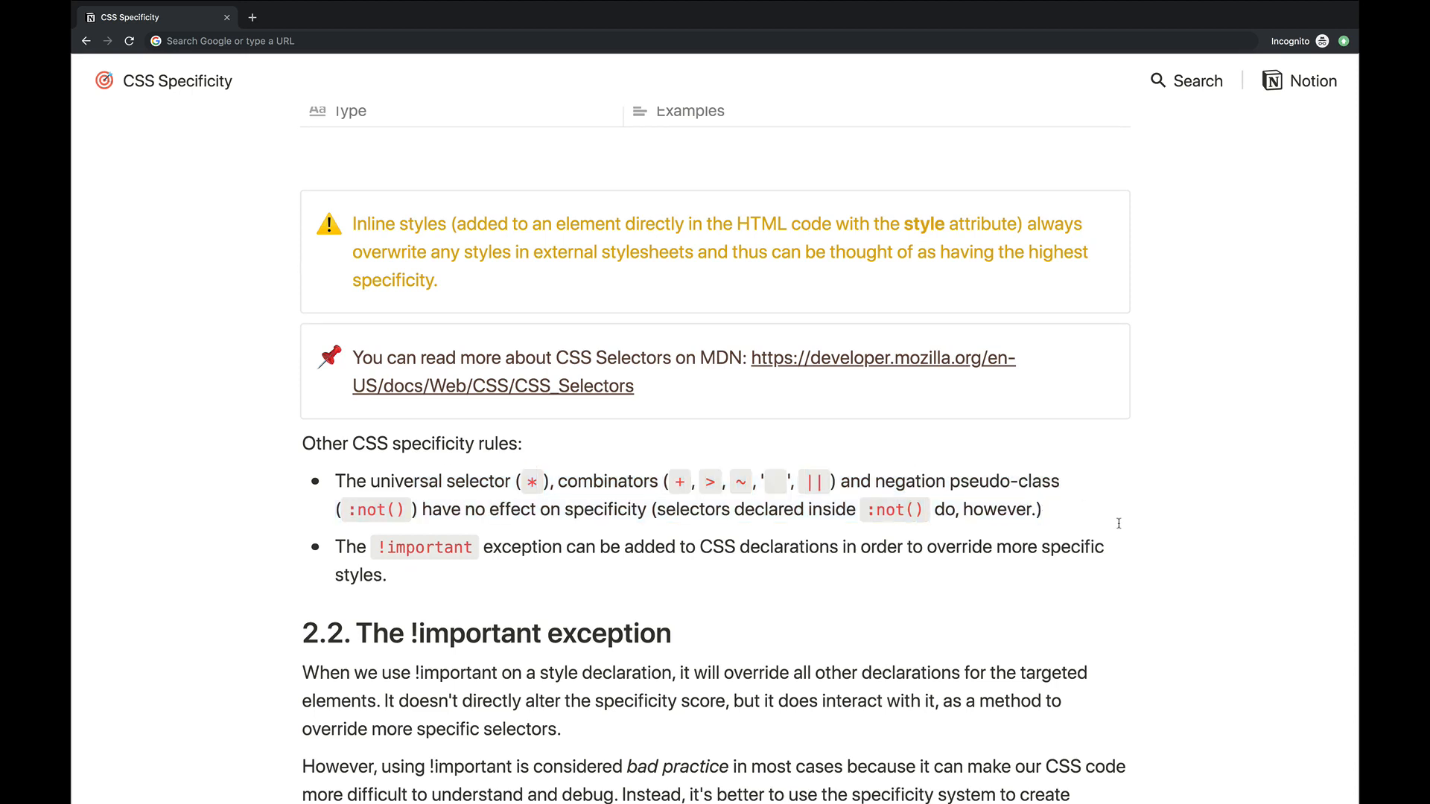
{"action": "mouse_move", "coordinate": [531, 490]}
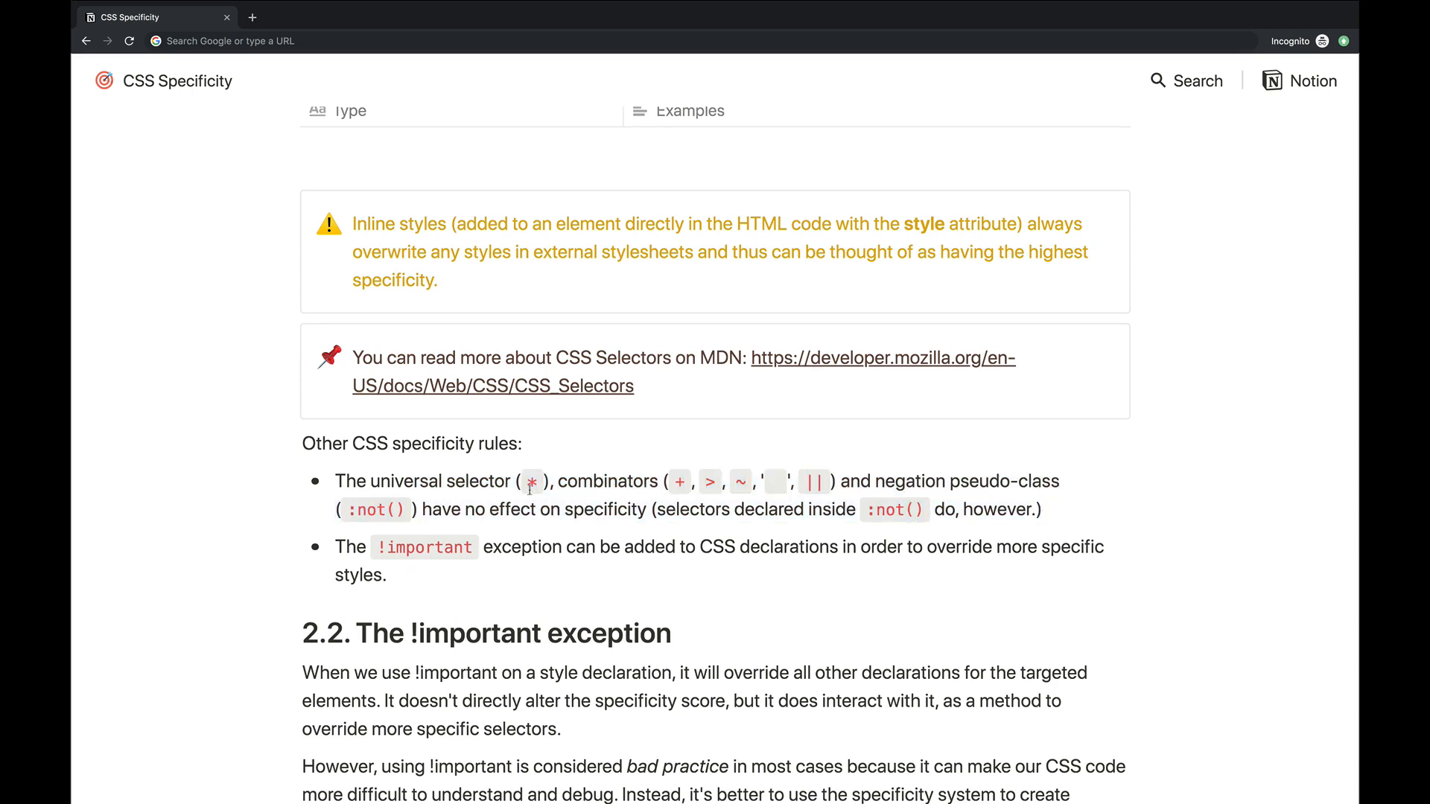
{"action": "left_click_drag", "start_coordinate": [337, 481], "coordinate": [513, 480]}
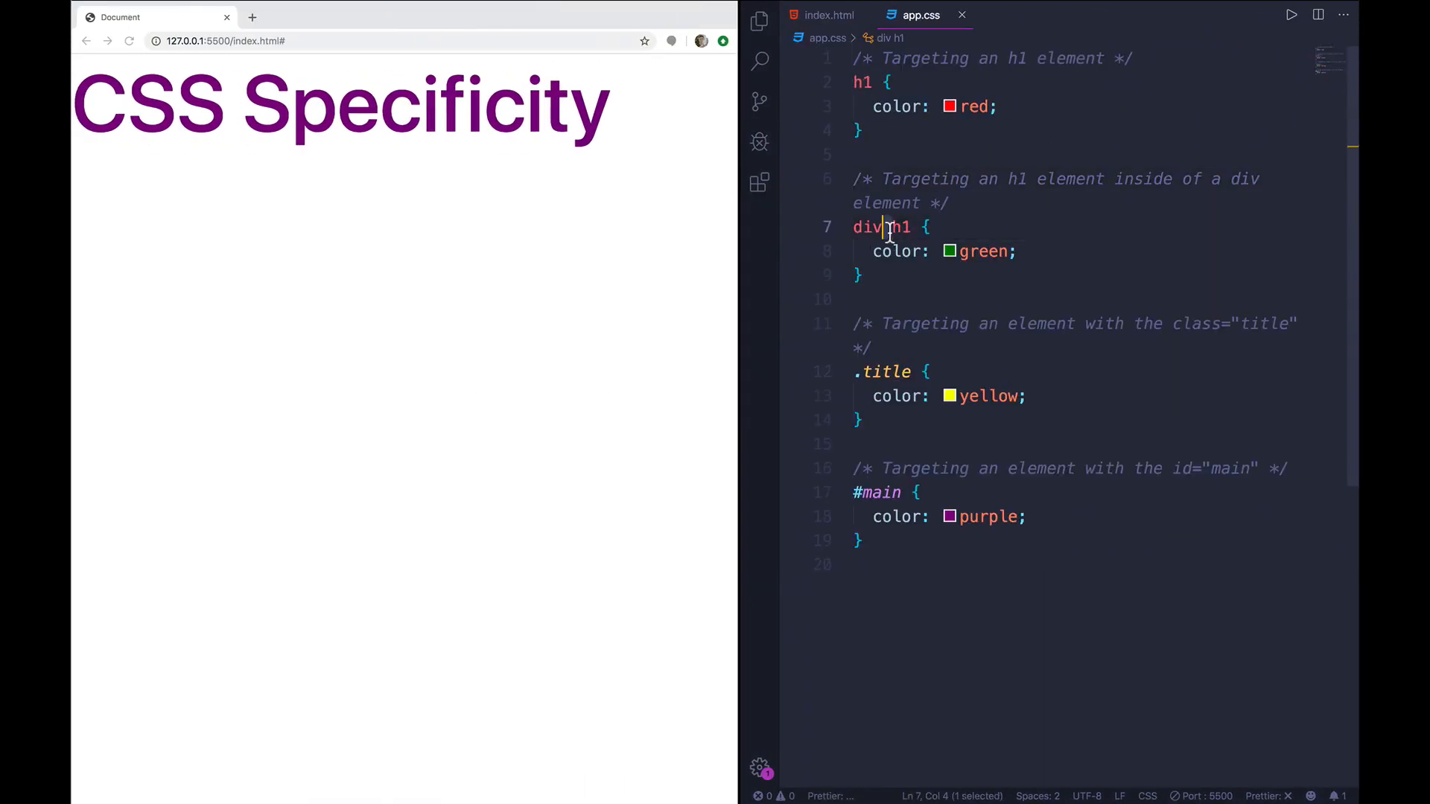
{"action": "type", "text": ">"}
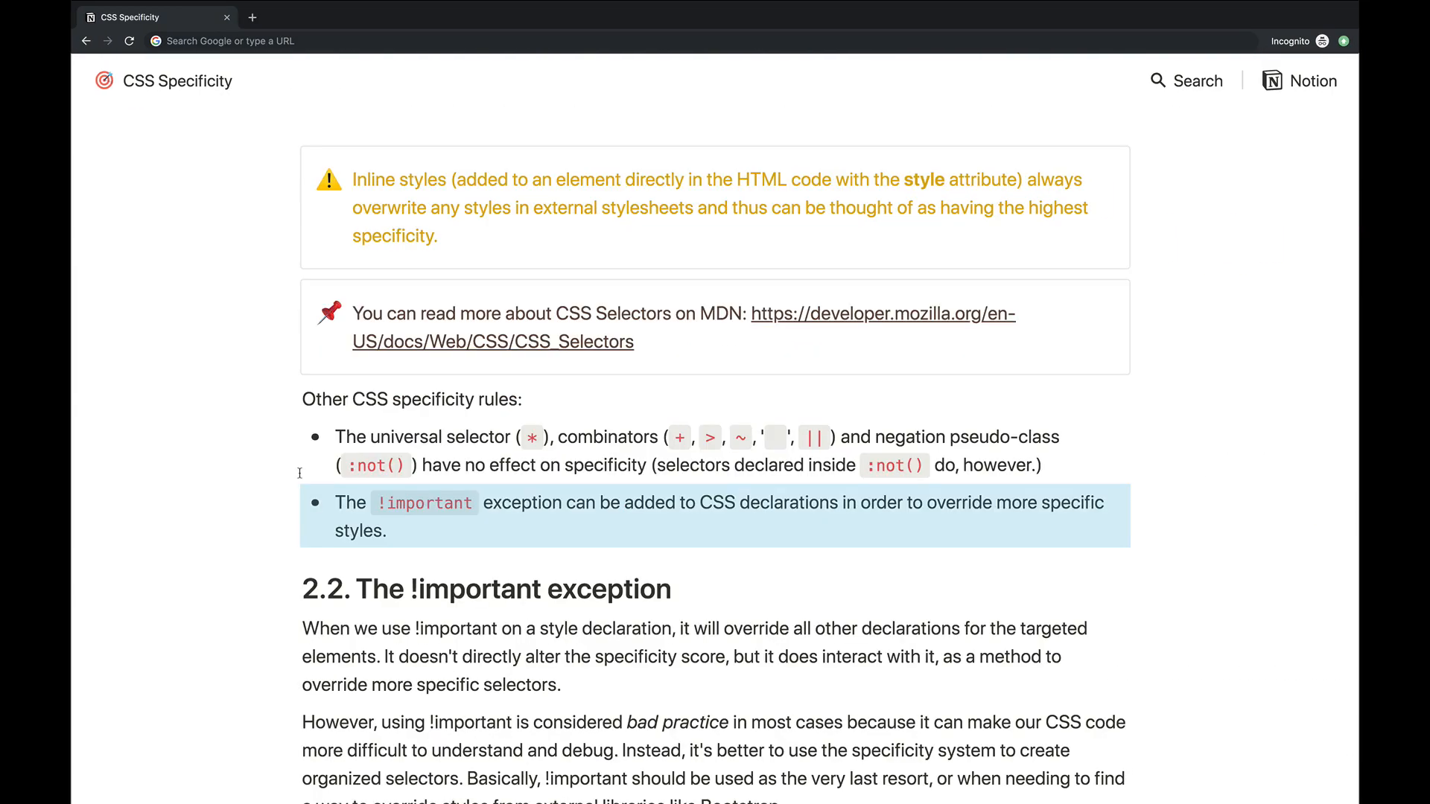
{"action": "scroll", "scroll_direction": "down", "scroll_amount": 3}
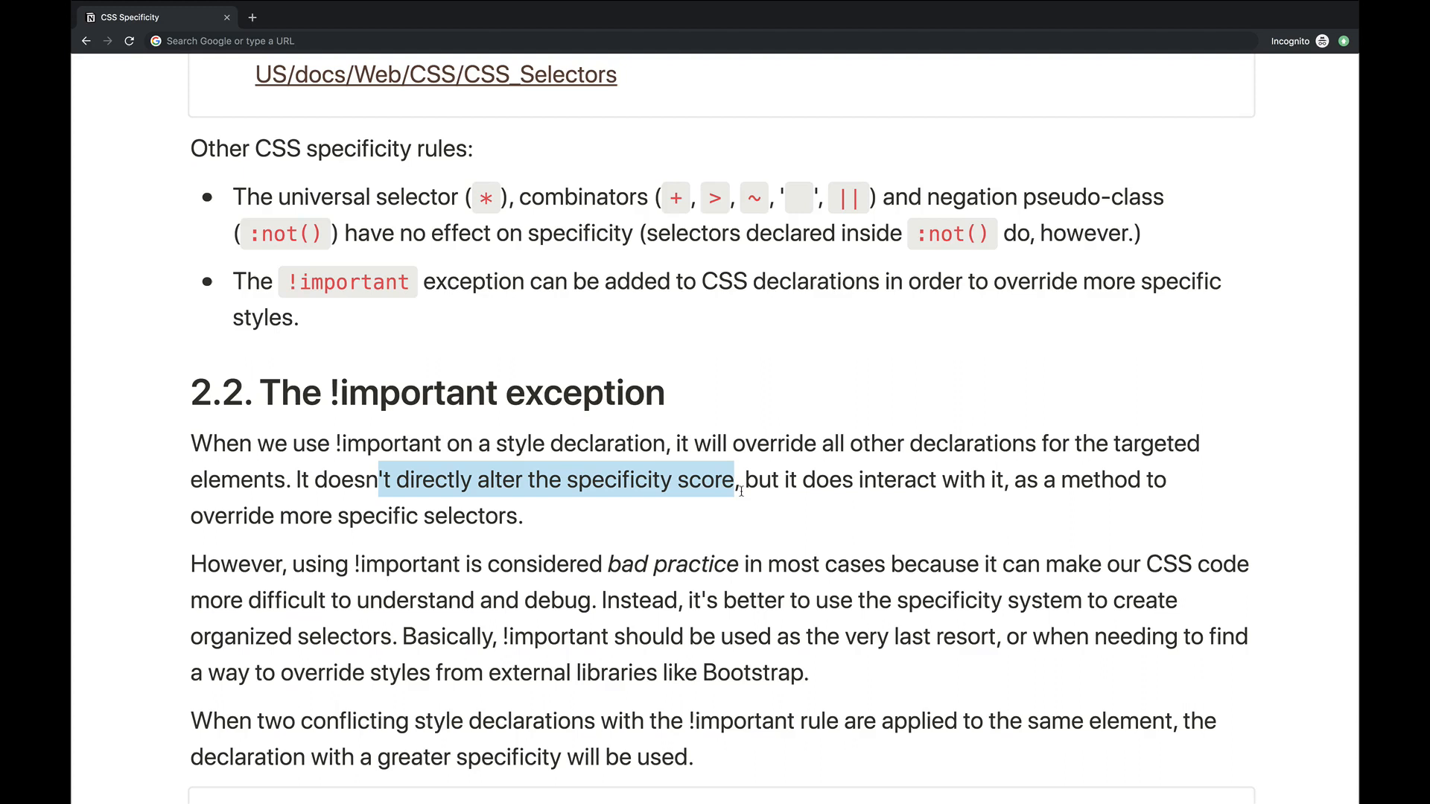
{"action": "scroll", "scroll_direction": "down", "scroll_amount": 3}
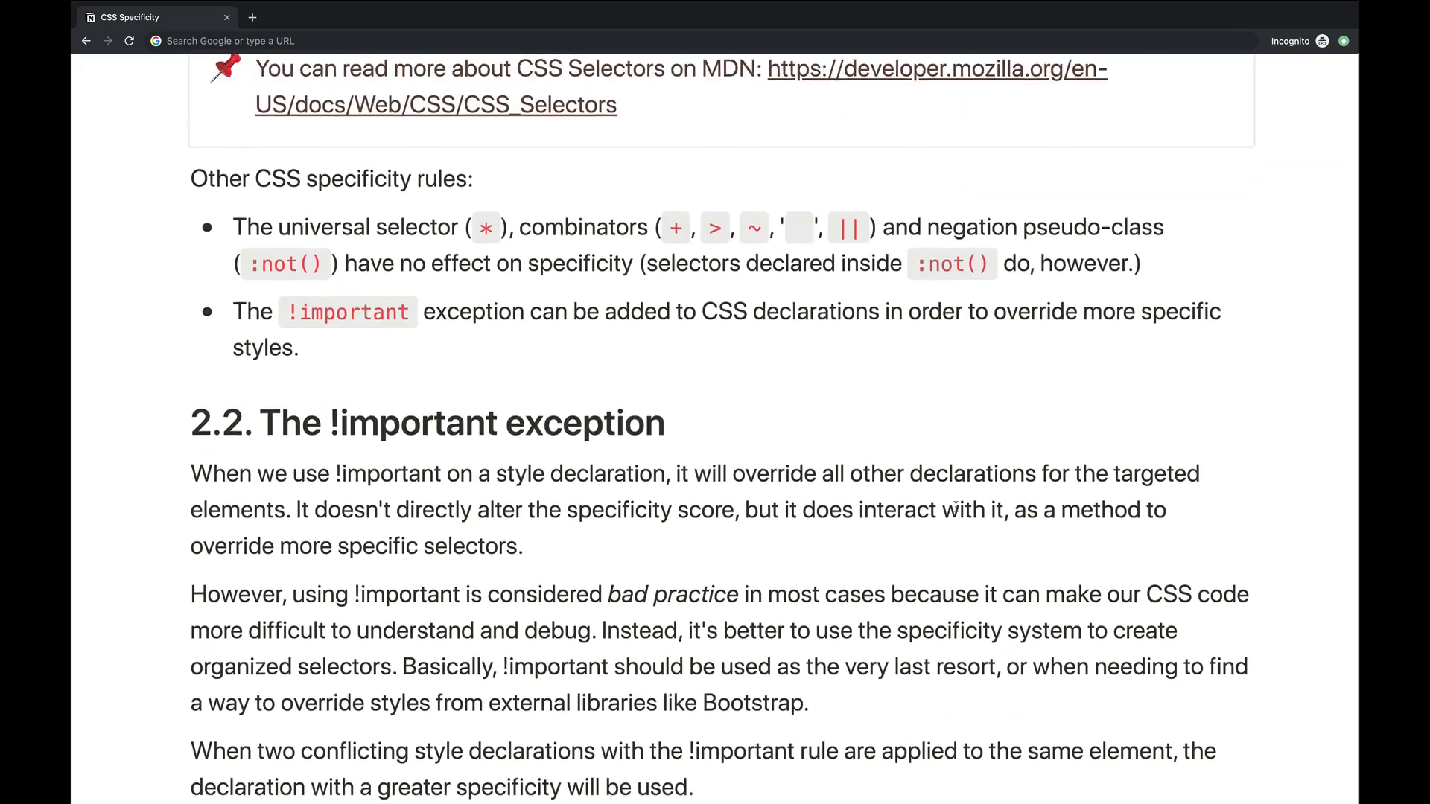
{"action": "scroll", "scroll_direction": "down", "scroll_amount": 3}
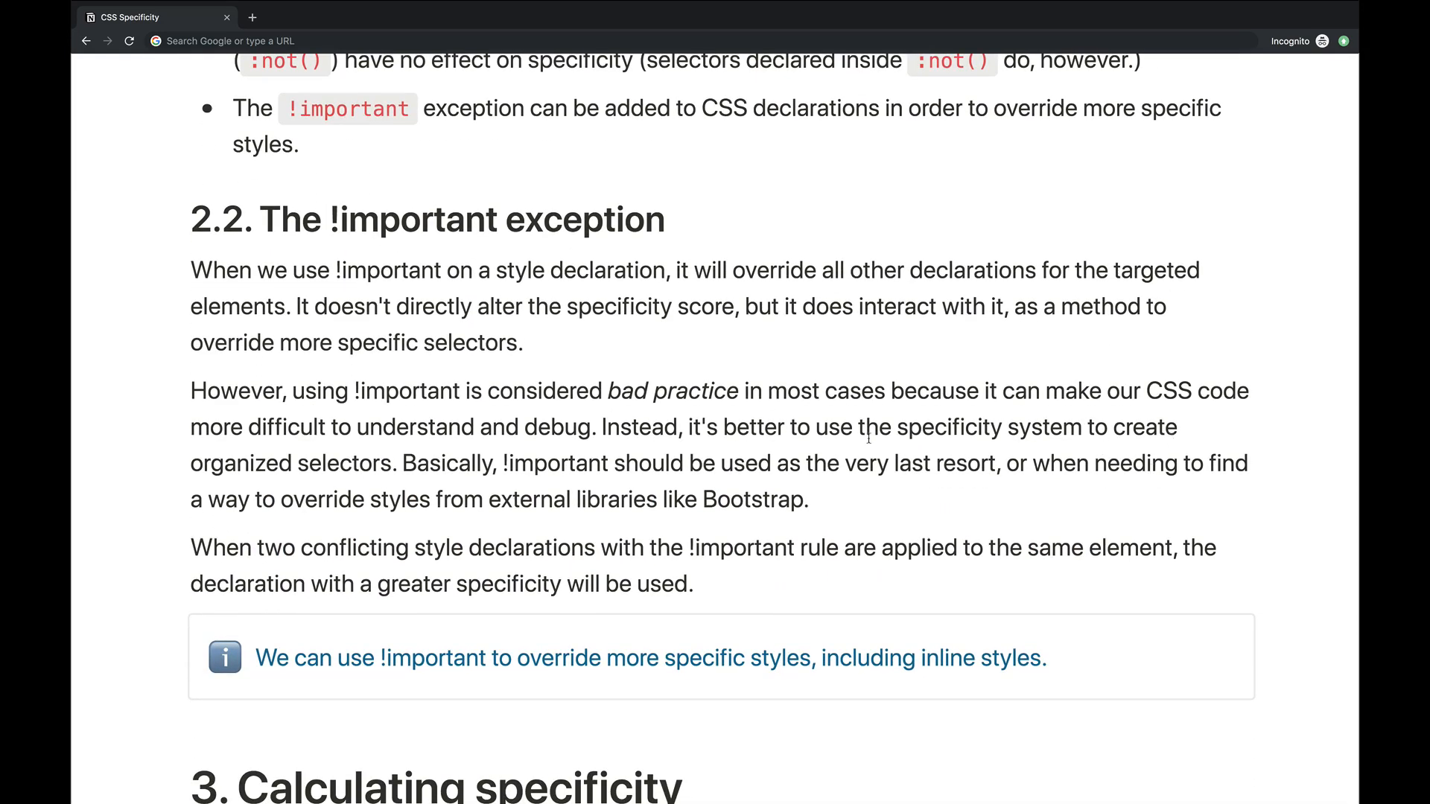
{"action": "mouse_move", "coordinate": [951, 435]}
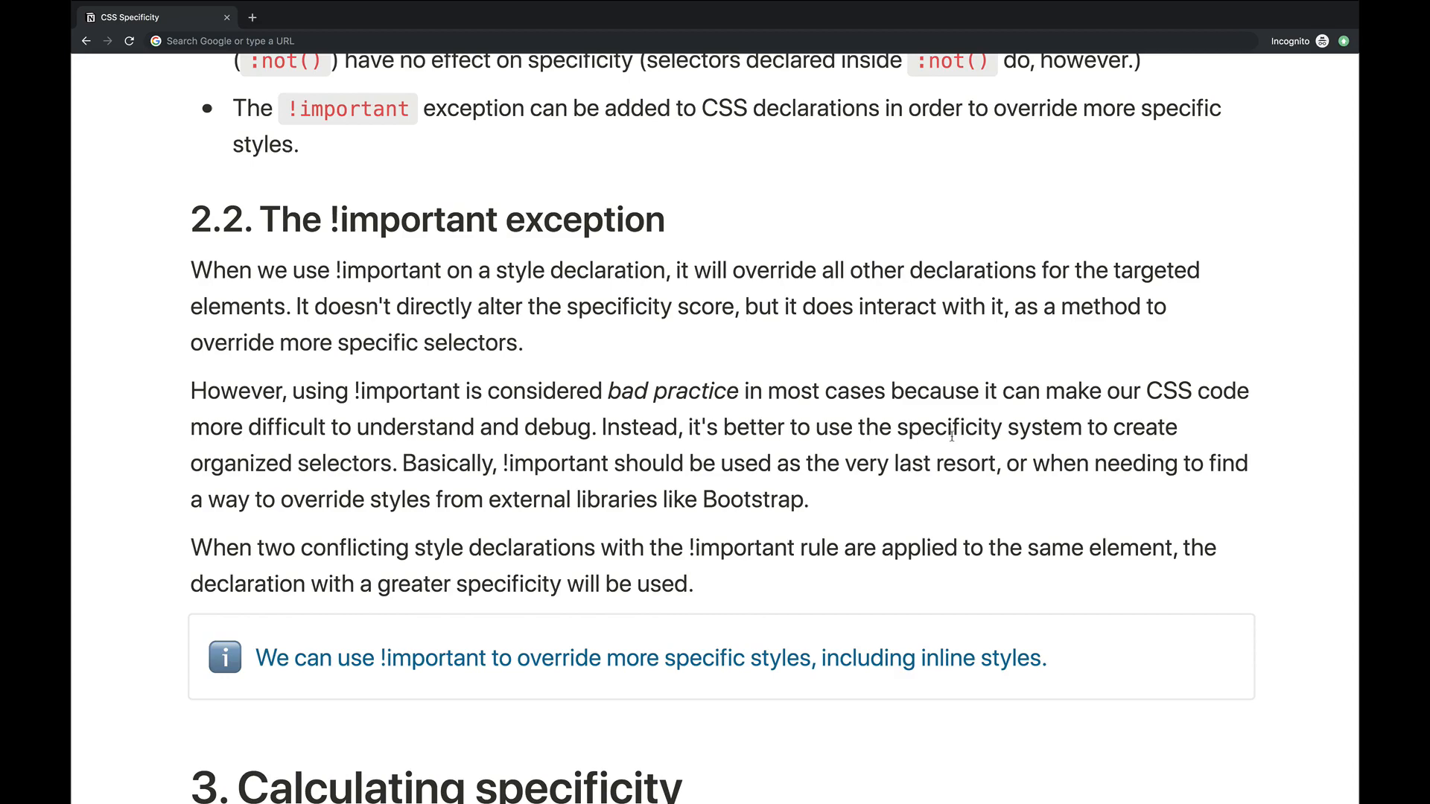
{"action": "mouse_move", "coordinate": [1055, 456]}
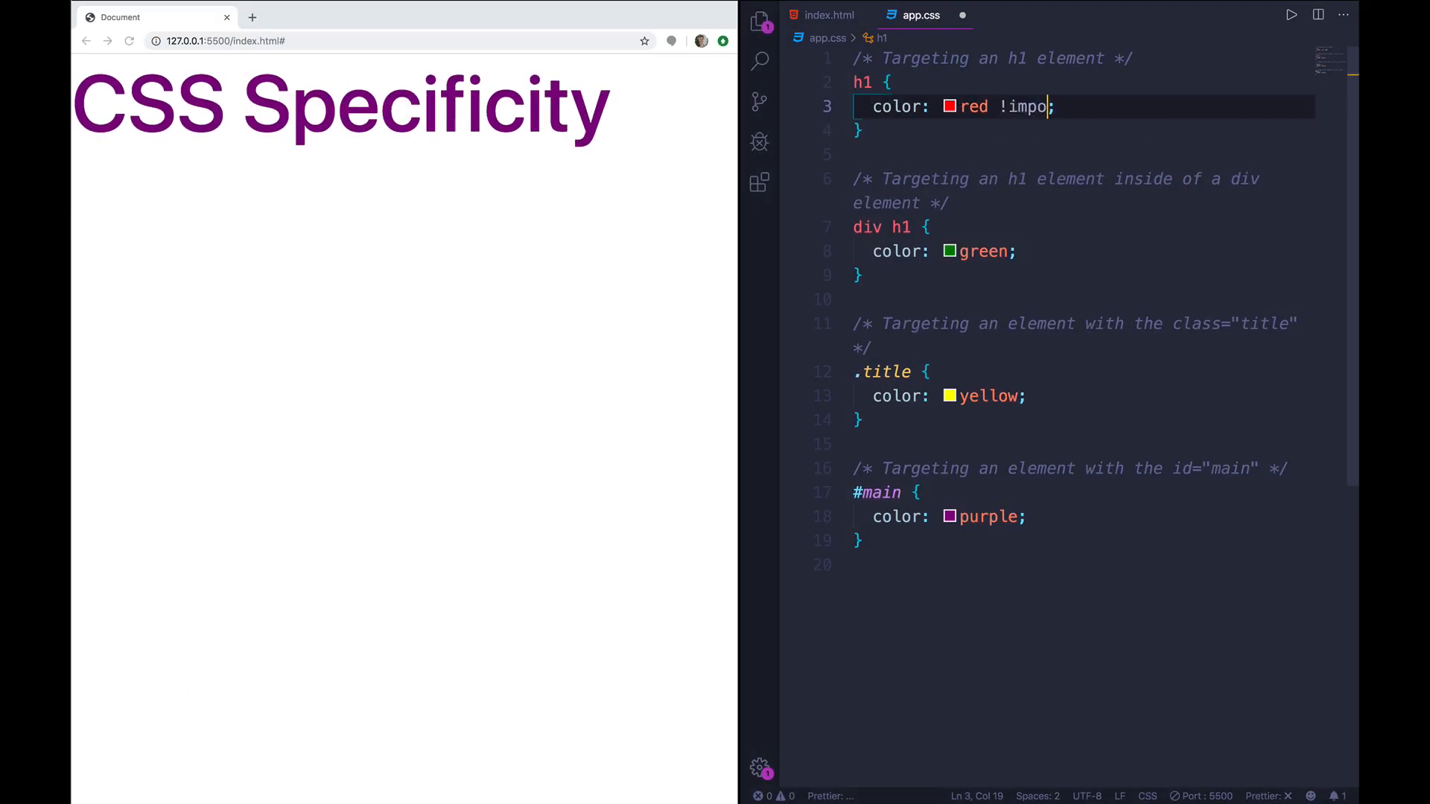
- Append !important to the h1 color: red declaration in app.css and save
{"action": "type", "text": "rtant;"}
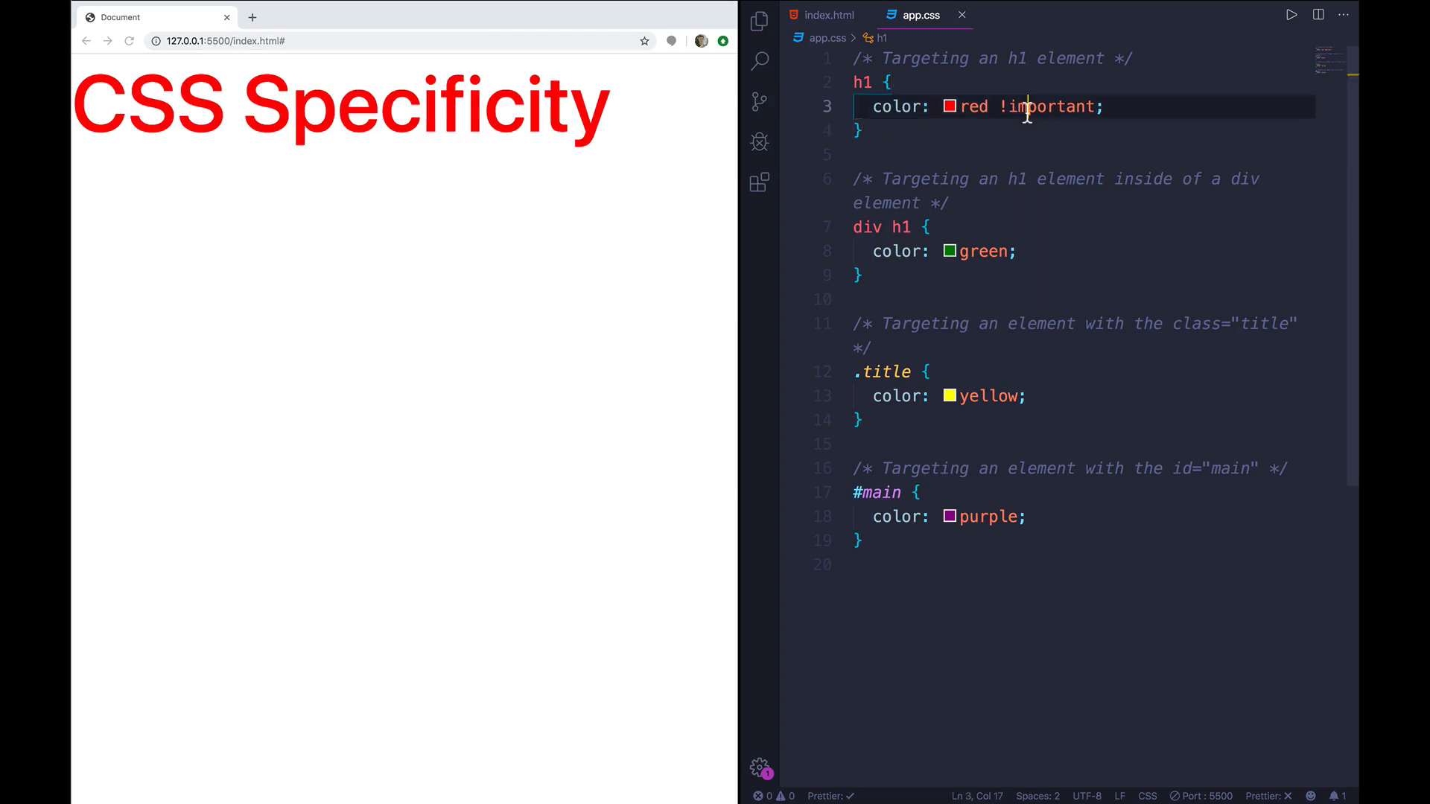
{"action": "left_click", "coordinate": [862, 275]}
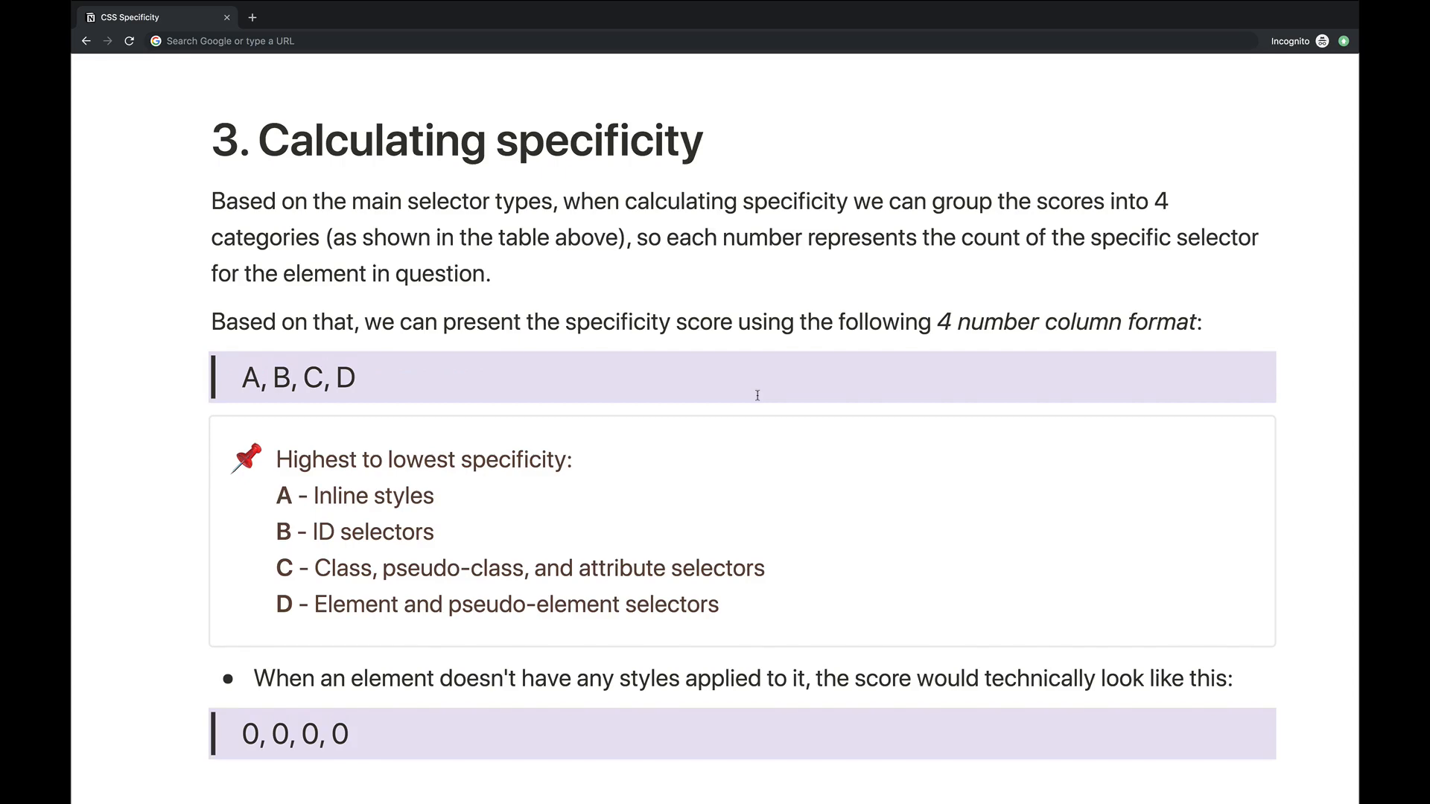
{"action": "scroll", "scroll_direction": "down", "scroll_amount": 3}
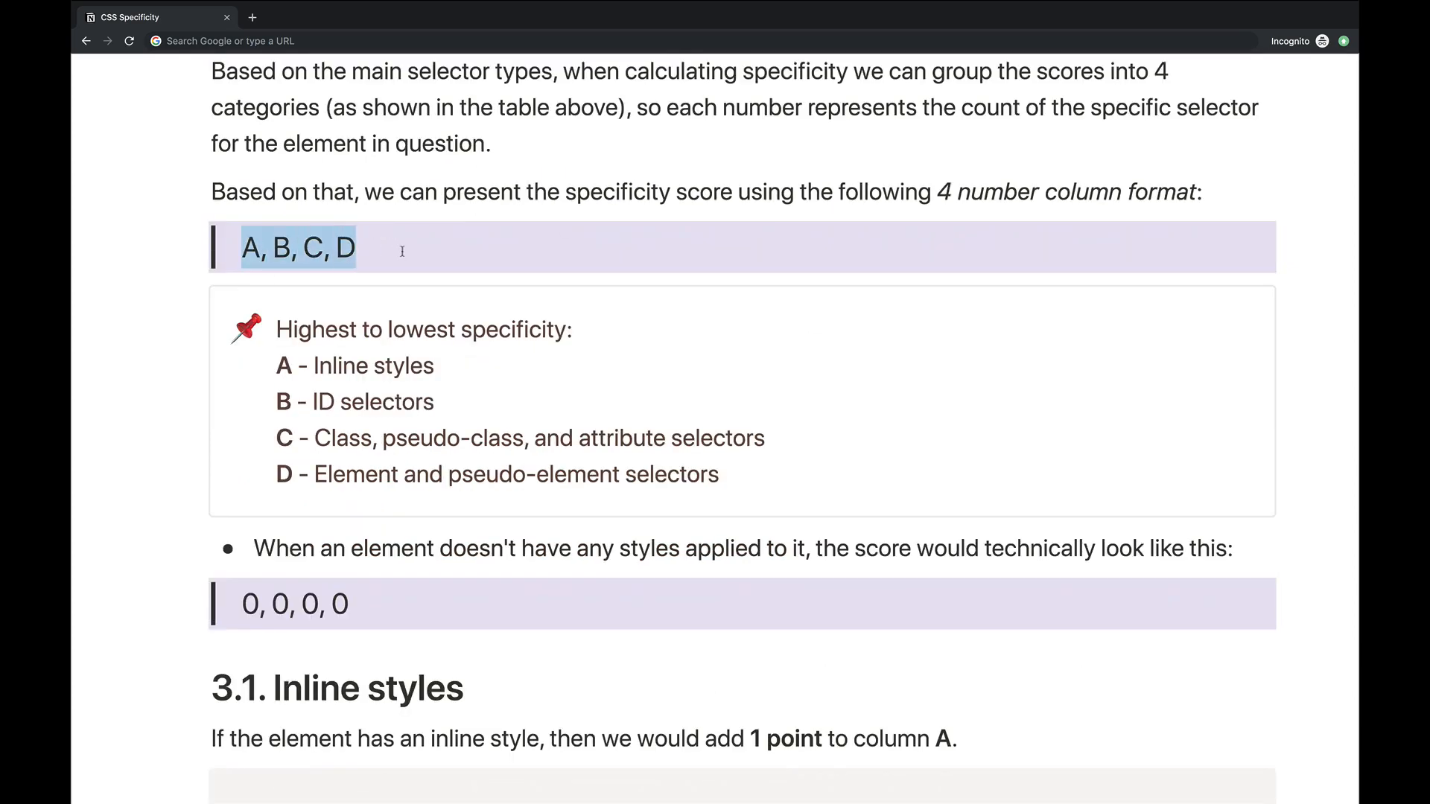
{"action": "left_click", "coordinate": [362, 249]}
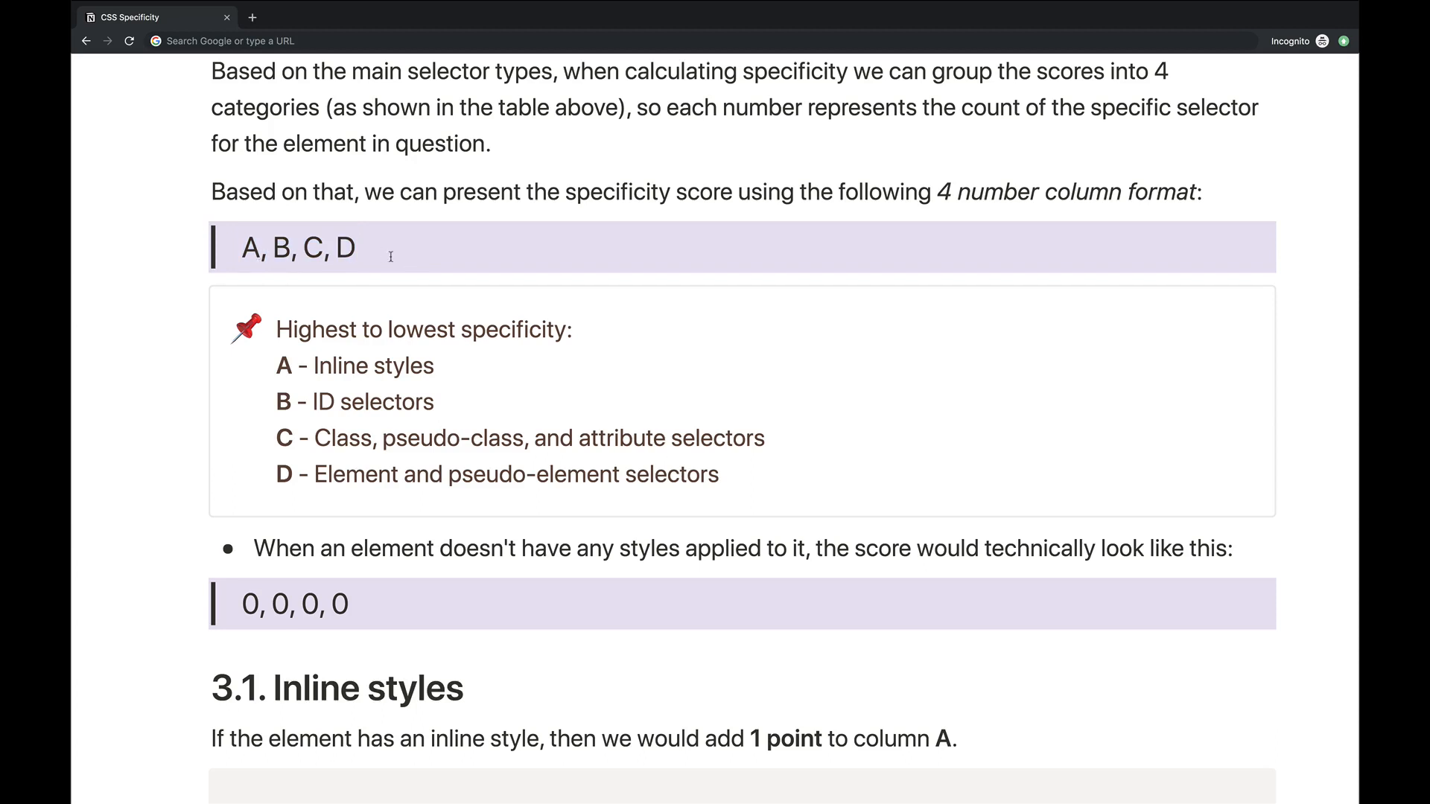
{"action": "scroll", "scroll_direction": "down", "scroll_amount": 3}
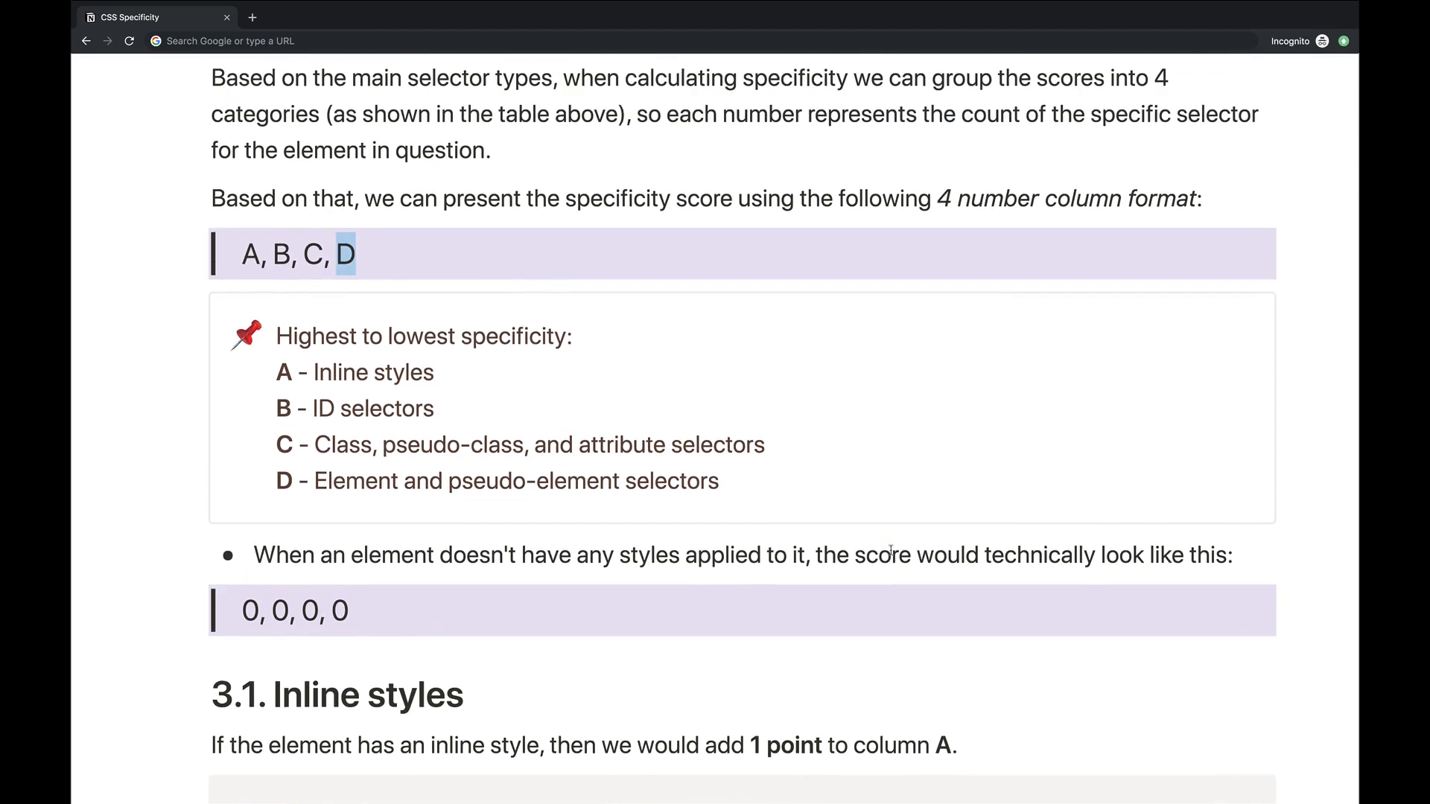
{"action": "scroll", "scroll_direction": "down", "scroll_amount": 3}
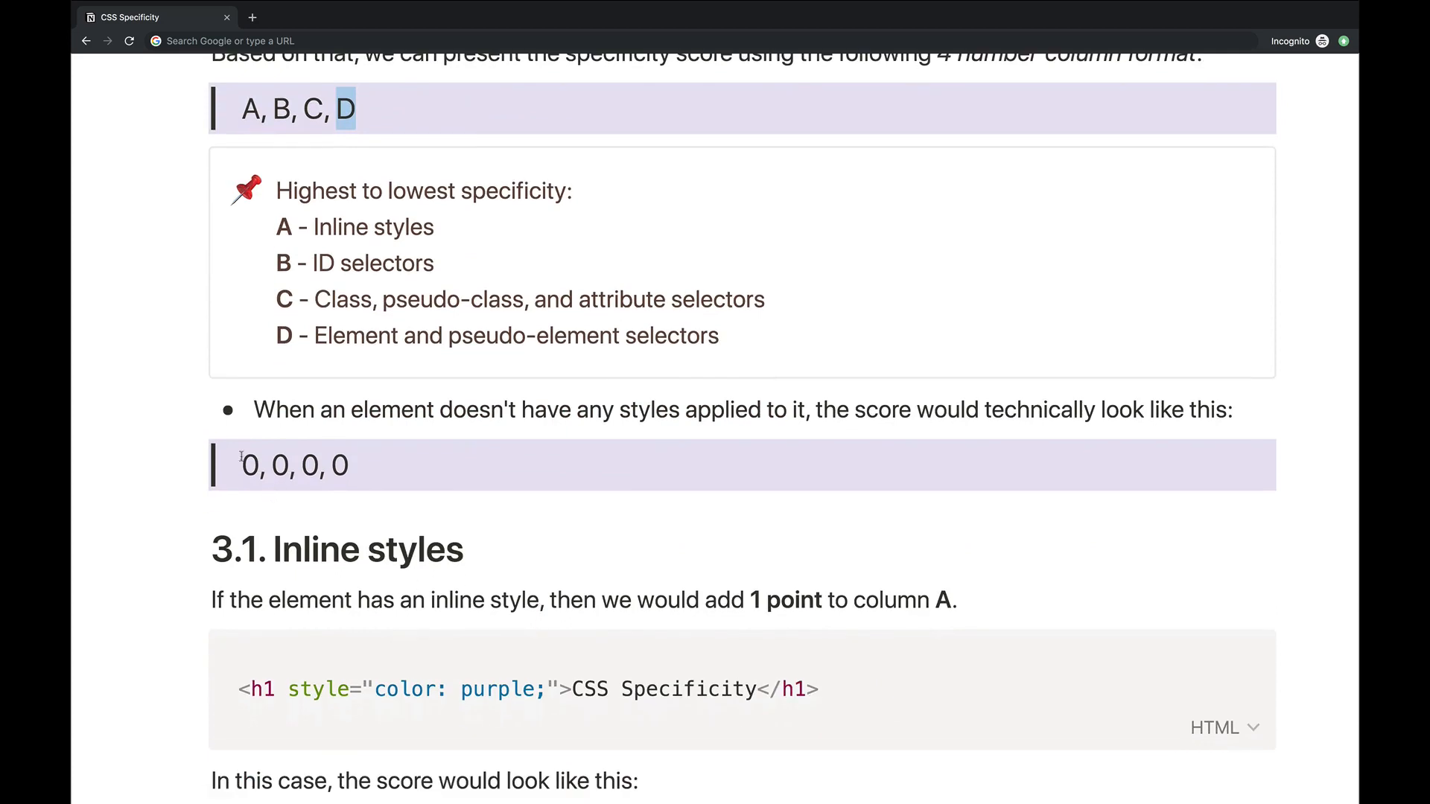
{"action": "left_click_drag", "start_coordinate": [239, 465], "coordinate": [347, 465]}
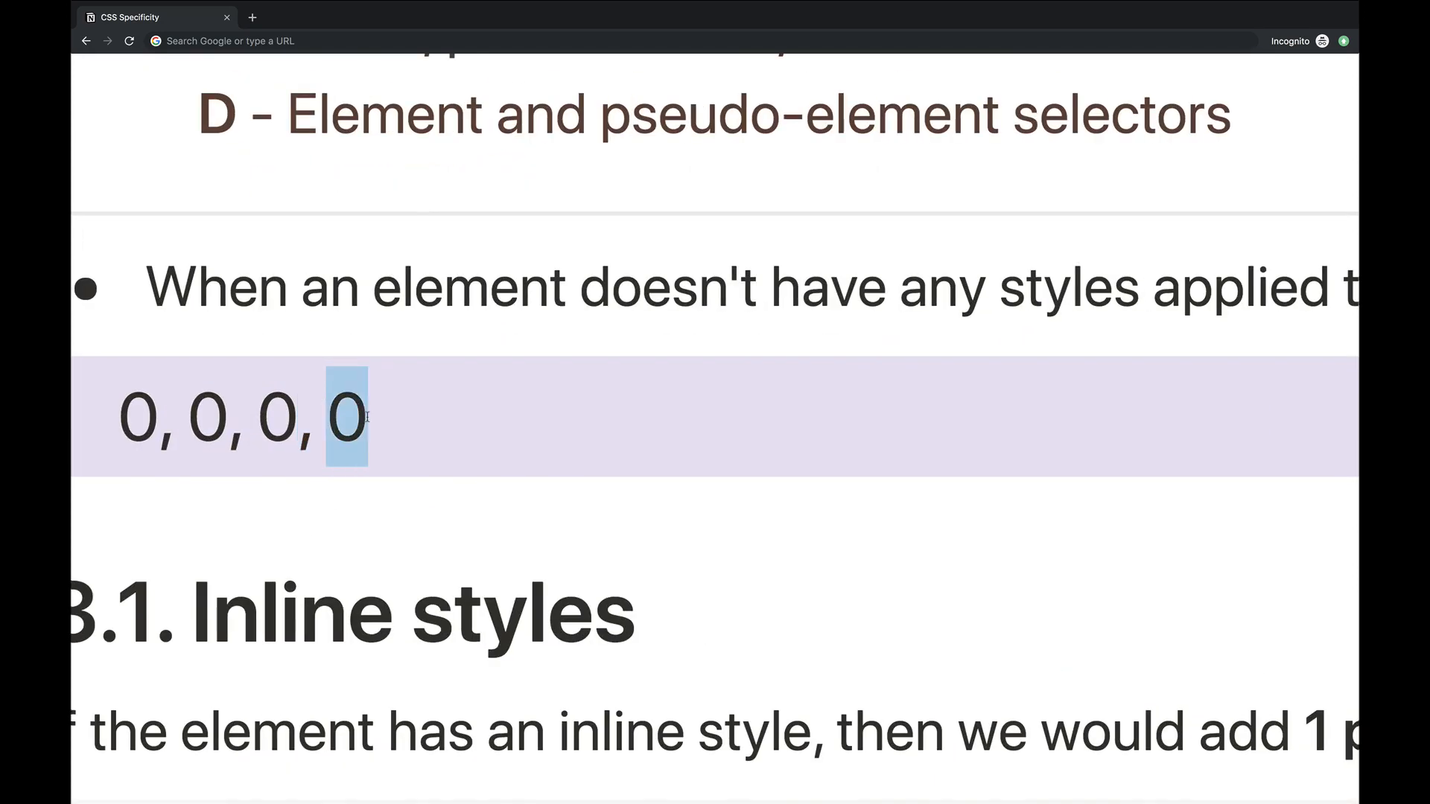
{"action": "scroll", "scroll_direction": "down", "scroll_amount": 3}
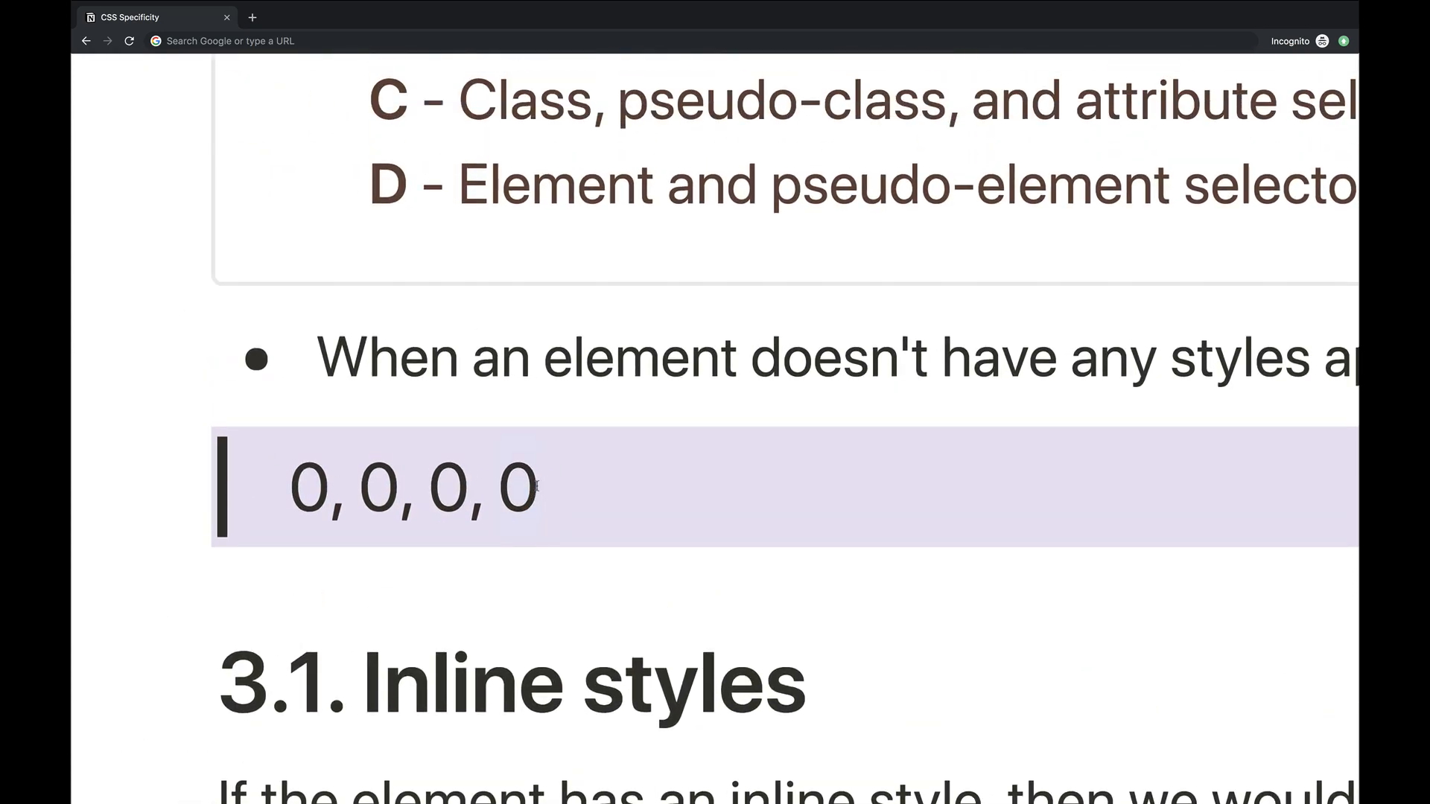
{"action": "double_click", "coordinate": [443, 487]}
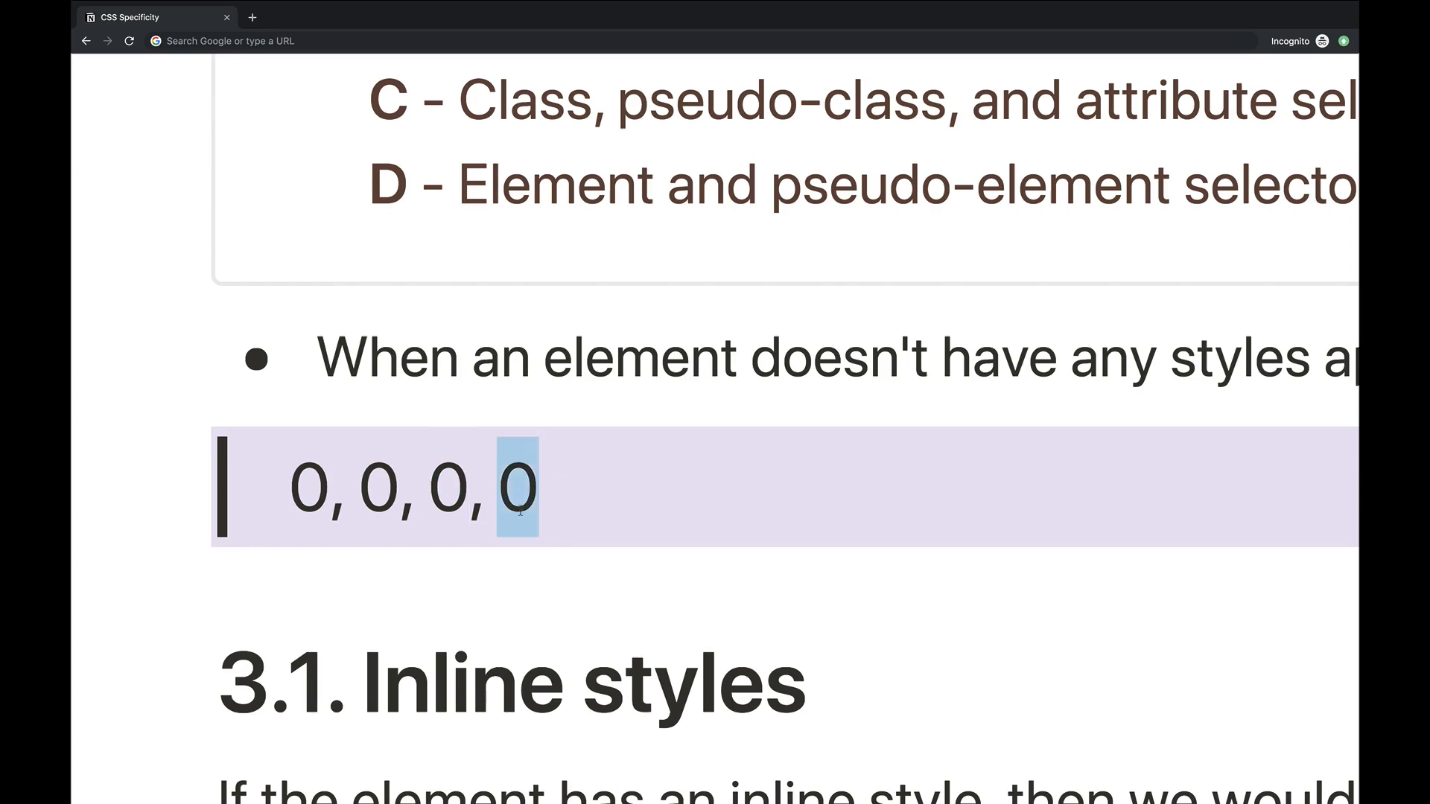
{"action": "scroll", "scroll_direction": "down", "scroll_amount": 3}
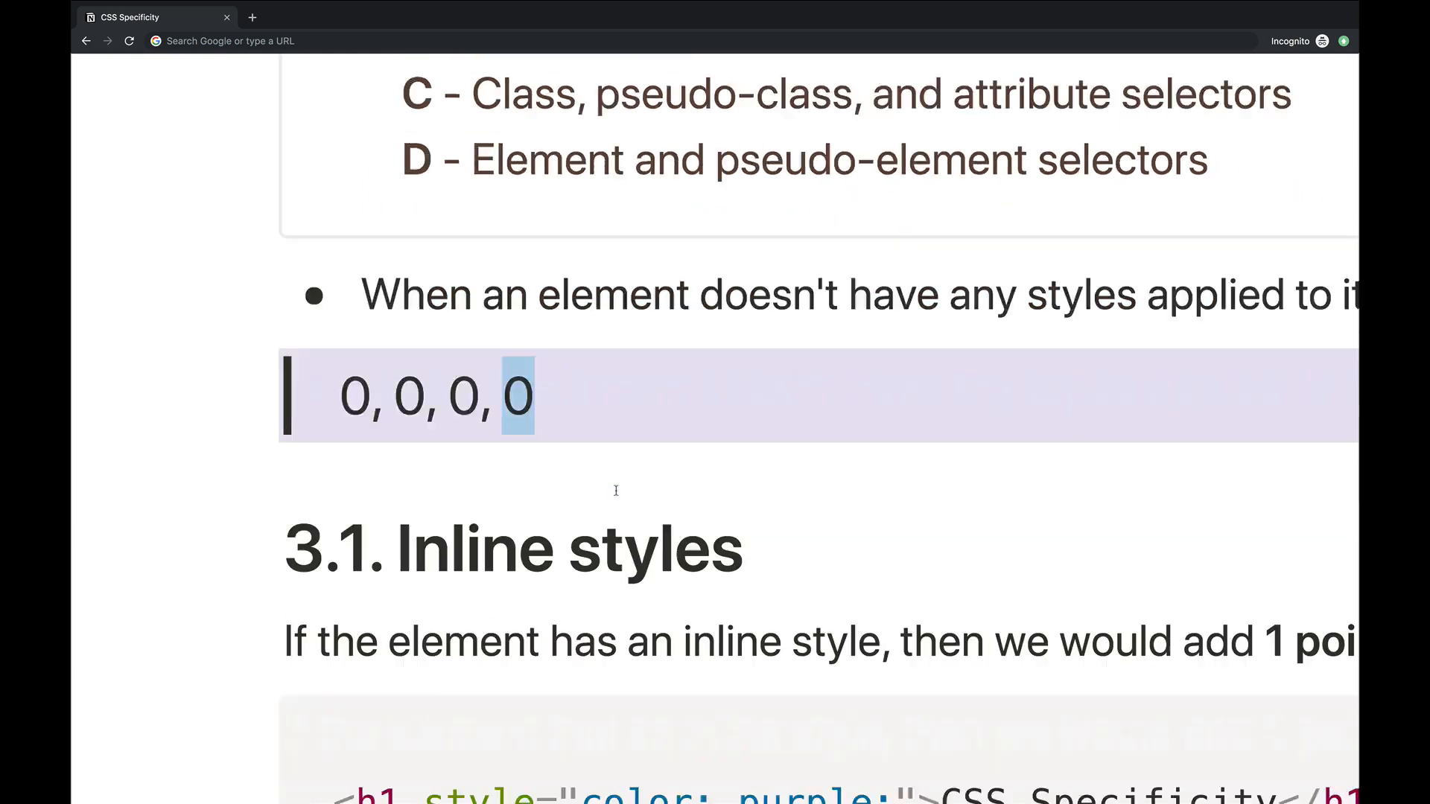
{"action": "scroll", "scroll_direction": "down", "scroll_amount": 3}
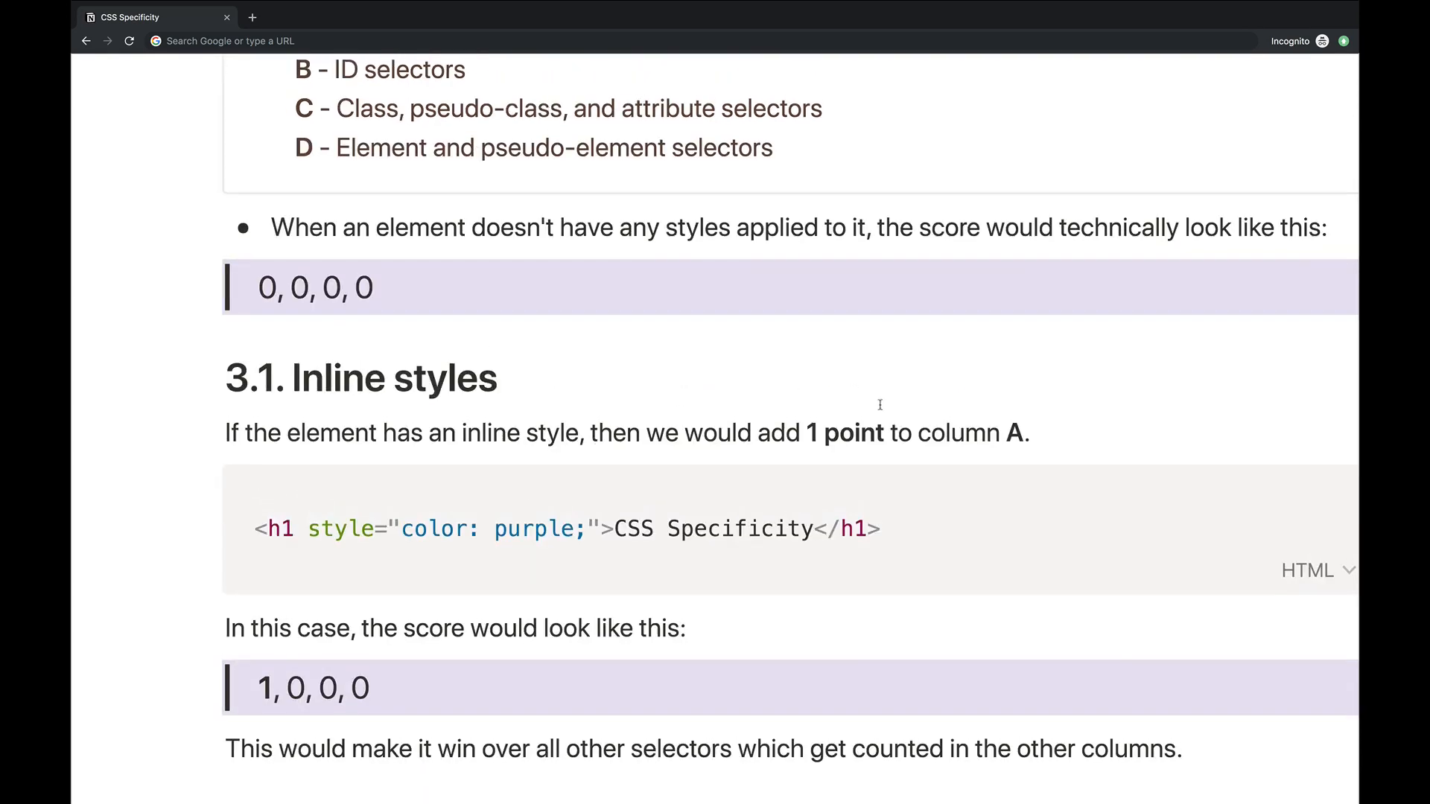
- Scroll past the element selectors section to the note on 11 classes versus one ID
{"action": "scroll", "scroll_direction": "down", "scroll_amount": 3}
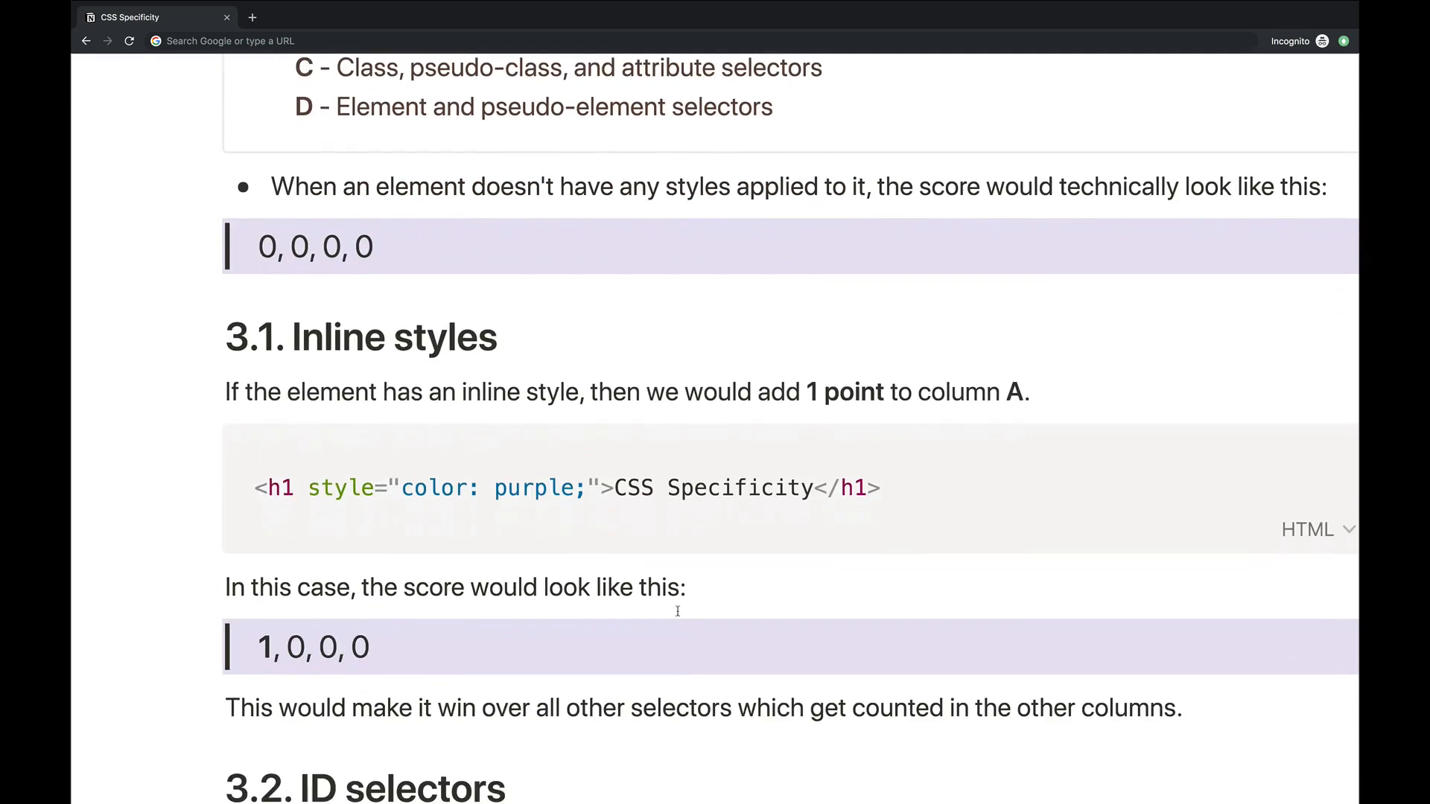
{"action": "scroll", "scroll_direction": "down", "scroll_amount": 3}
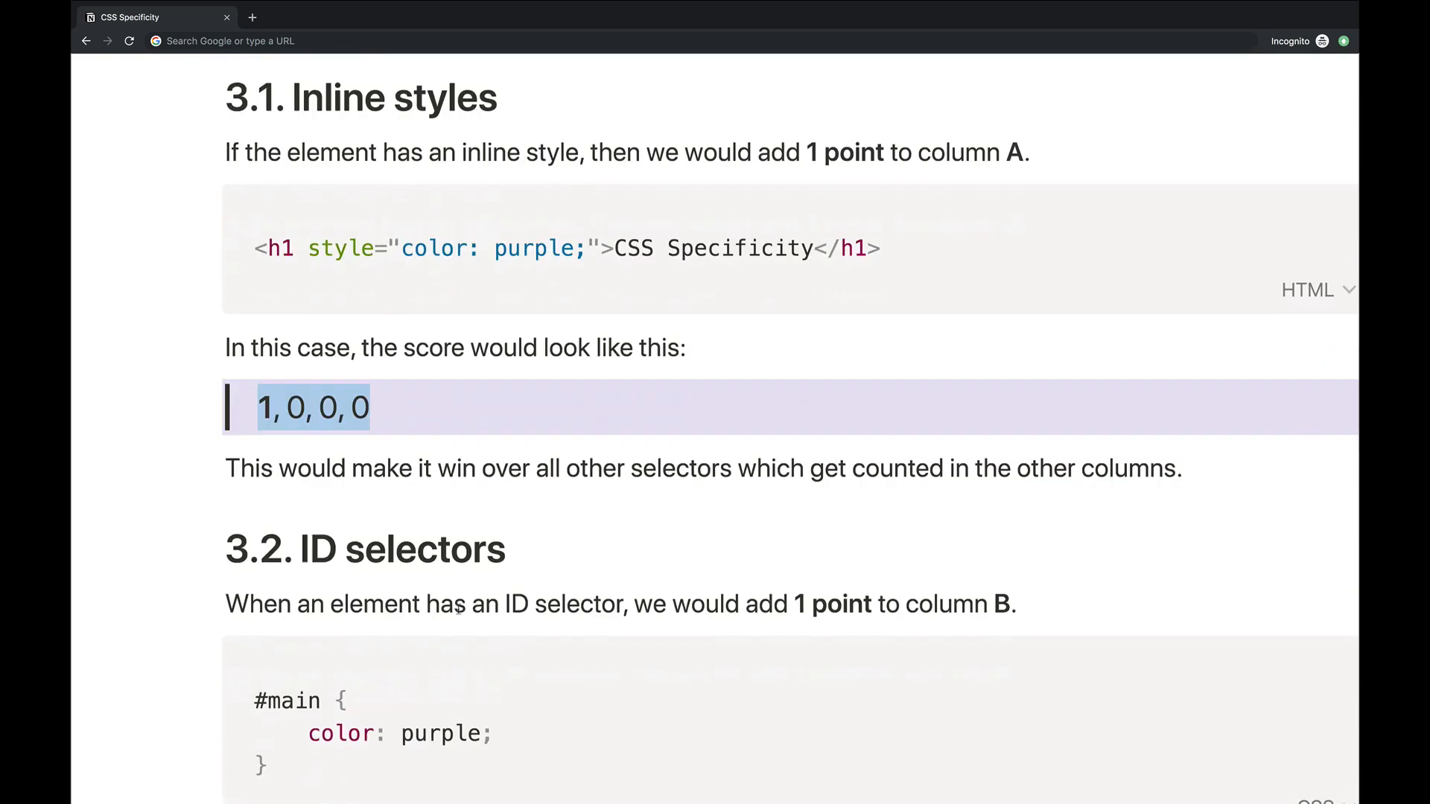
{"action": "scroll", "scroll_direction": "down", "scroll_amount": 3}
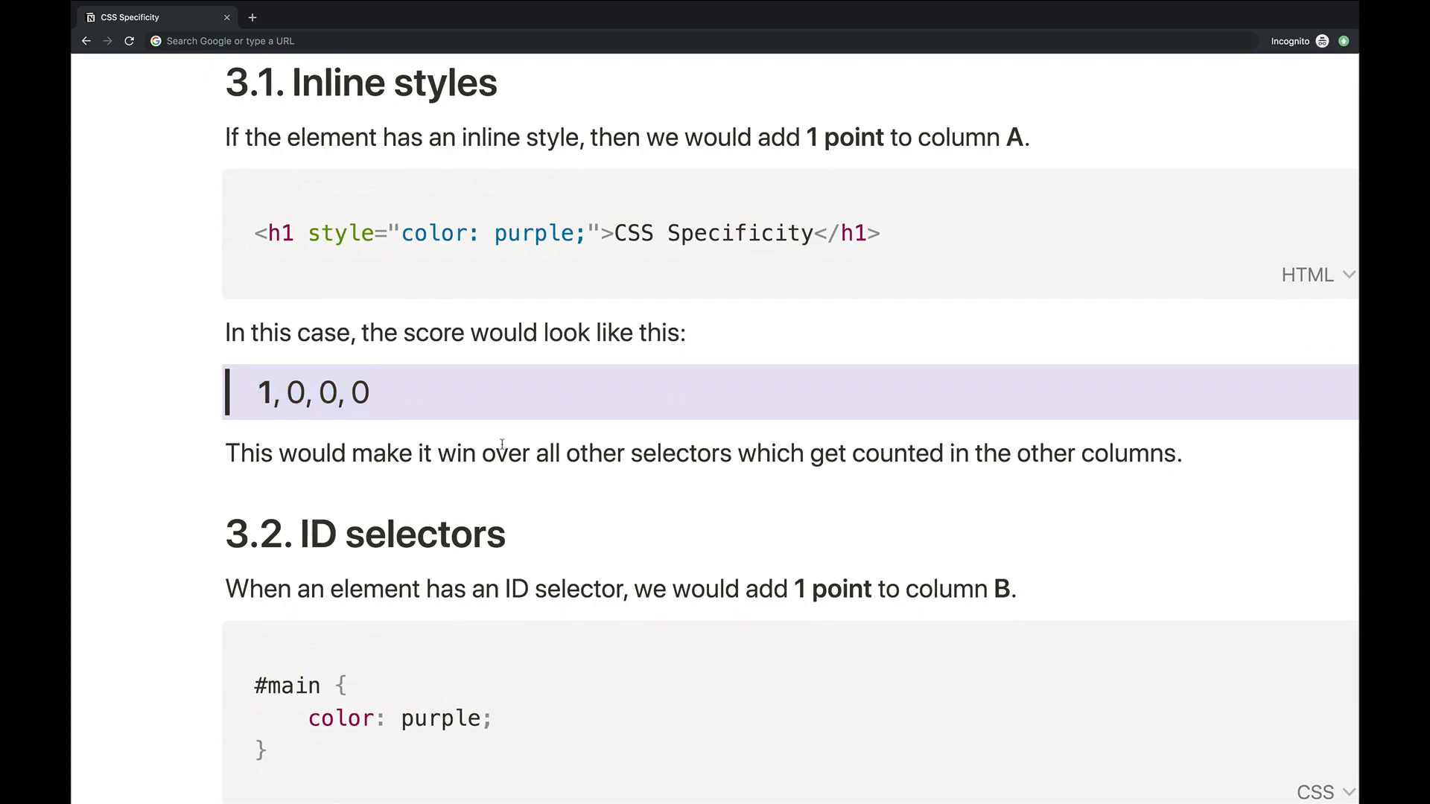
{"action": "scroll", "scroll_direction": "down", "scroll_amount": 3}
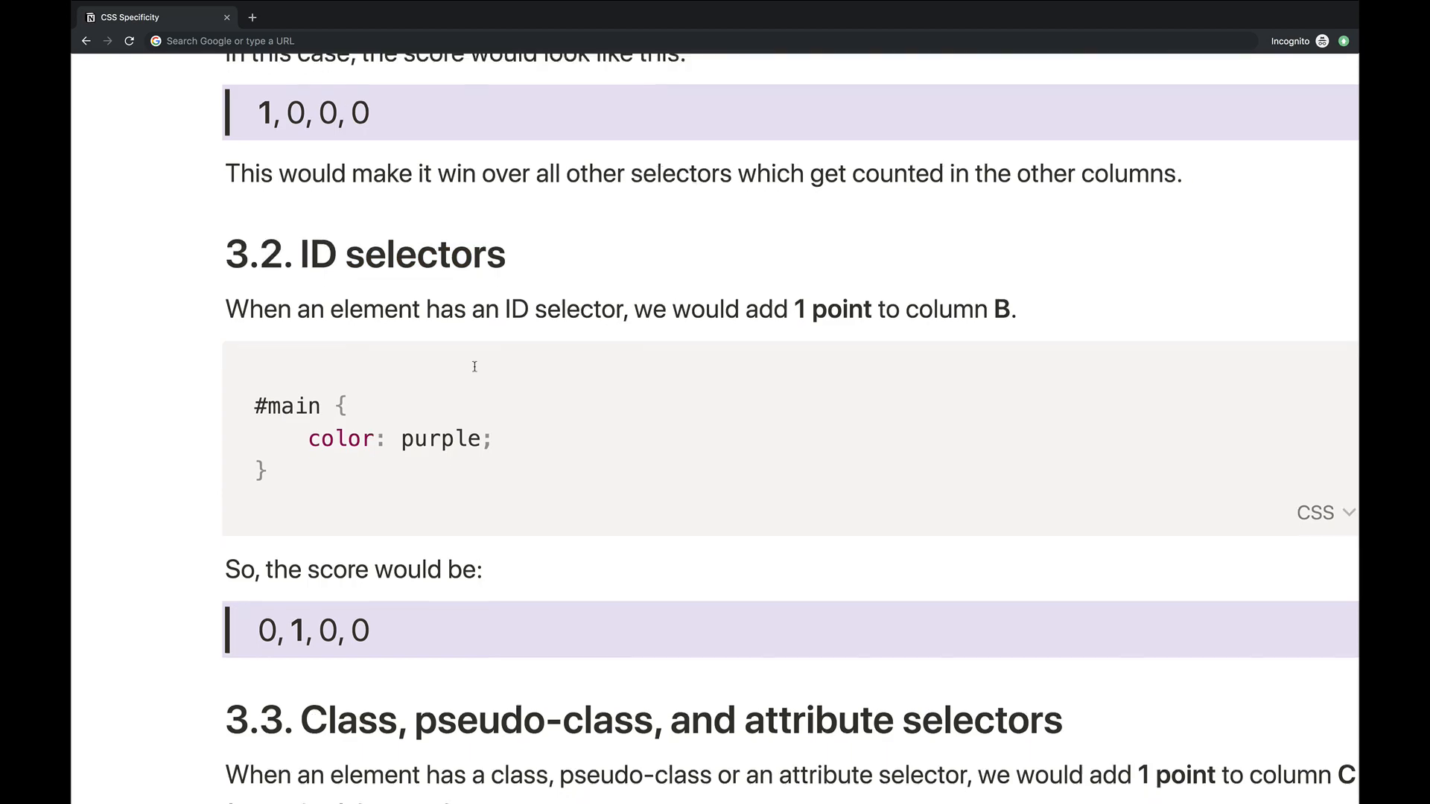
{"action": "scroll", "scroll_direction": "down", "scroll_amount": 3}
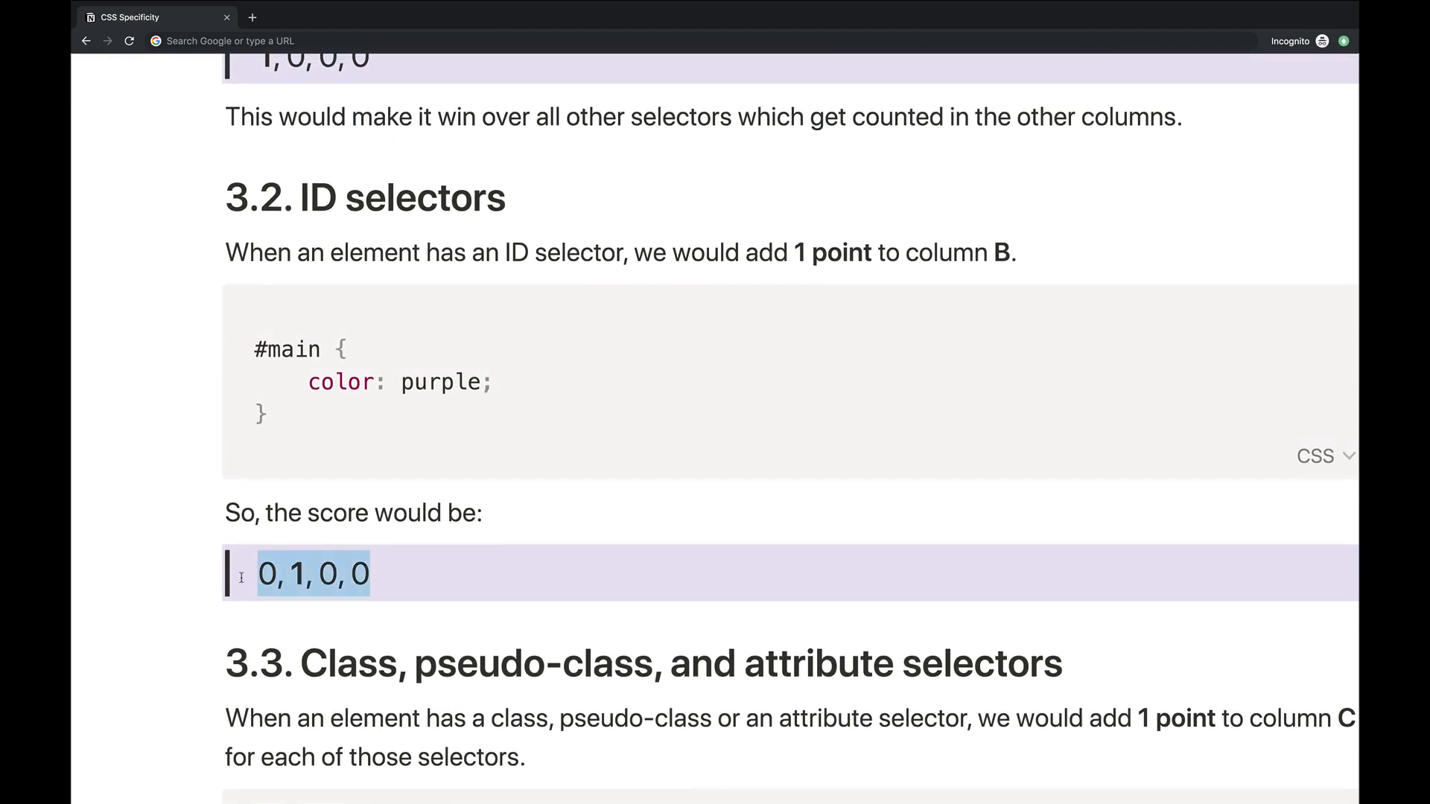
{"action": "scroll", "scroll_direction": "down", "scroll_amount": 3}
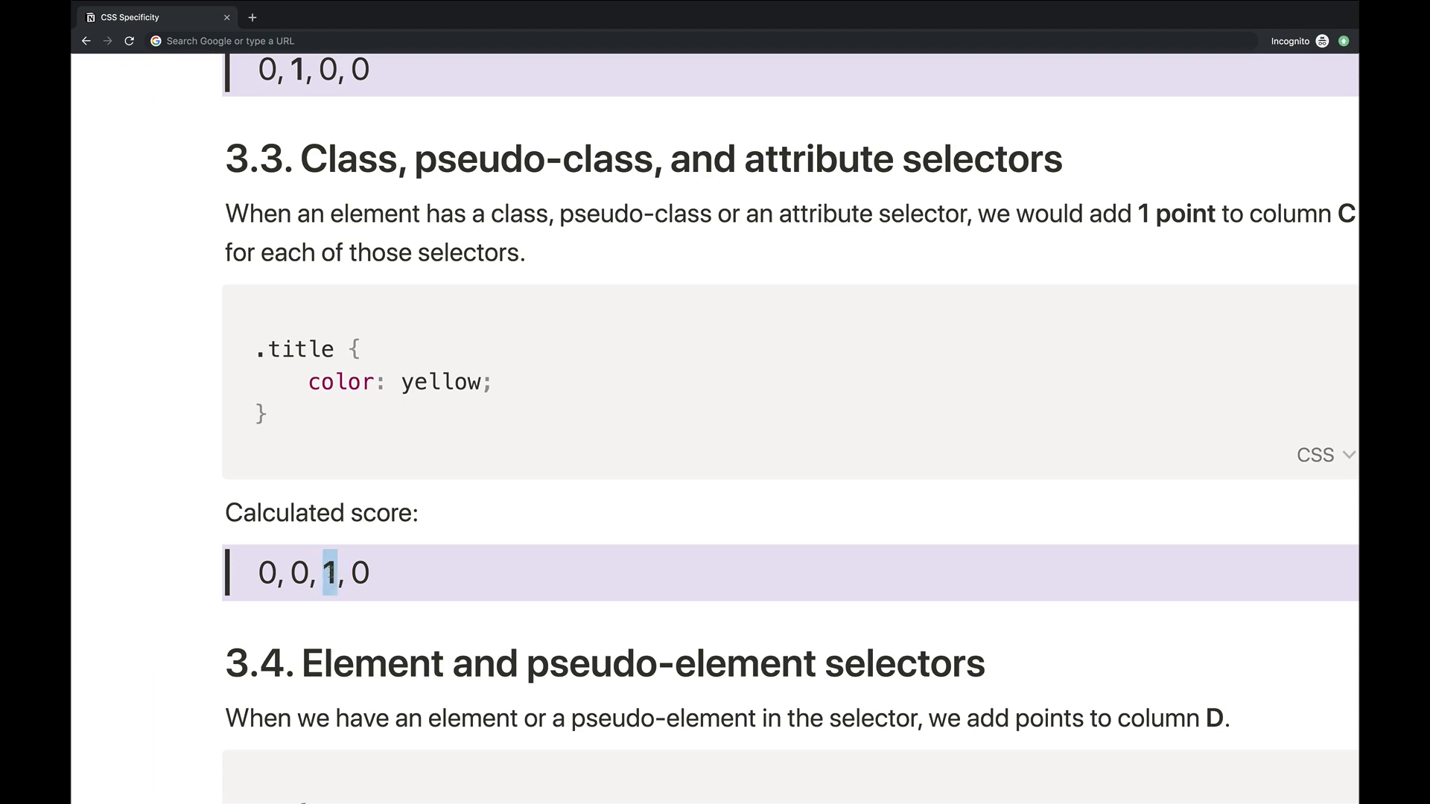
{"action": "scroll", "scroll_direction": "down", "scroll_amount": 3}
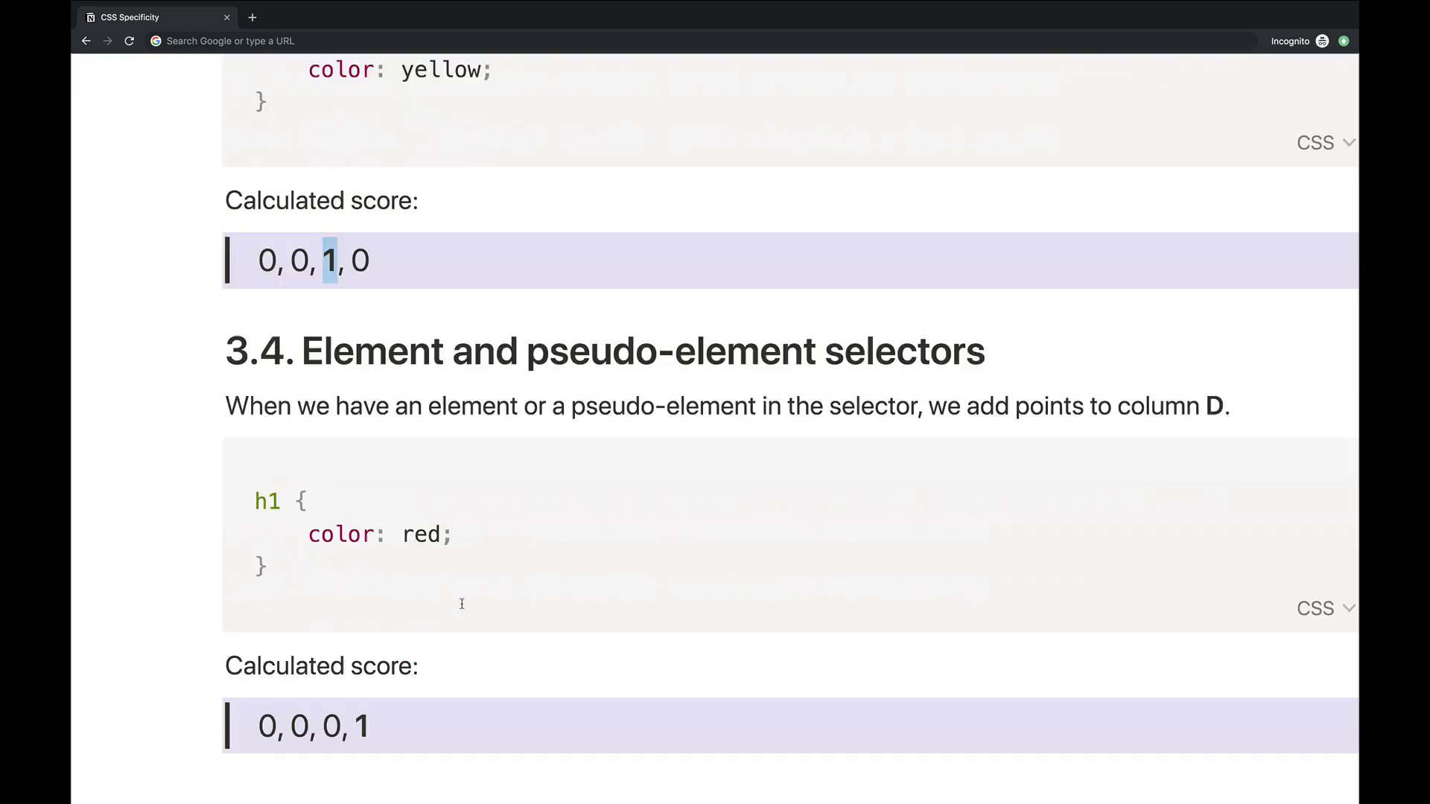
{"action": "scroll", "scroll_direction": "down", "scroll_amount": 3}
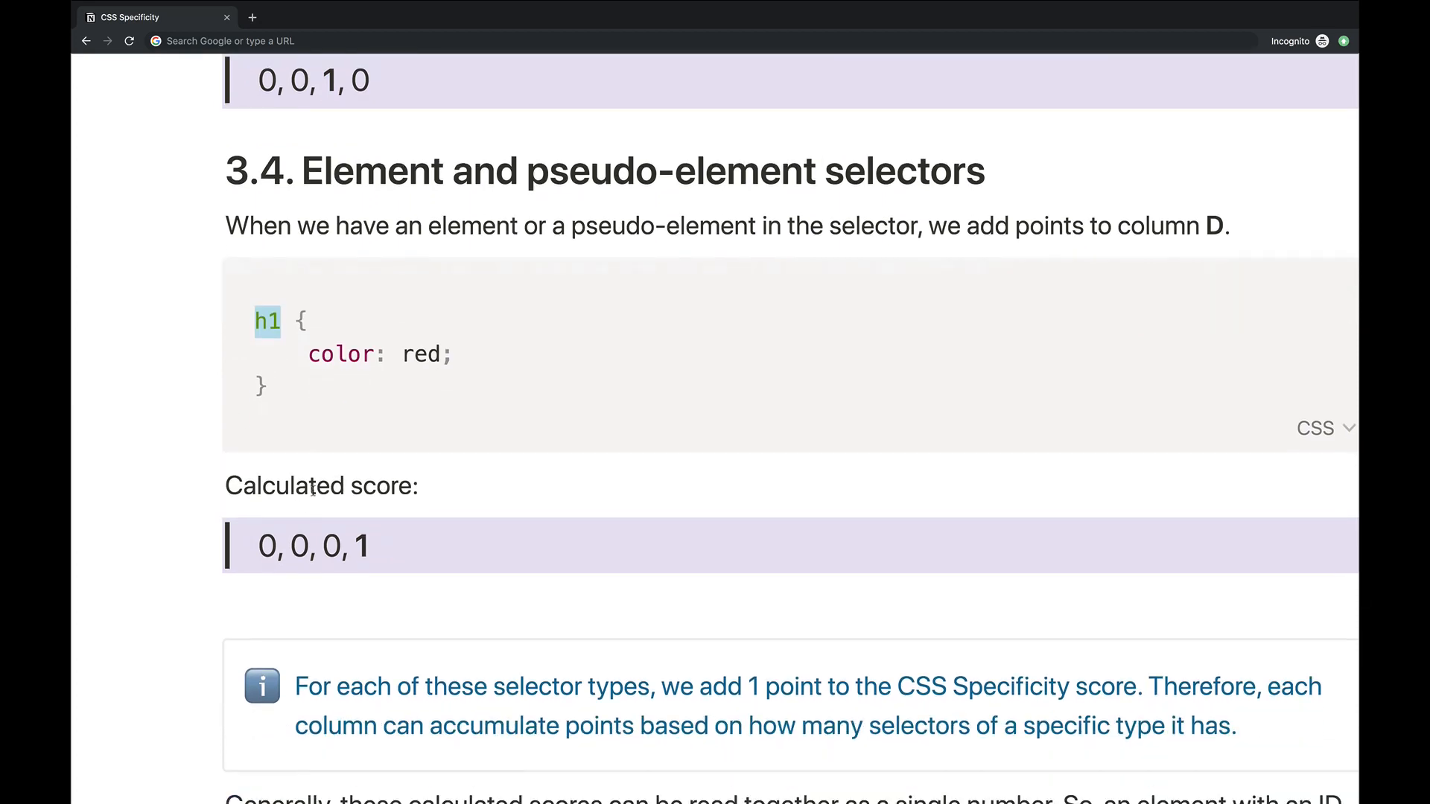
{"action": "scroll", "scroll_direction": "down", "scroll_amount": 3}
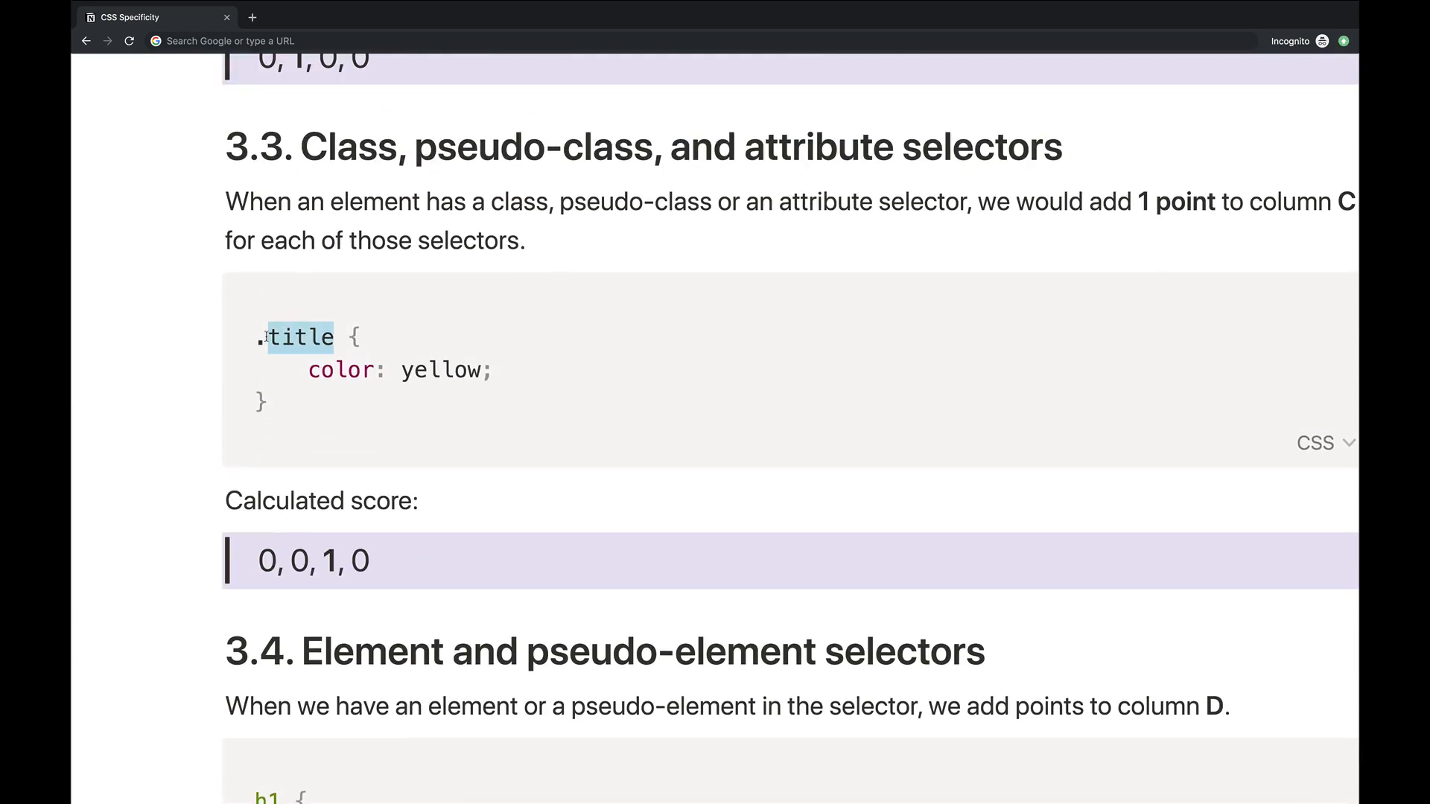
{"action": "scroll", "scroll_direction": "down", "scroll_amount": 3}
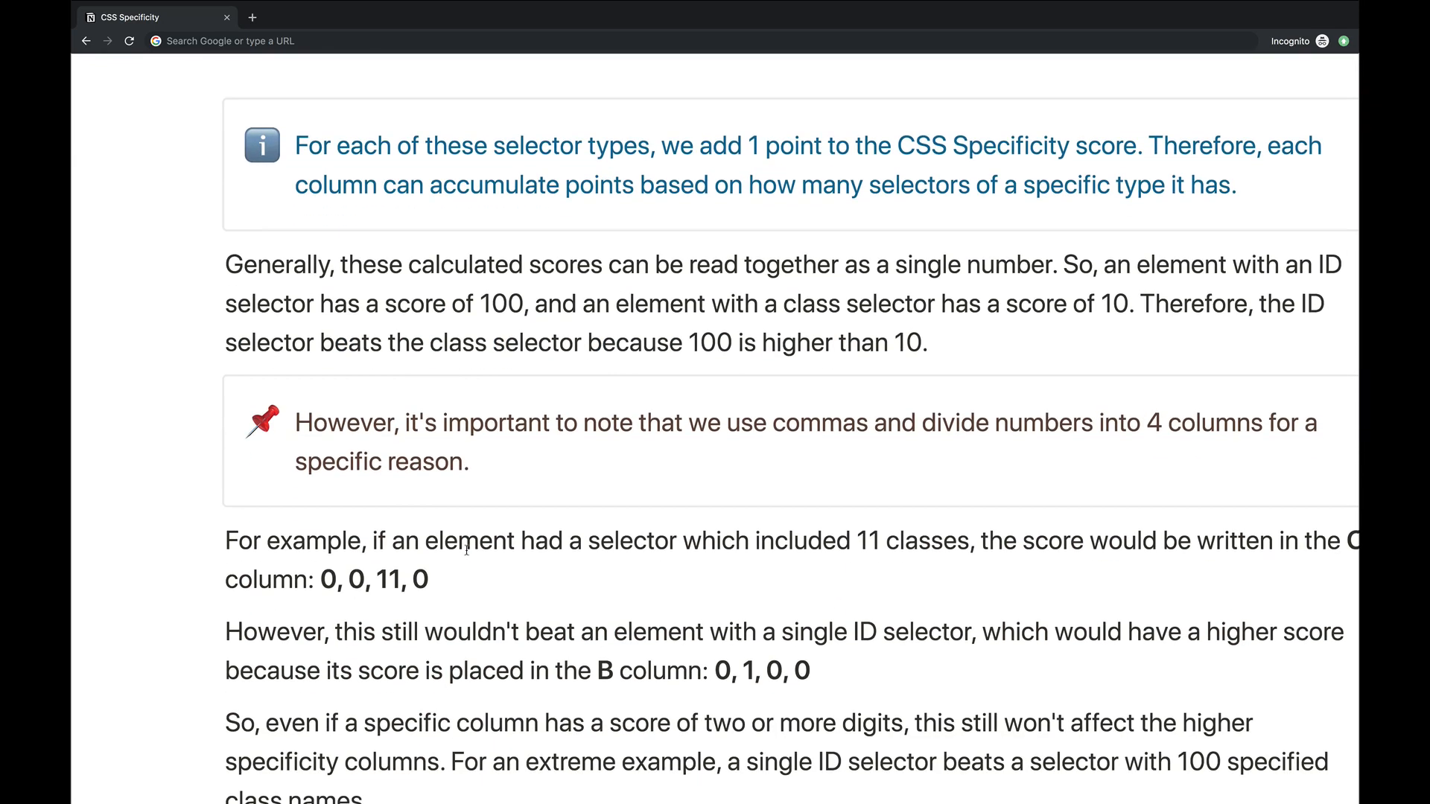
{"action": "mouse_move", "coordinate": [593, 468]}
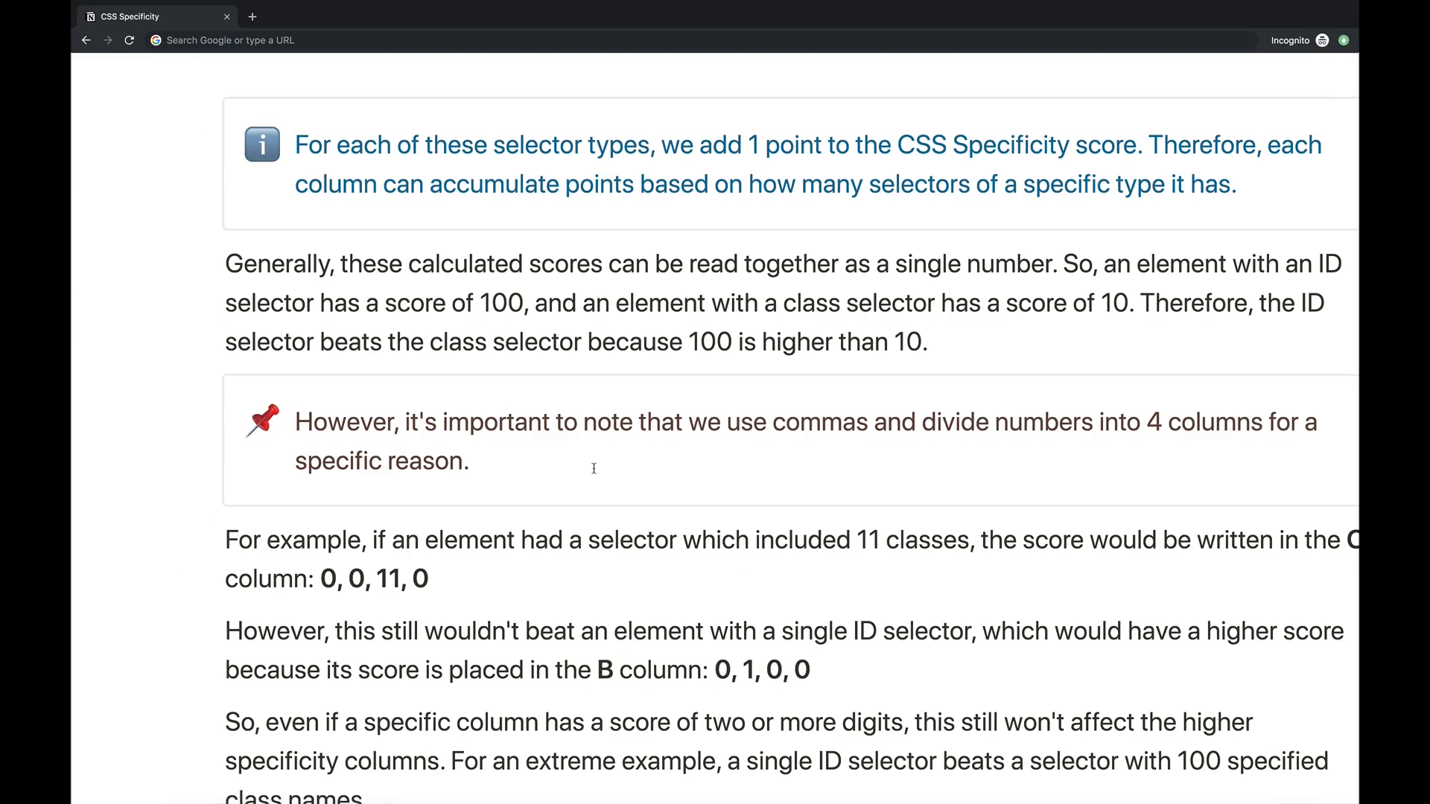
- Scroll to Example 1, highlight .list .item, and reach its 0,0,2,0 WINNER score
{"action": "scroll", "scroll_direction": "down", "scroll_amount": 3}
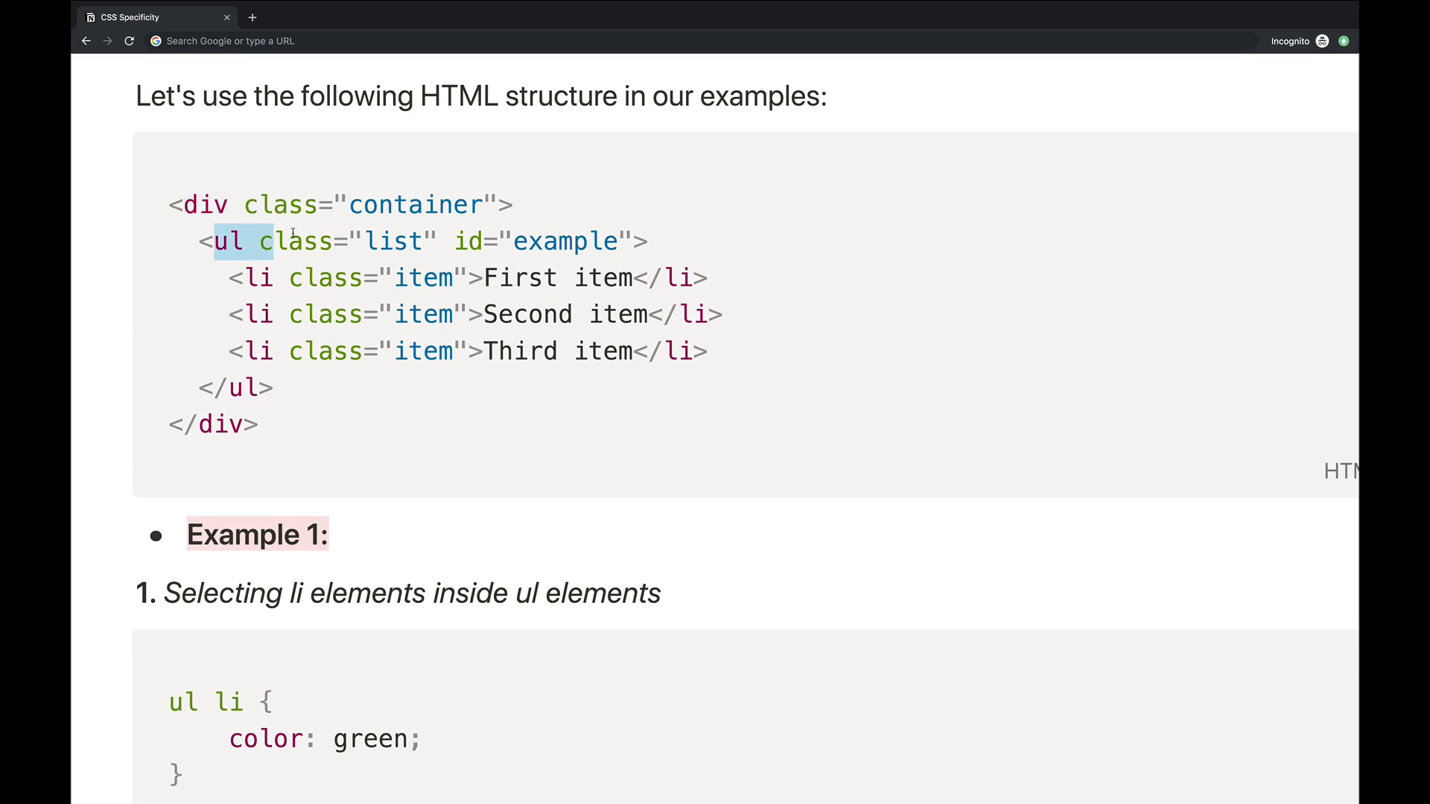
{"action": "scroll", "scroll_direction": "down", "scroll_amount": 3}
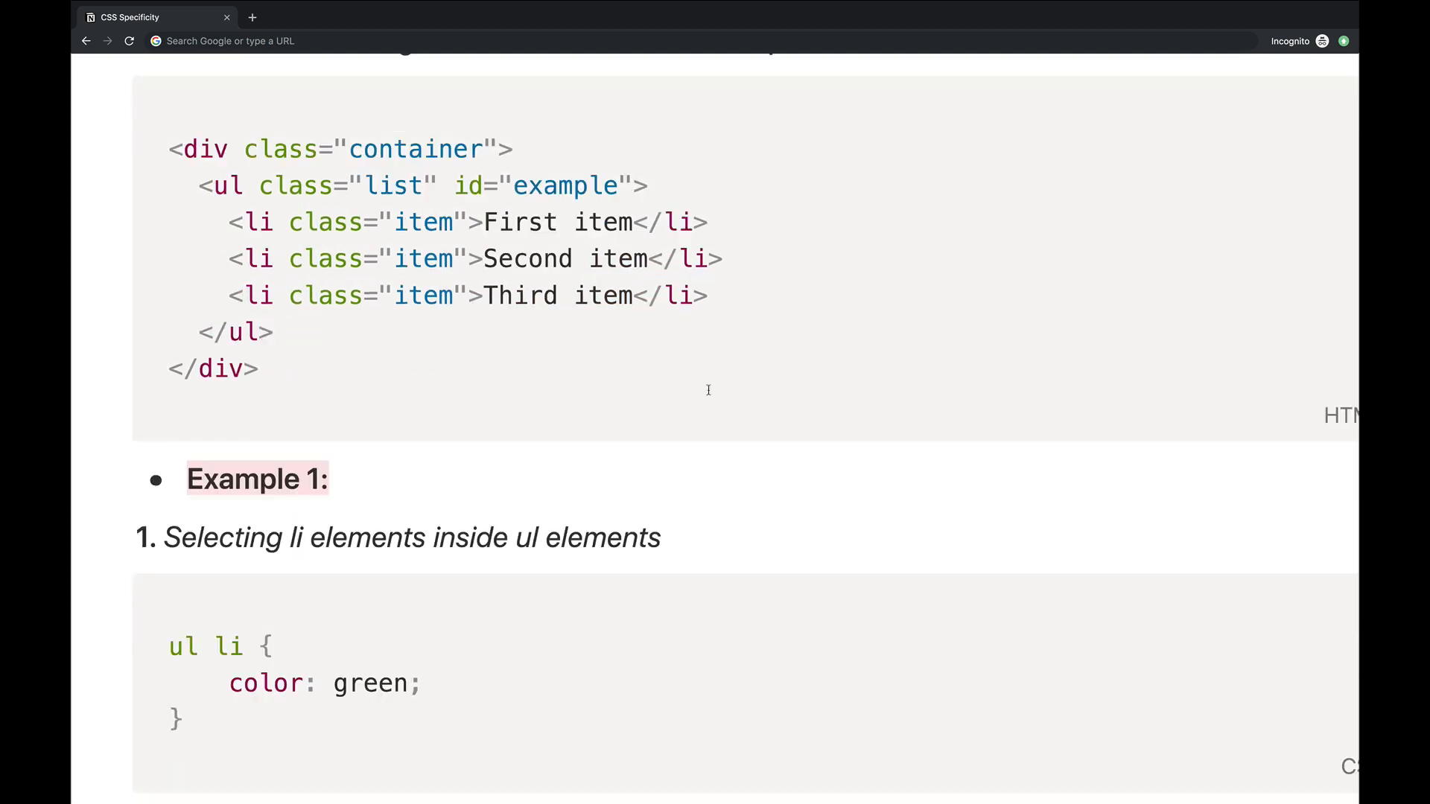
{"action": "mouse_move", "coordinate": [162, 651]}
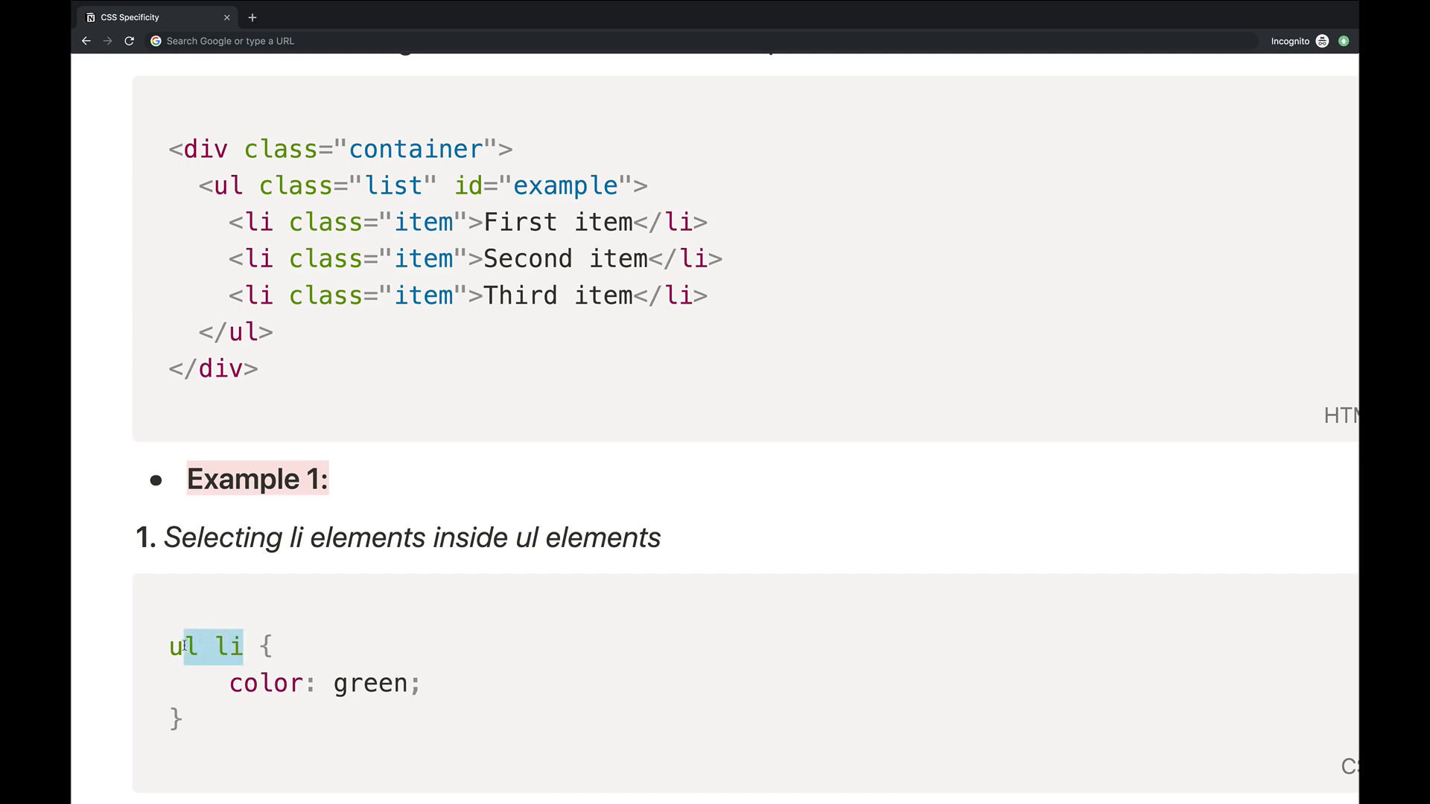
{"action": "scroll", "scroll_direction": "down", "scroll_amount": 3}
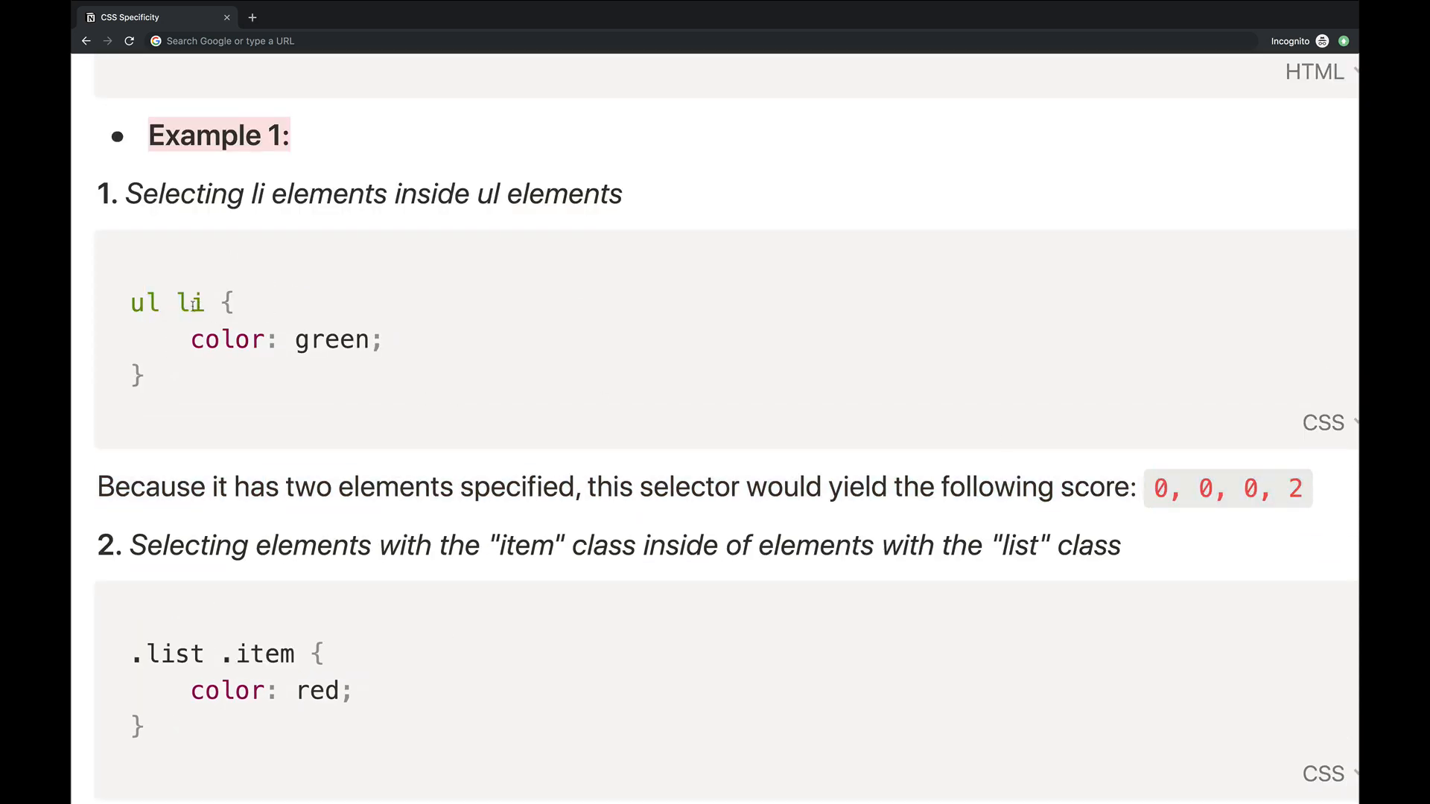
{"action": "double_click", "coordinate": [1300, 487]}
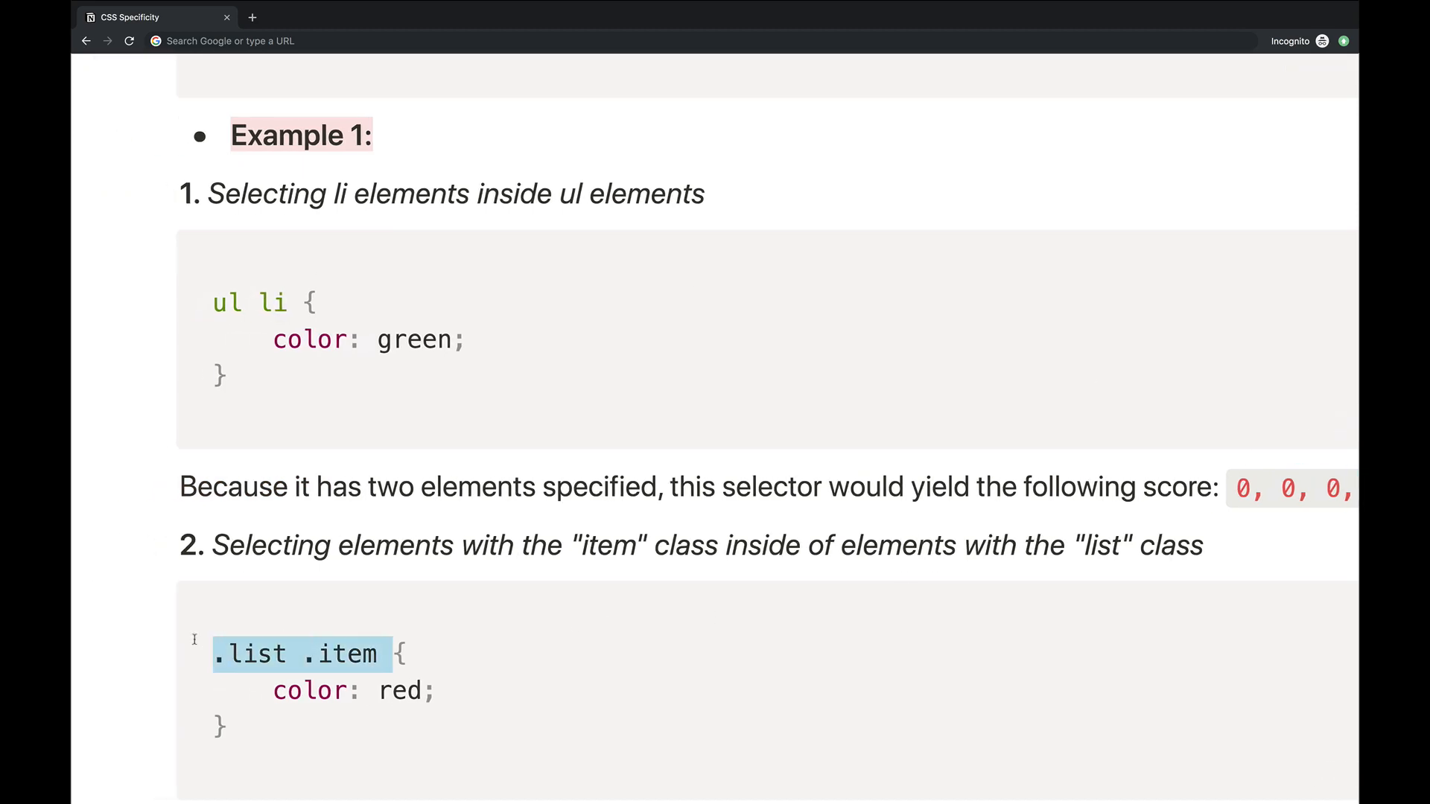
{"action": "scroll", "scroll_direction": "down", "scroll_amount": 3}
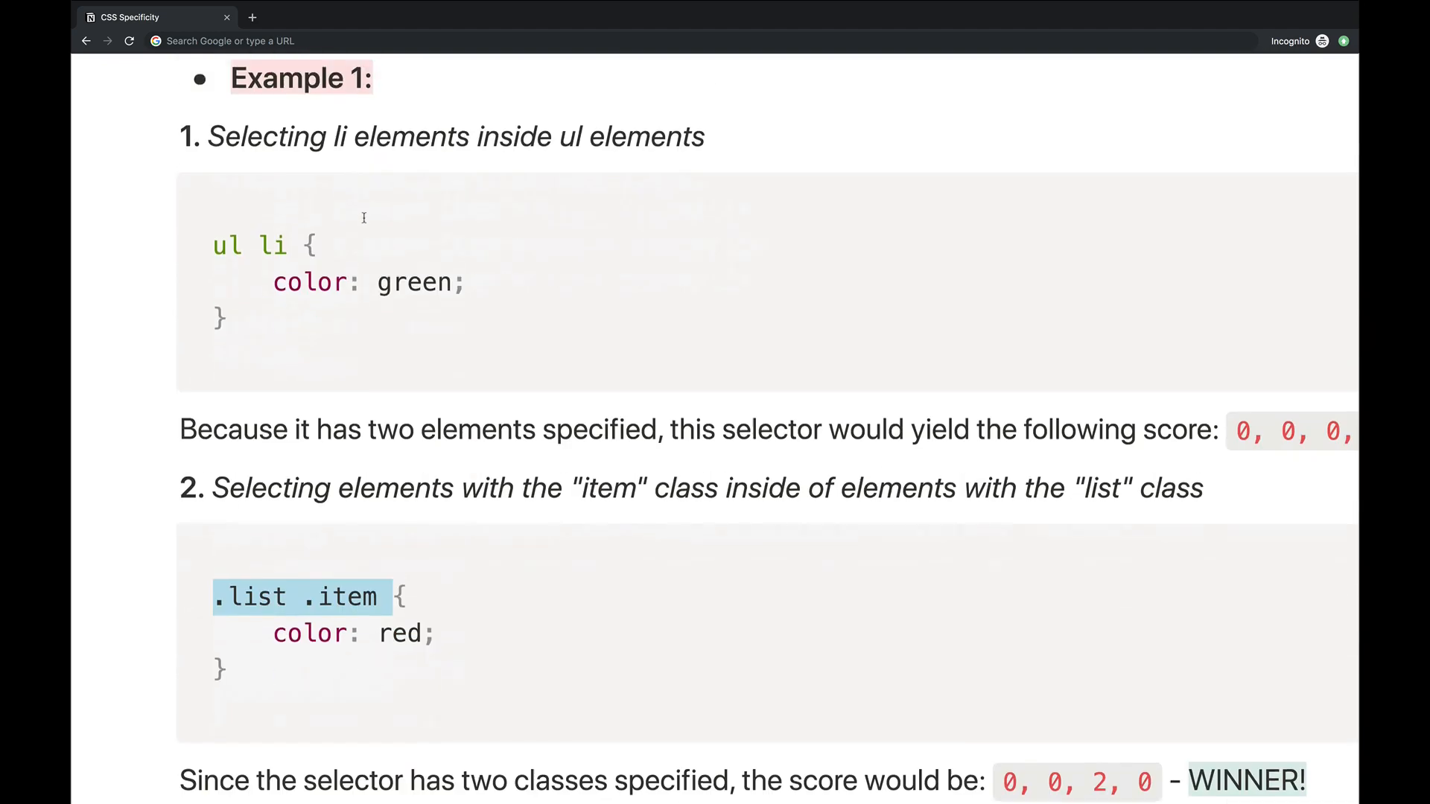
{"action": "scroll", "scroll_direction": "down", "scroll_amount": 3}
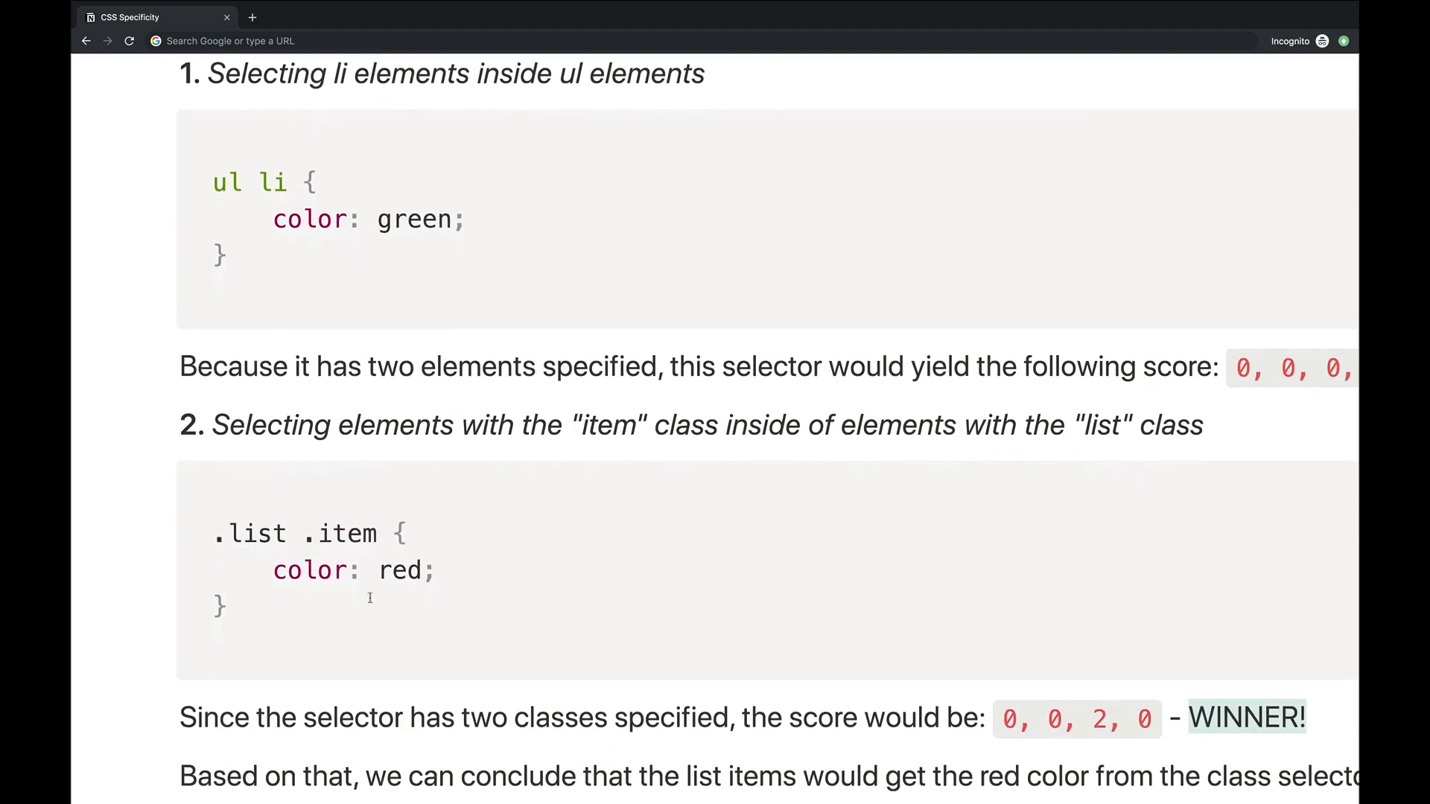
{"action": "scroll", "scroll_direction": "down", "scroll_amount": 3}
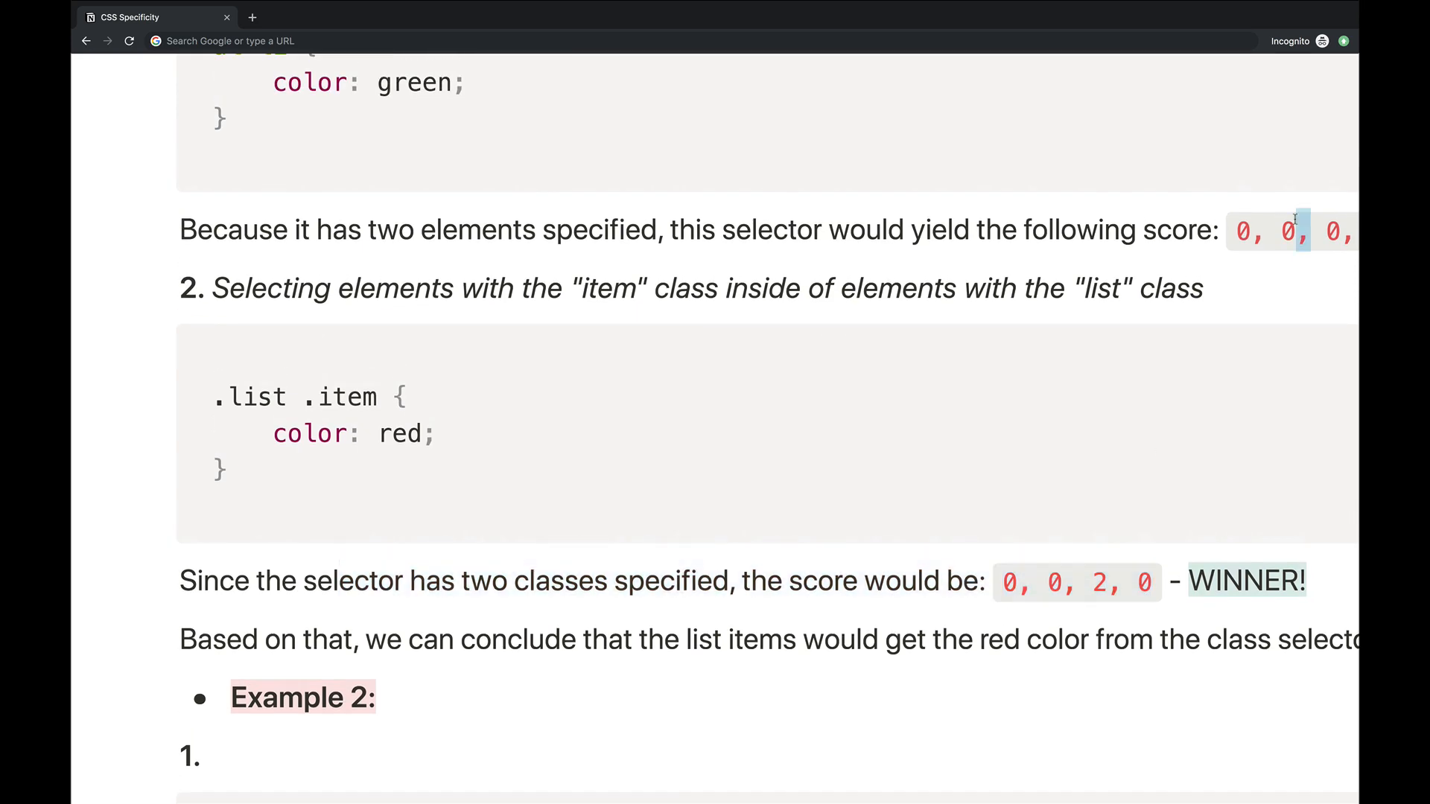
- Scroll through Example 2's code blocks to the #example li WINNER at 0,1,0,1
{"action": "scroll", "scroll_direction": "down", "scroll_amount": 3}
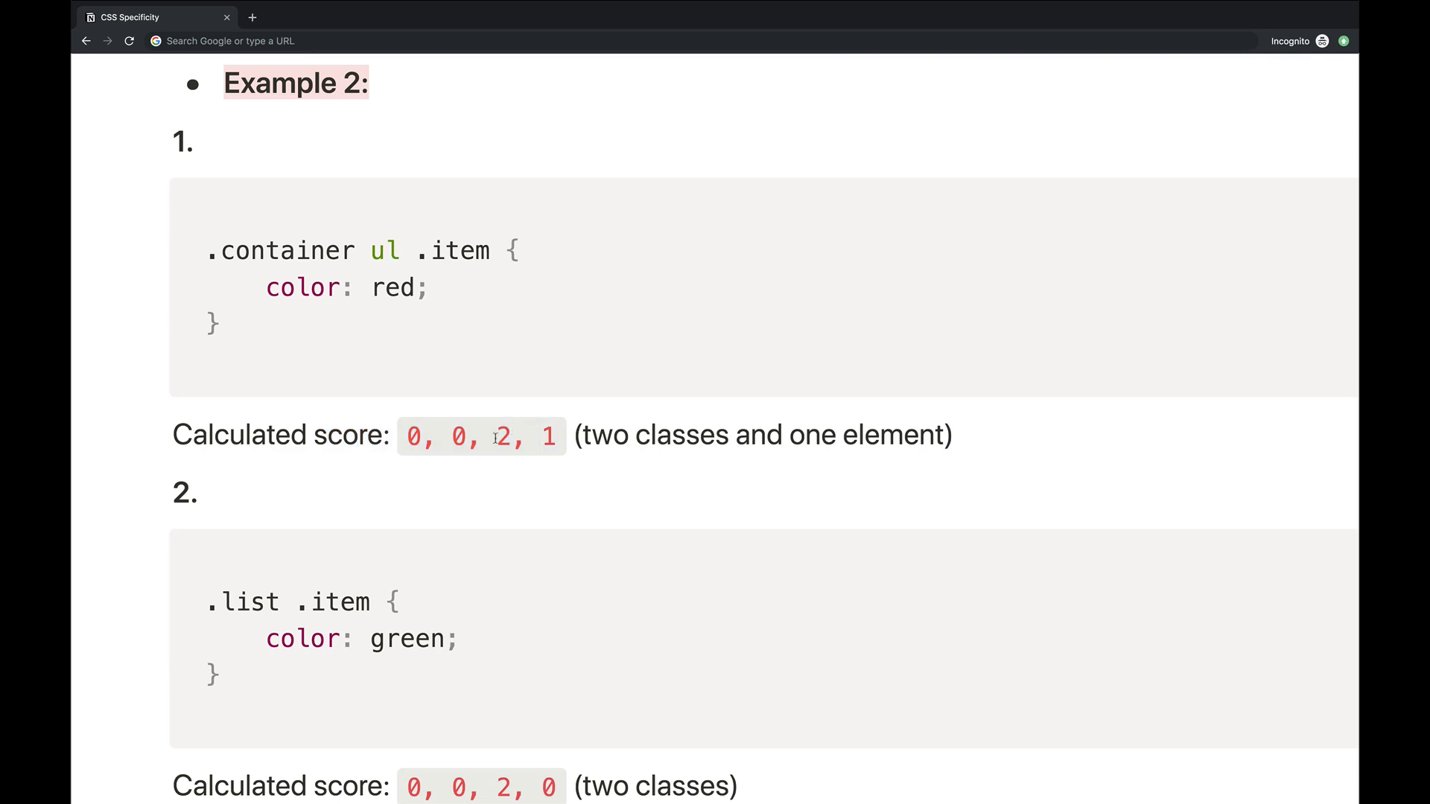
{"action": "mouse_move", "coordinate": [547, 539]}
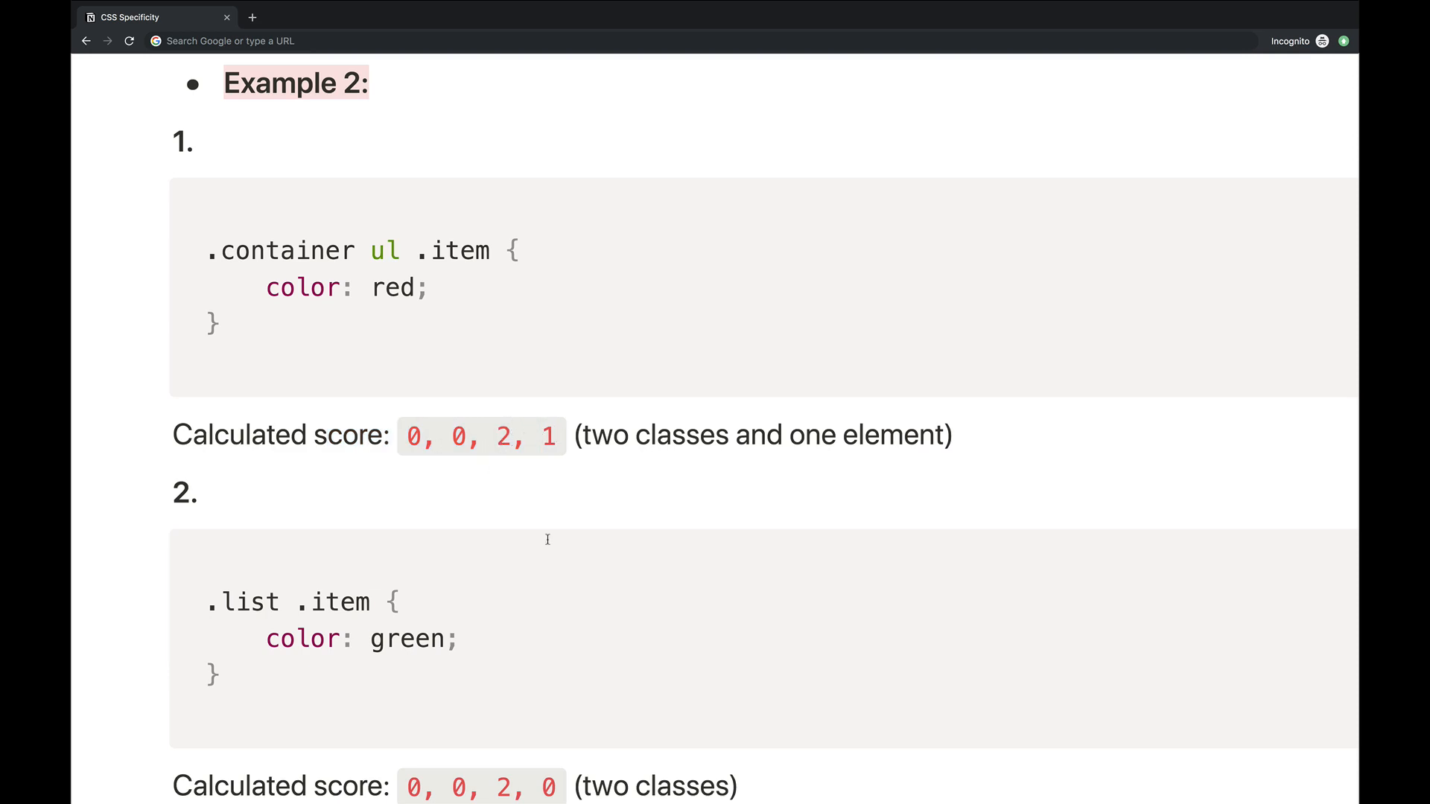
{"action": "scroll", "scroll_direction": "down", "scroll_amount": 3}
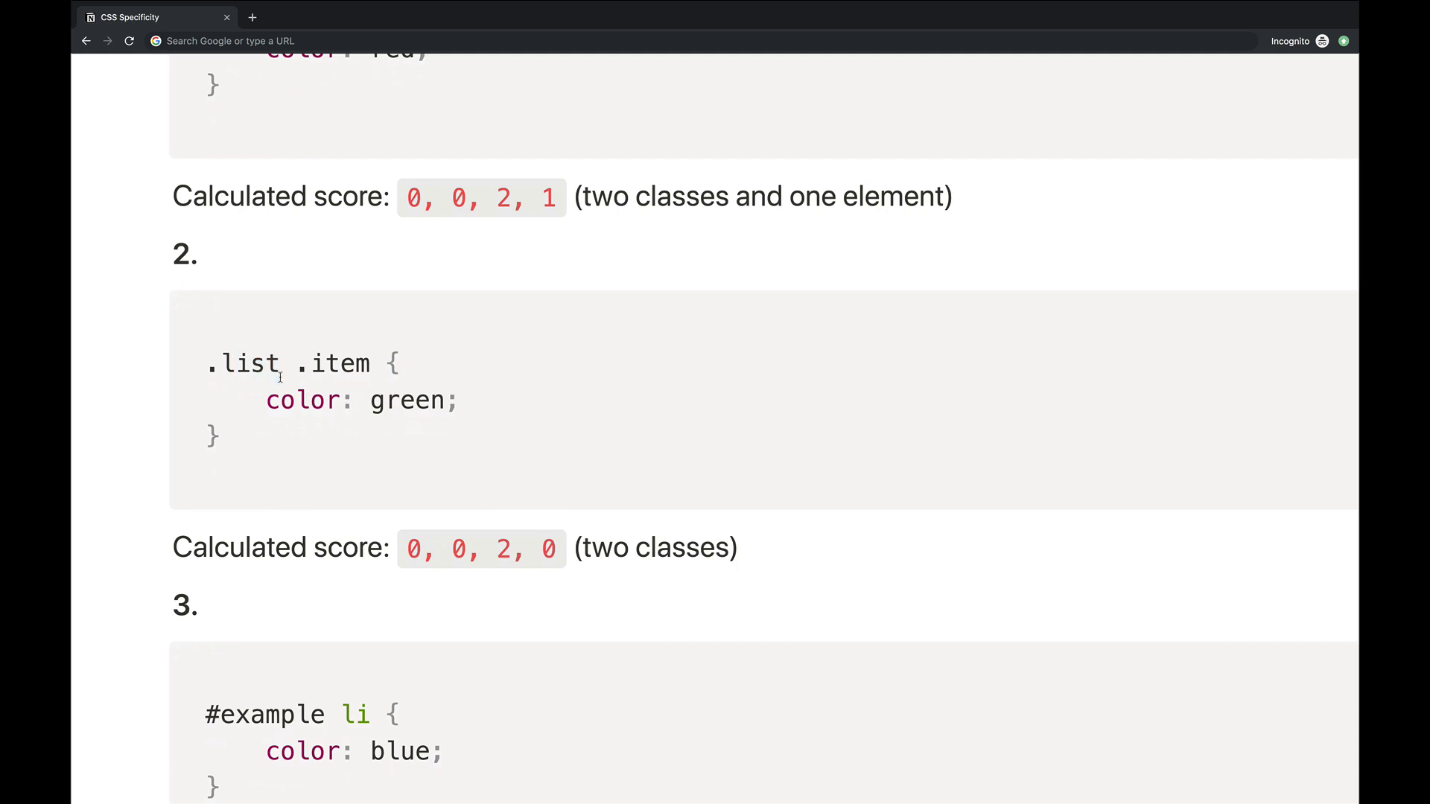
{"action": "mouse_move", "coordinate": [374, 397]}
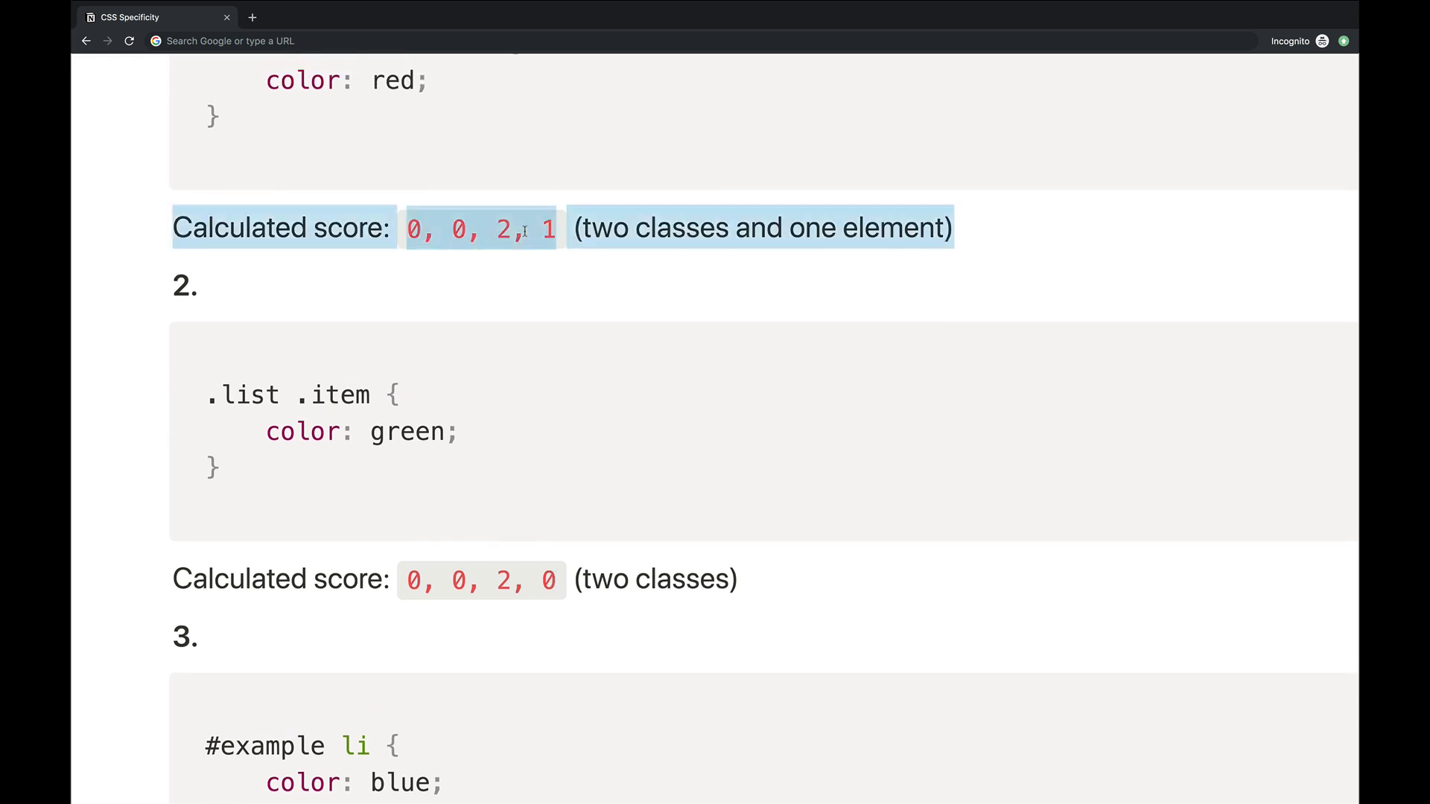
{"action": "scroll", "scroll_direction": "down", "scroll_amount": 3}
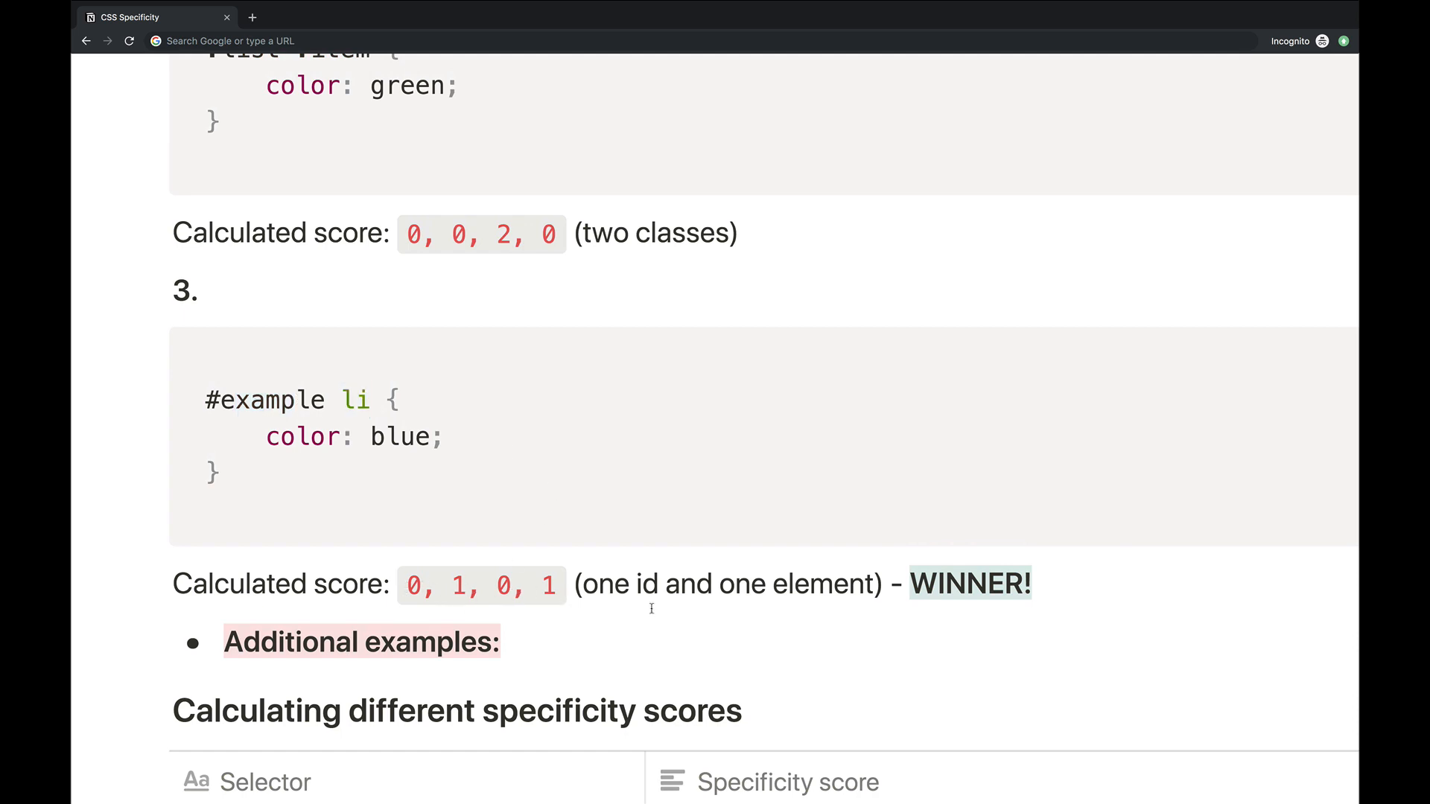
{"action": "scroll", "scroll_direction": "down", "scroll_amount": 3}
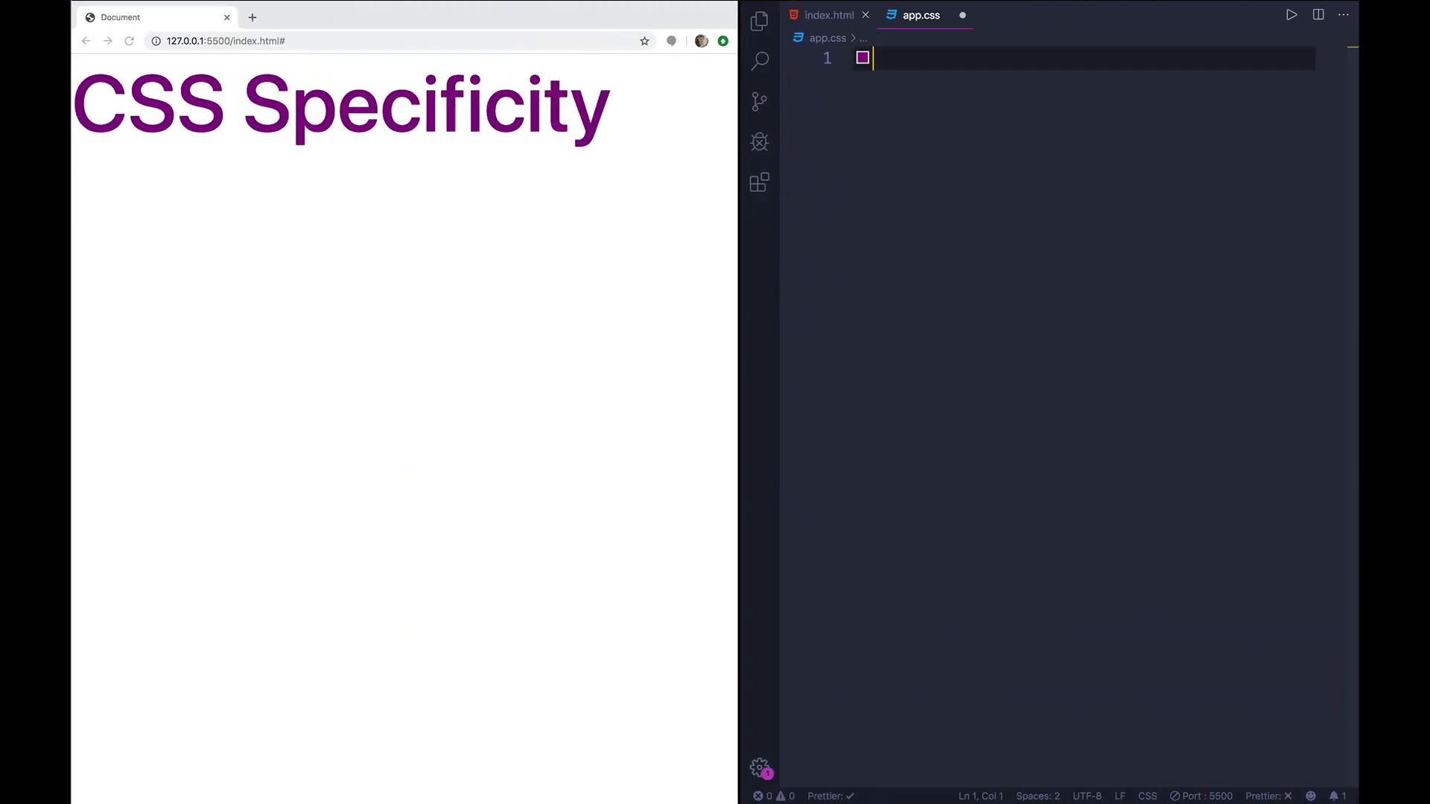
- Write an empty div div div… rule in app.css under a 0,0,0,11 score line
{"action": "type", "text": "0,0,"}
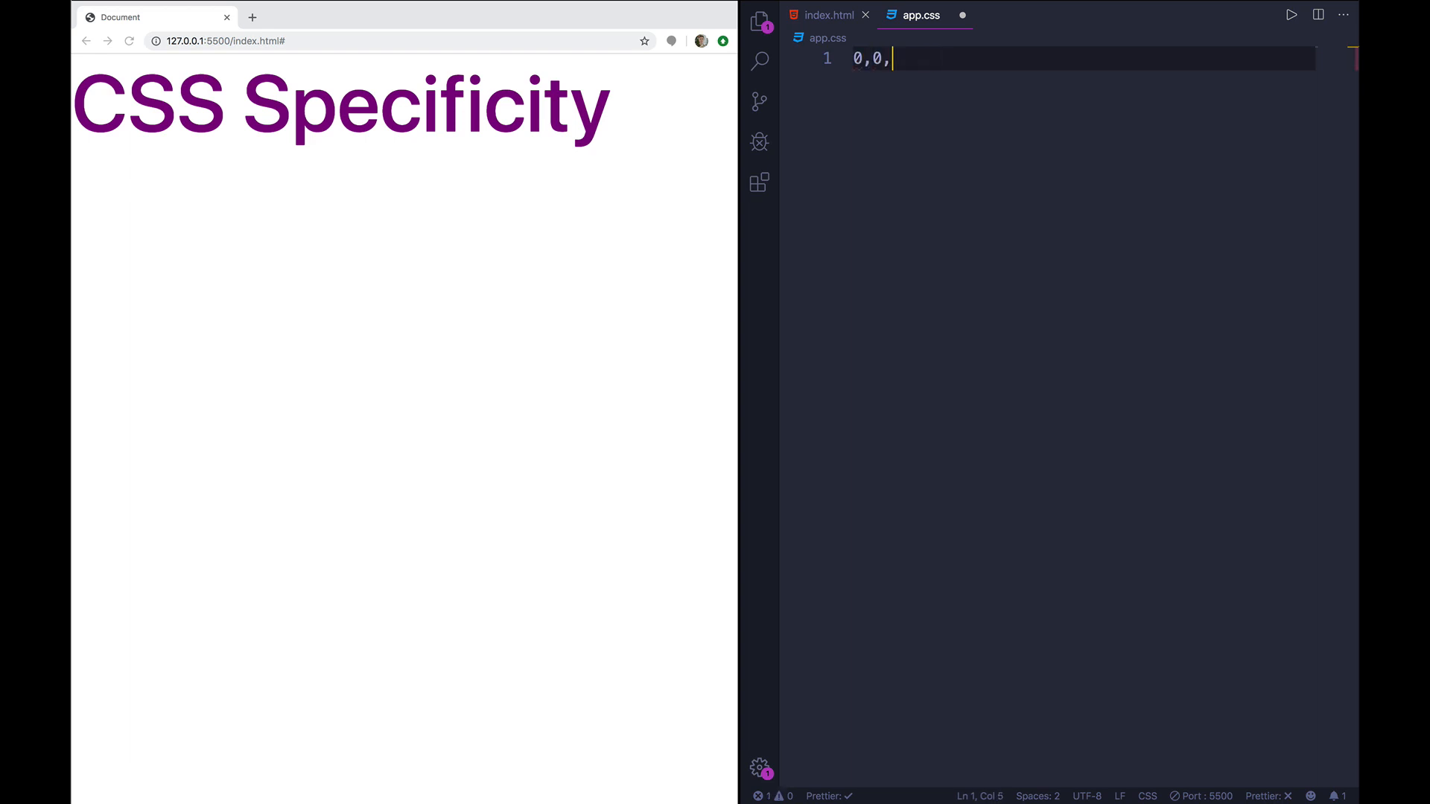
{"action": "type", "text": "0,2"}
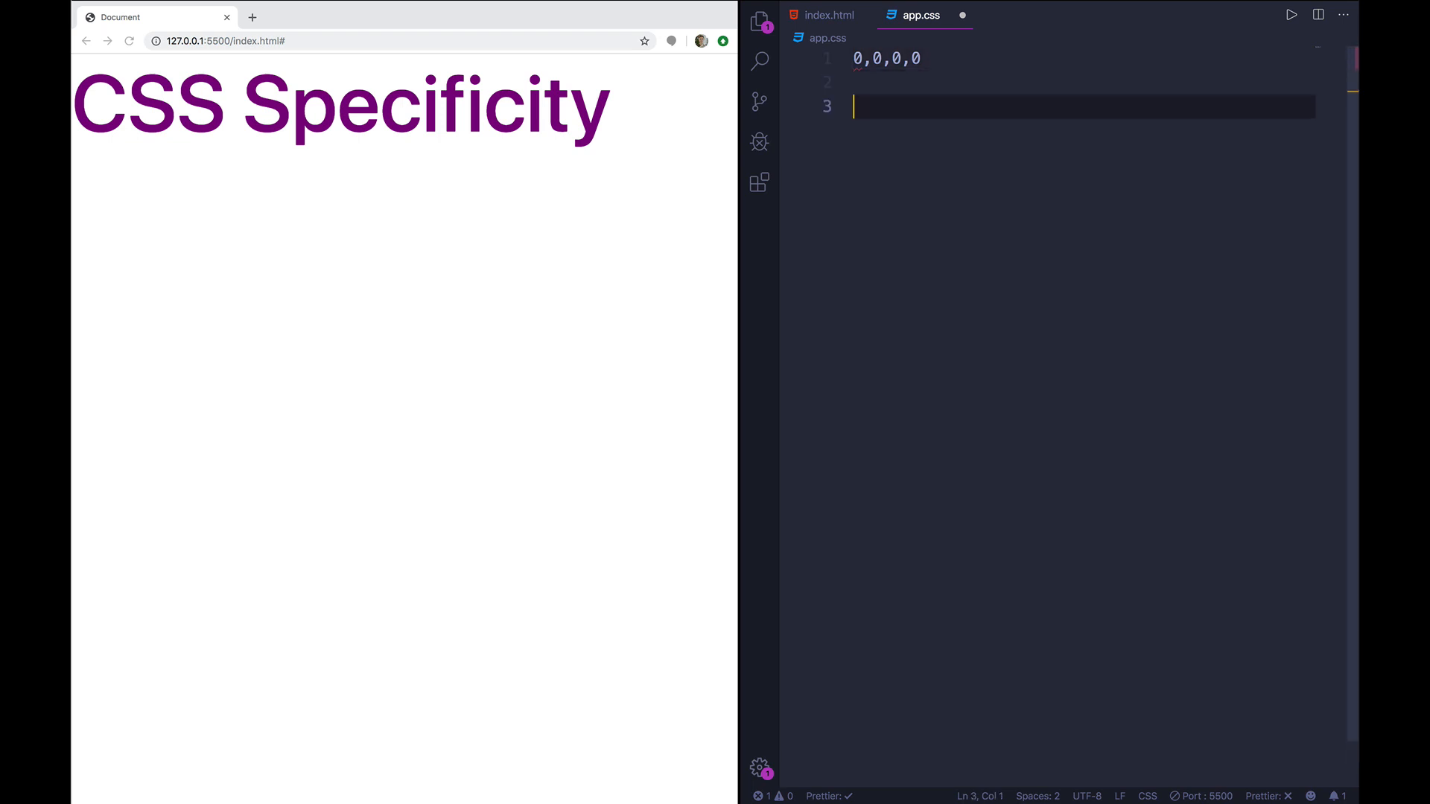
{"action": "type", "text": "div div div div div div div div div div div div {"}
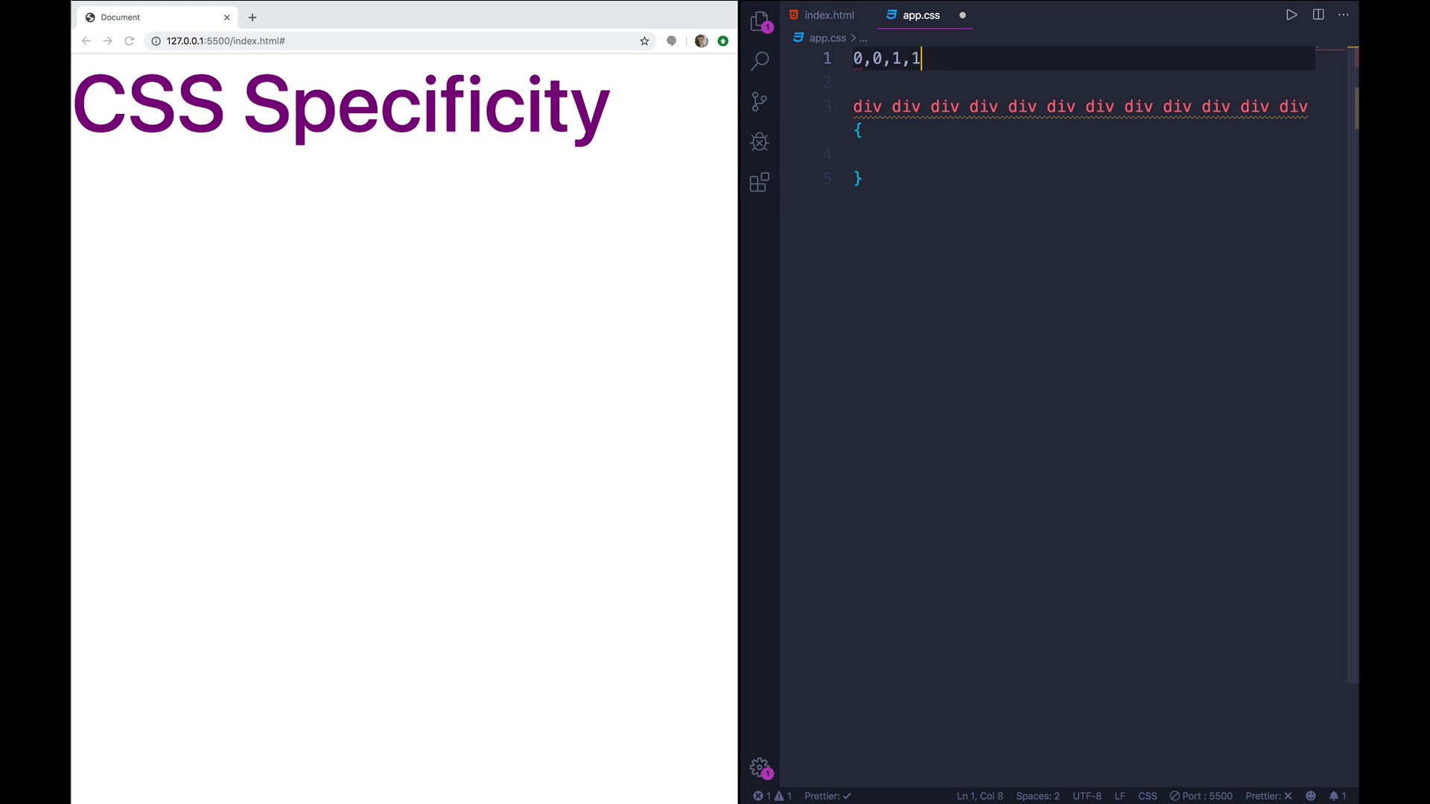
{"action": "type", "text": "0,0,0,0"}
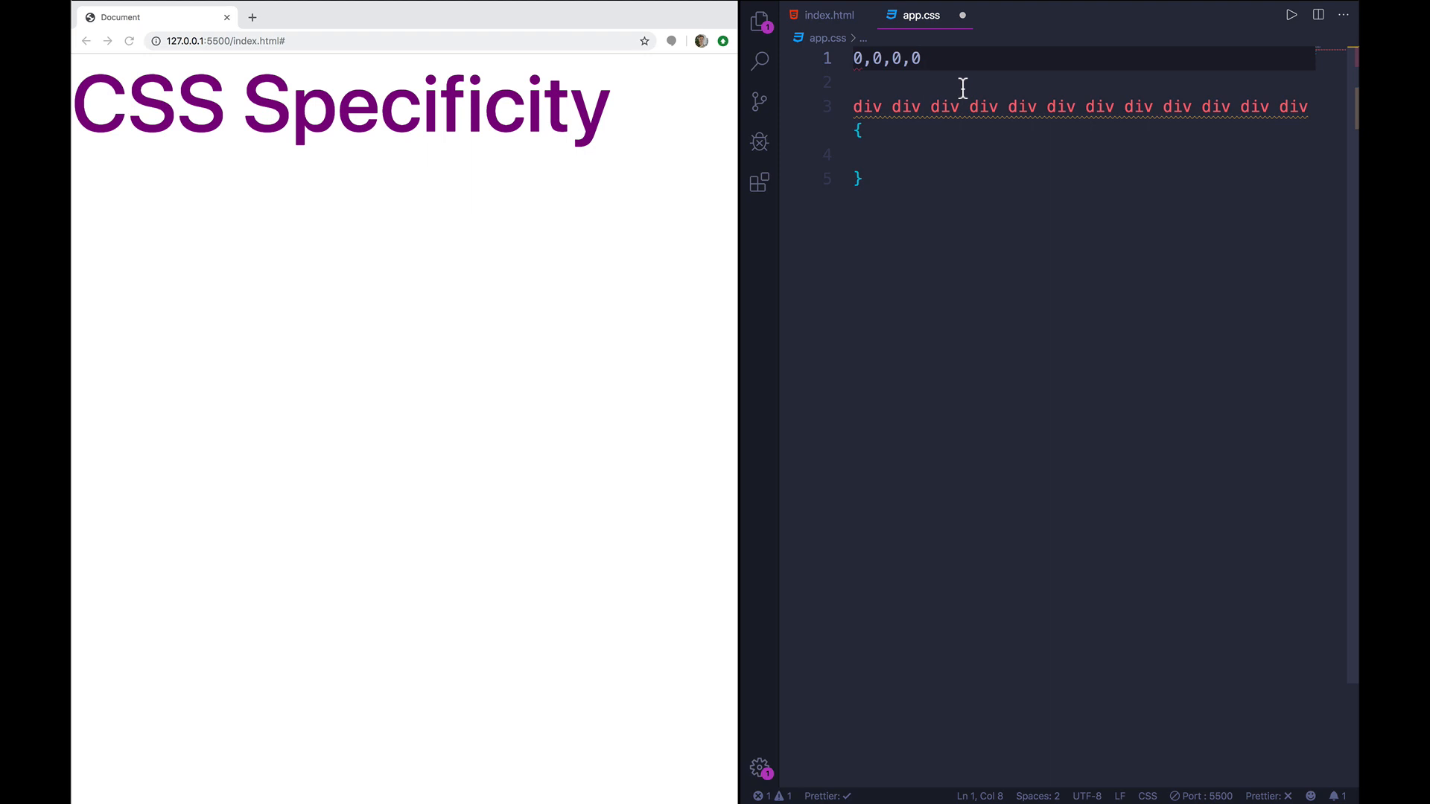
{"action": "type", "text": "11"}
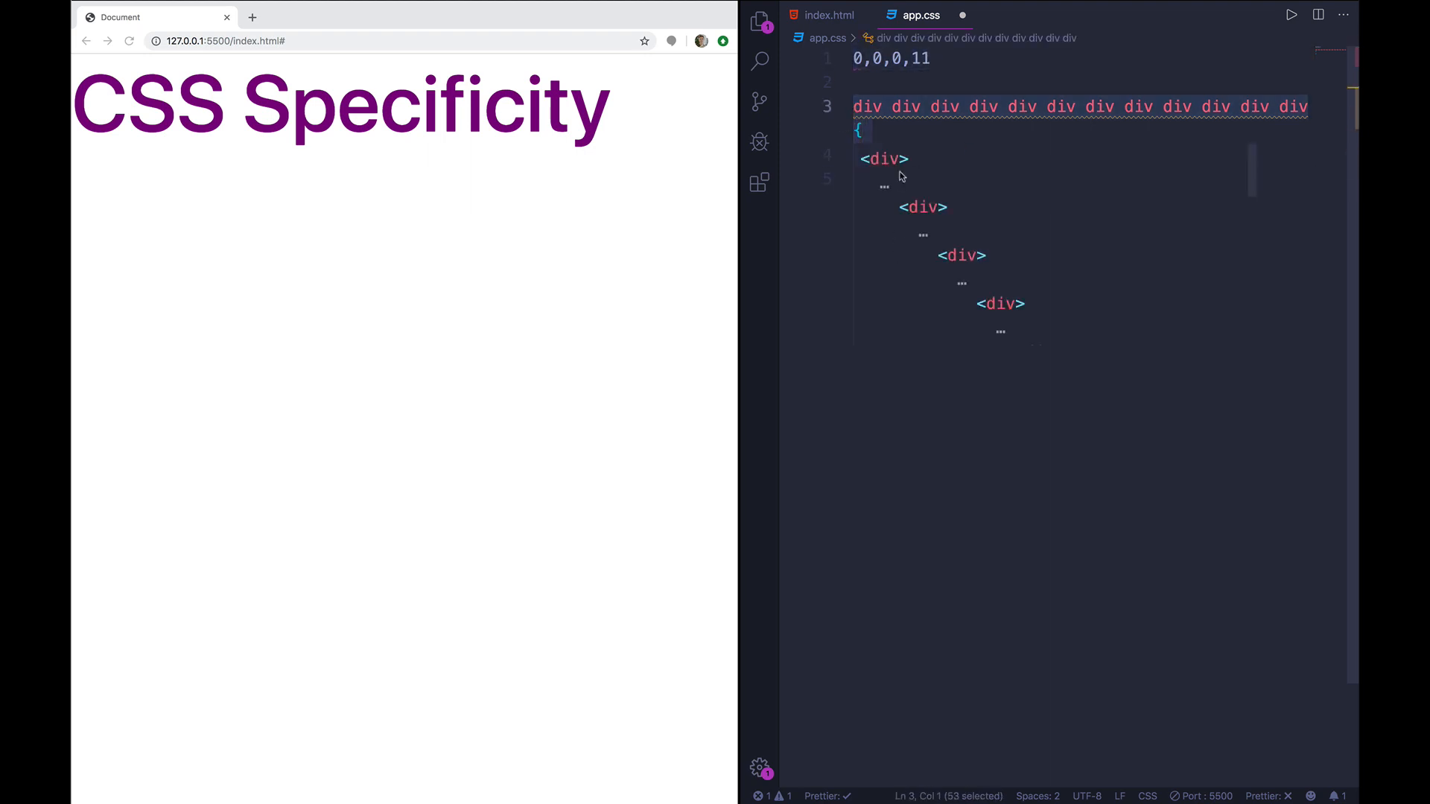
- Add an empty .bright rule with a 0,0,1,0 score line above it
{"action": "type", "text": ".so"}
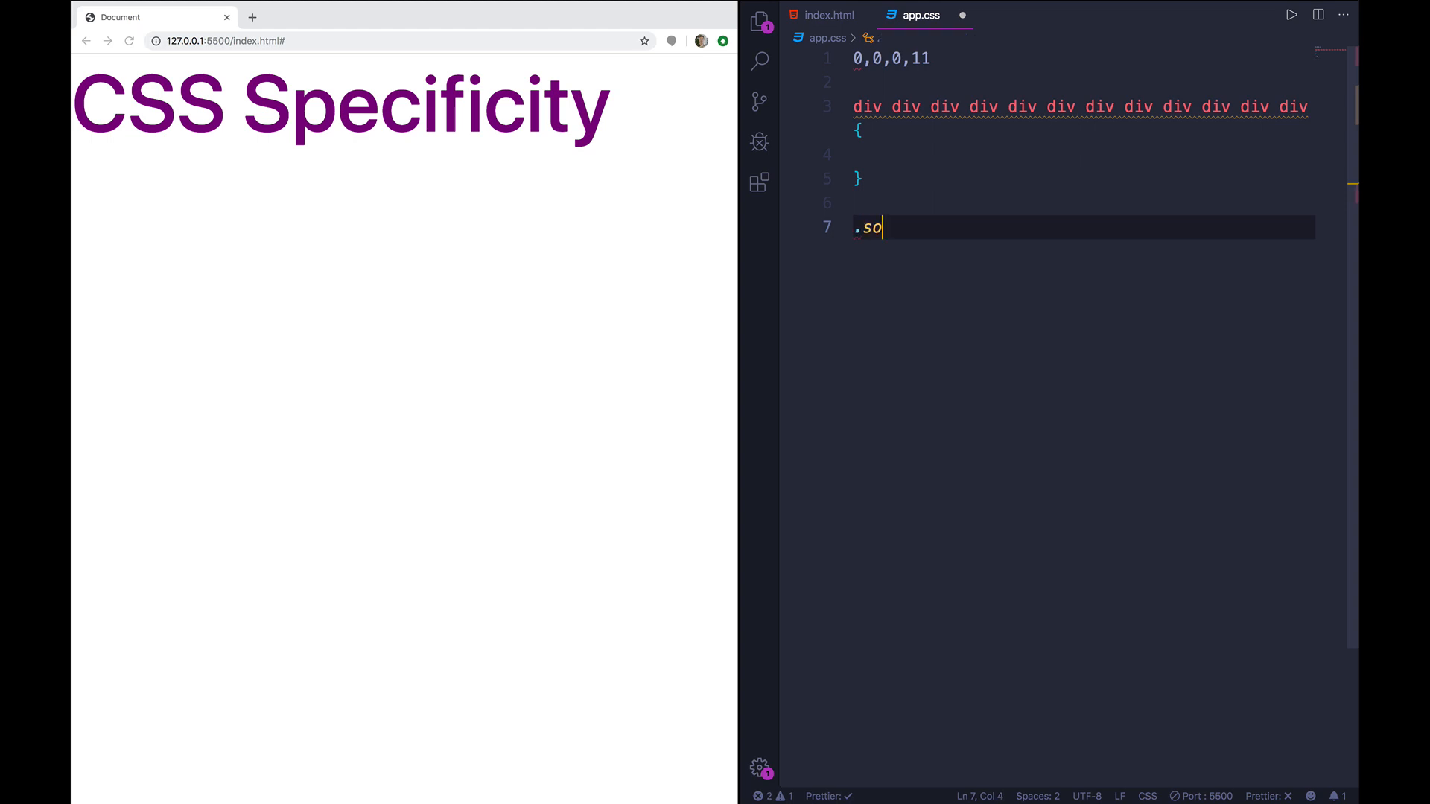
{"action": "type", "text": "bright {"}
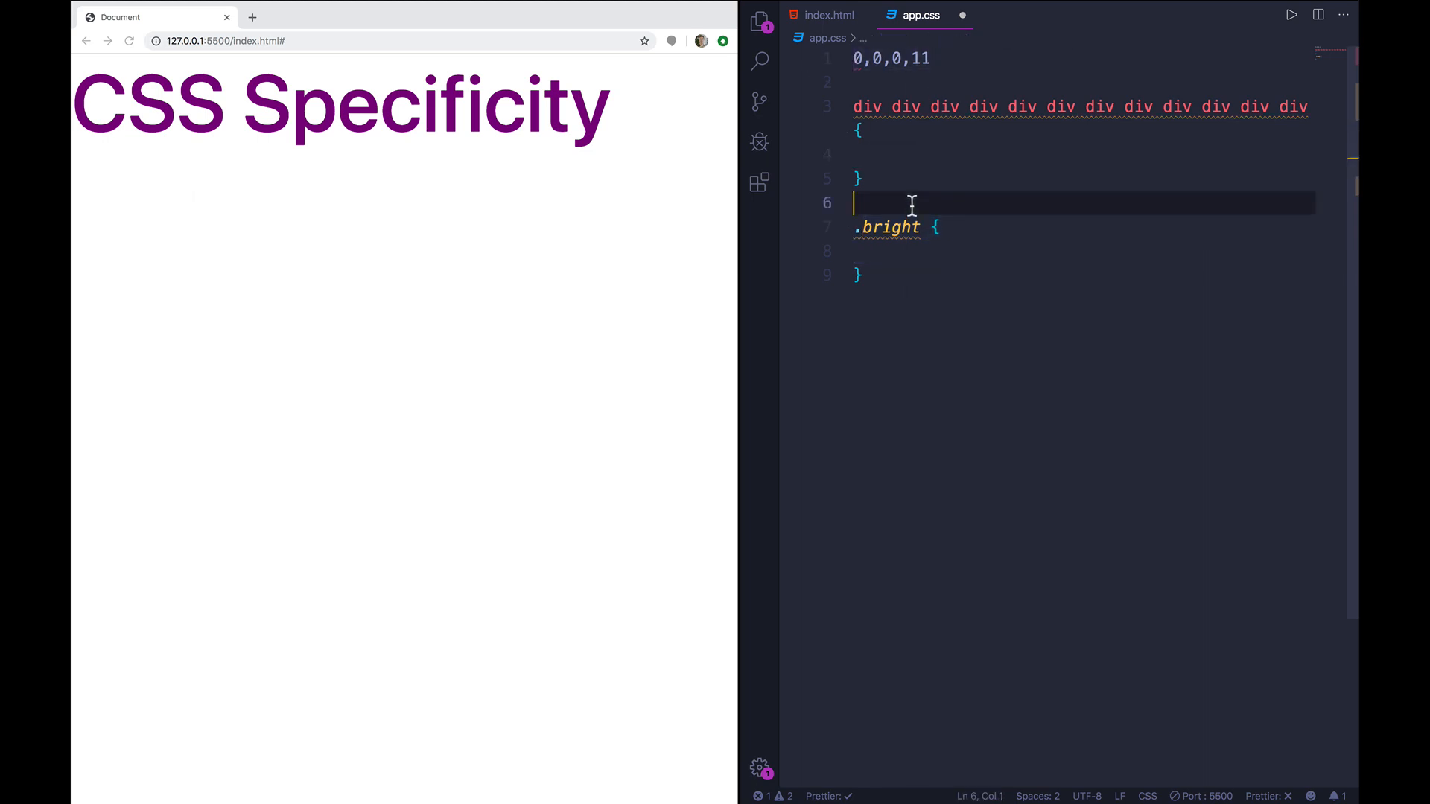
{"action": "type", "text": "0,0,1,"}
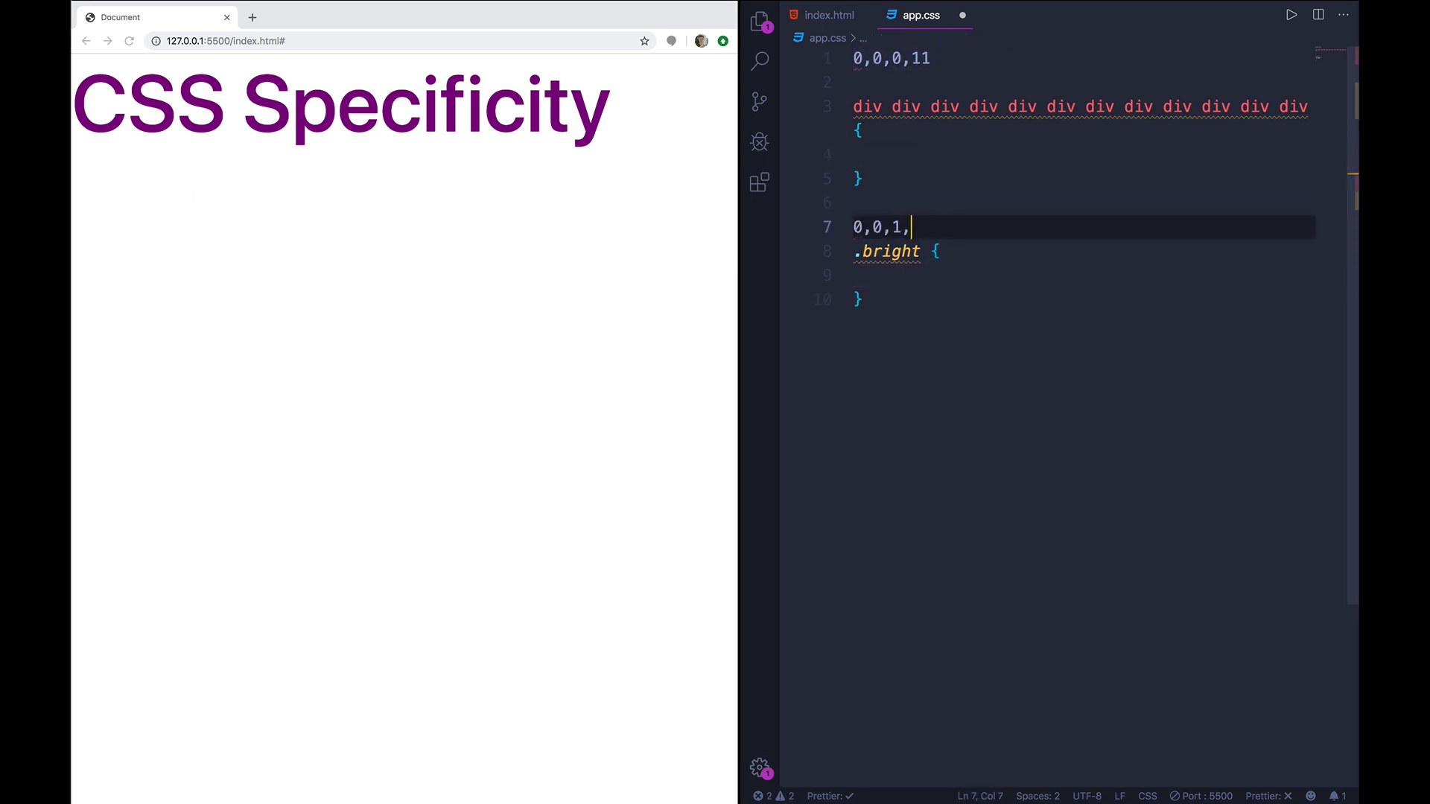
{"action": "type", "text": "0"}
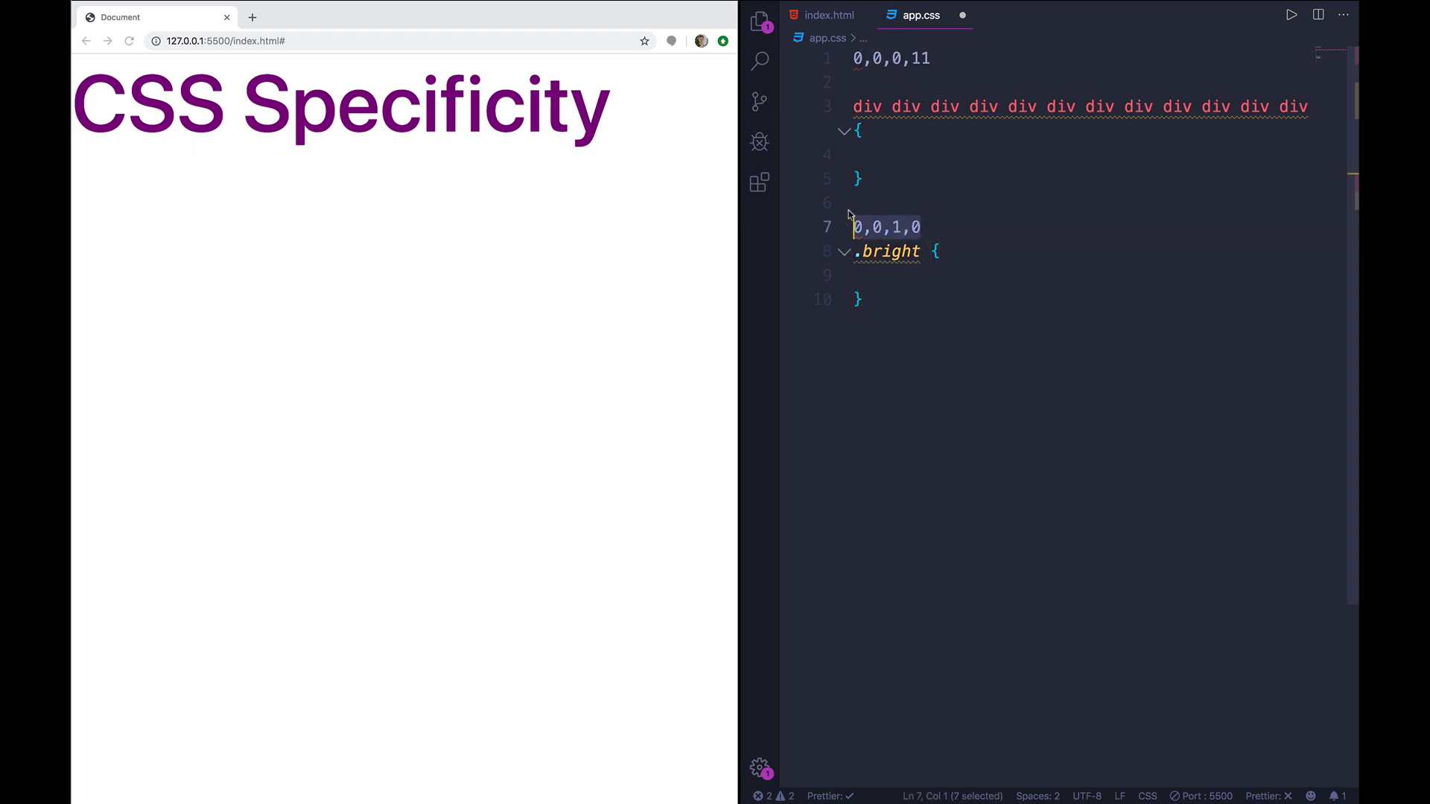
- Lengthen the first score line with 982173812, then show index.html's nested divs
{"action": "left_click", "coordinate": [932, 251]}
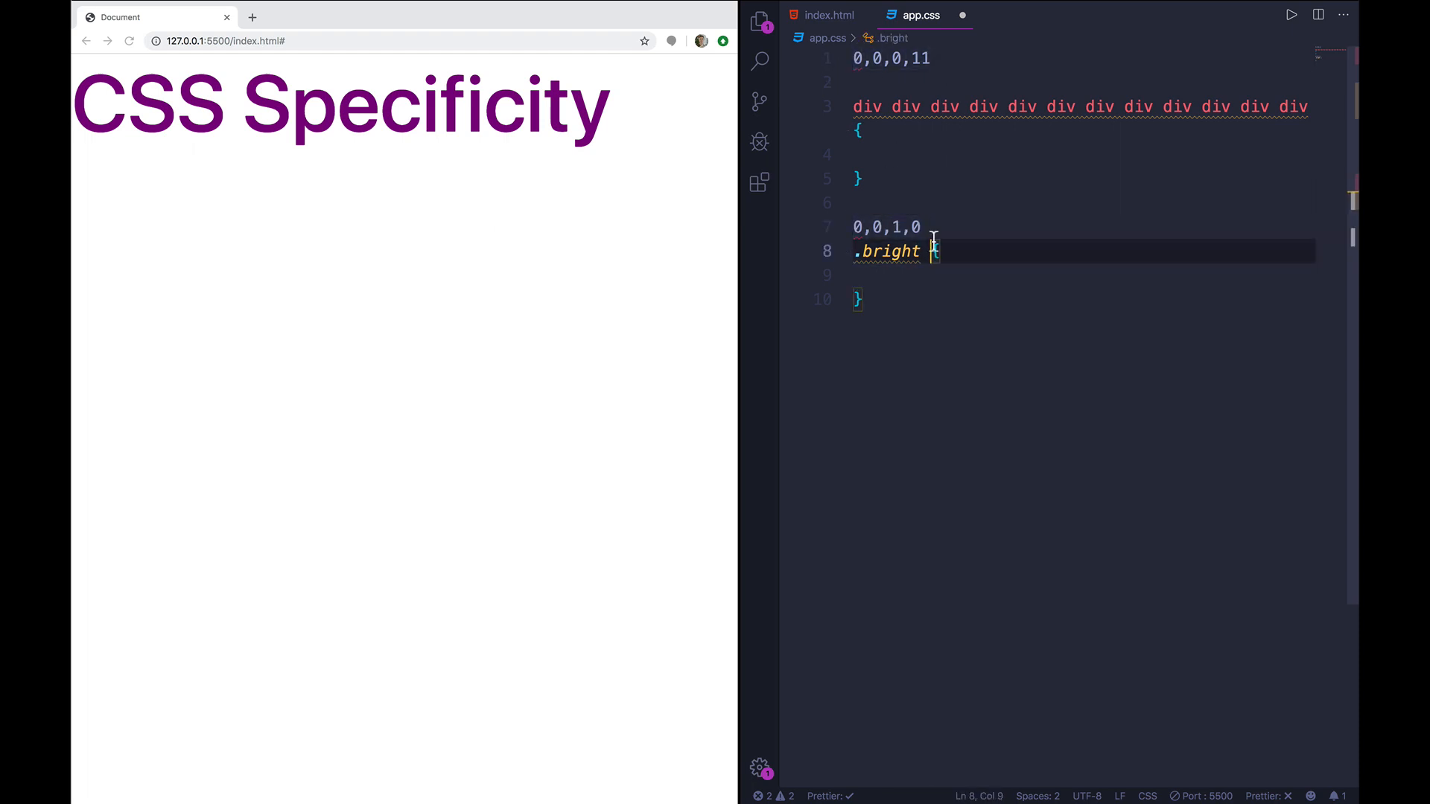
{"action": "left_click_drag", "start_coordinate": [854, 107], "coordinate": [1306, 107]}
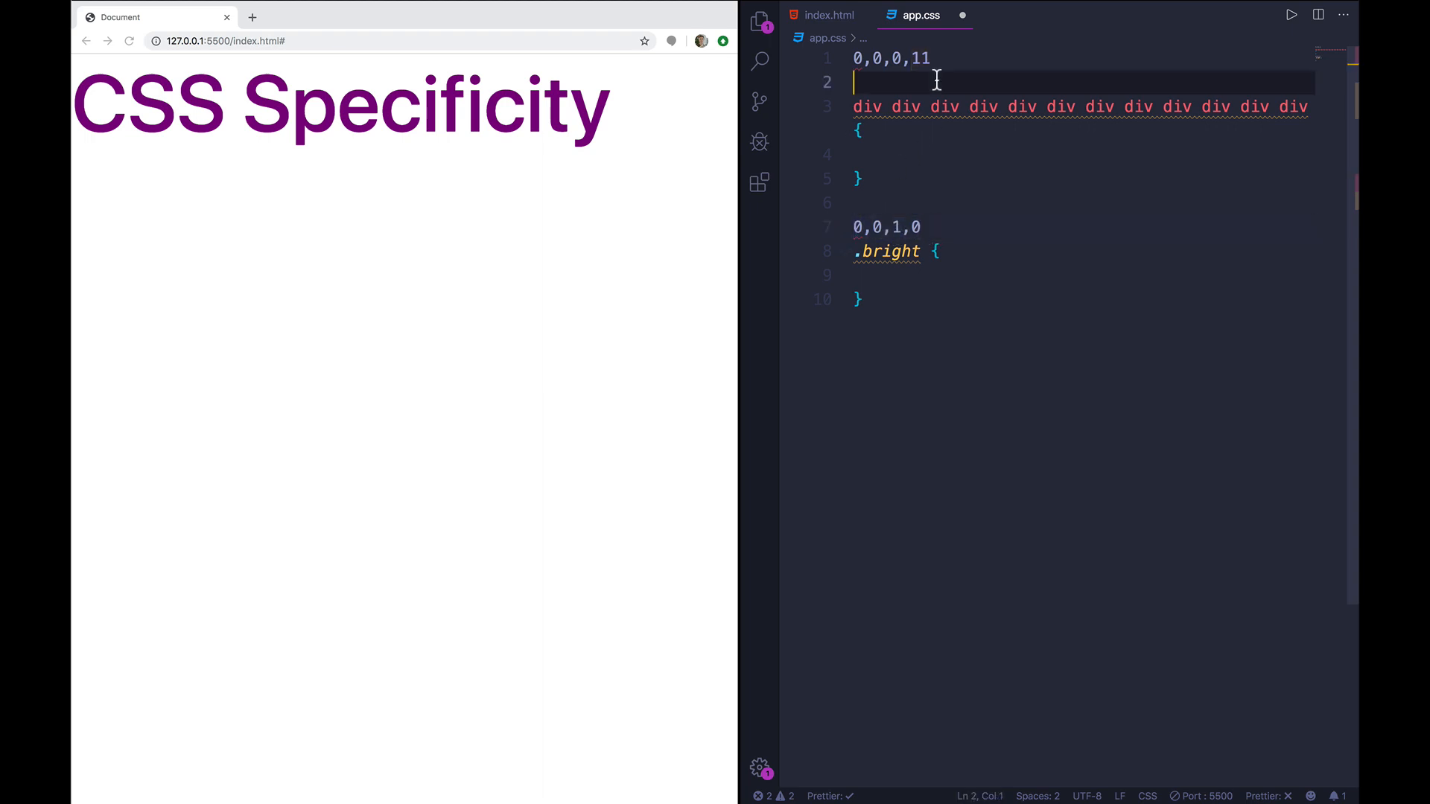
{"action": "type", "text": "982173812"}
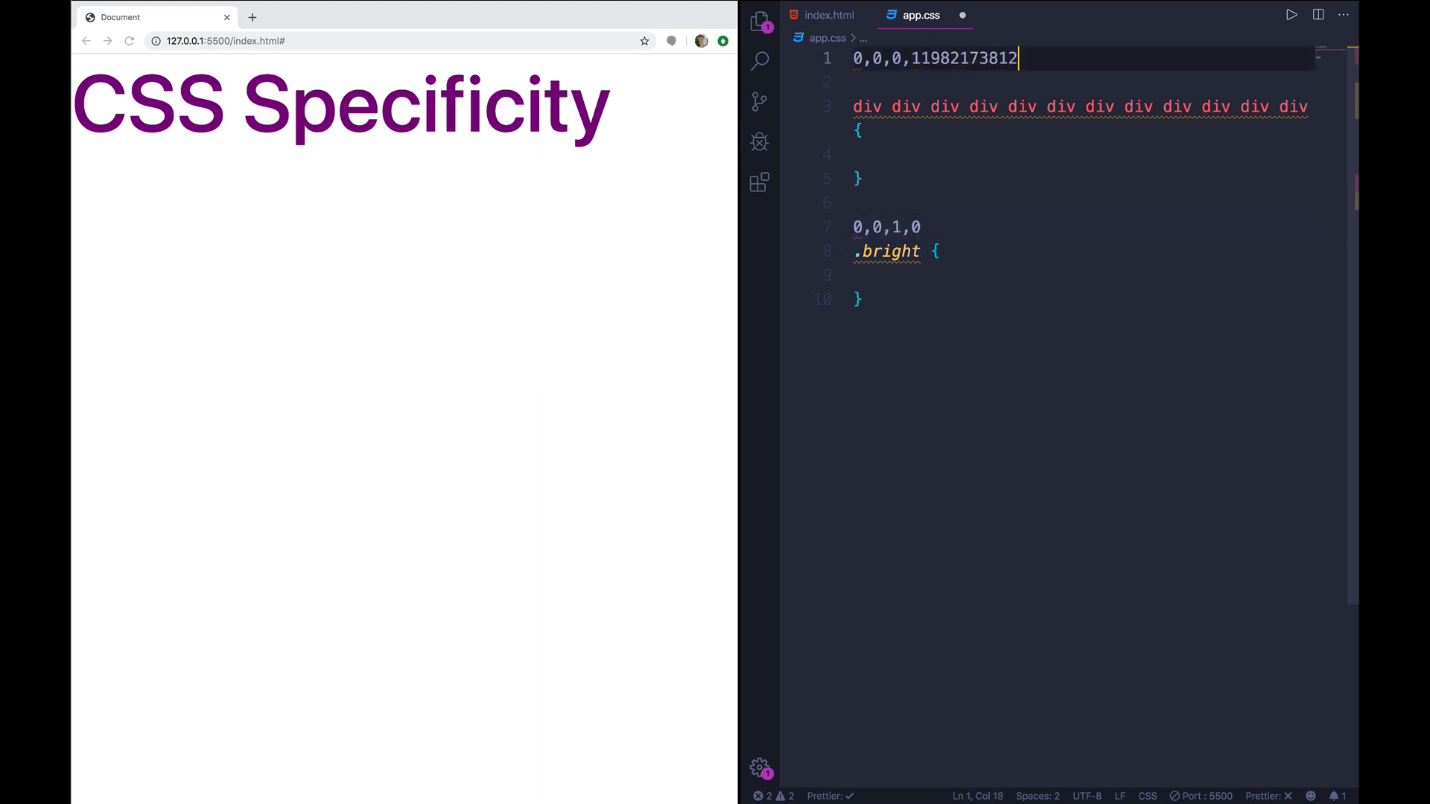
{"action": "left_click", "coordinate": [830, 15]}
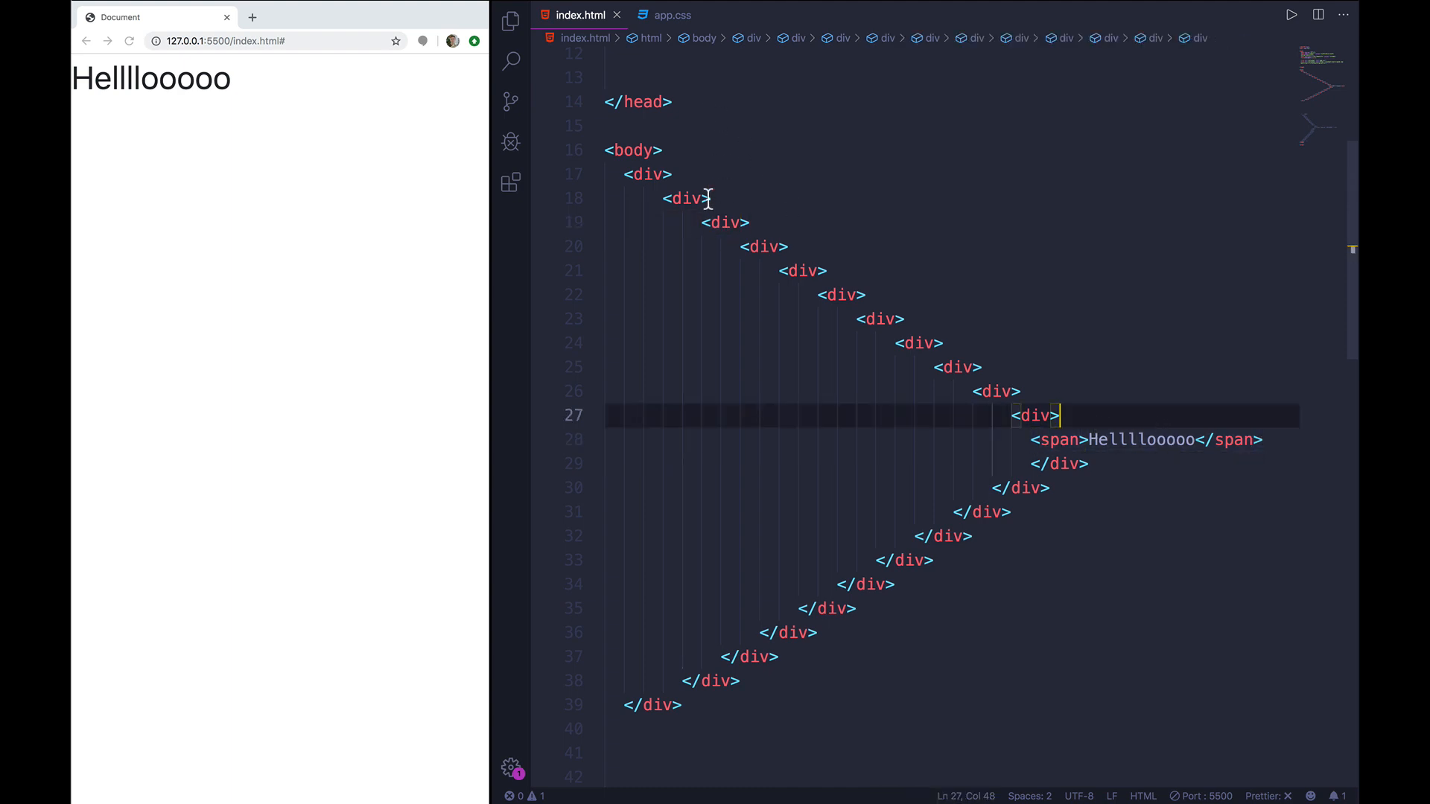
- Give the div-chain span rule color: orangered, then return to the HTML source
{"action": "left_click", "coordinate": [672, 15]}
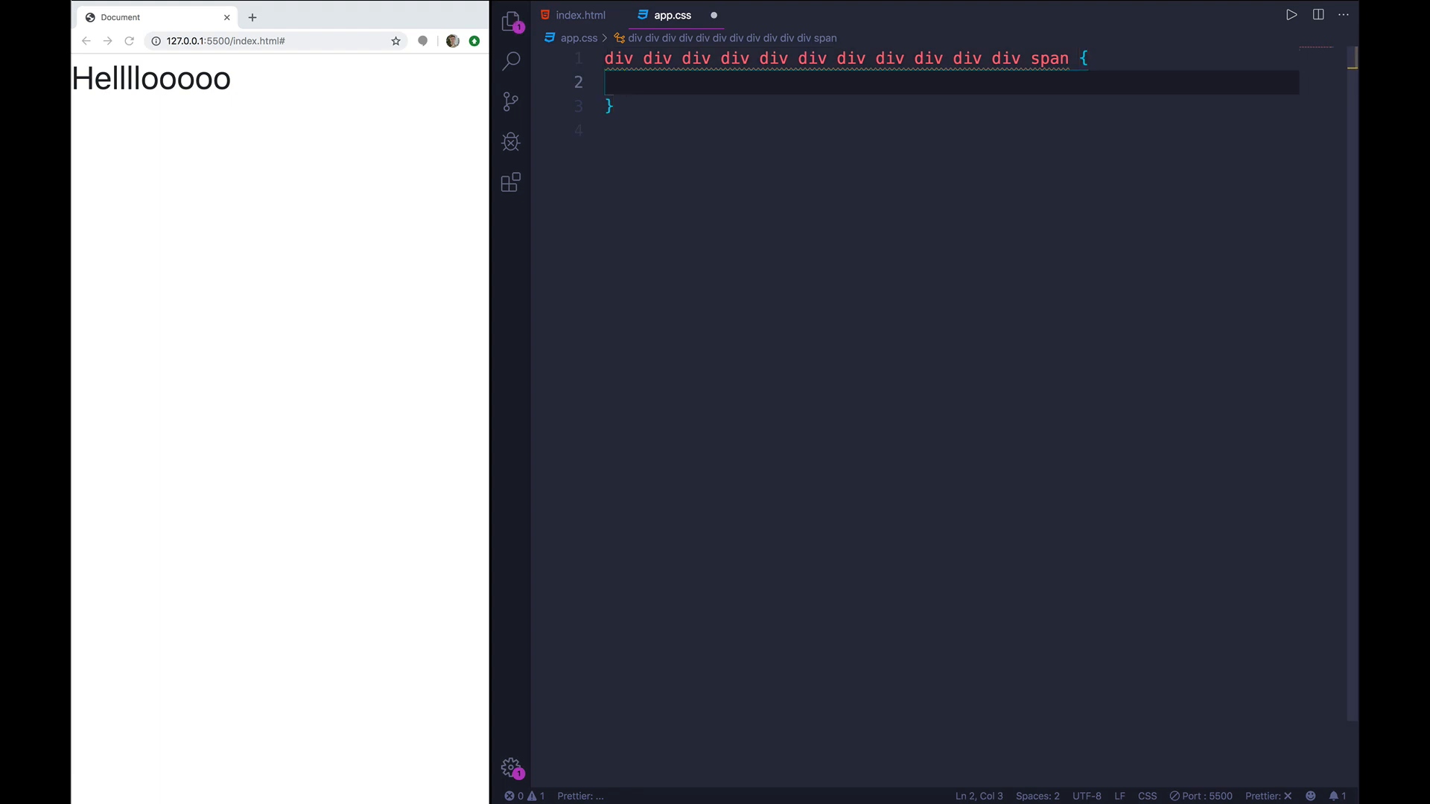
{"action": "type", "text": "color: orangered;"}
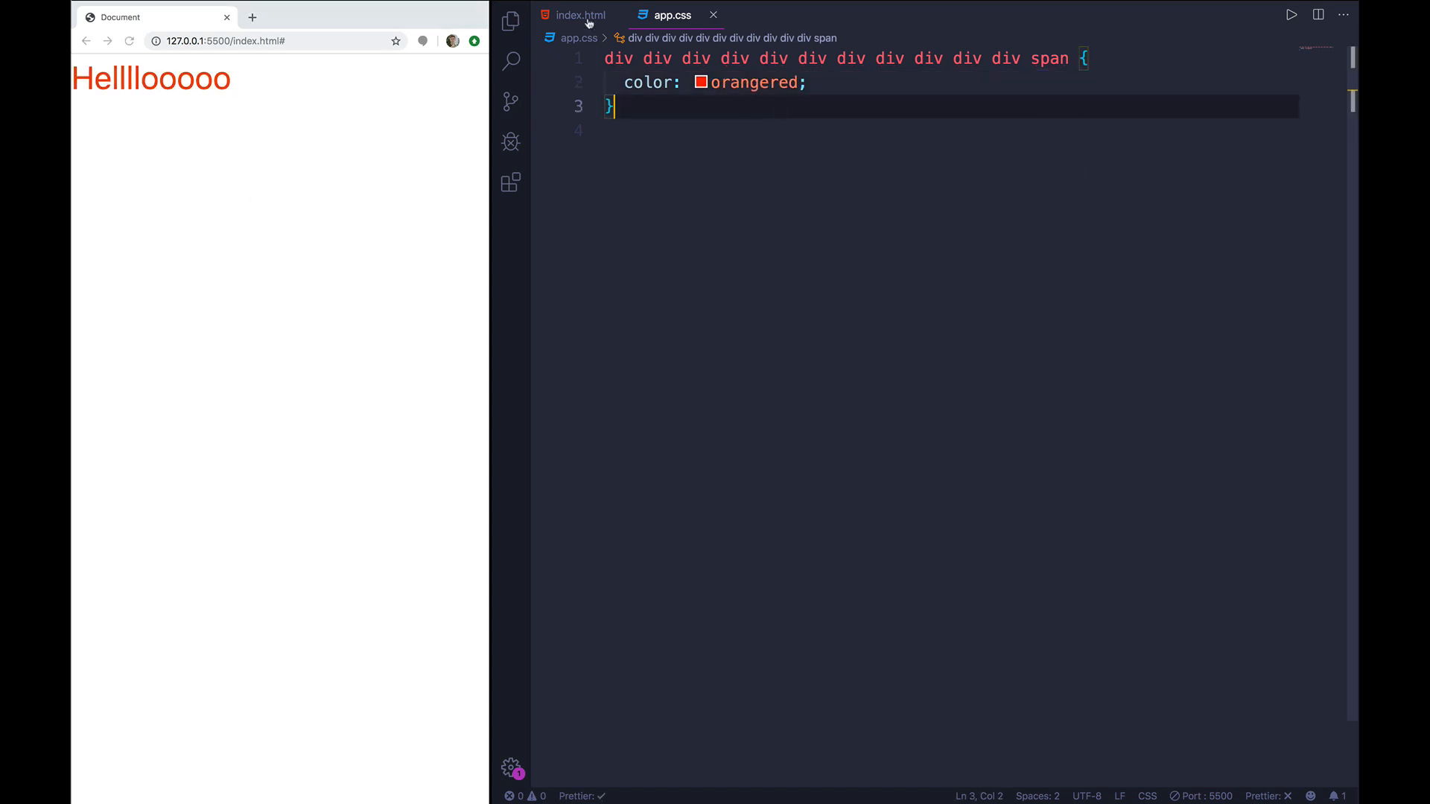
{"action": "left_click", "coordinate": [580, 16]}
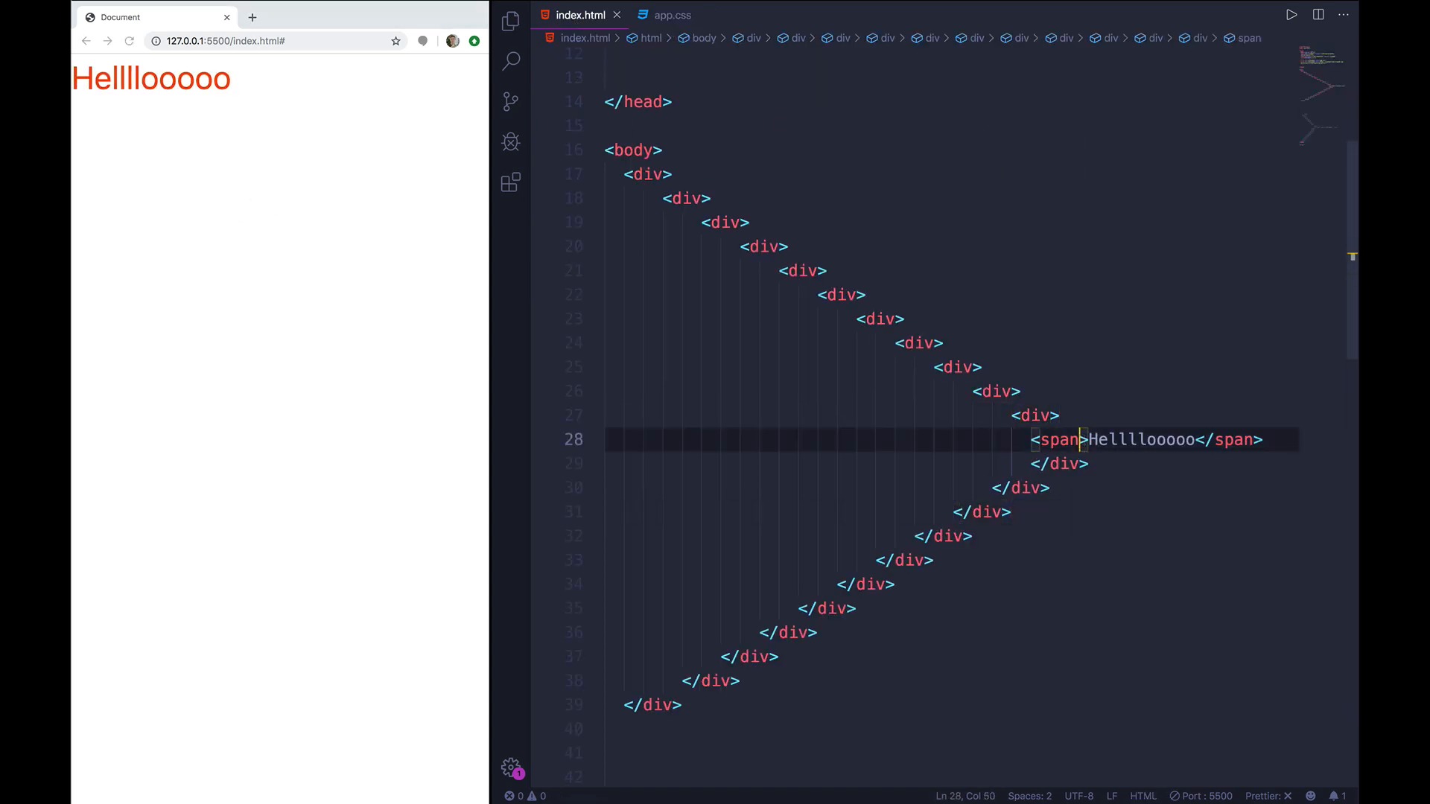
- Add class="active" to the Hellllooooo span's opening tag on line 28
{"action": "type", "text": "class=\"active\""}
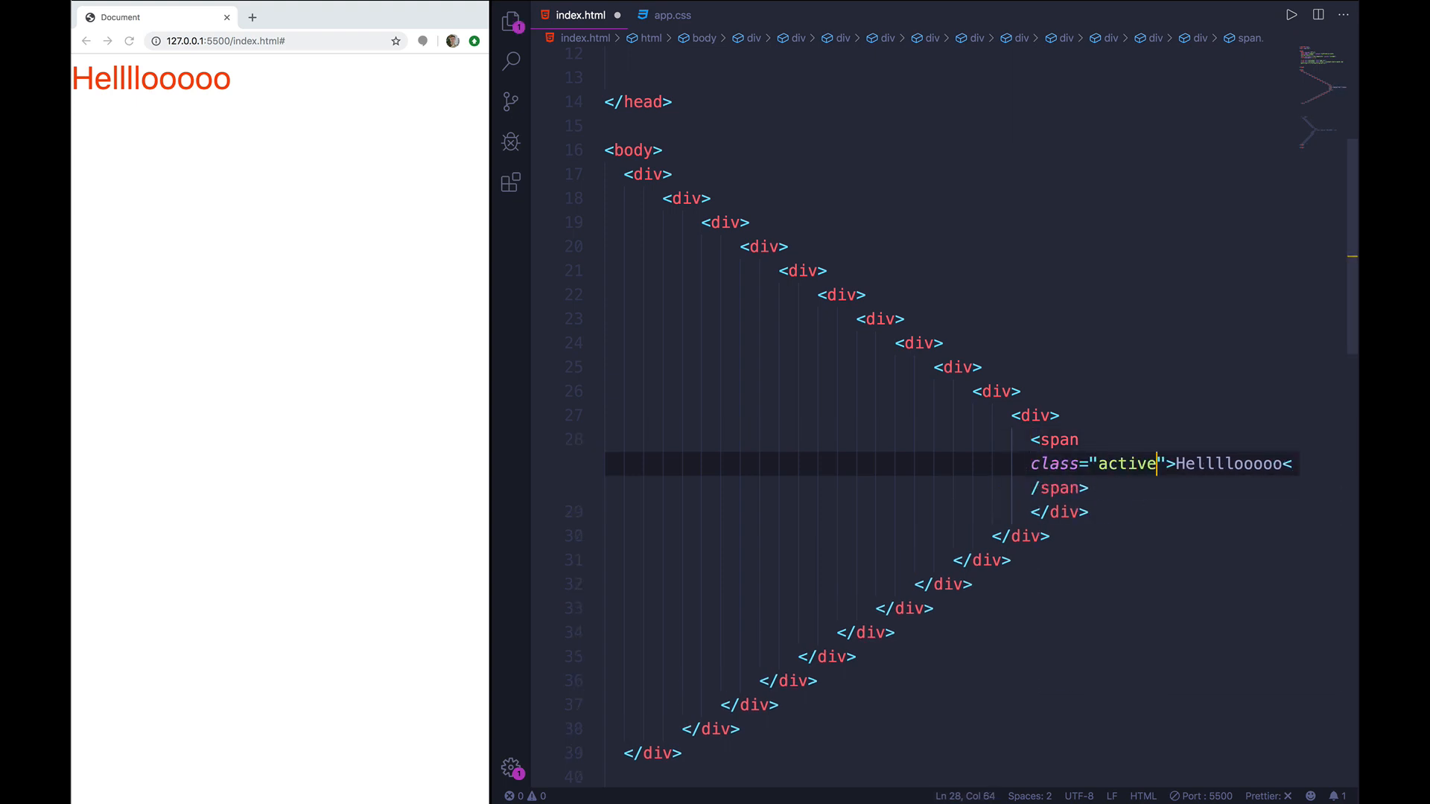
{"action": "left_click", "coordinate": [671, 15]}
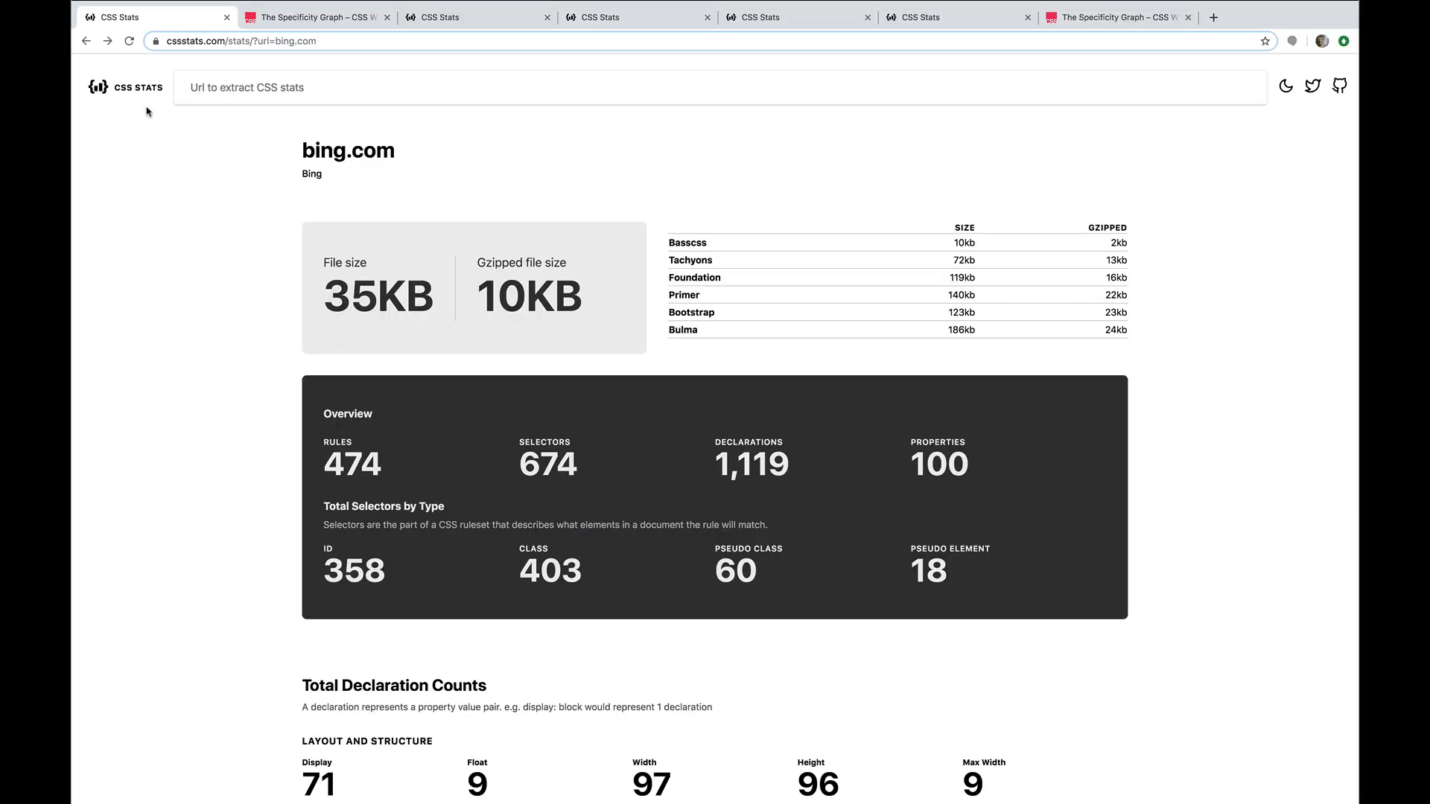
{"action": "mouse_move", "coordinate": [544, 210]}
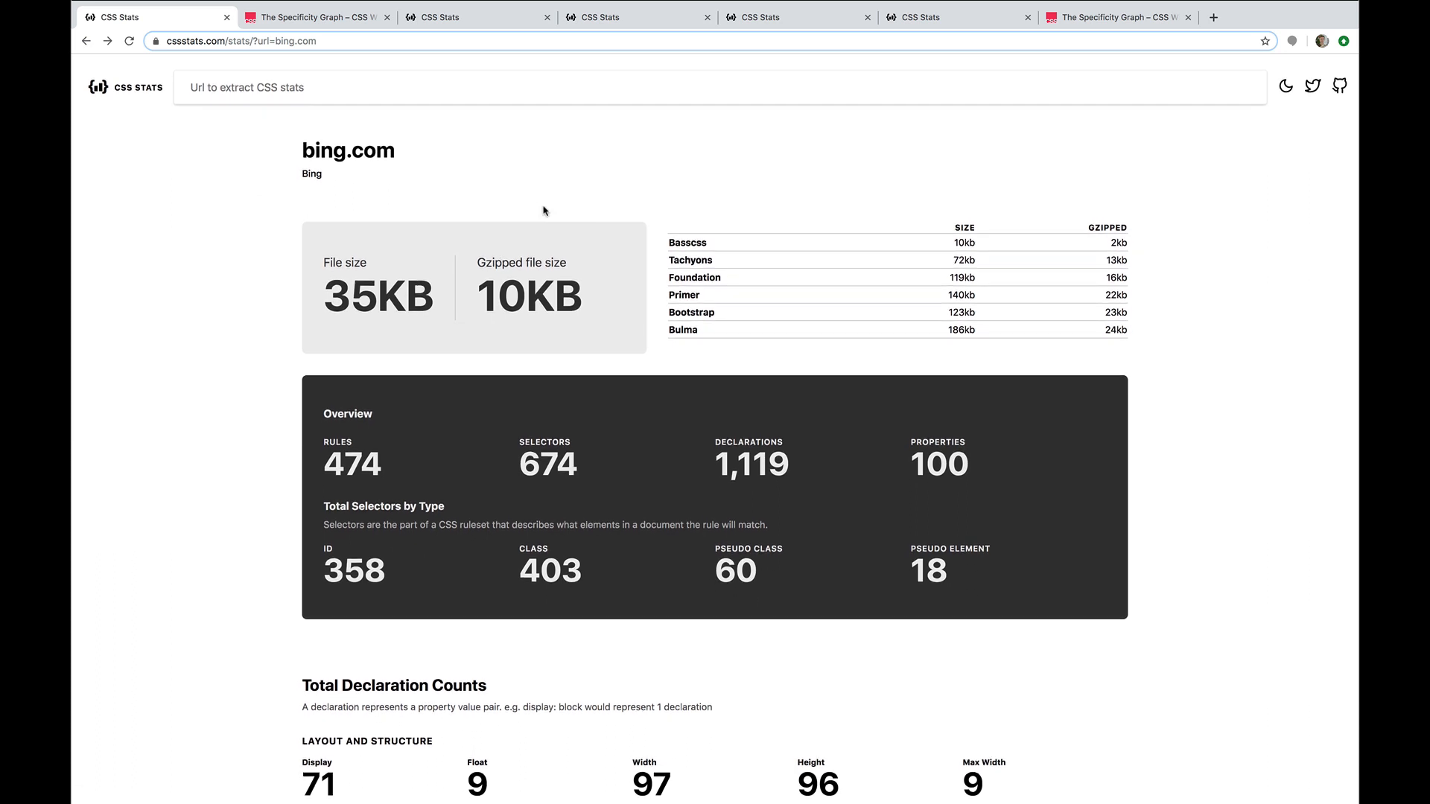
- Scroll bing.com's CSS Stats report to the Specificity graph (average 74, max 330)
{"action": "double_click", "coordinate": [348, 150]}
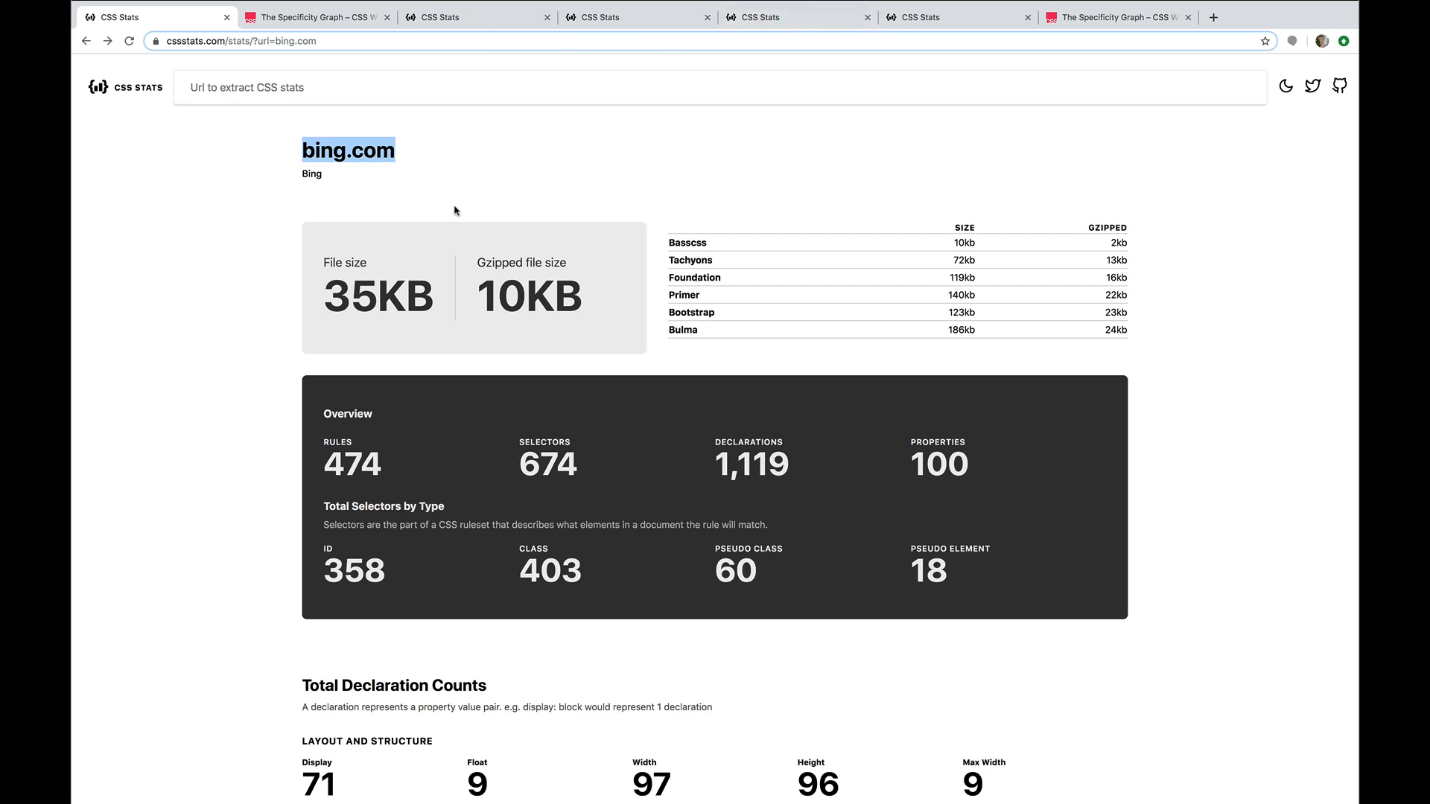
{"action": "scroll", "scroll_direction": "down", "scroll_amount": 3}
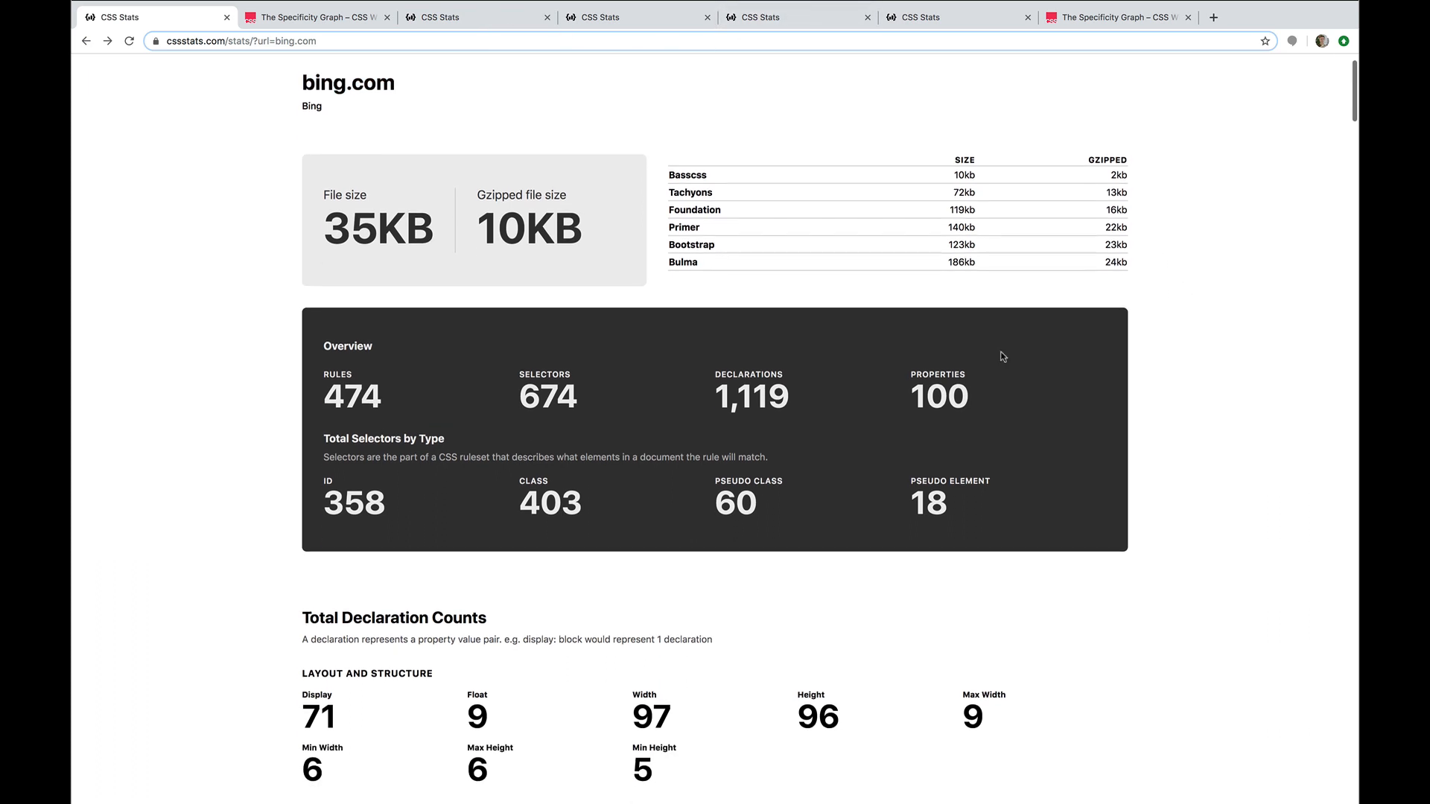
{"action": "scroll", "scroll_direction": "down", "scroll_amount": 3}
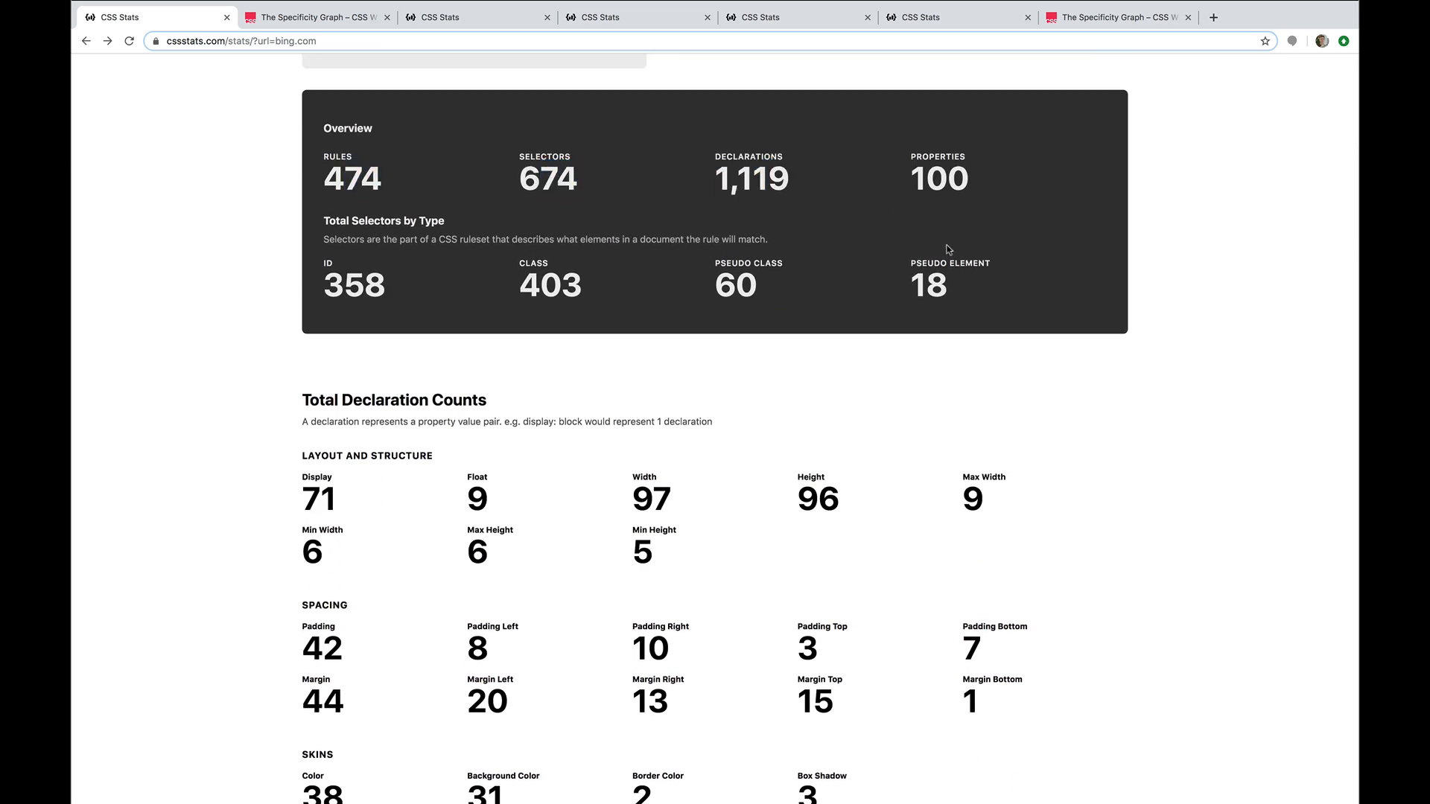
{"action": "scroll", "scroll_direction": "down", "scroll_amount": 3}
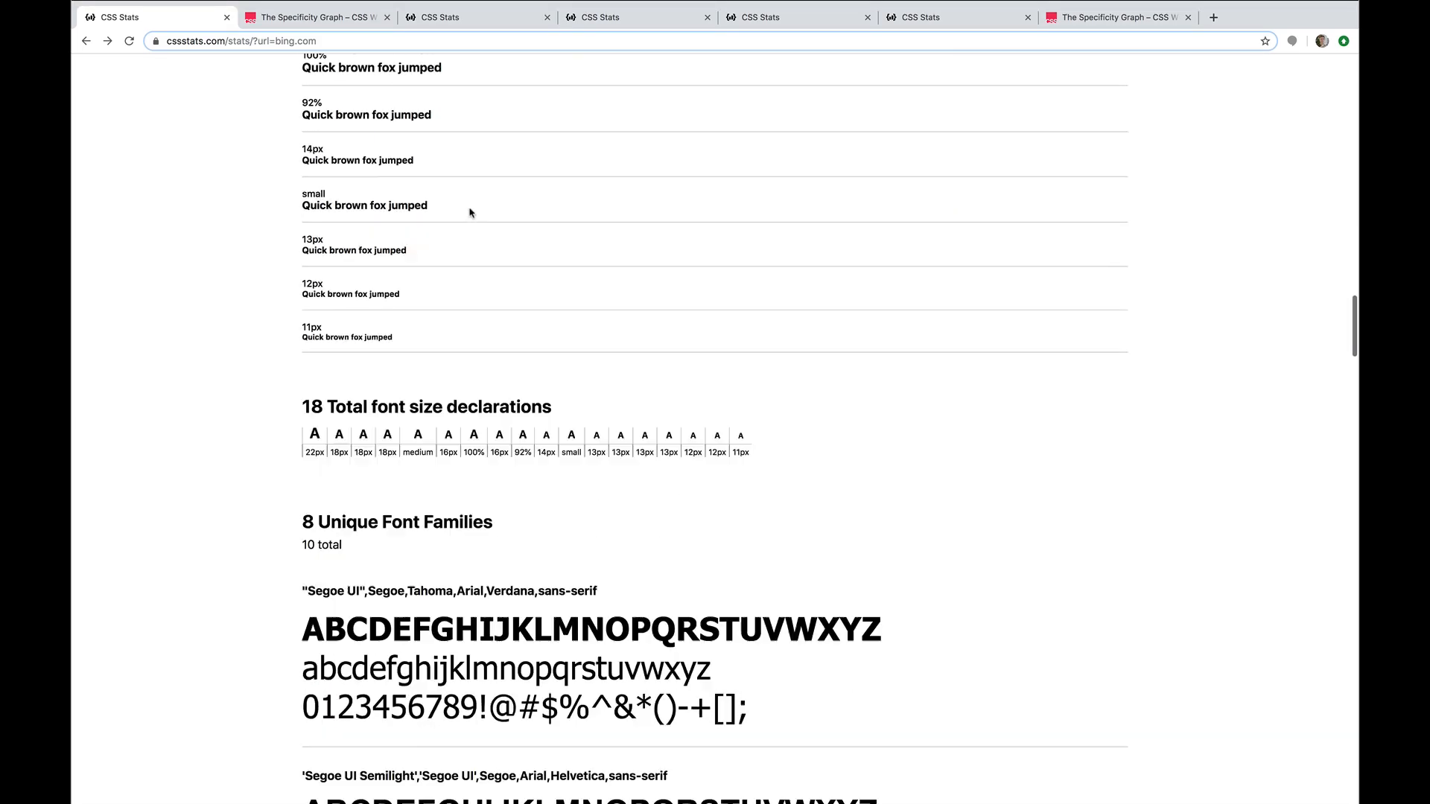
{"action": "scroll", "scroll_direction": "down", "scroll_amount": 3}
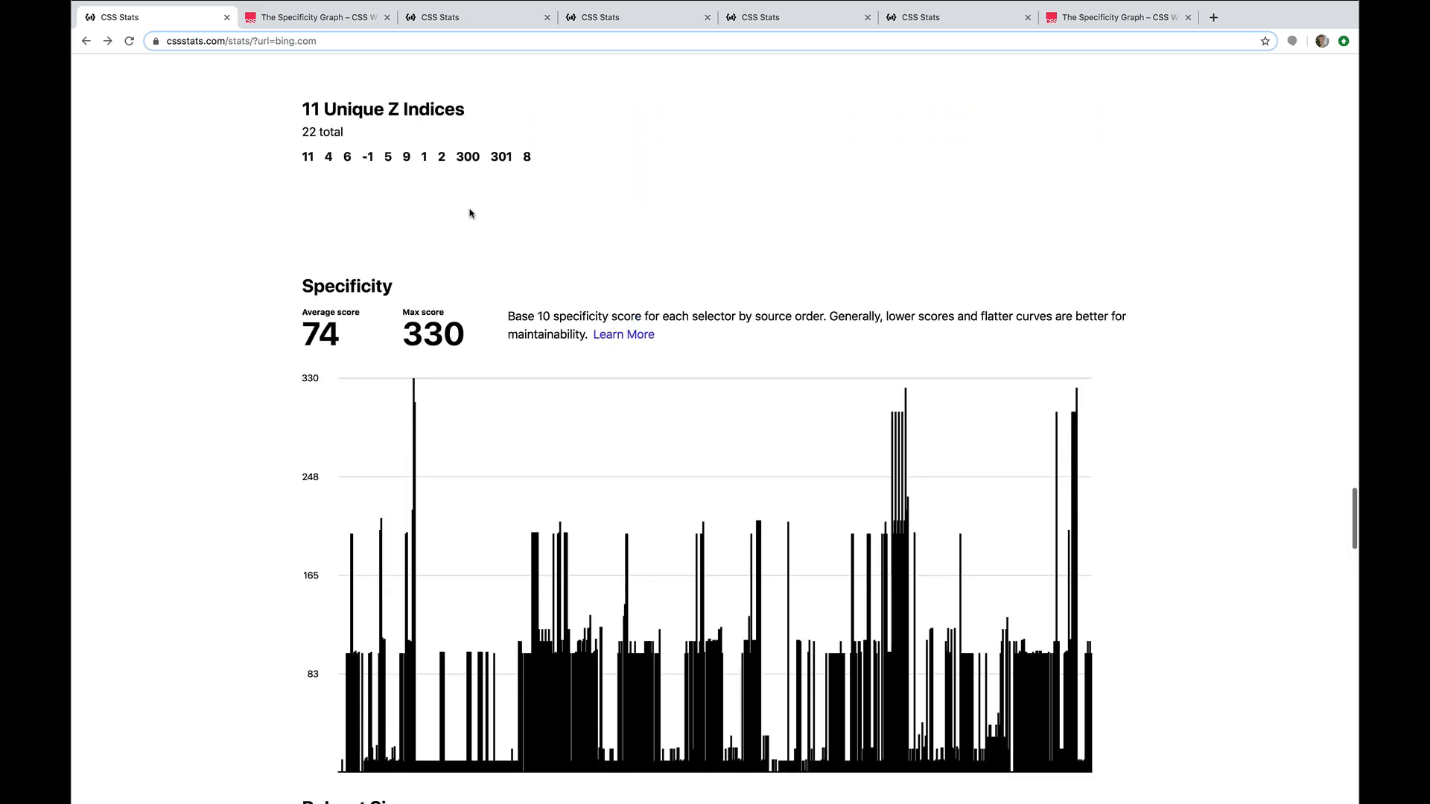
- Finish reviewing bing.com's graph and switch to the CSS Wizardry Specificity Graph article
{"action": "scroll", "scroll_direction": "down", "scroll_amount": 3}
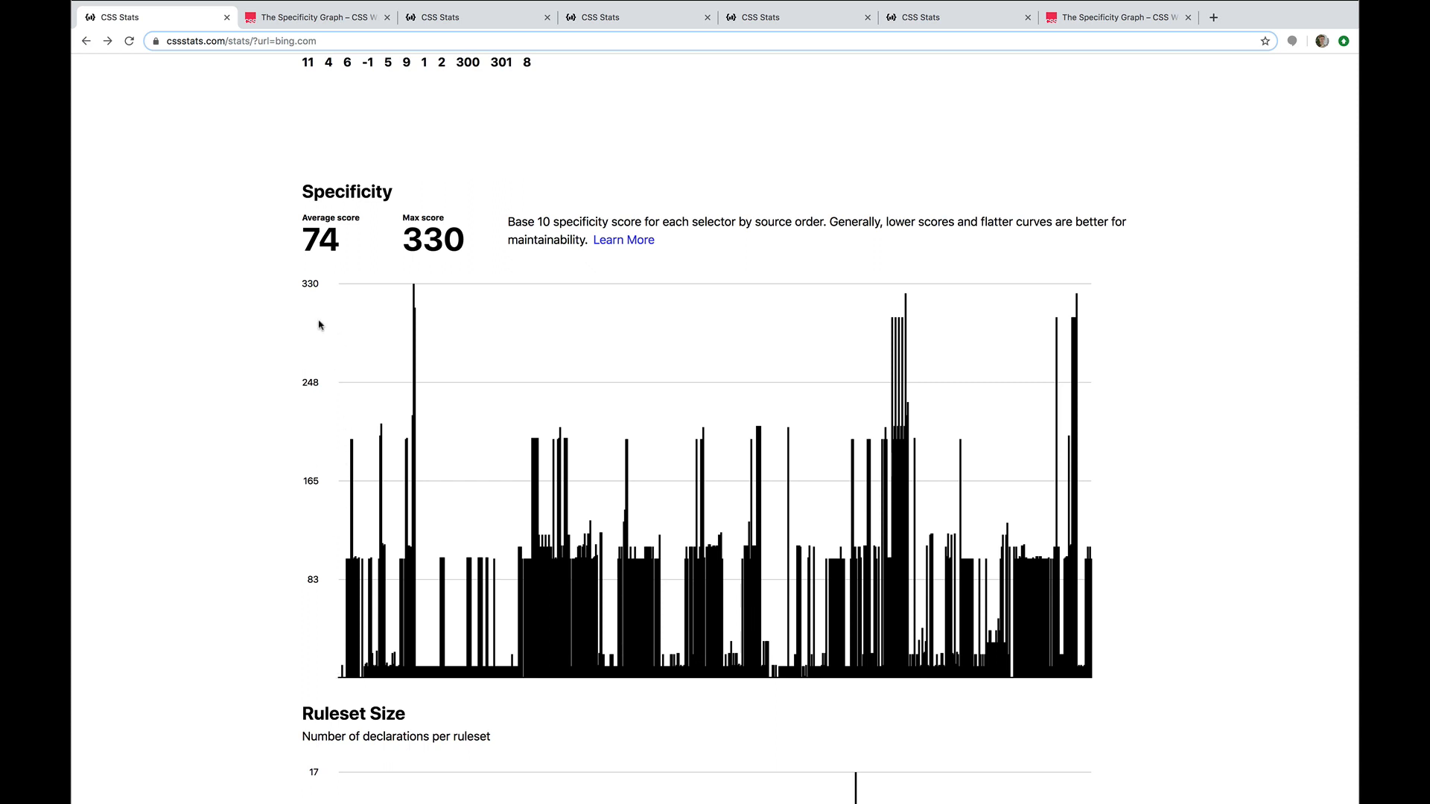
{"action": "mouse_move", "coordinate": [324, 292]}
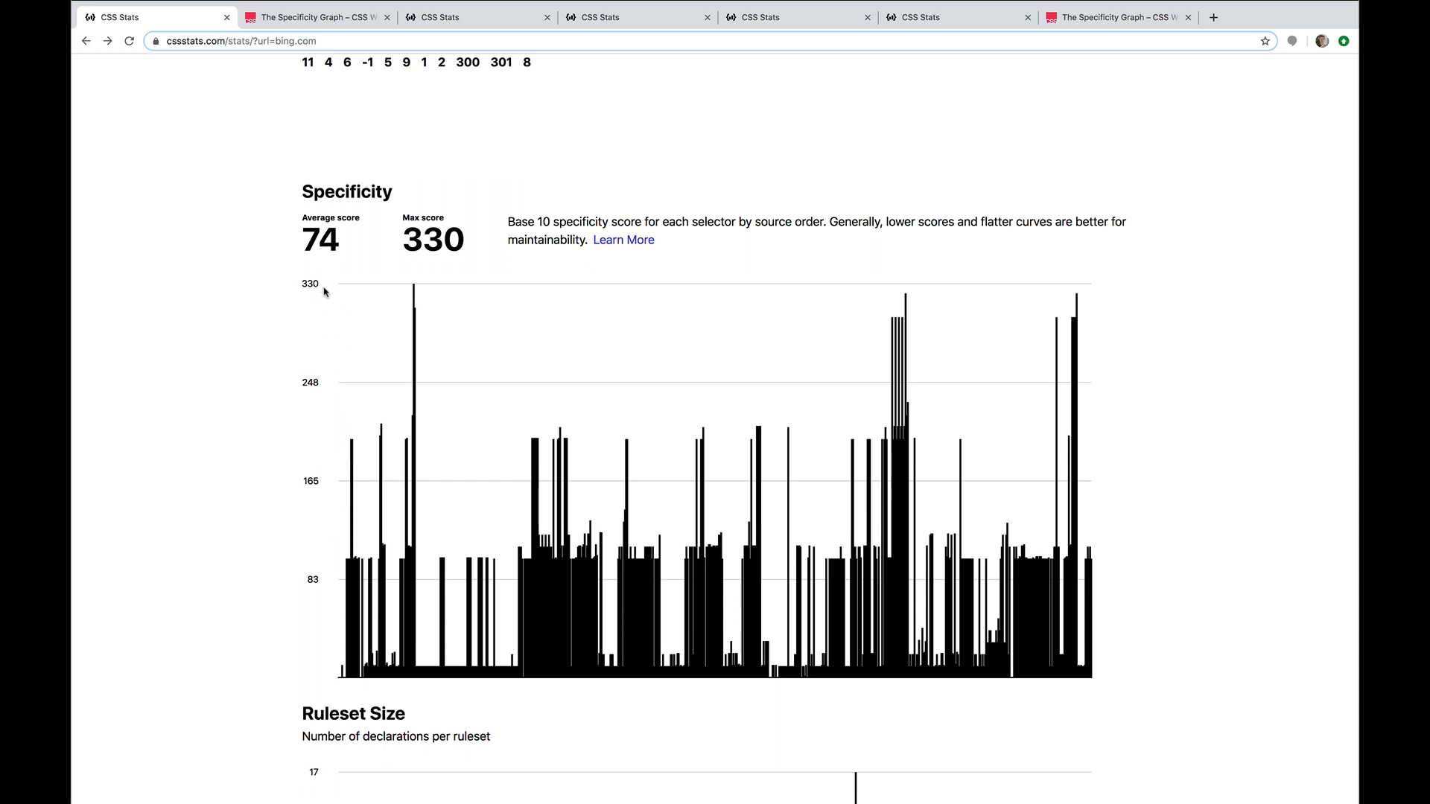
{"action": "mouse_move", "coordinate": [427, 277]}
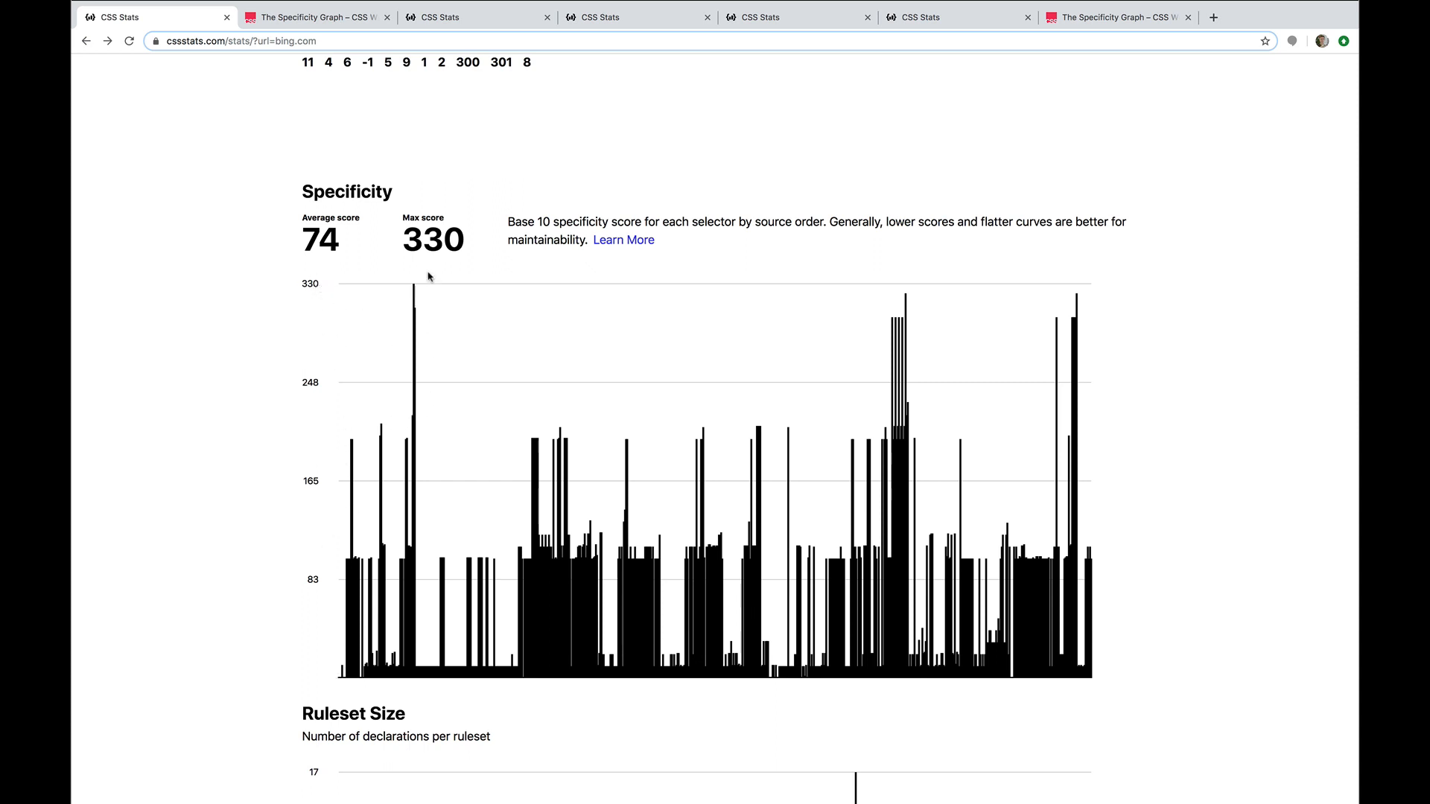
{"action": "mouse_move", "coordinate": [460, 525]}
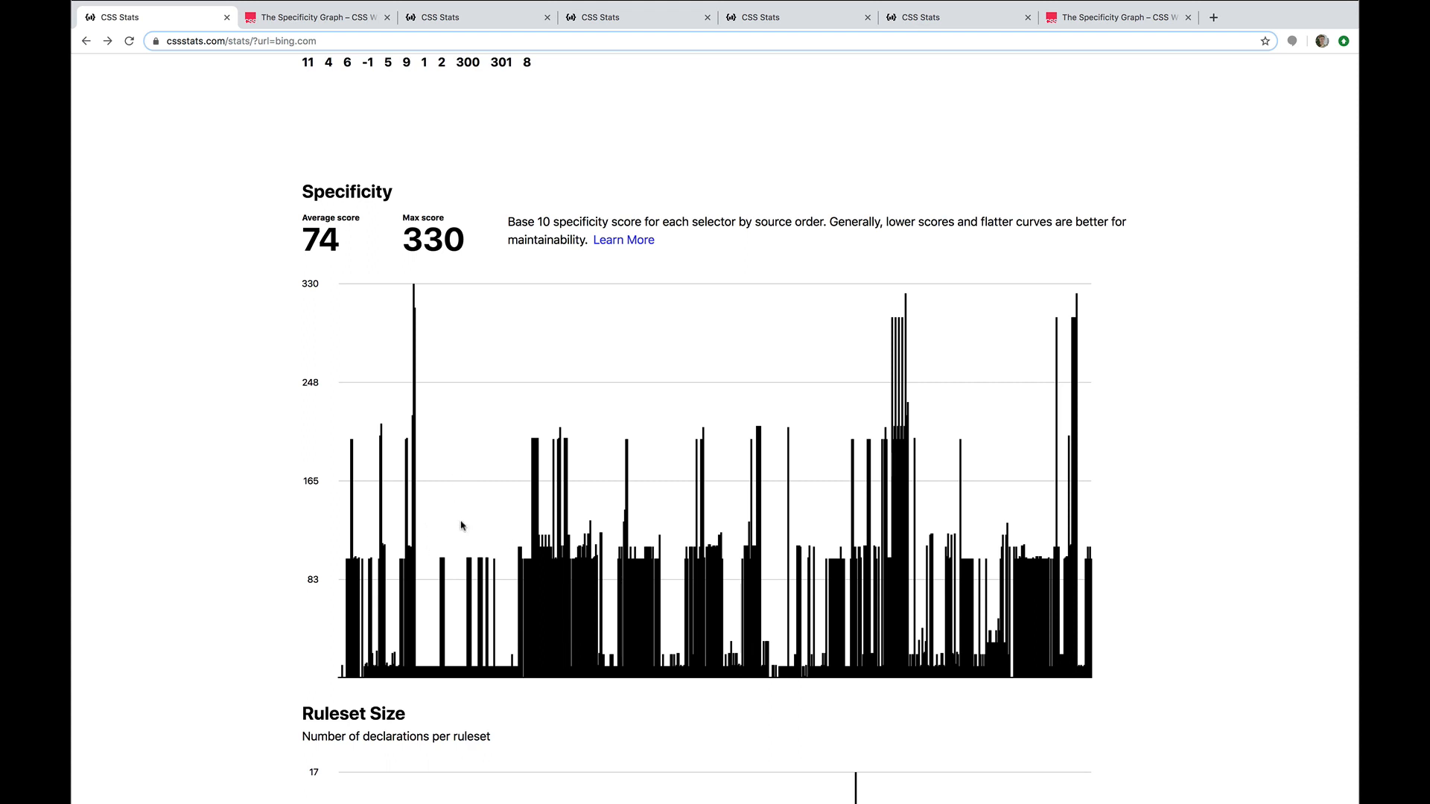
{"action": "mouse_move", "coordinate": [424, 379]}
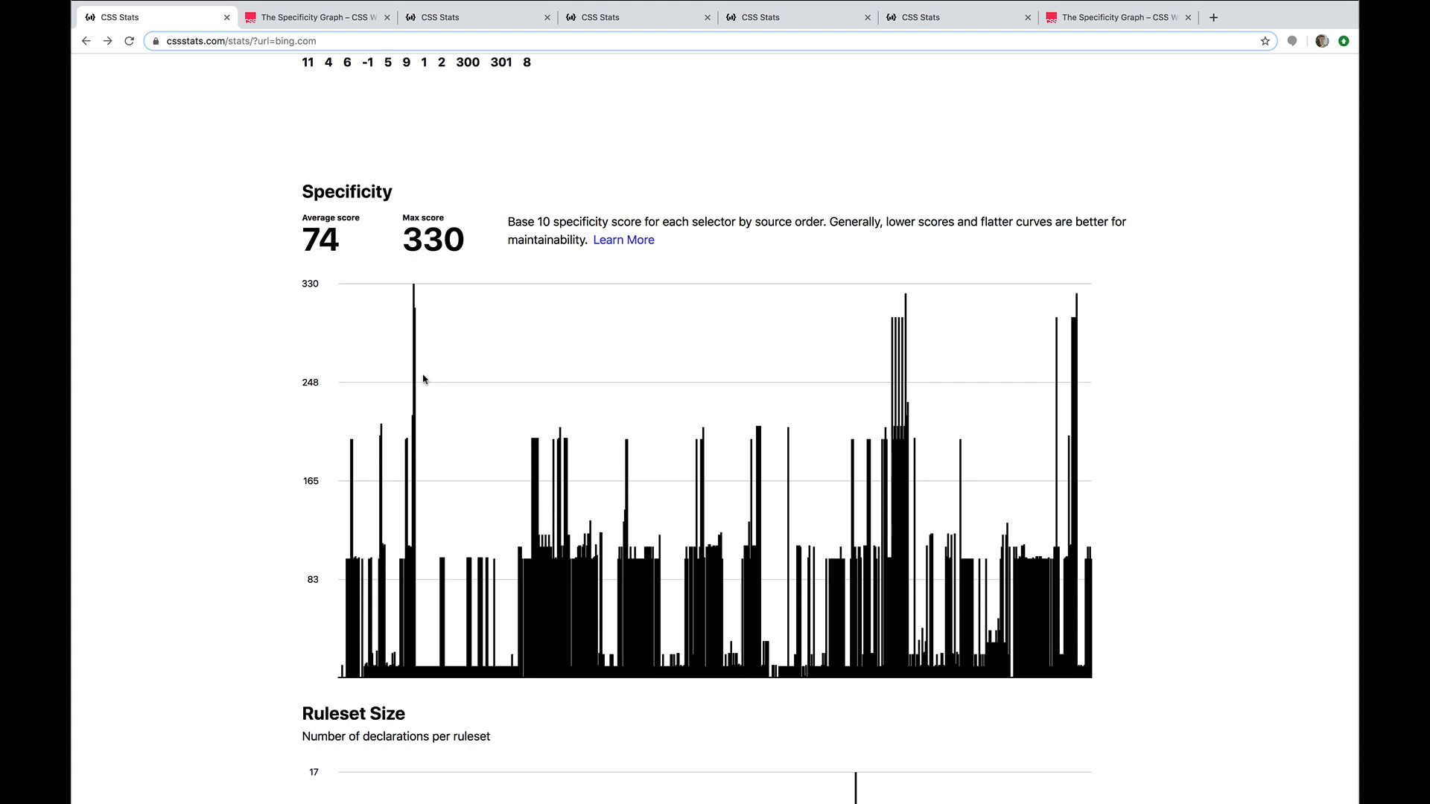
{"action": "mouse_move", "coordinate": [408, 530]}
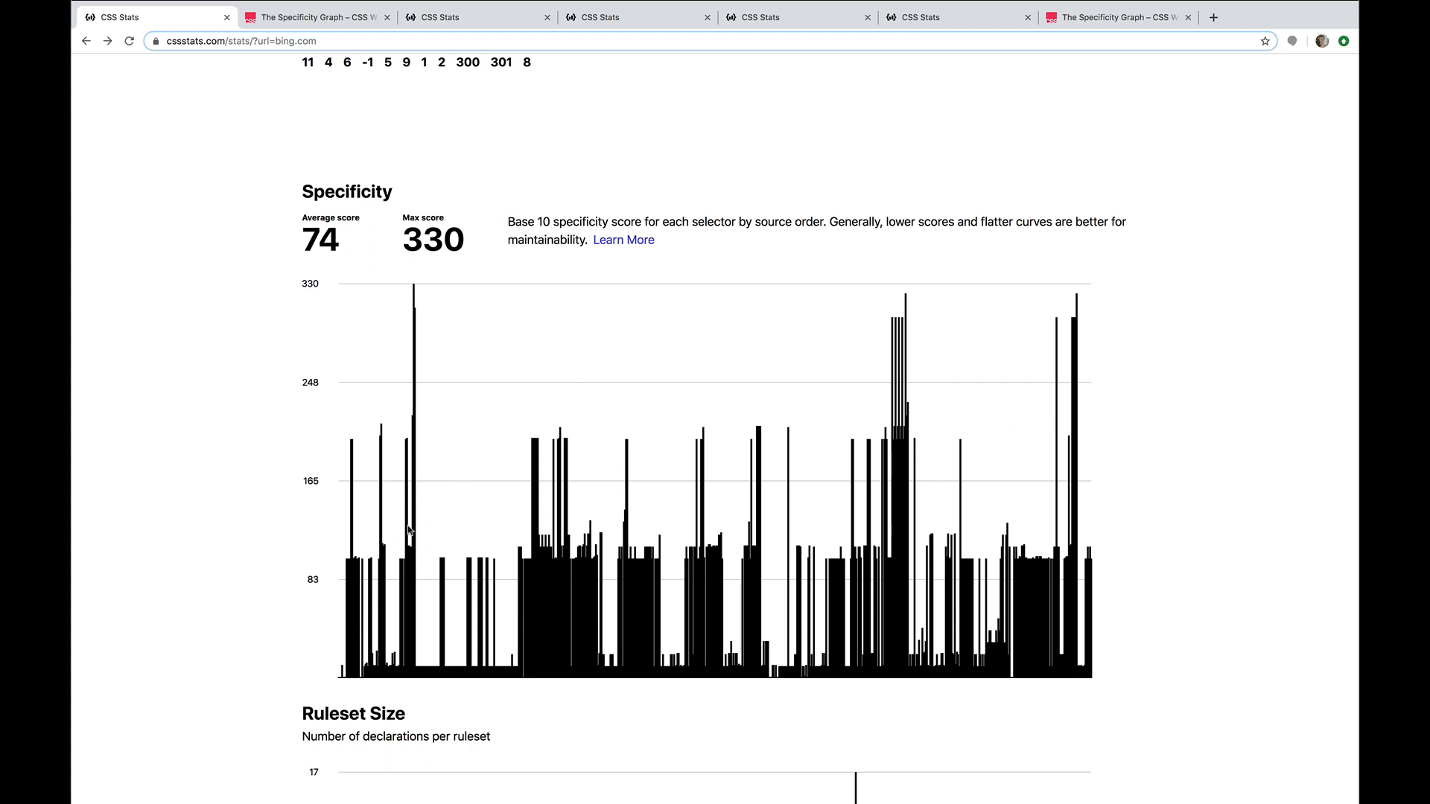
{"action": "mouse_move", "coordinate": [422, 344]}
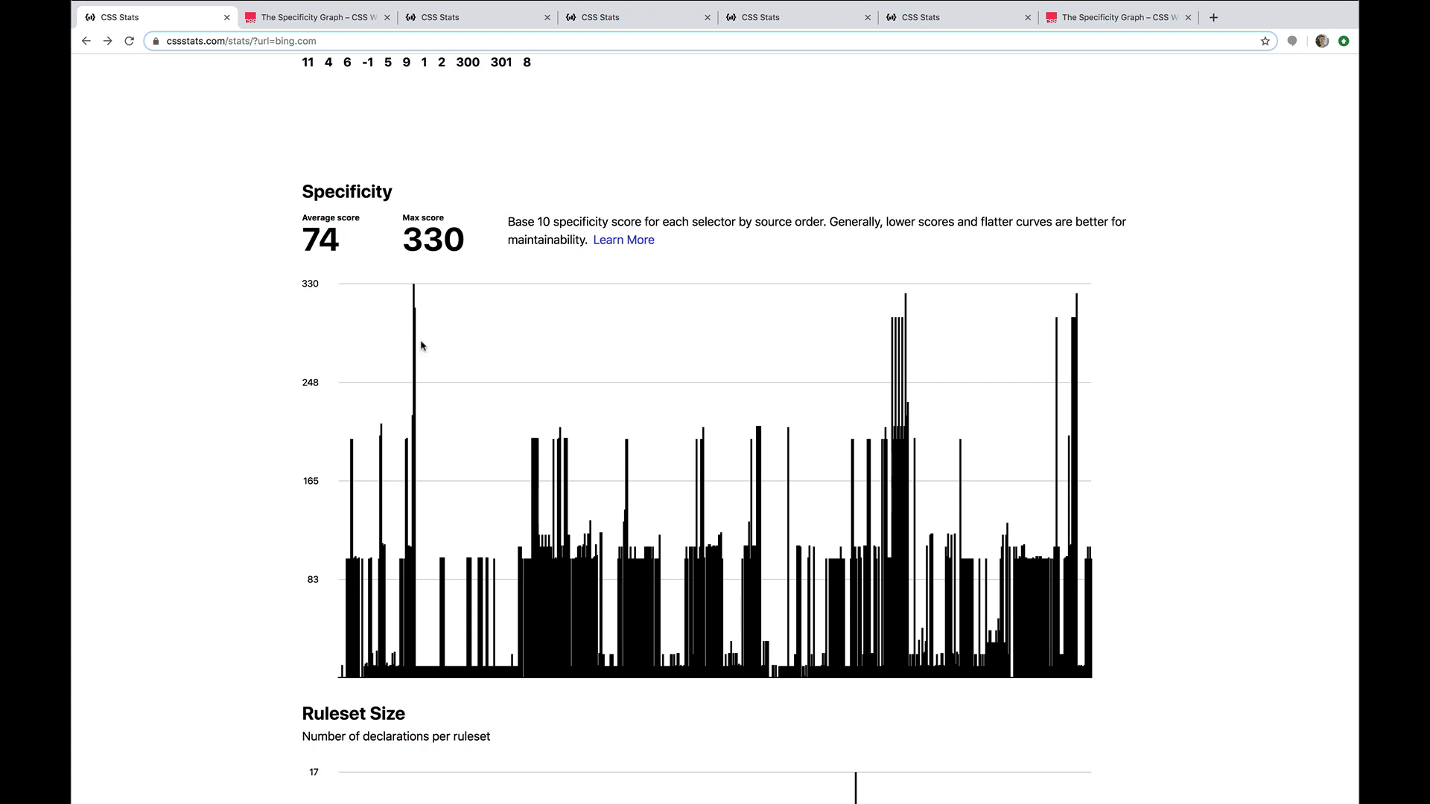
{"action": "mouse_move", "coordinate": [595, 486]}
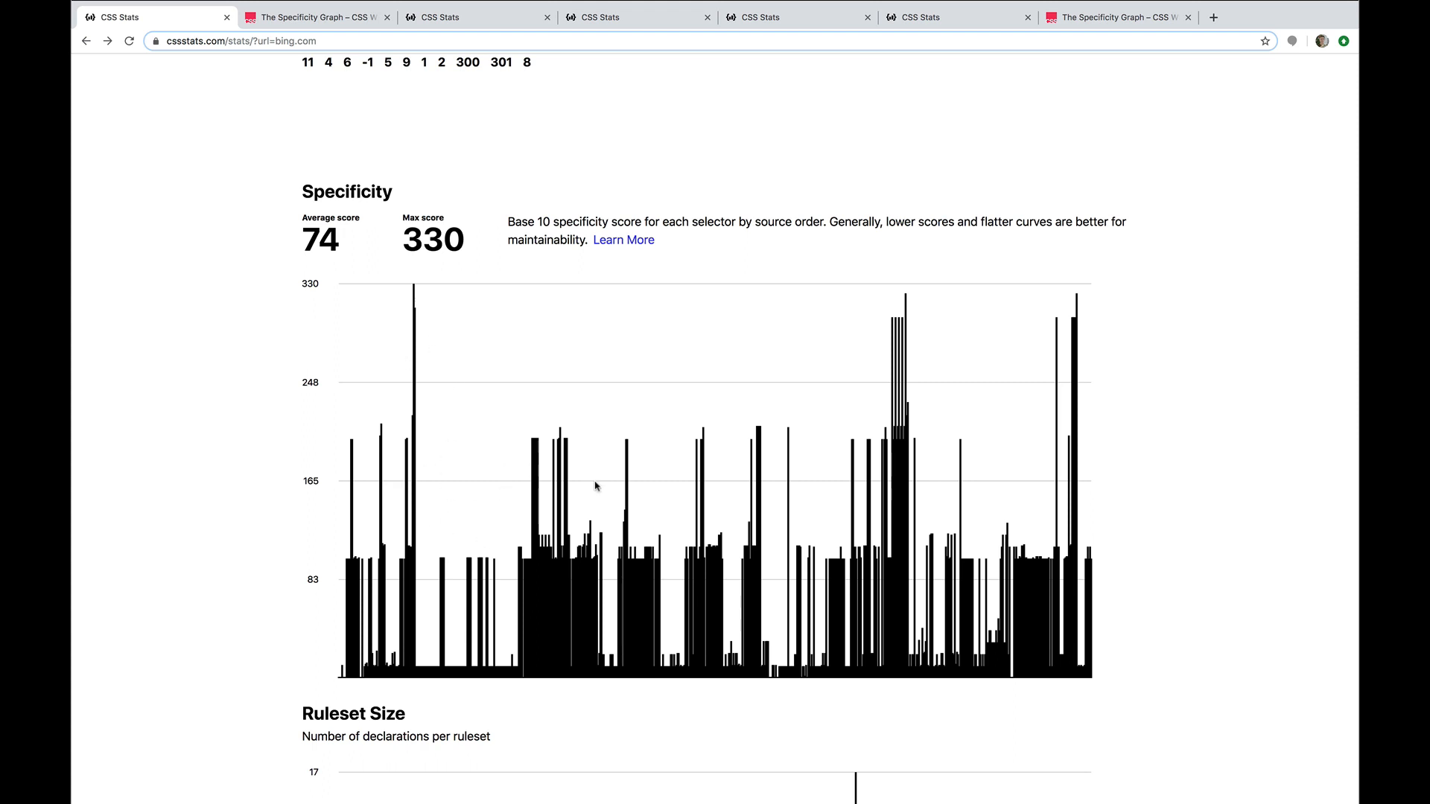
{"action": "mouse_move", "coordinate": [1073, 355]}
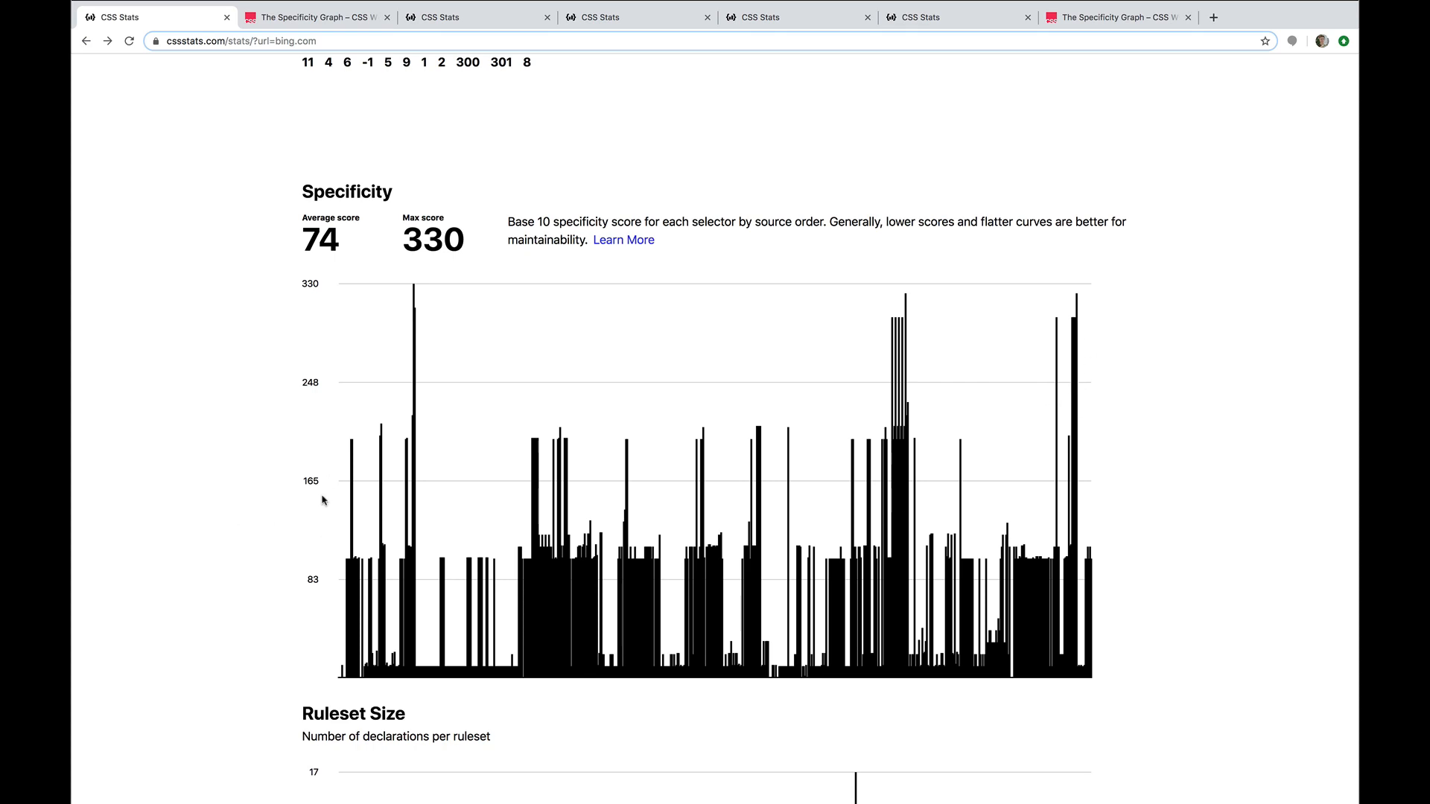
{"action": "left_click", "coordinate": [314, 16]}
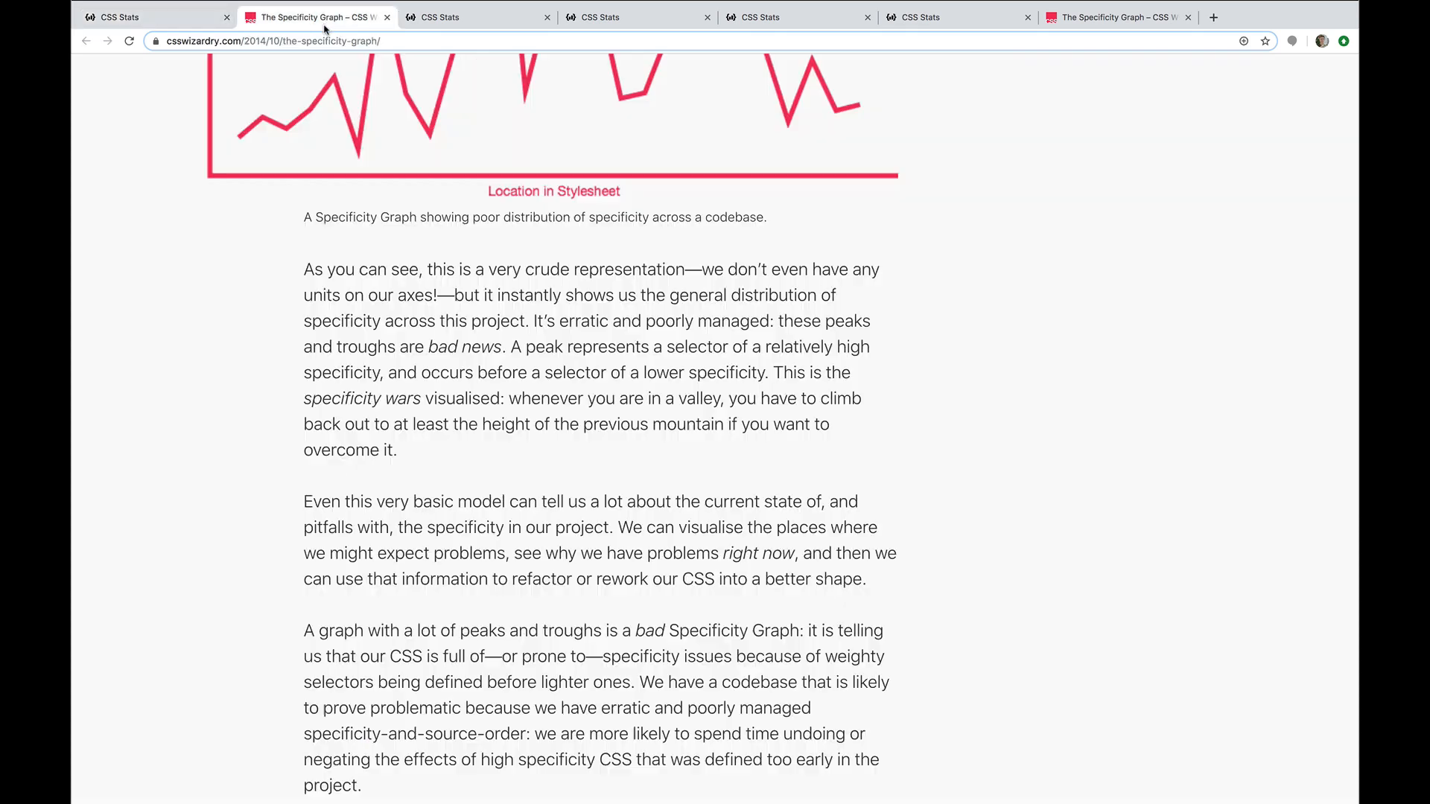
- Scroll the CSS Wizardry article to the 'a spiky graph is a bad graph' point
{"action": "scroll", "scroll_direction": "down", "scroll_amount": 3}
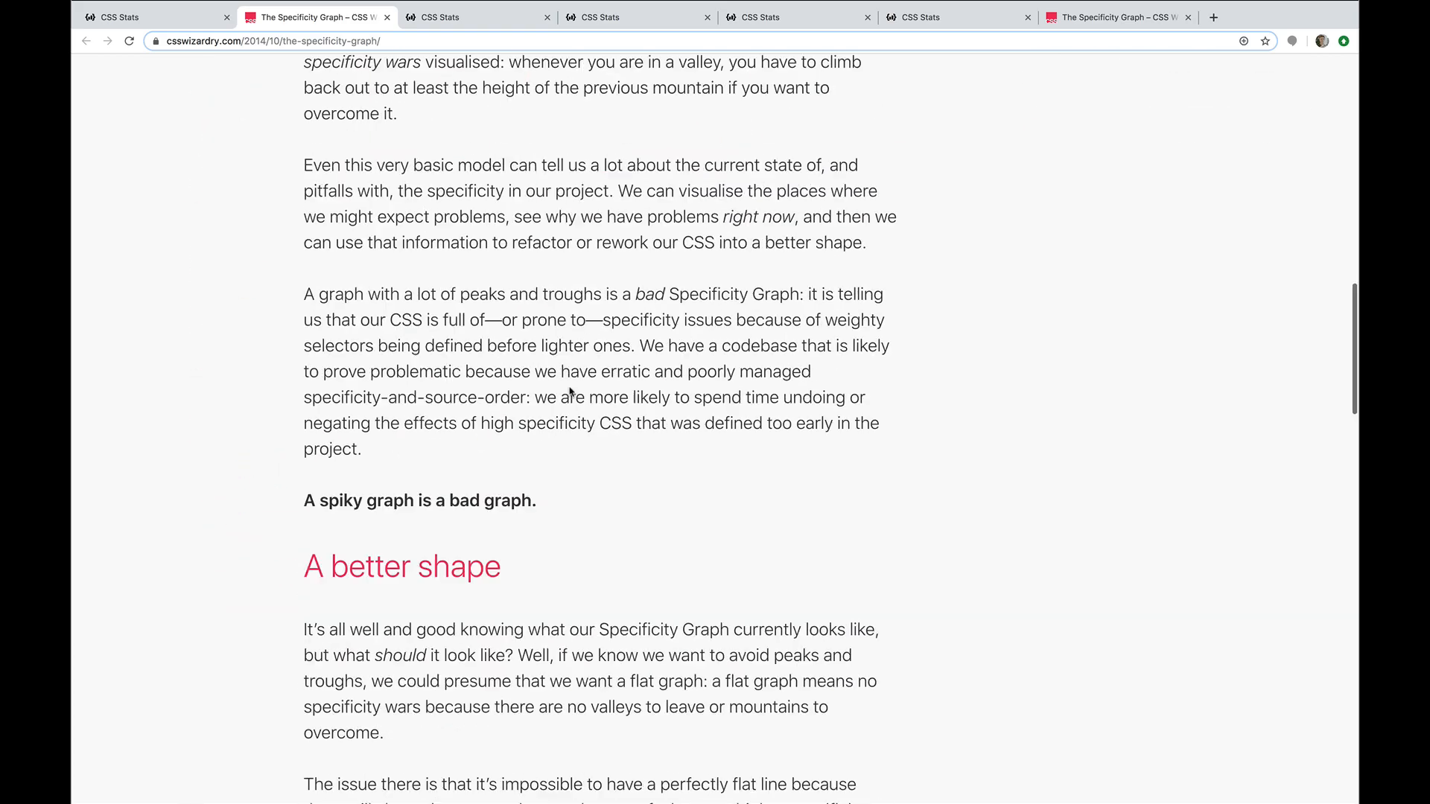
{"action": "scroll", "scroll_direction": "down", "scroll_amount": 3}
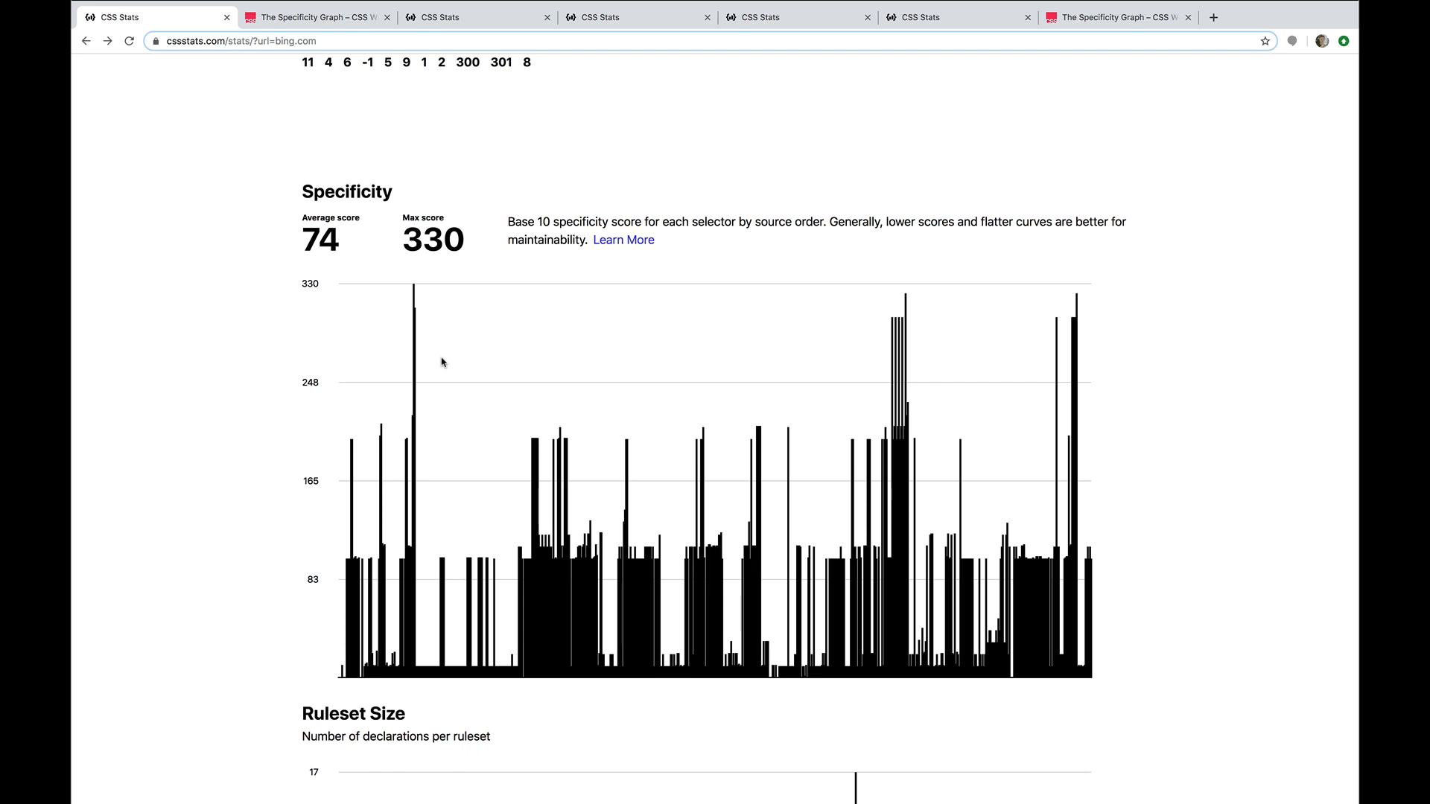
{"action": "mouse_move", "coordinate": [536, 303]}
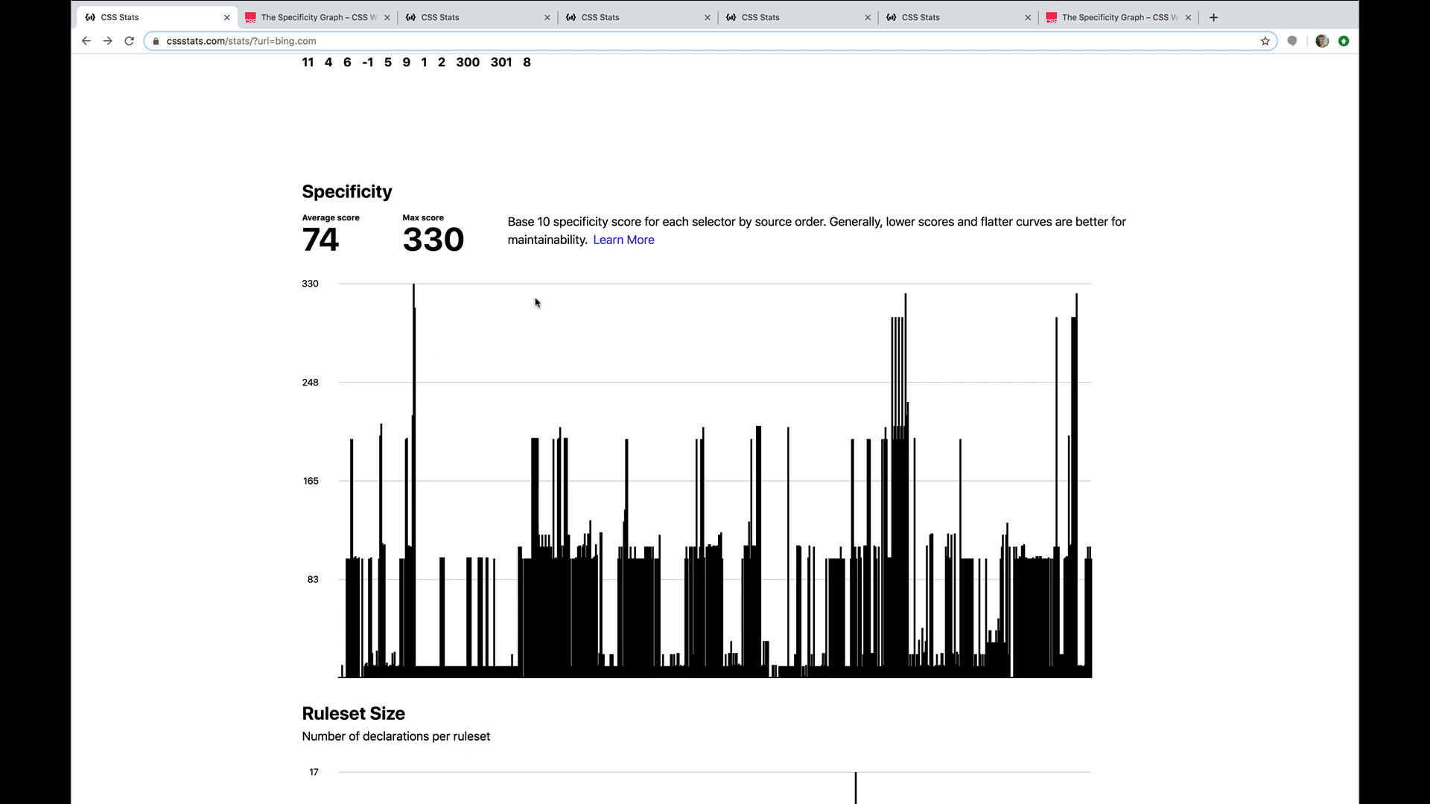
- Switch to google.com's CSS Stats specificity graph, averaging 32 with maximum 231
{"action": "left_click", "coordinate": [474, 16]}
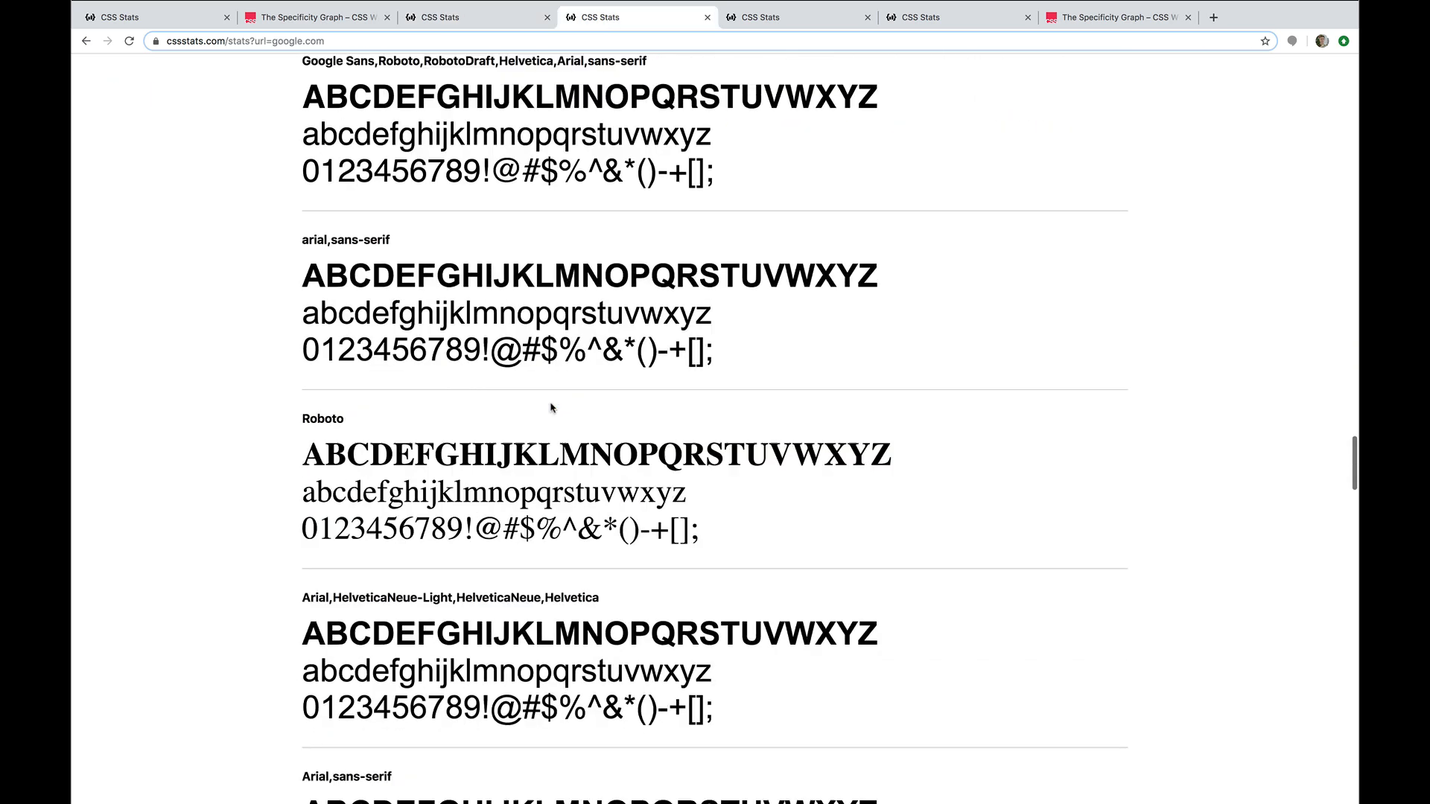
{"action": "scroll", "scroll_direction": "up", "scroll_amount": 3}
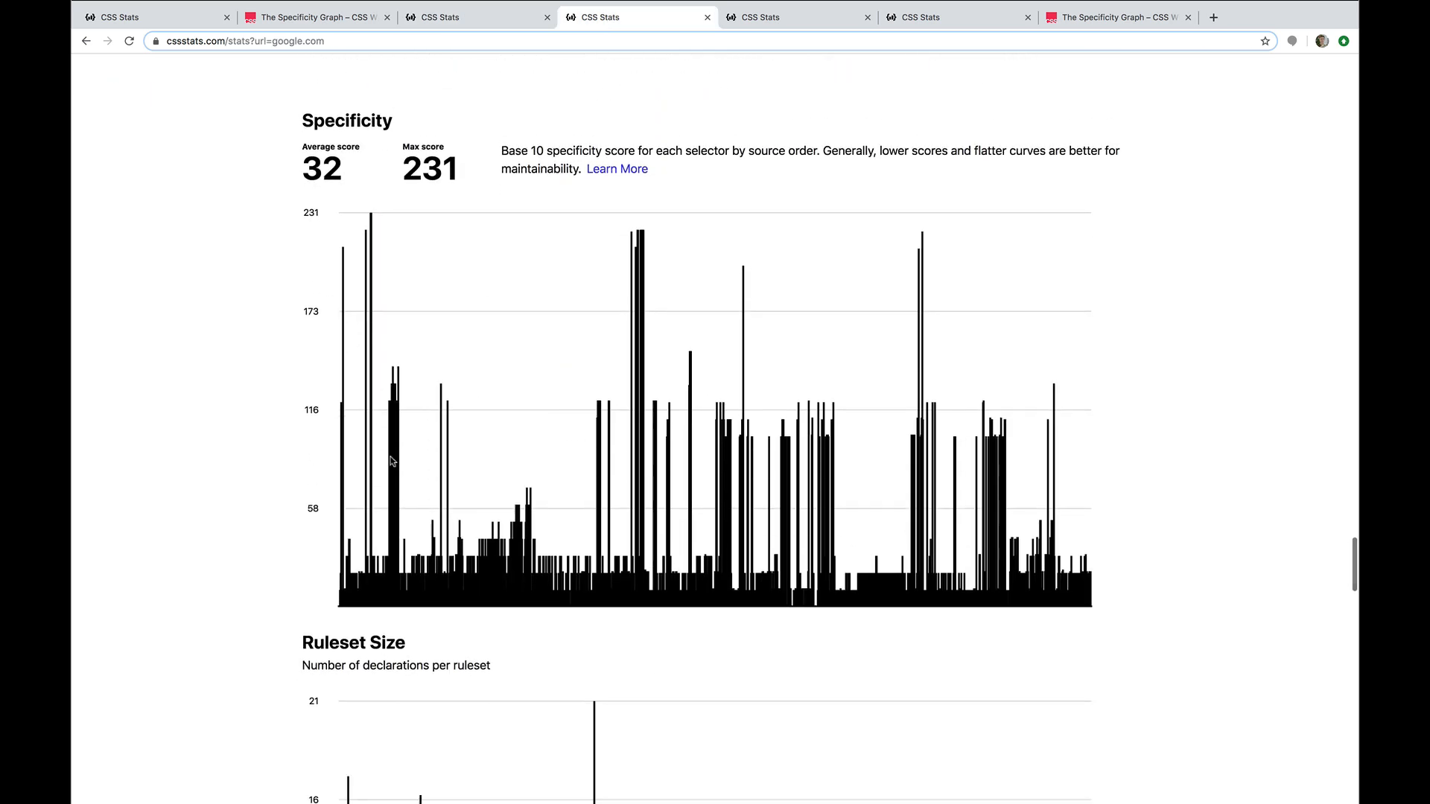
{"action": "mouse_move", "coordinate": [340, 249]}
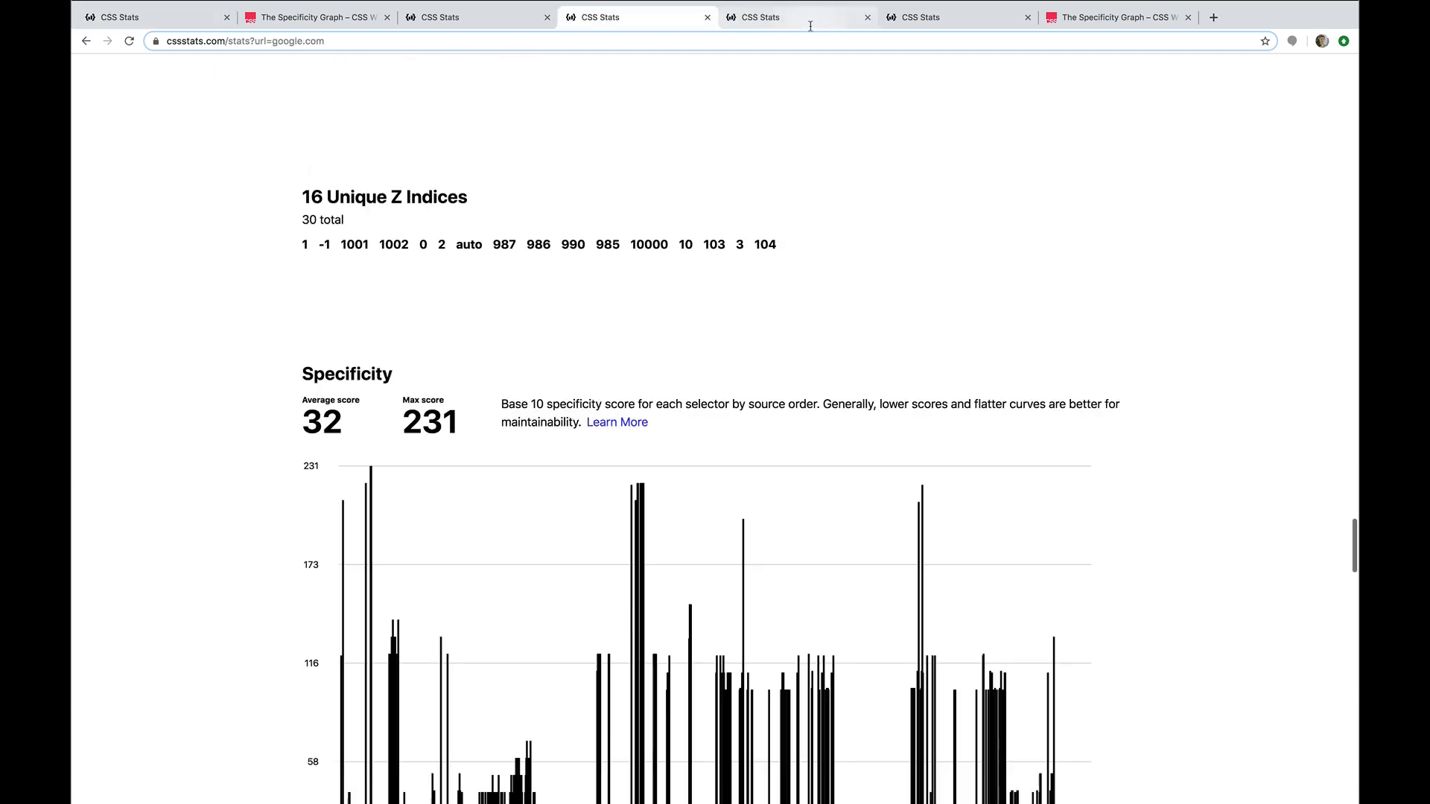
- Switch to ebay.com's CSS Stats report and its specificity graph peaking at 121
{"action": "left_click", "coordinate": [958, 17]}
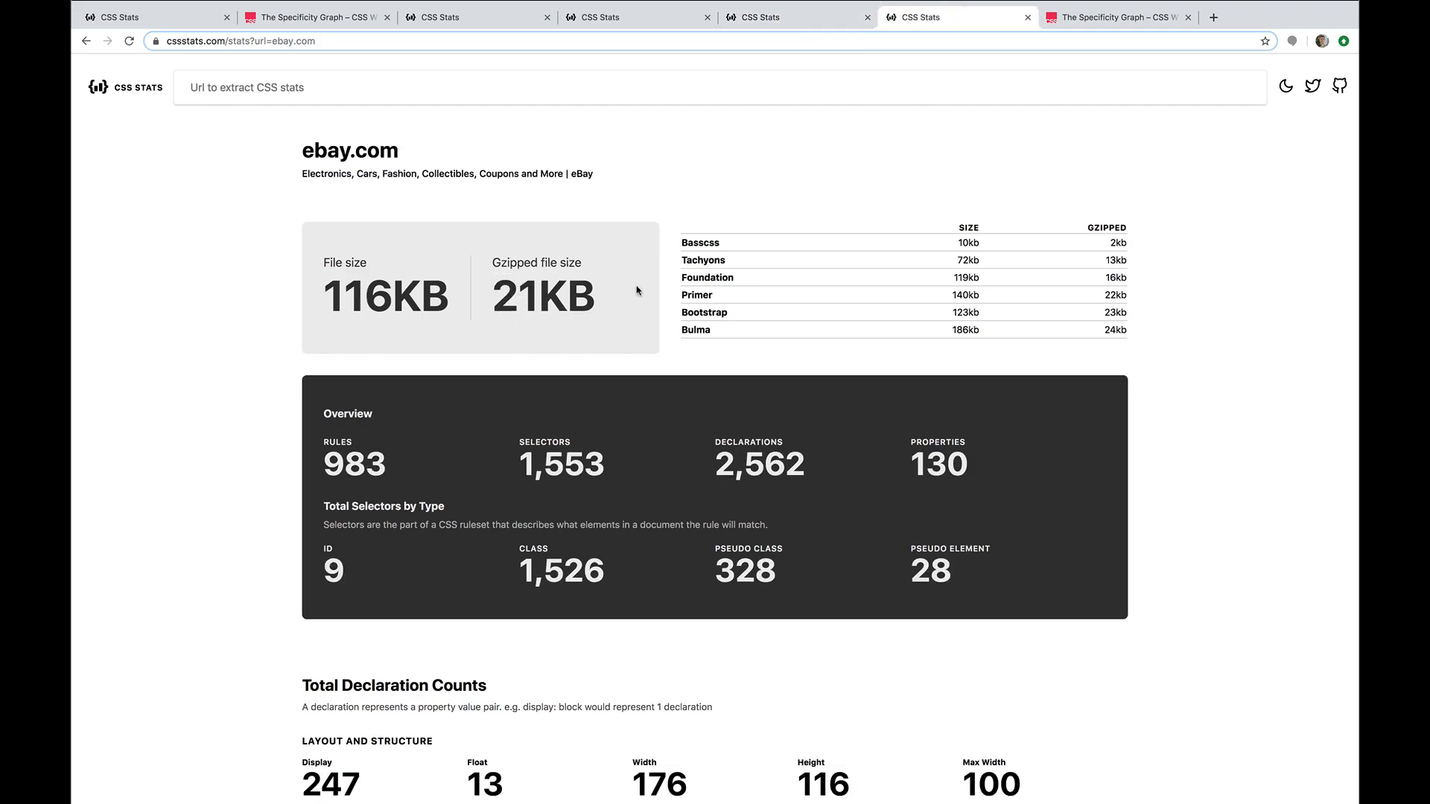
{"action": "scroll", "scroll_direction": "down", "scroll_amount": 3}
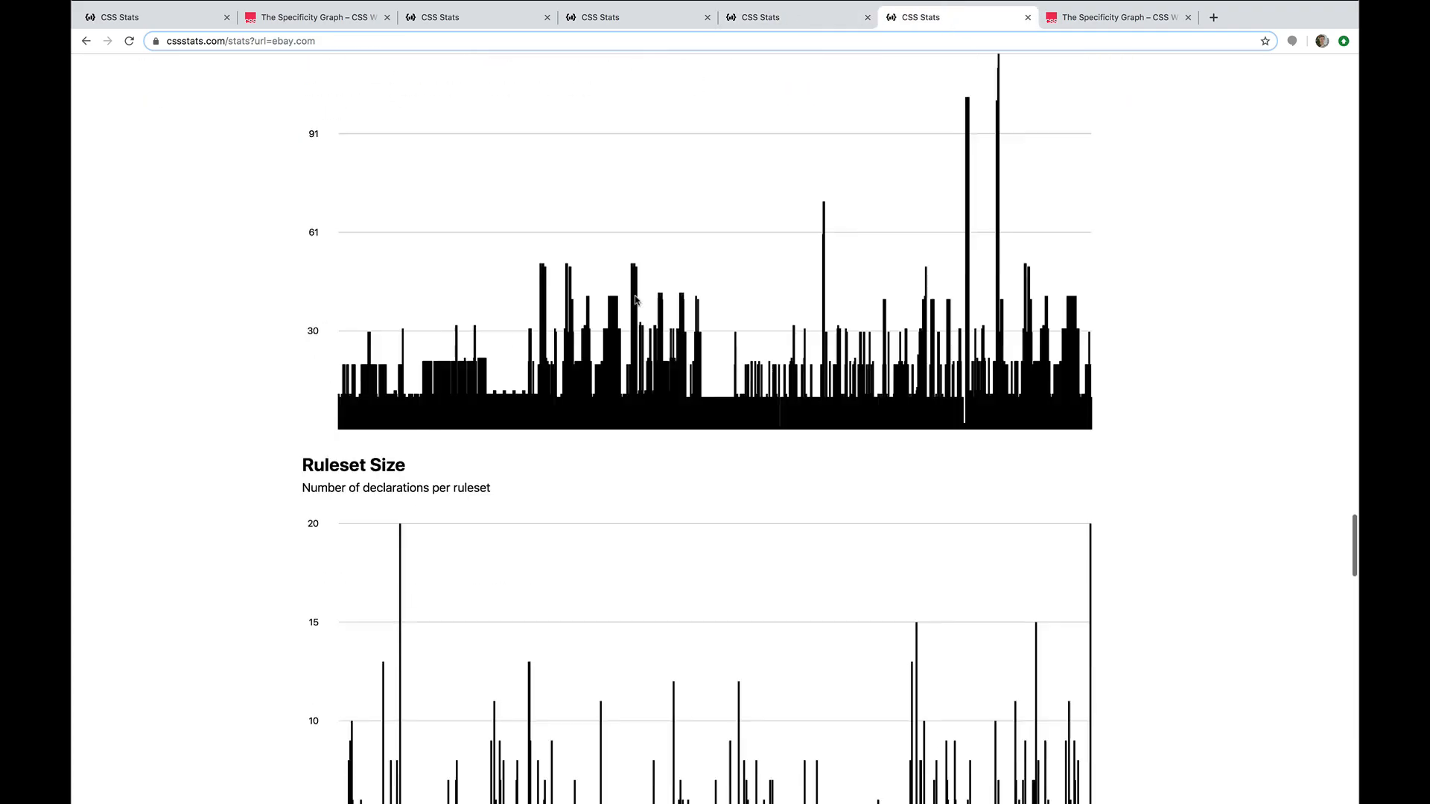
{"action": "scroll", "scroll_direction": "up", "scroll_amount": 3}
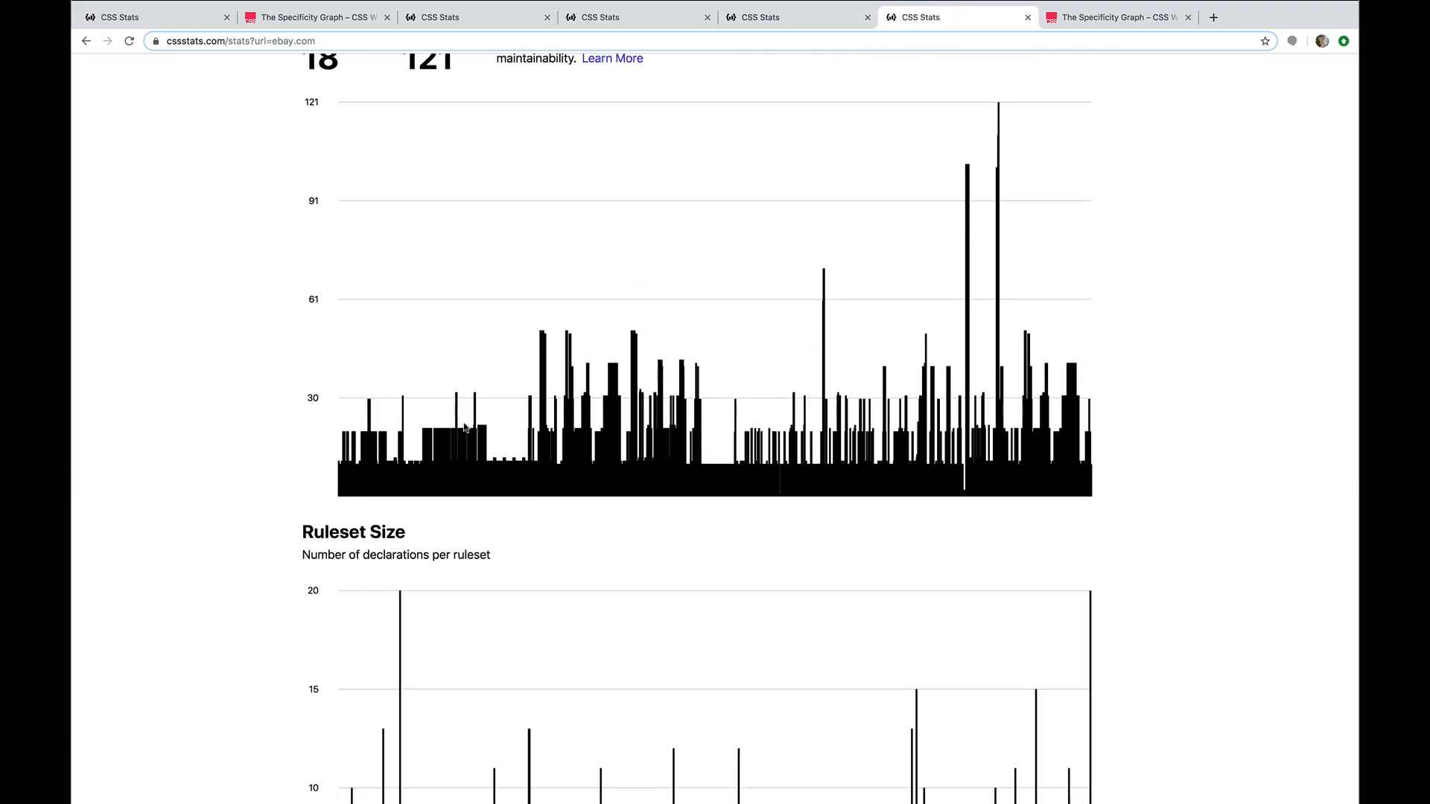